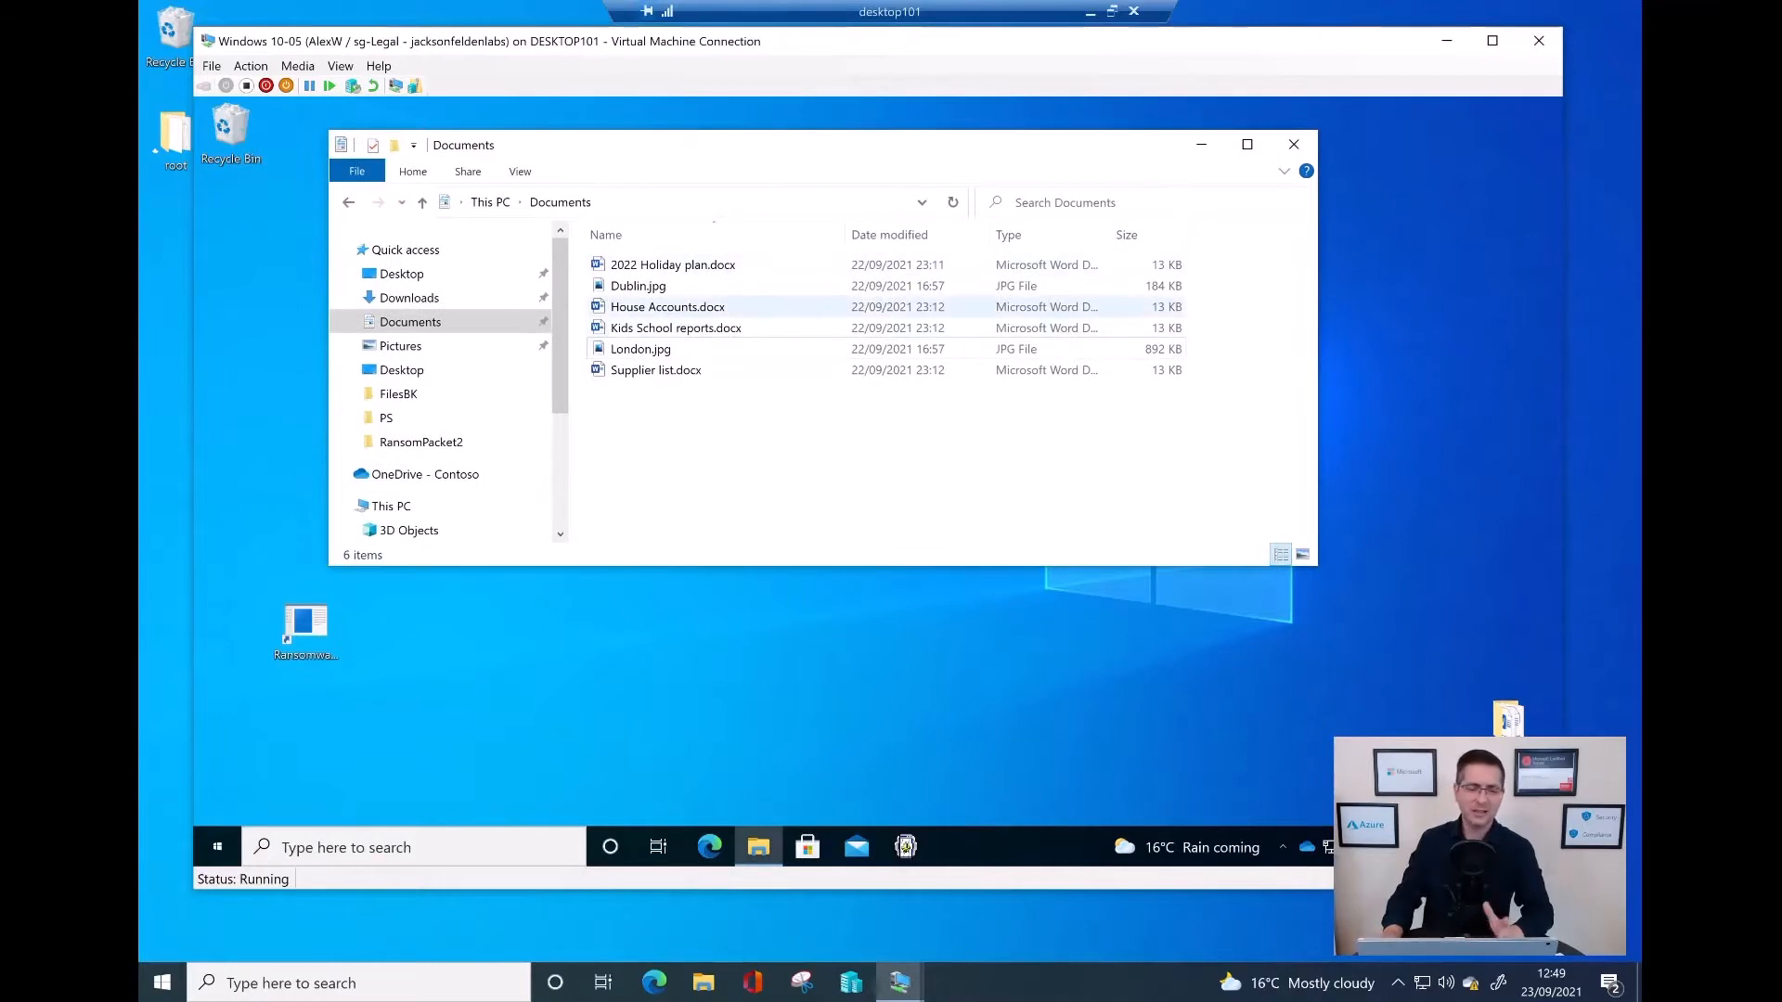
Step: Run the RansomwareAttackV2 program so its ransom note appears over Documents
click(637, 285)
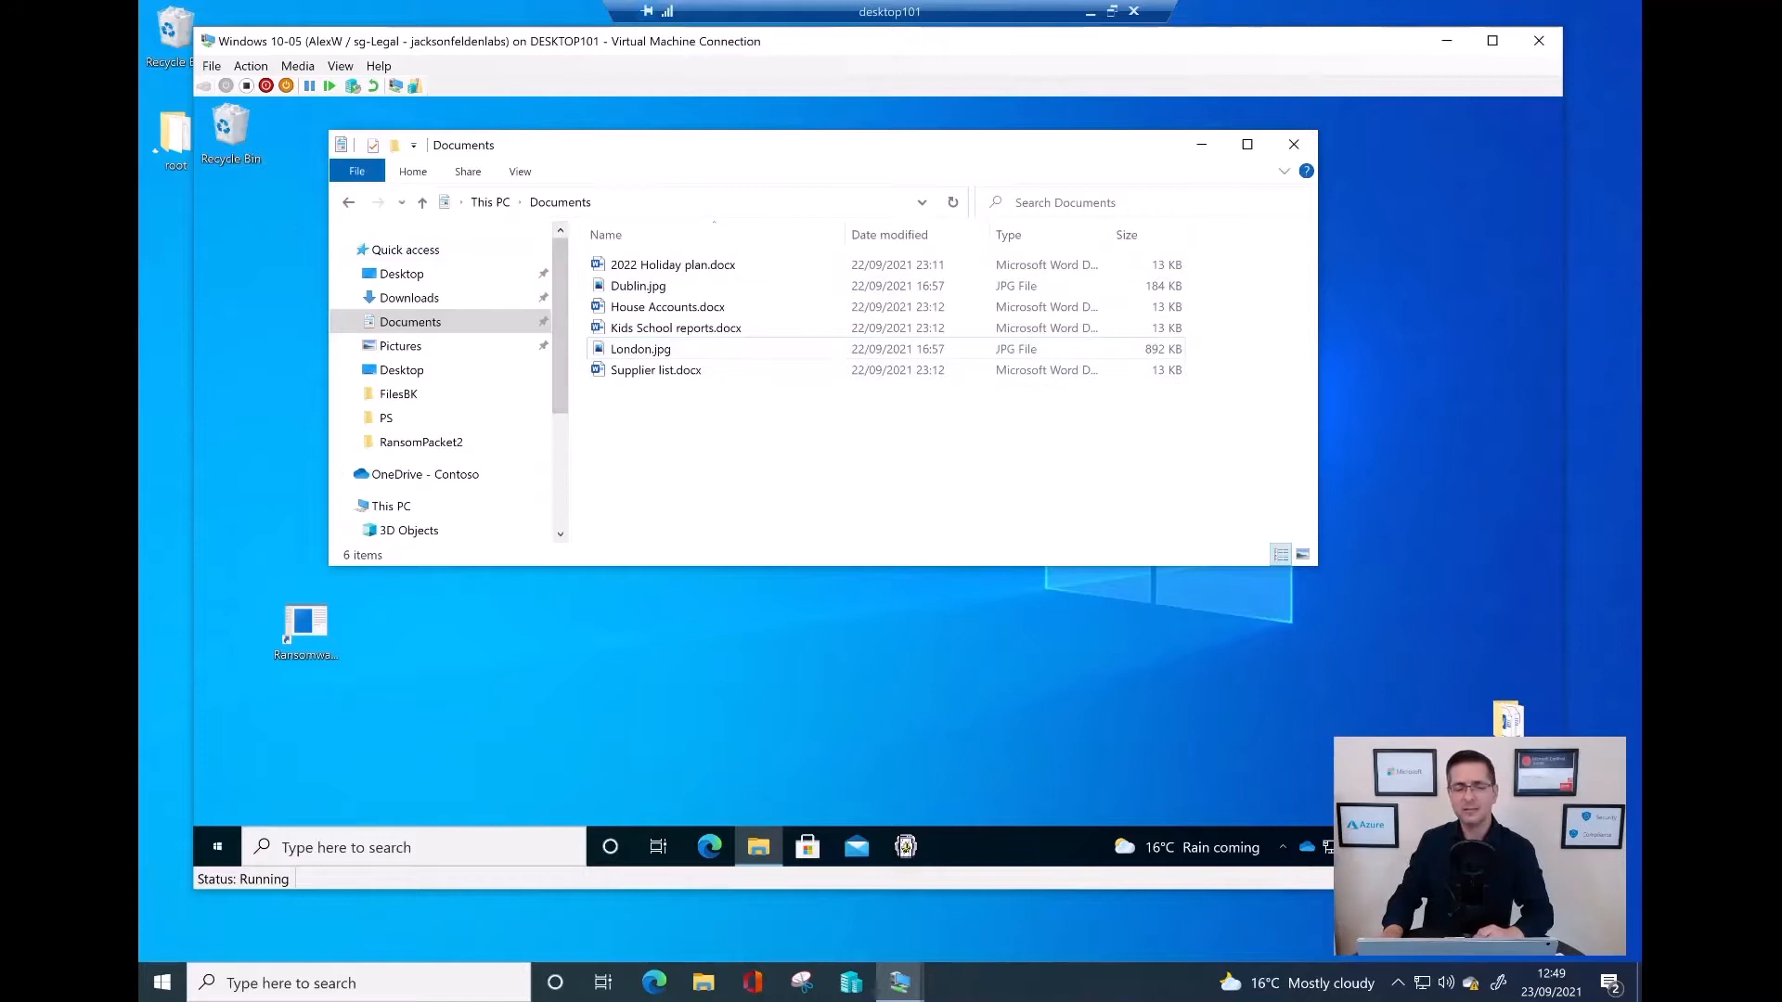
click(656, 369)
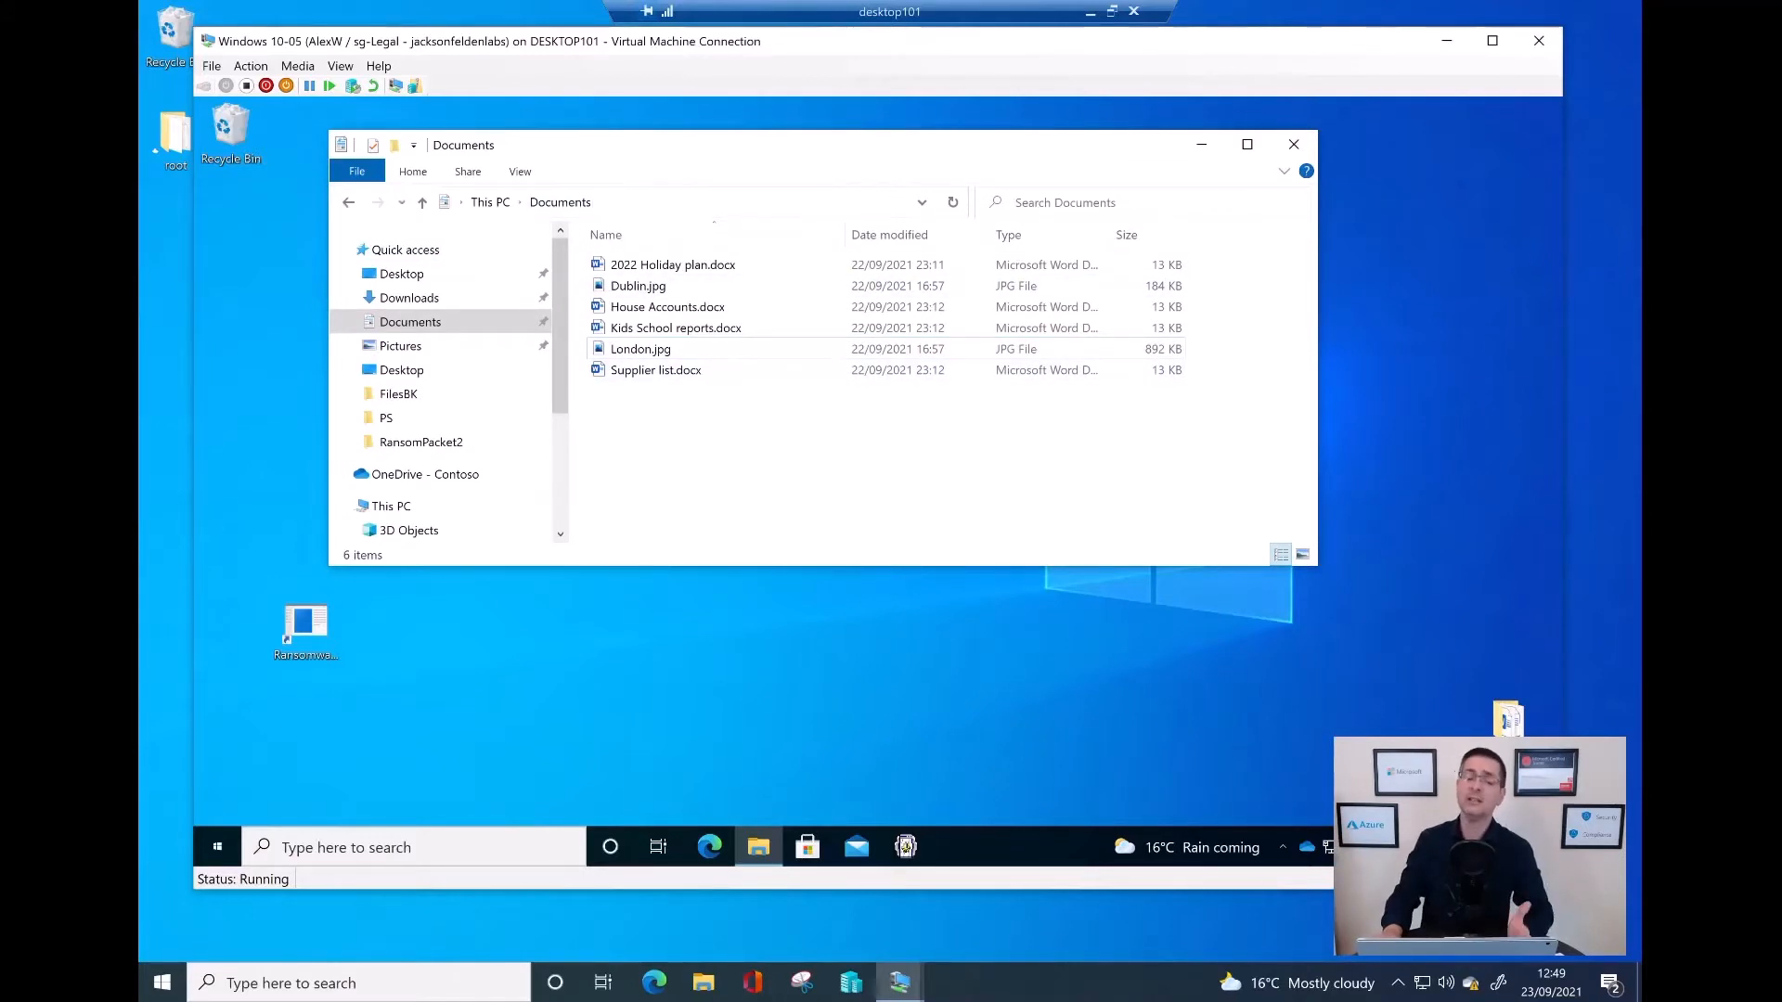
click(304, 627)
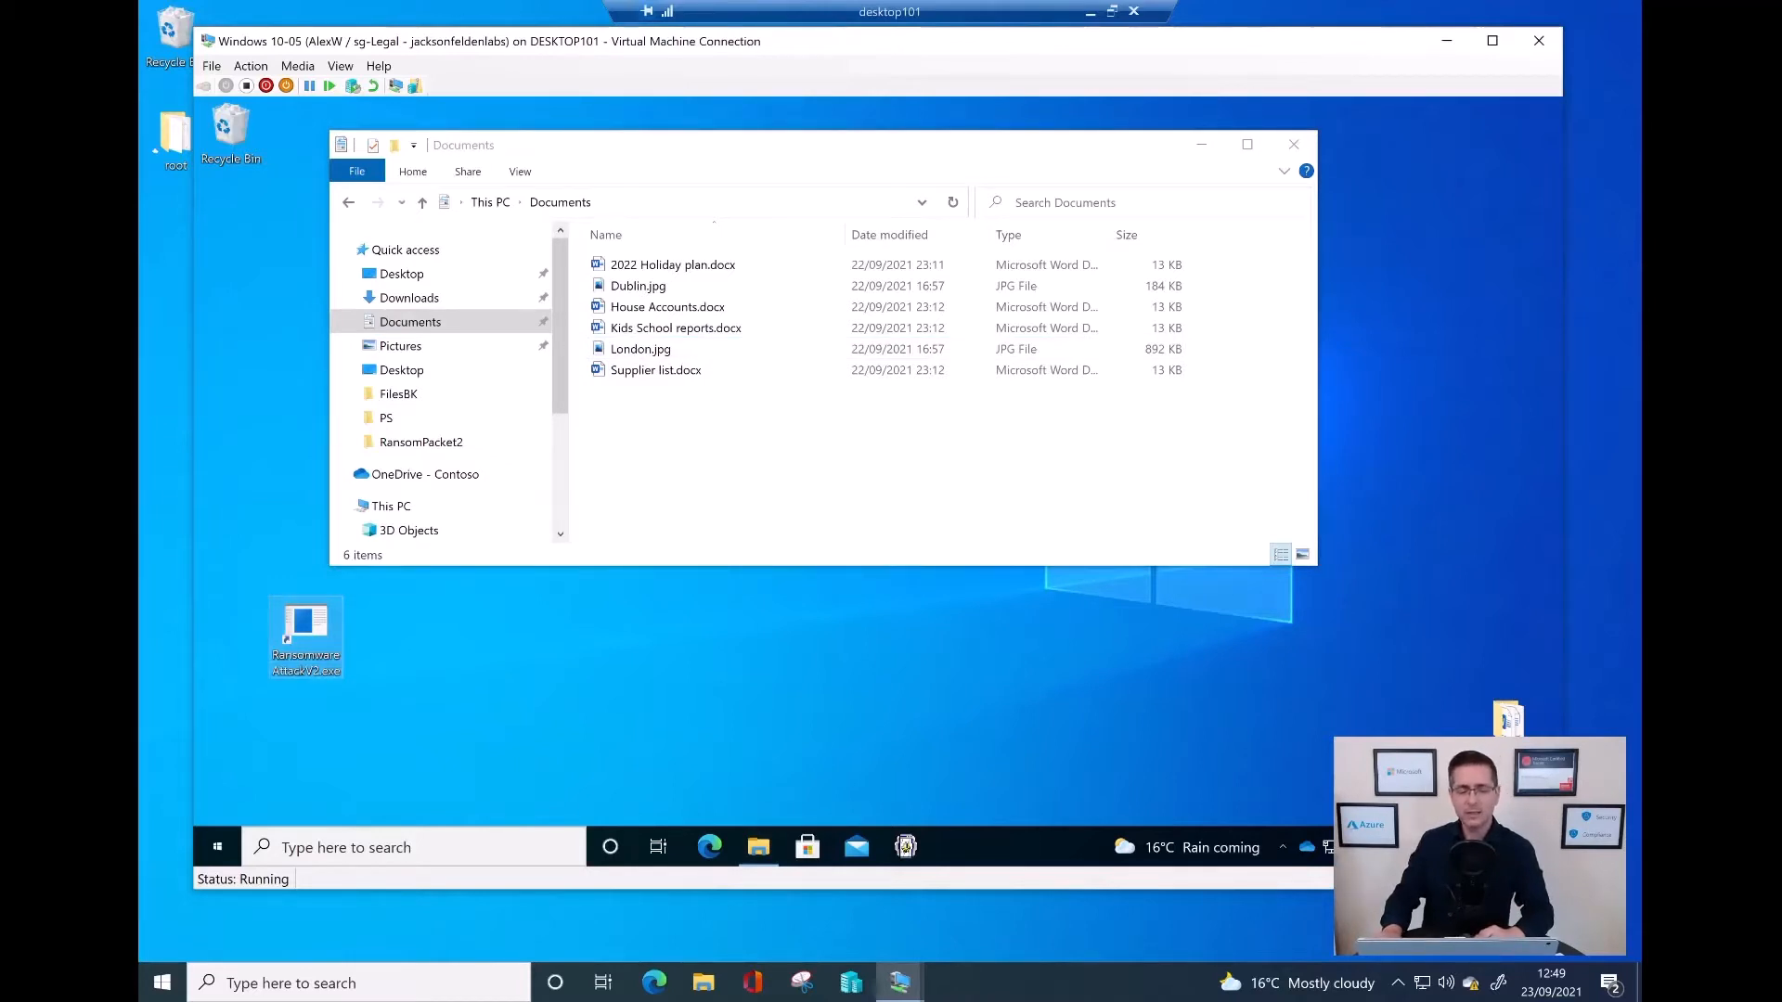
double_click(304, 636)
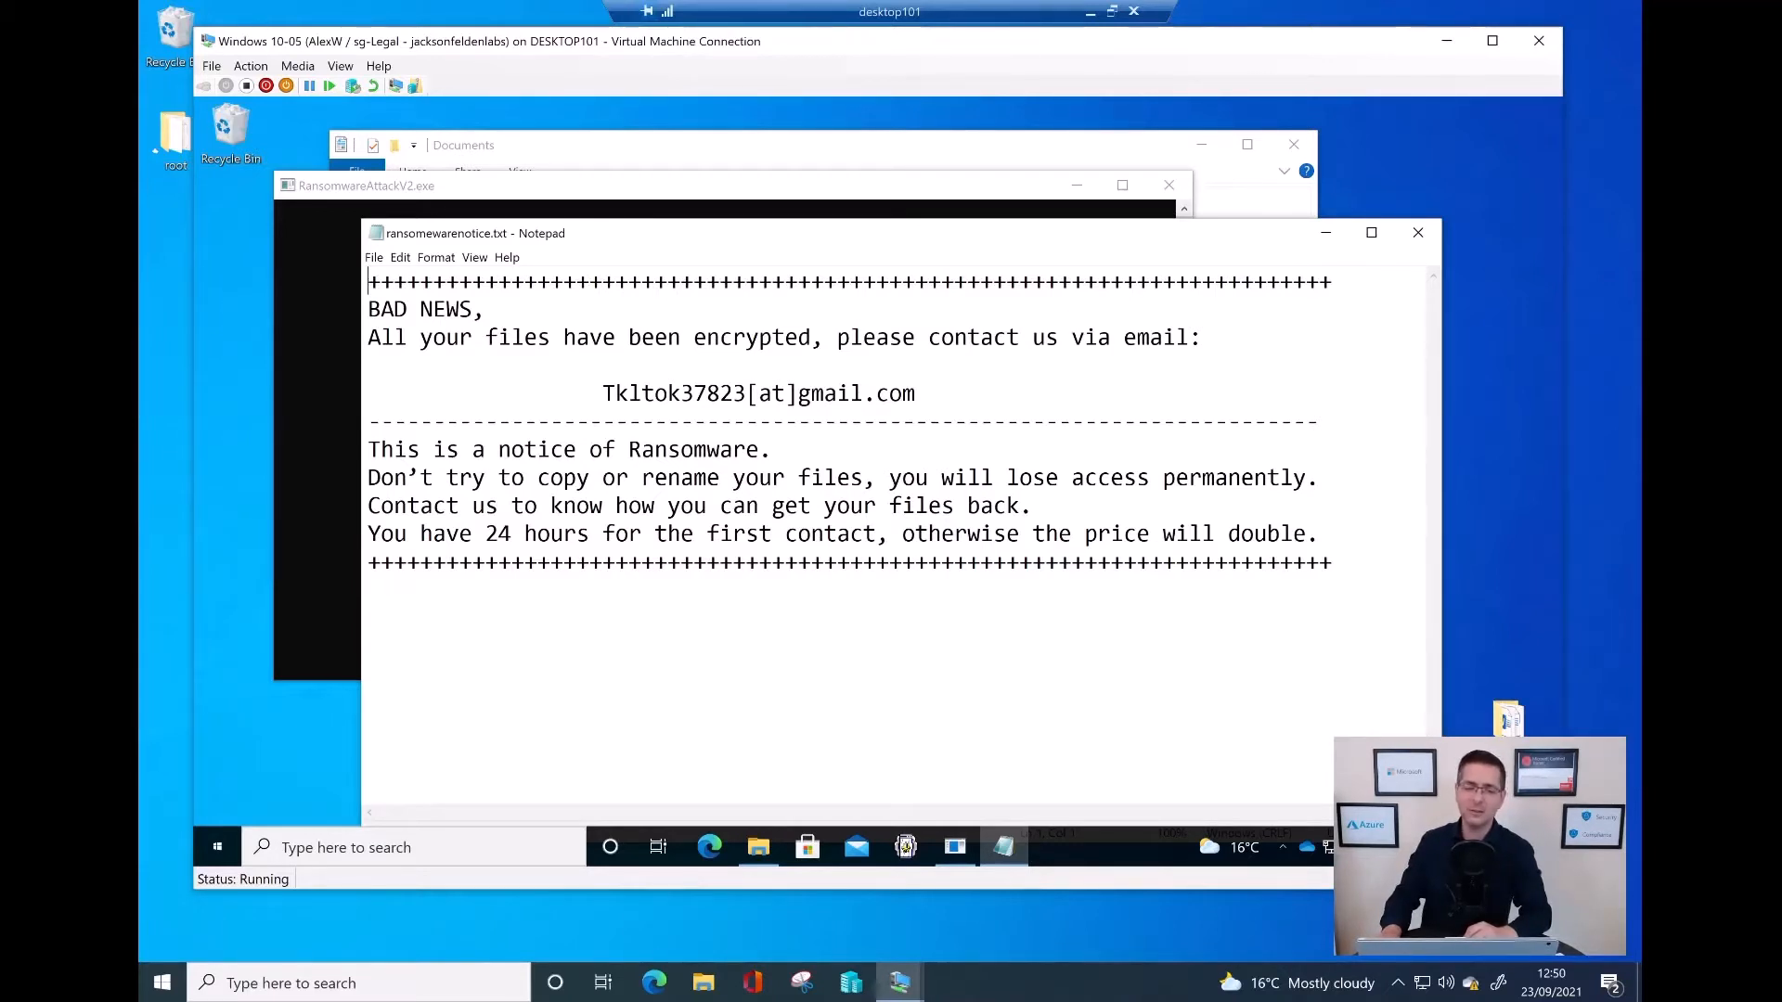
Step: Highlight the attacker's email address in ransomwarenotice.txt, then close the Notepad notice
drag(603, 394, 873, 393)
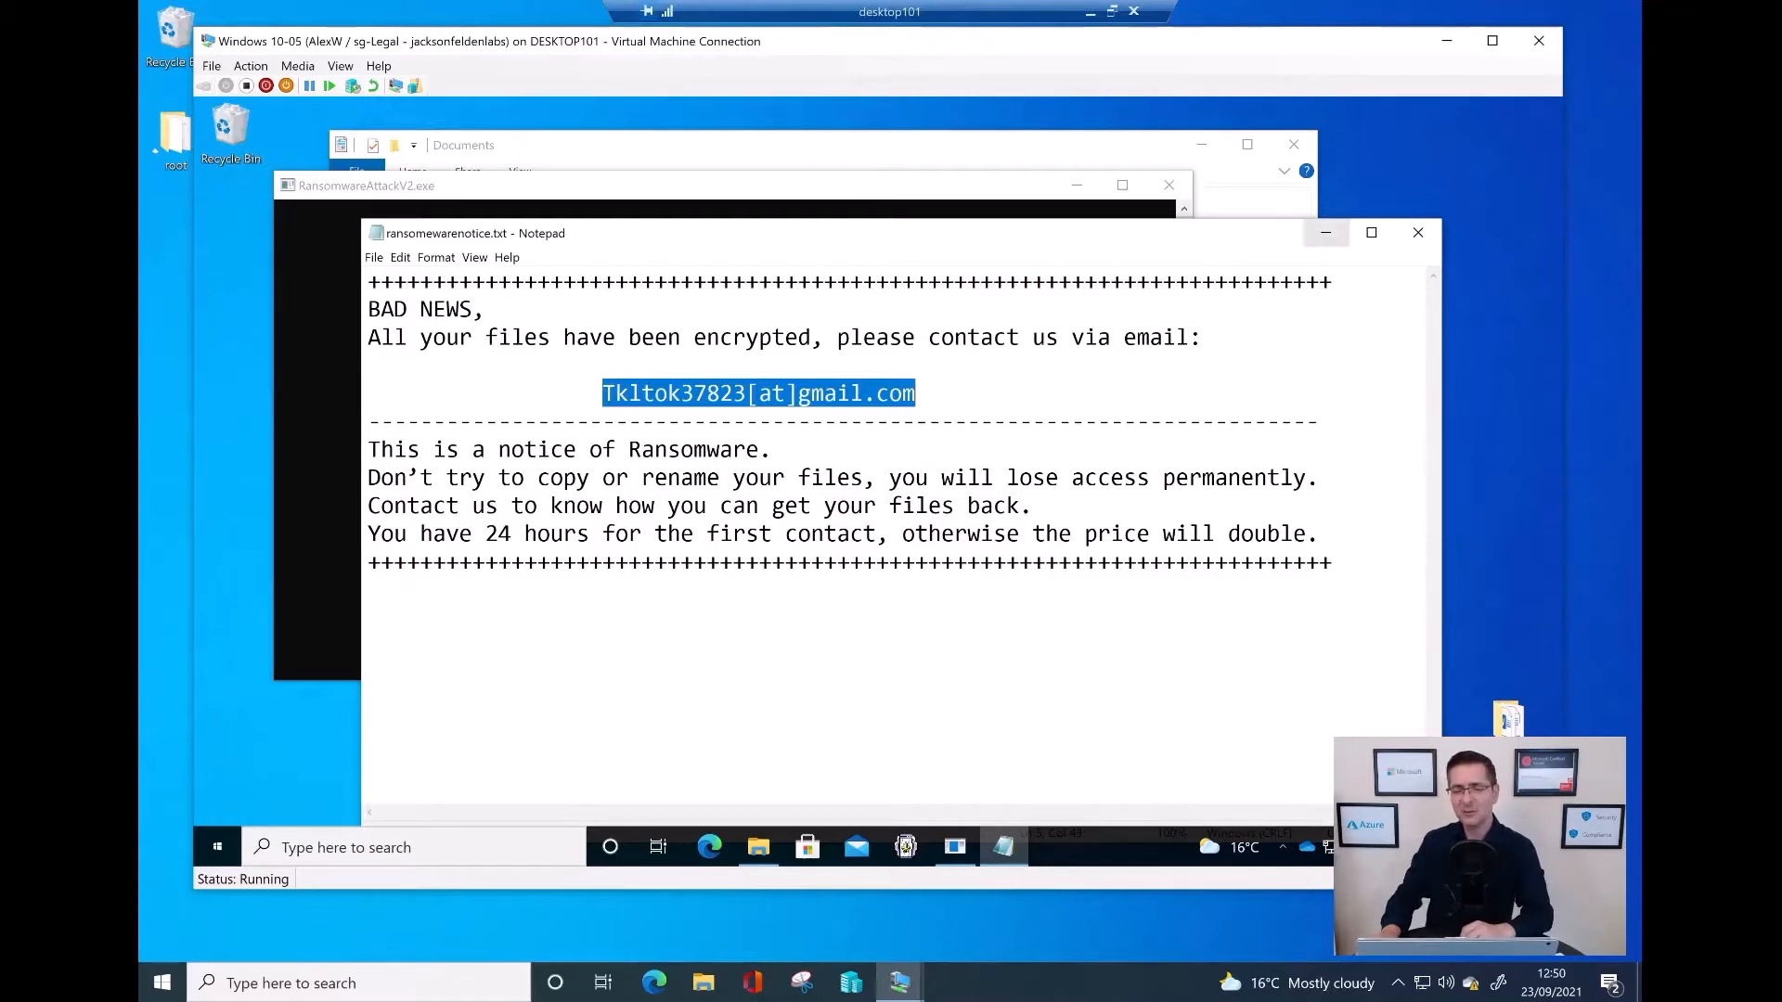
click(1417, 233)
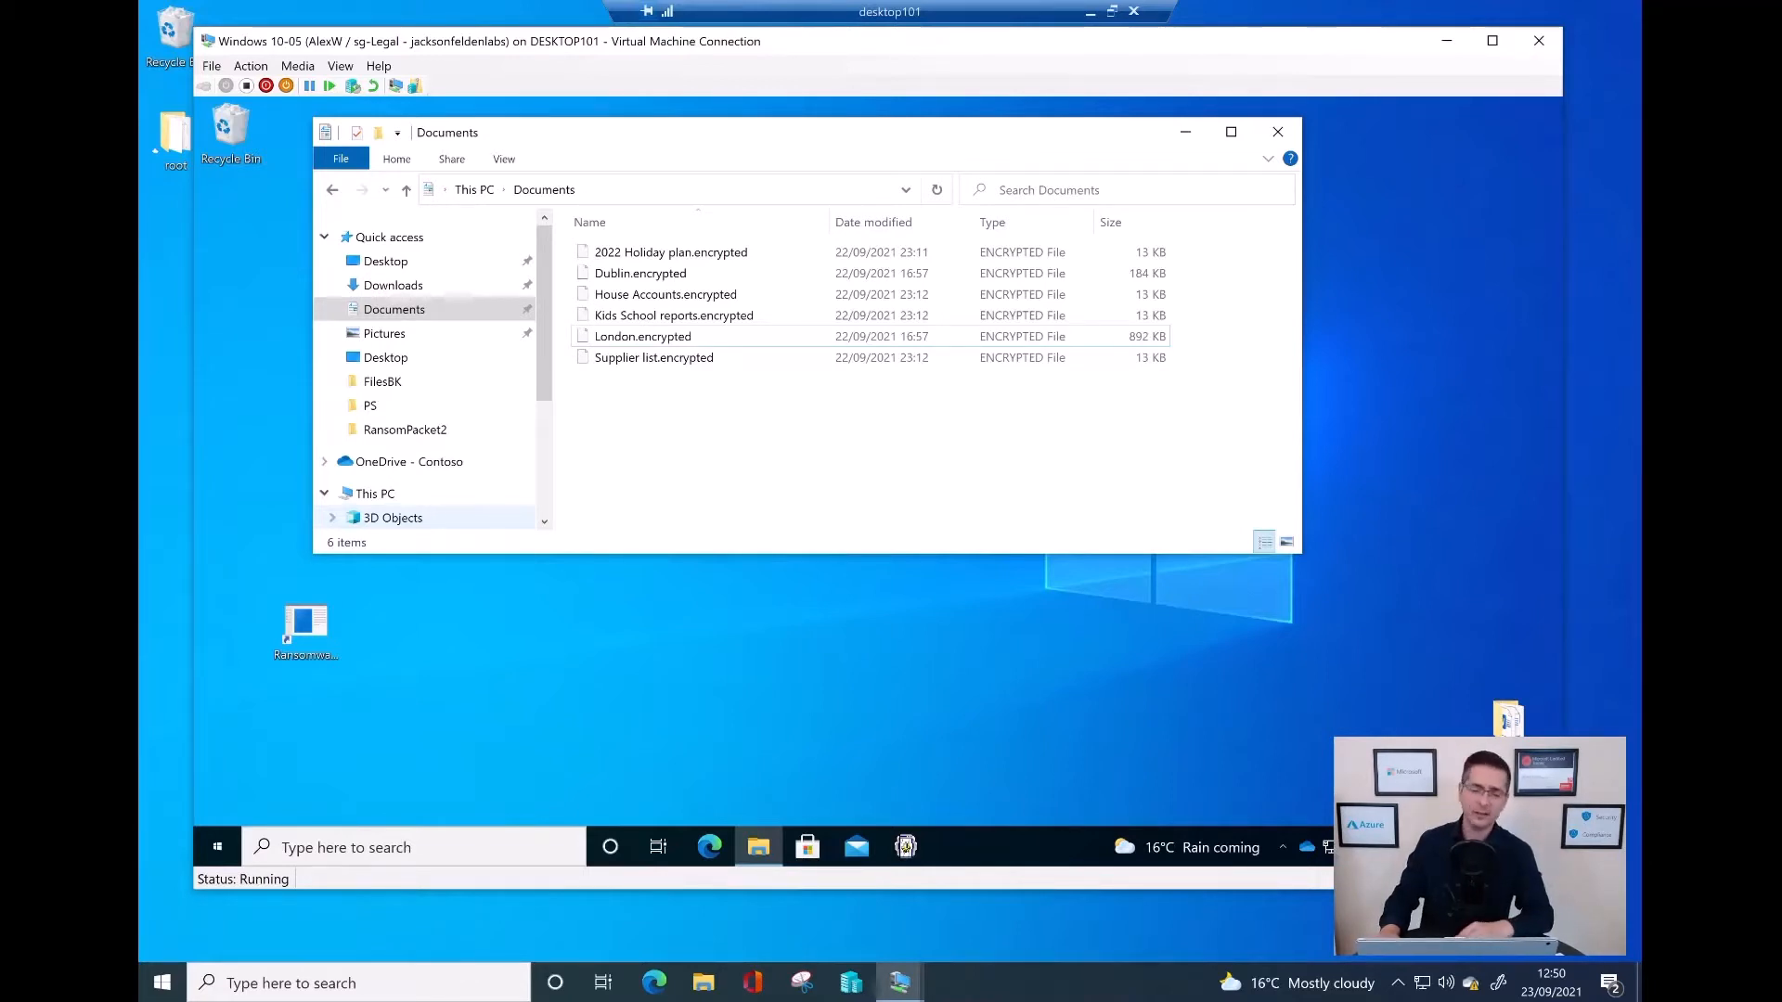
Step: Restore the original .docx and .jpg files in Documents and start a taskbar search
click(1539, 40)
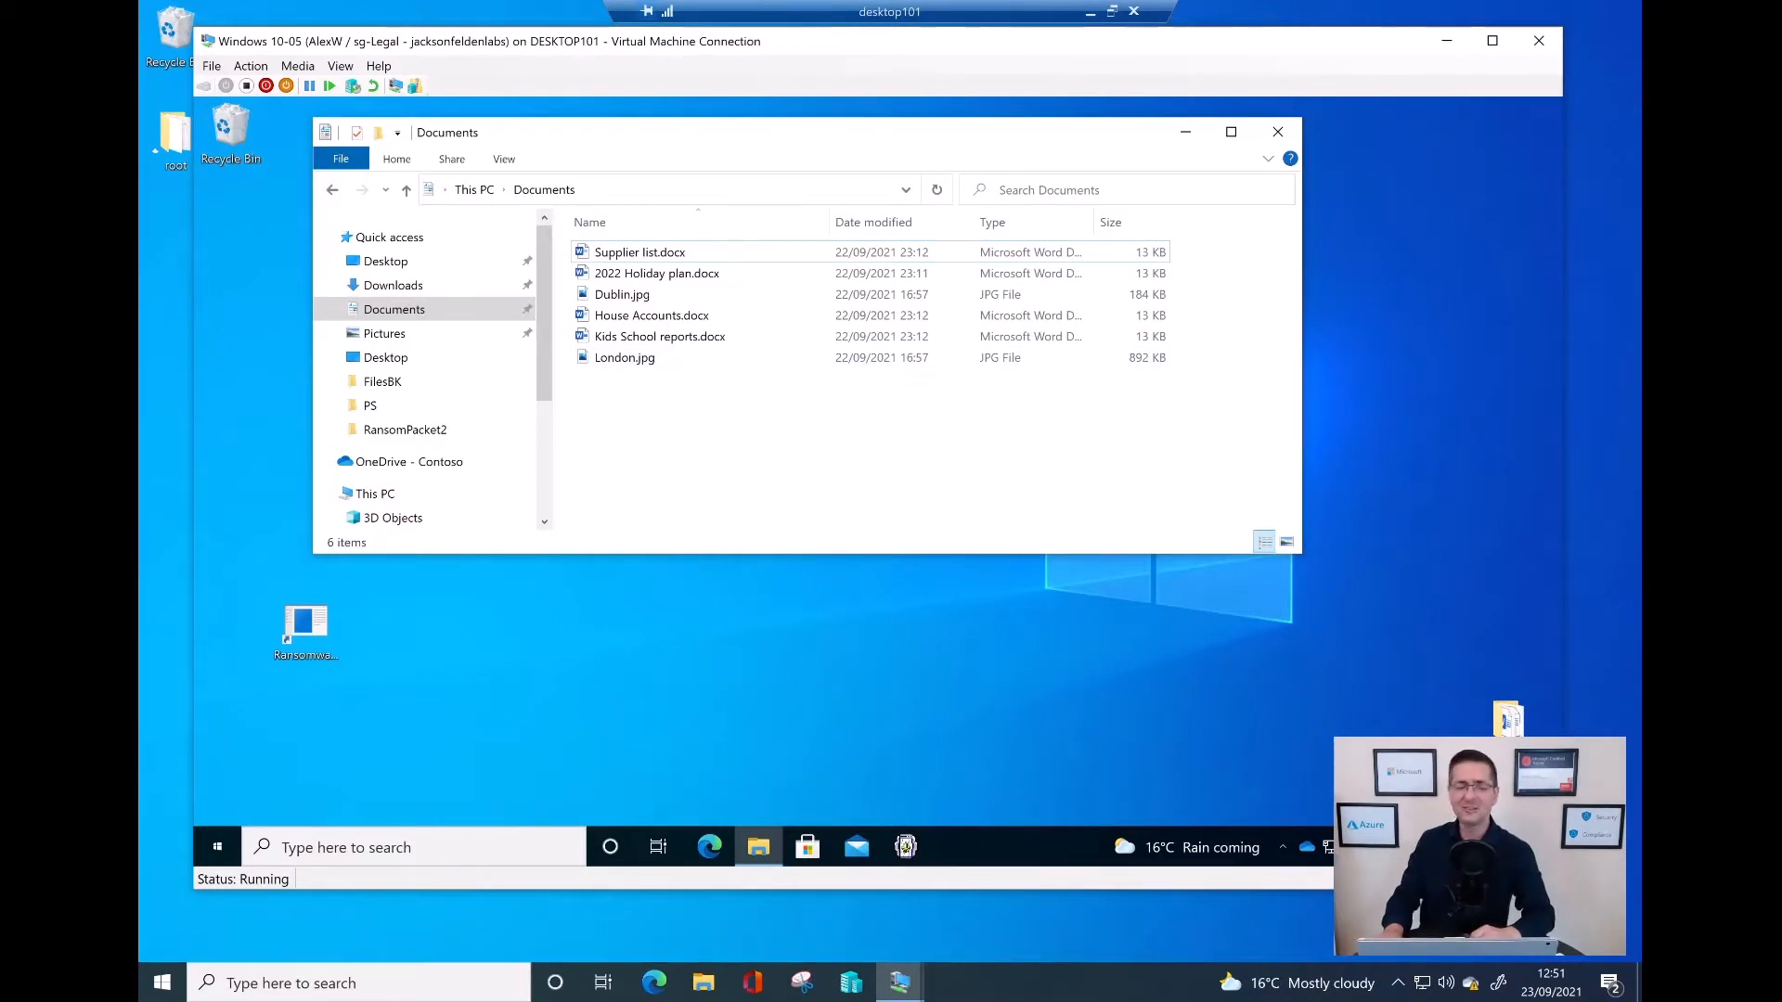
click(652, 314)
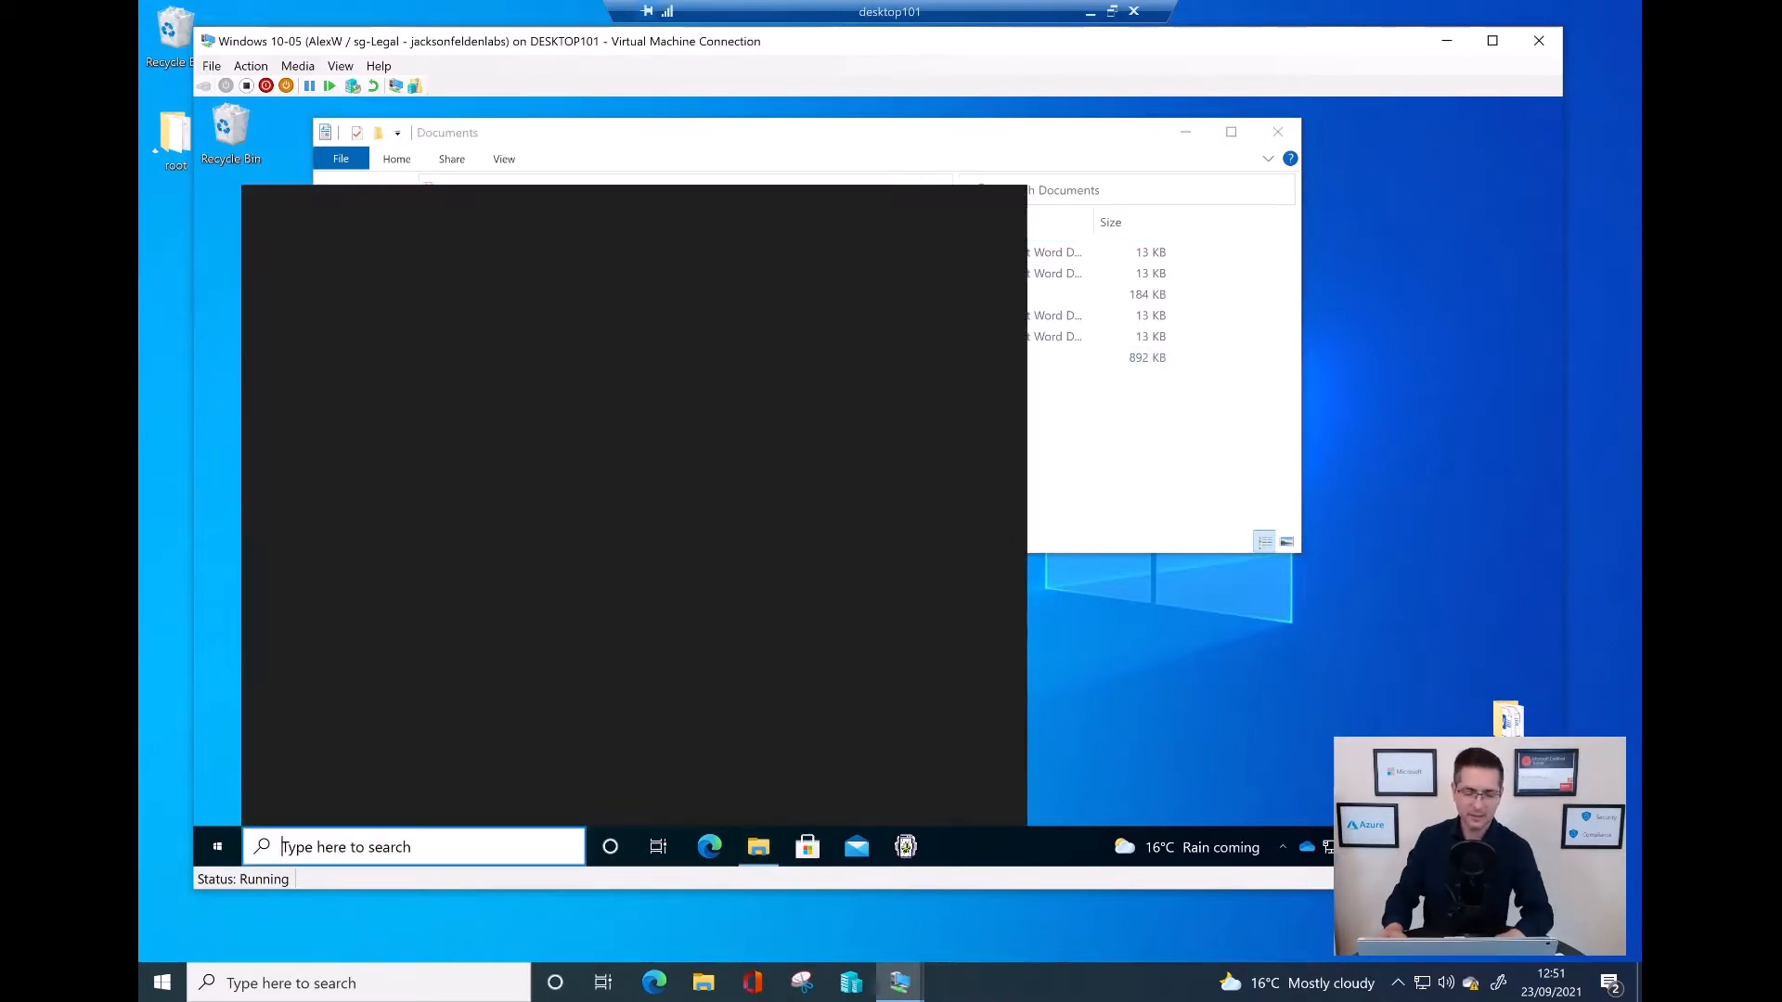
Step: Search for 'virus & threat protection' and scroll to Manage ransomware protection
text(virus & threat protection)
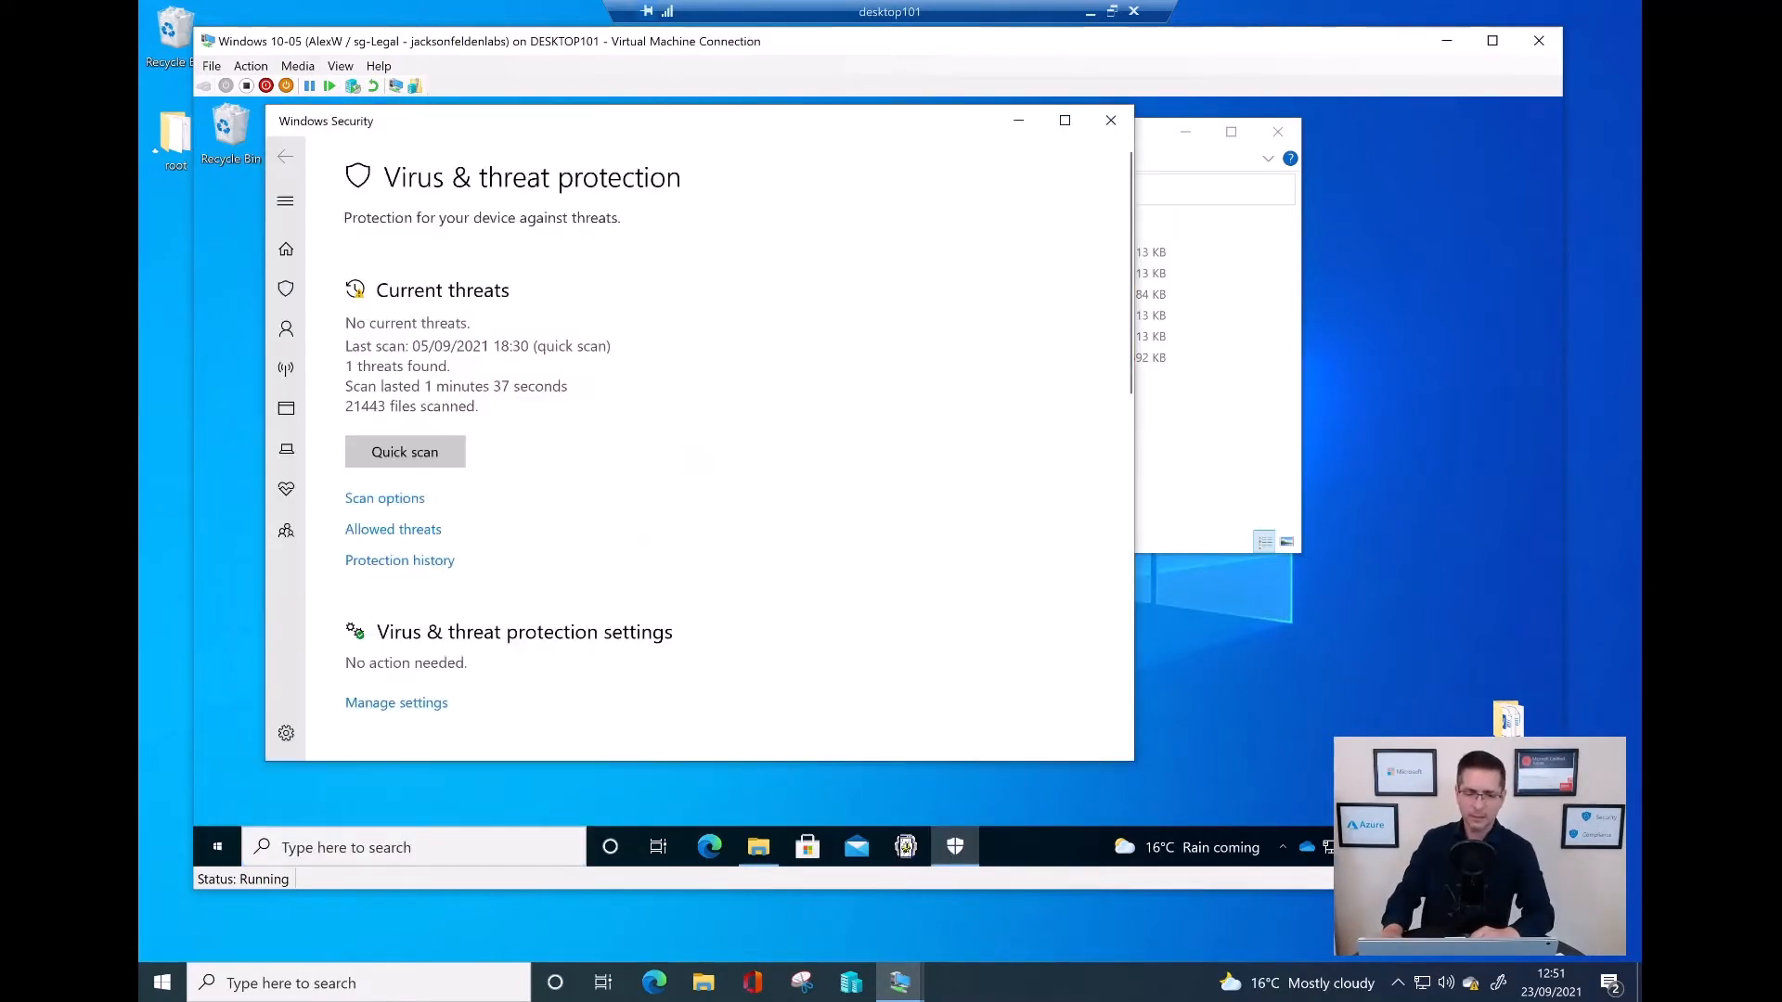
scroll(down, 3)
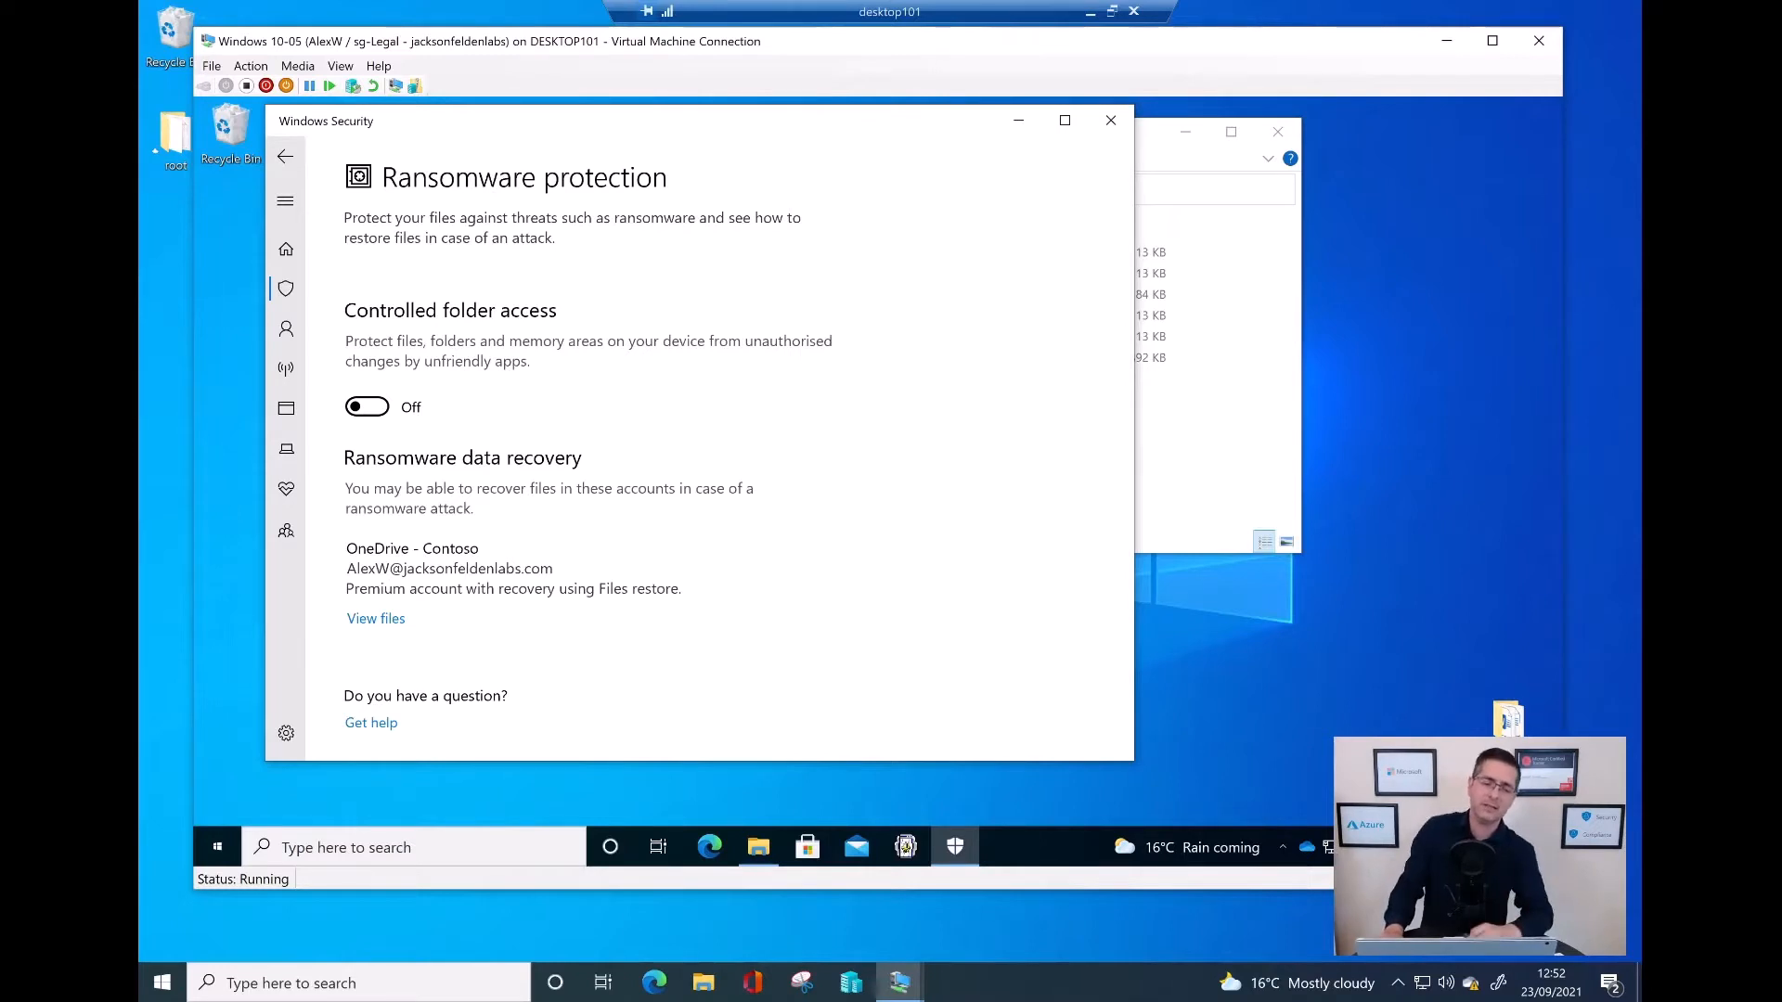
Step: Switch Controlled folder access on, approving UAC, and view the default Protected folders list
click(365, 407)
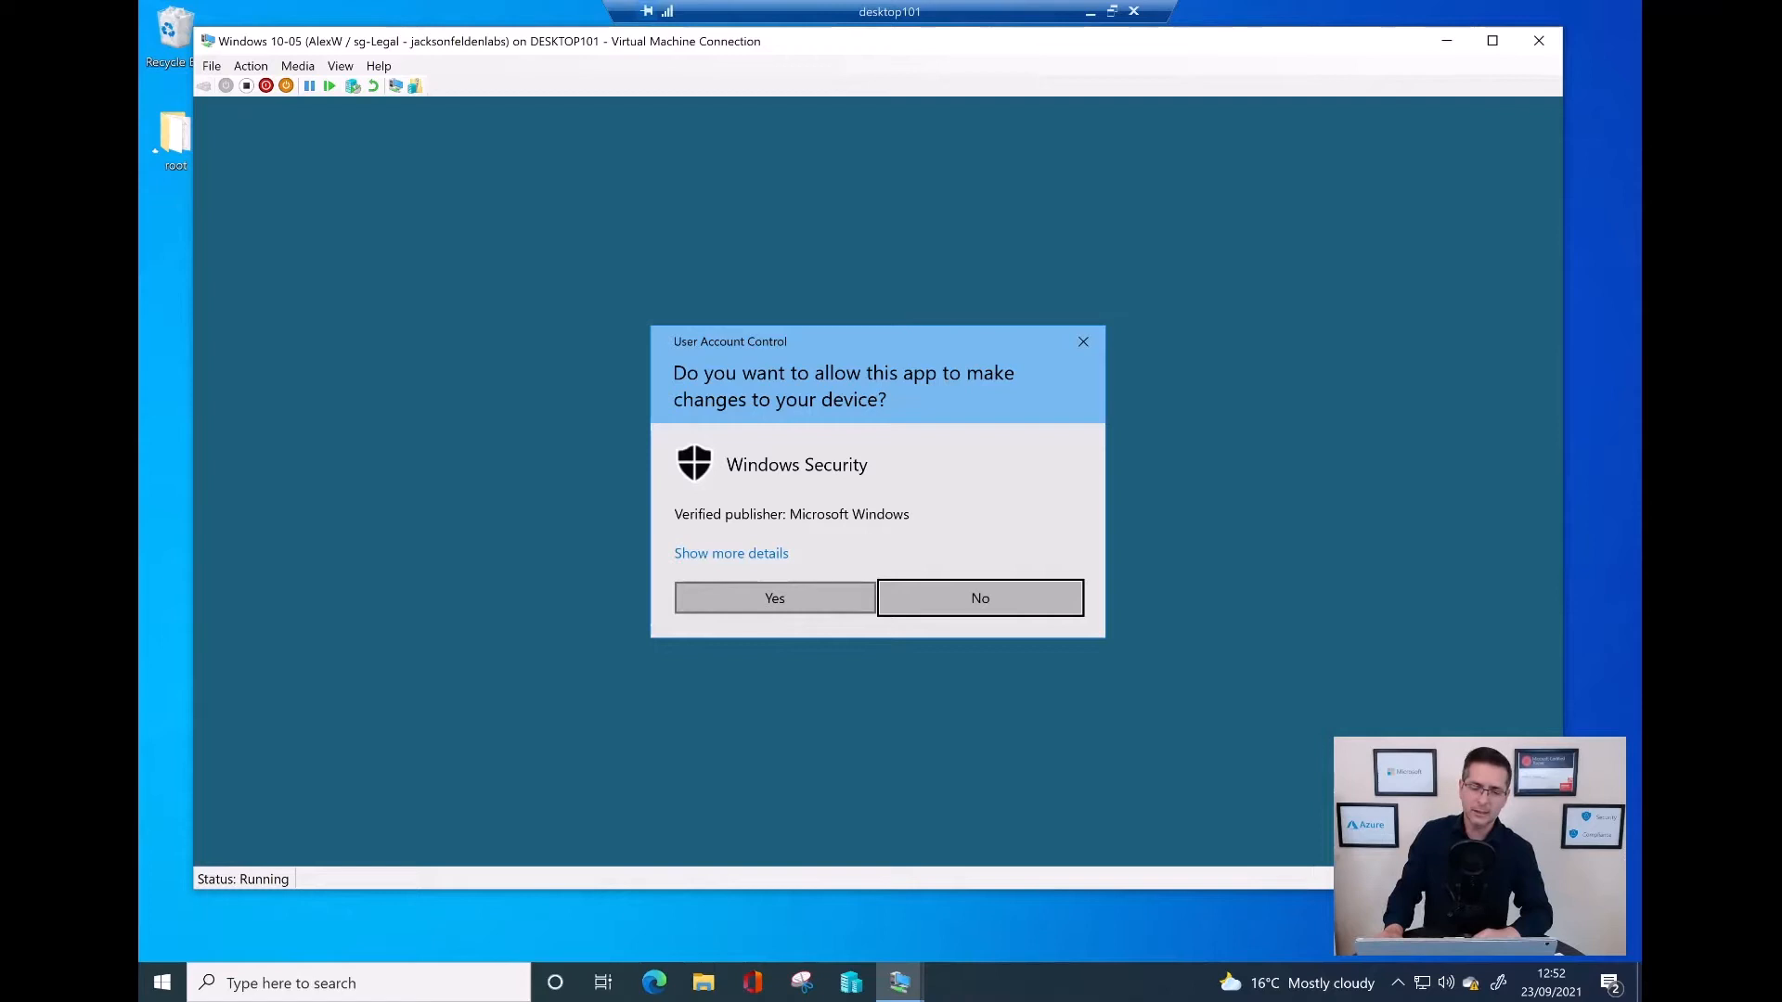
click(774, 598)
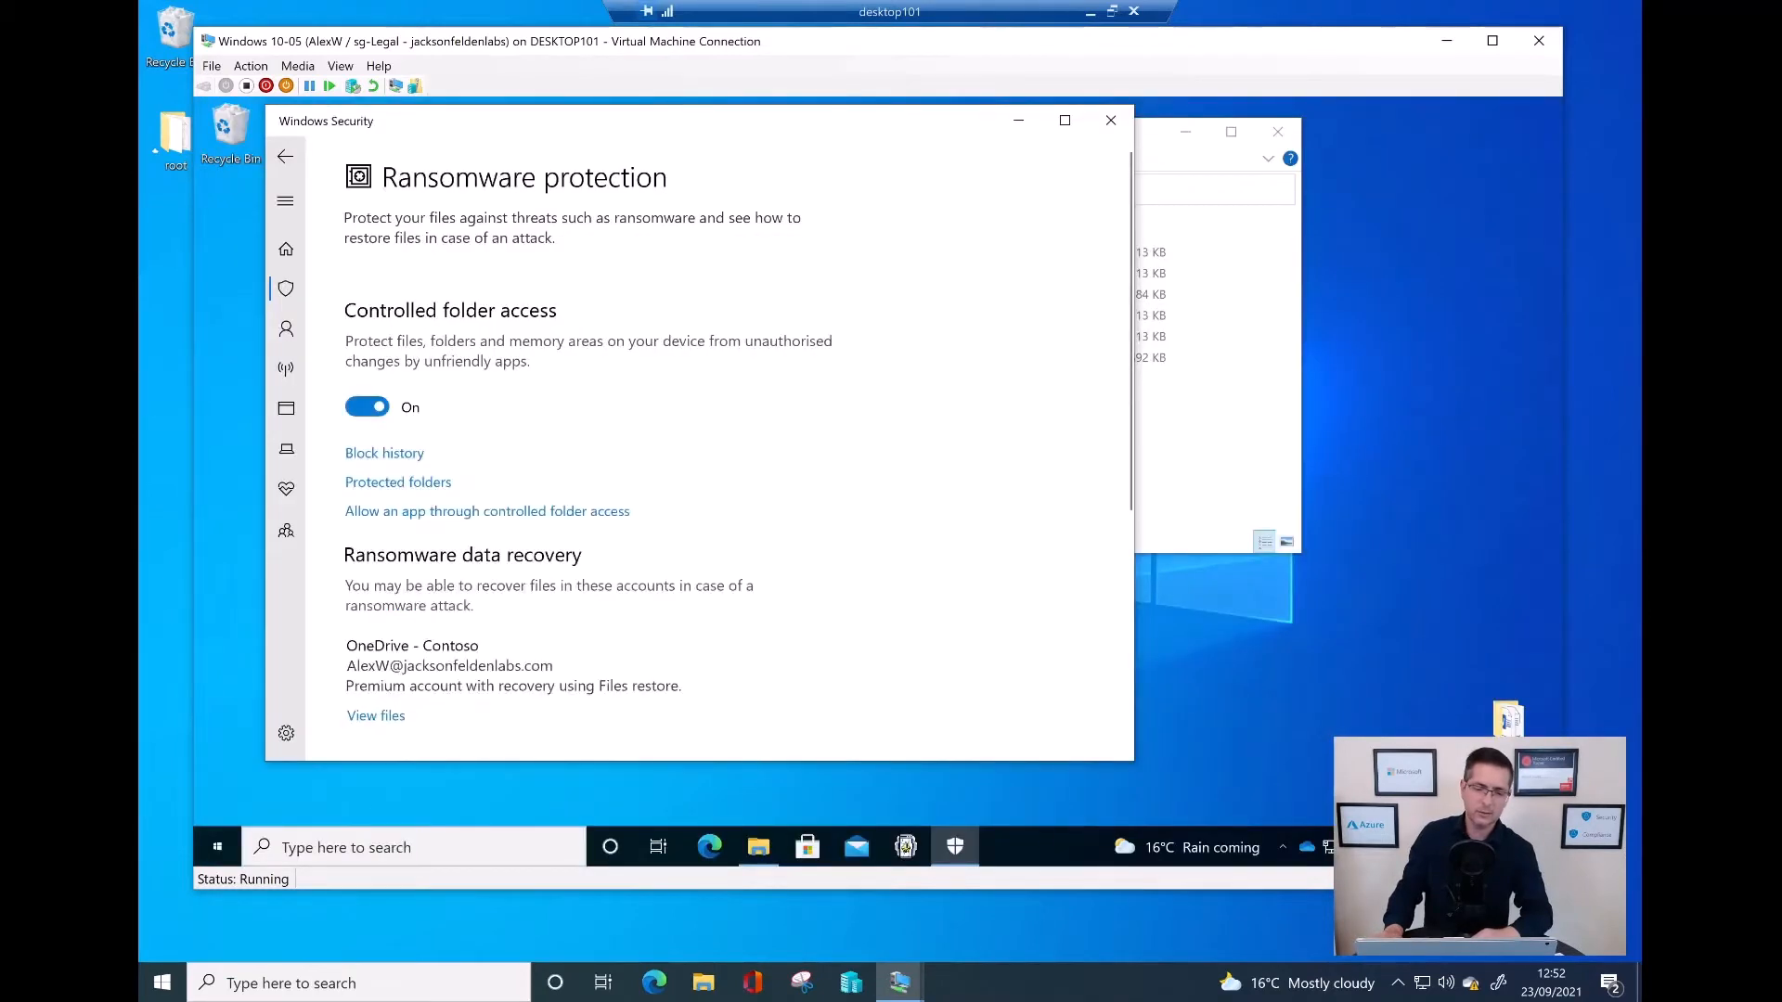
scroll(down, 3)
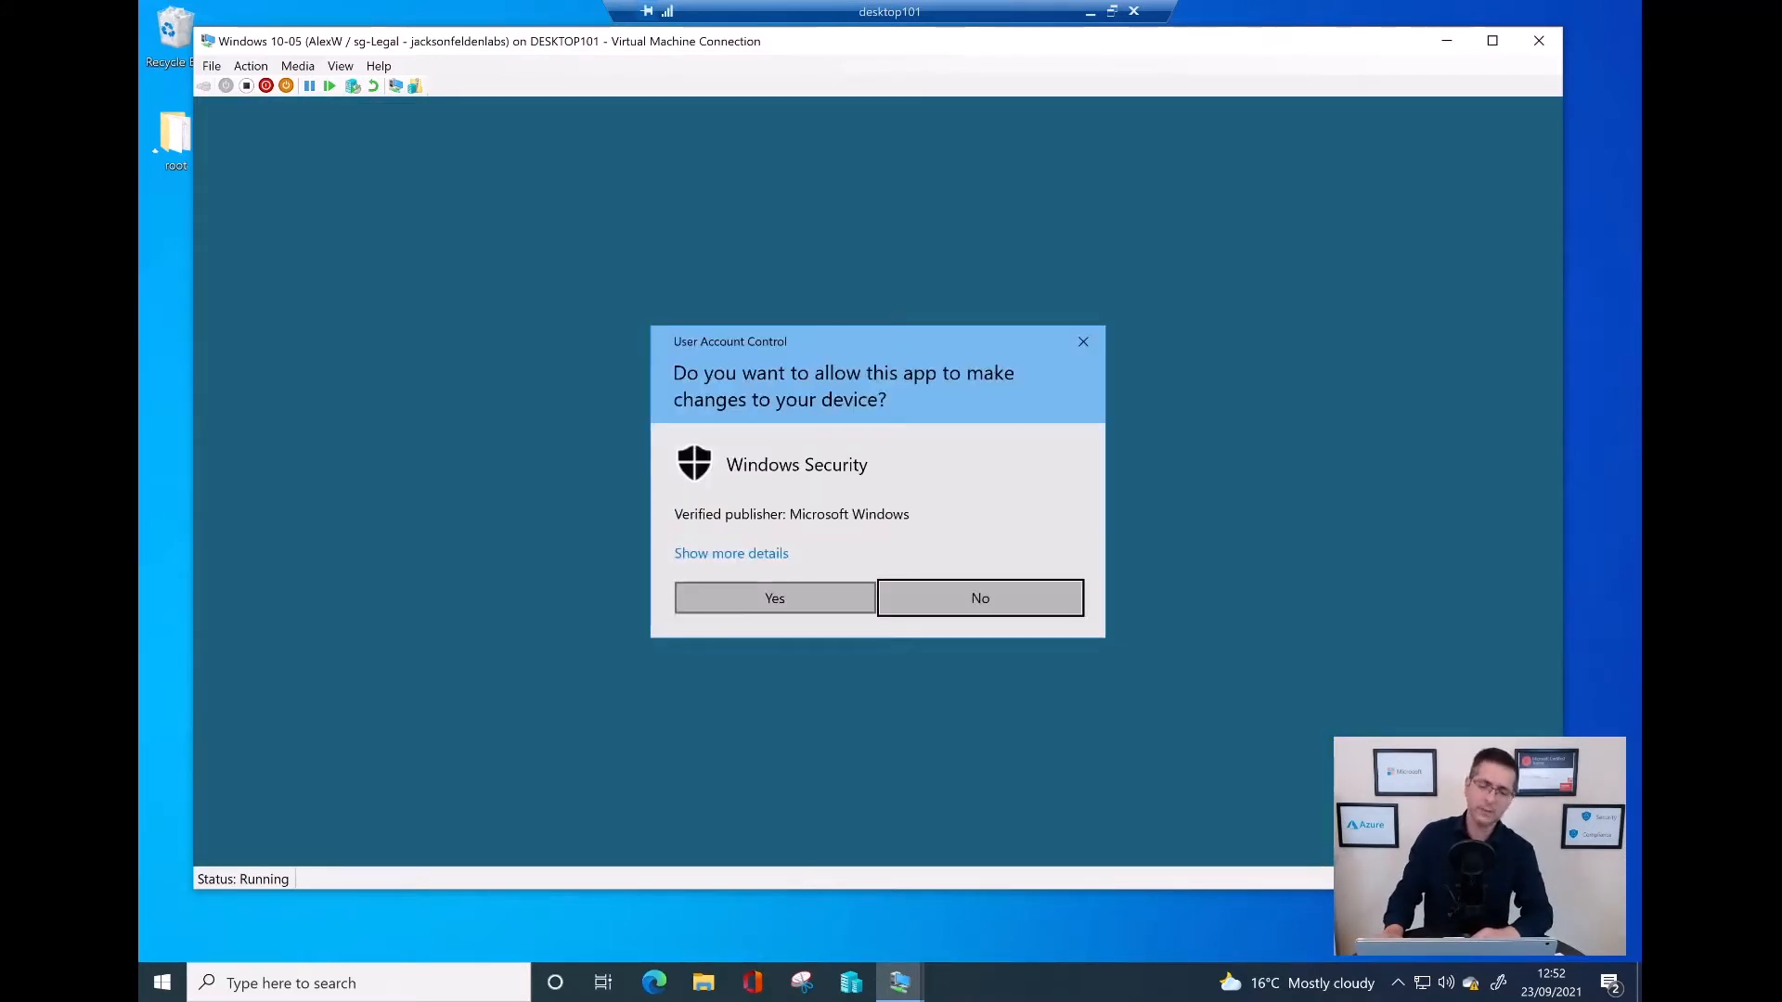
click(774, 598)
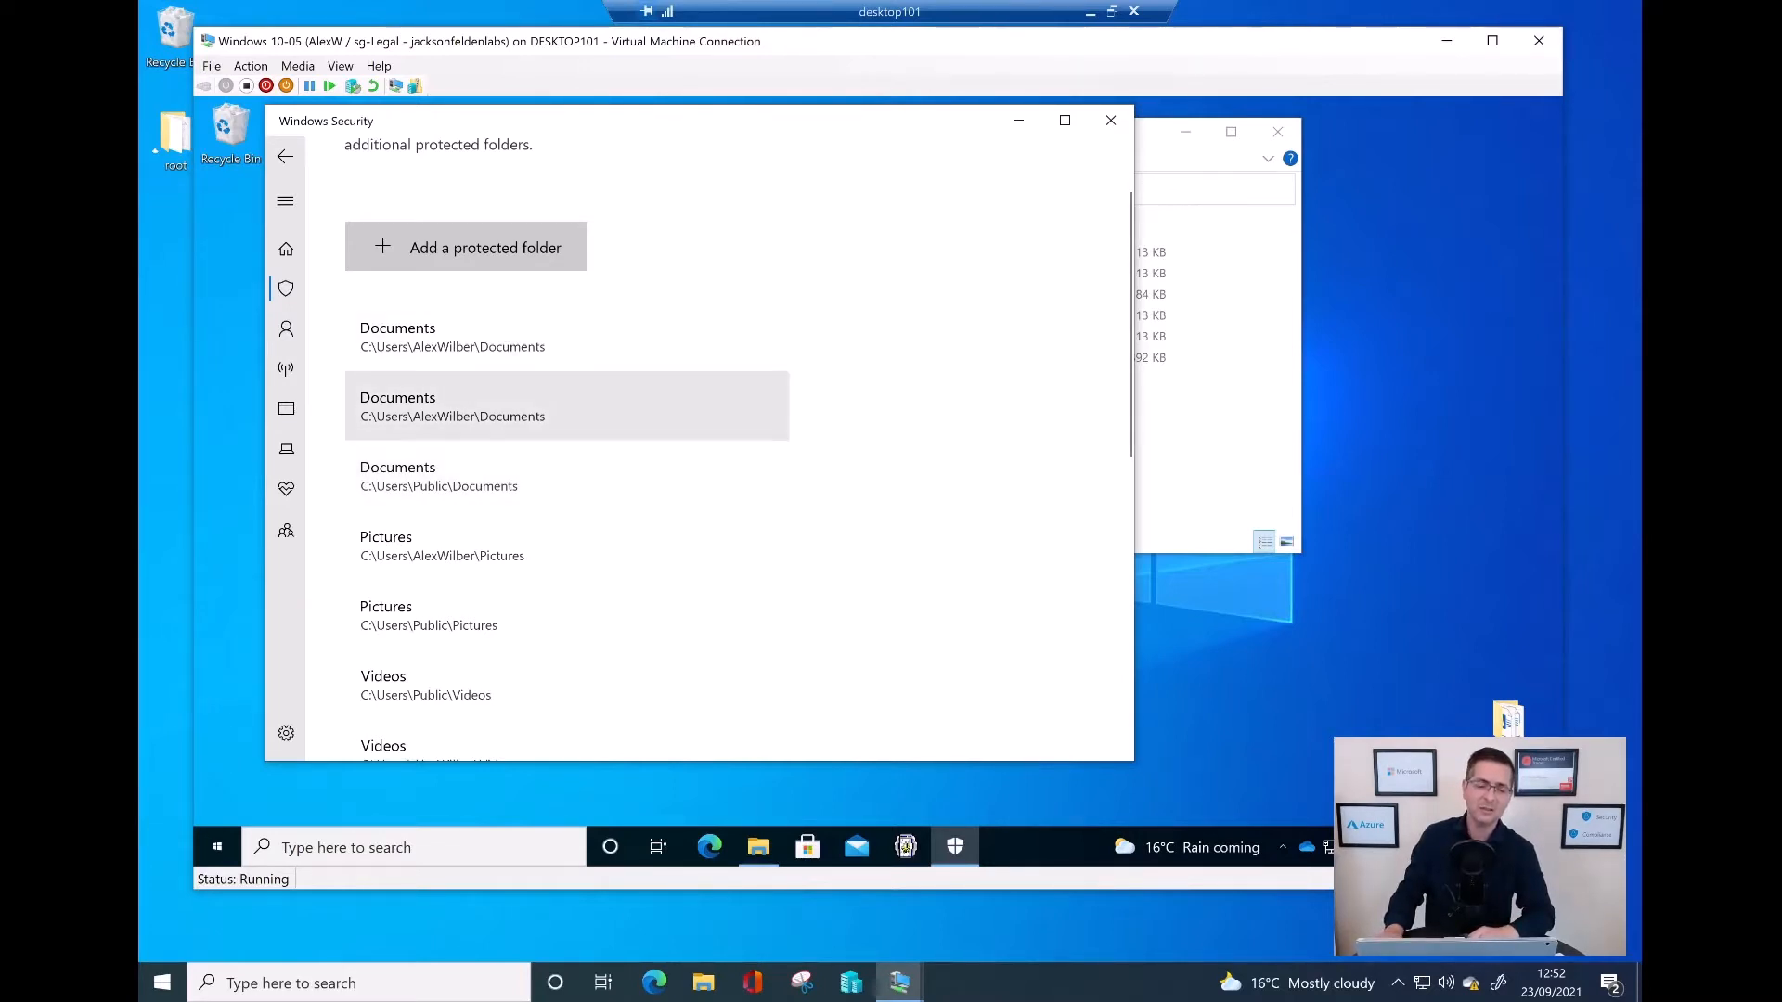
scroll(down, 3)
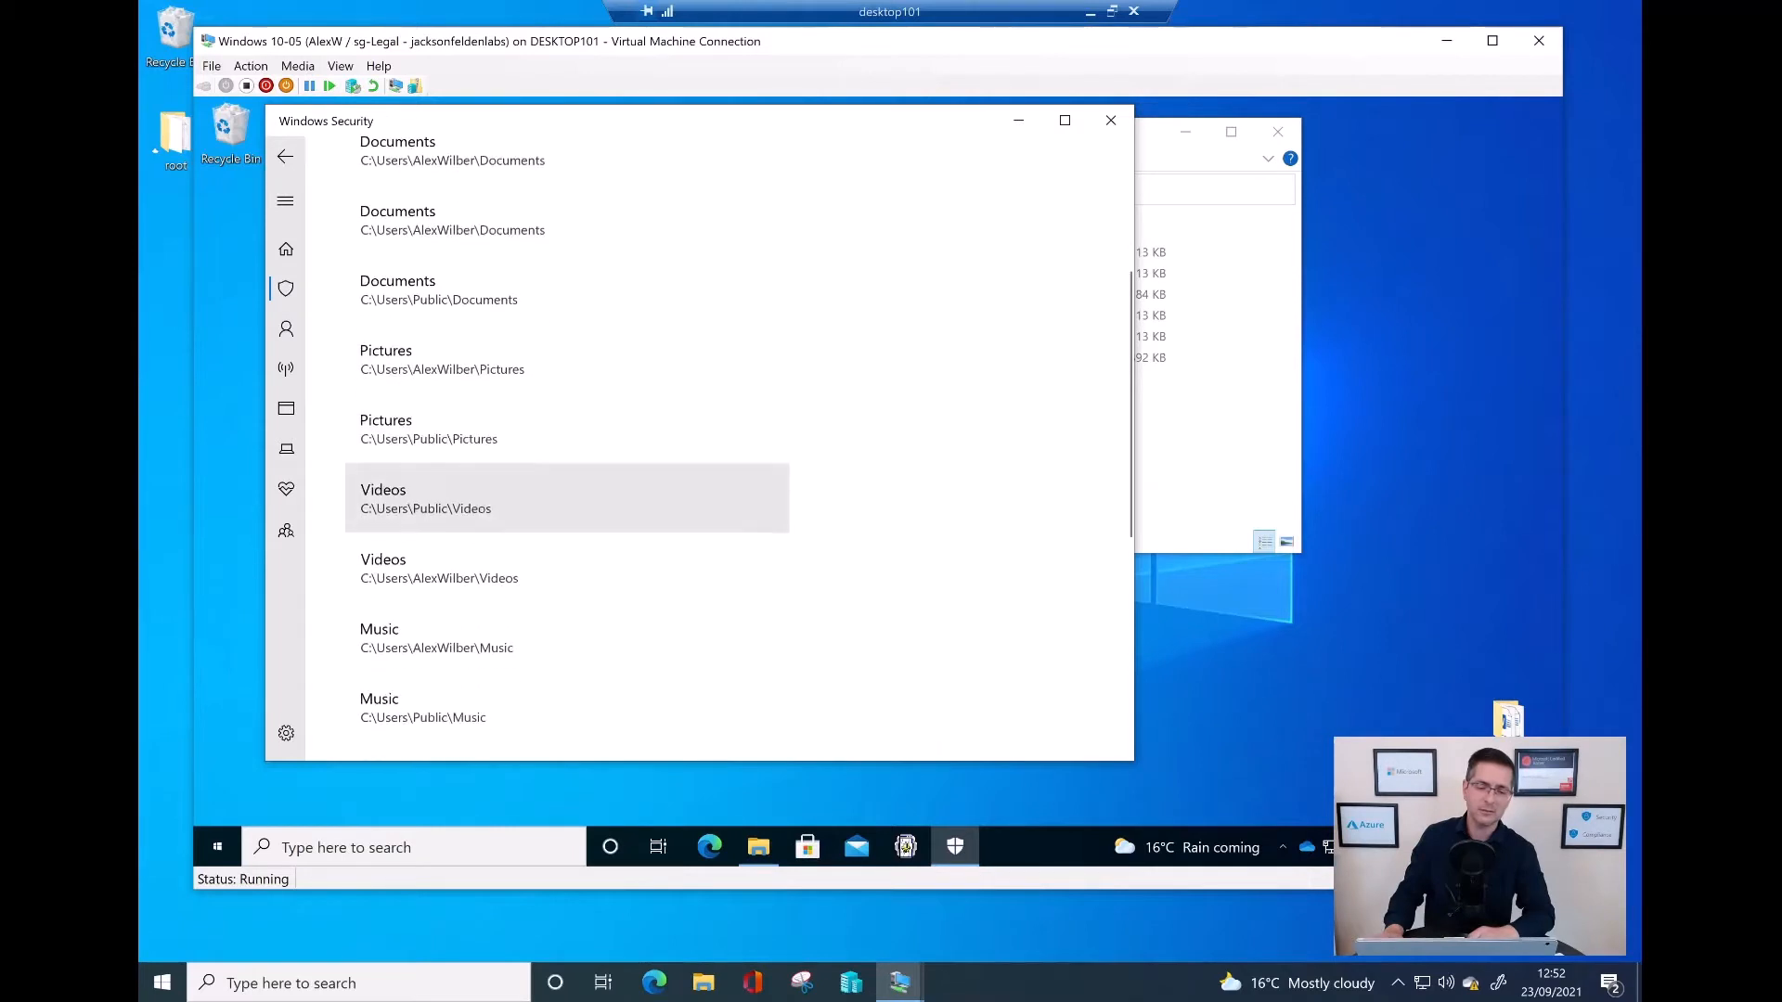
scroll(down, 3)
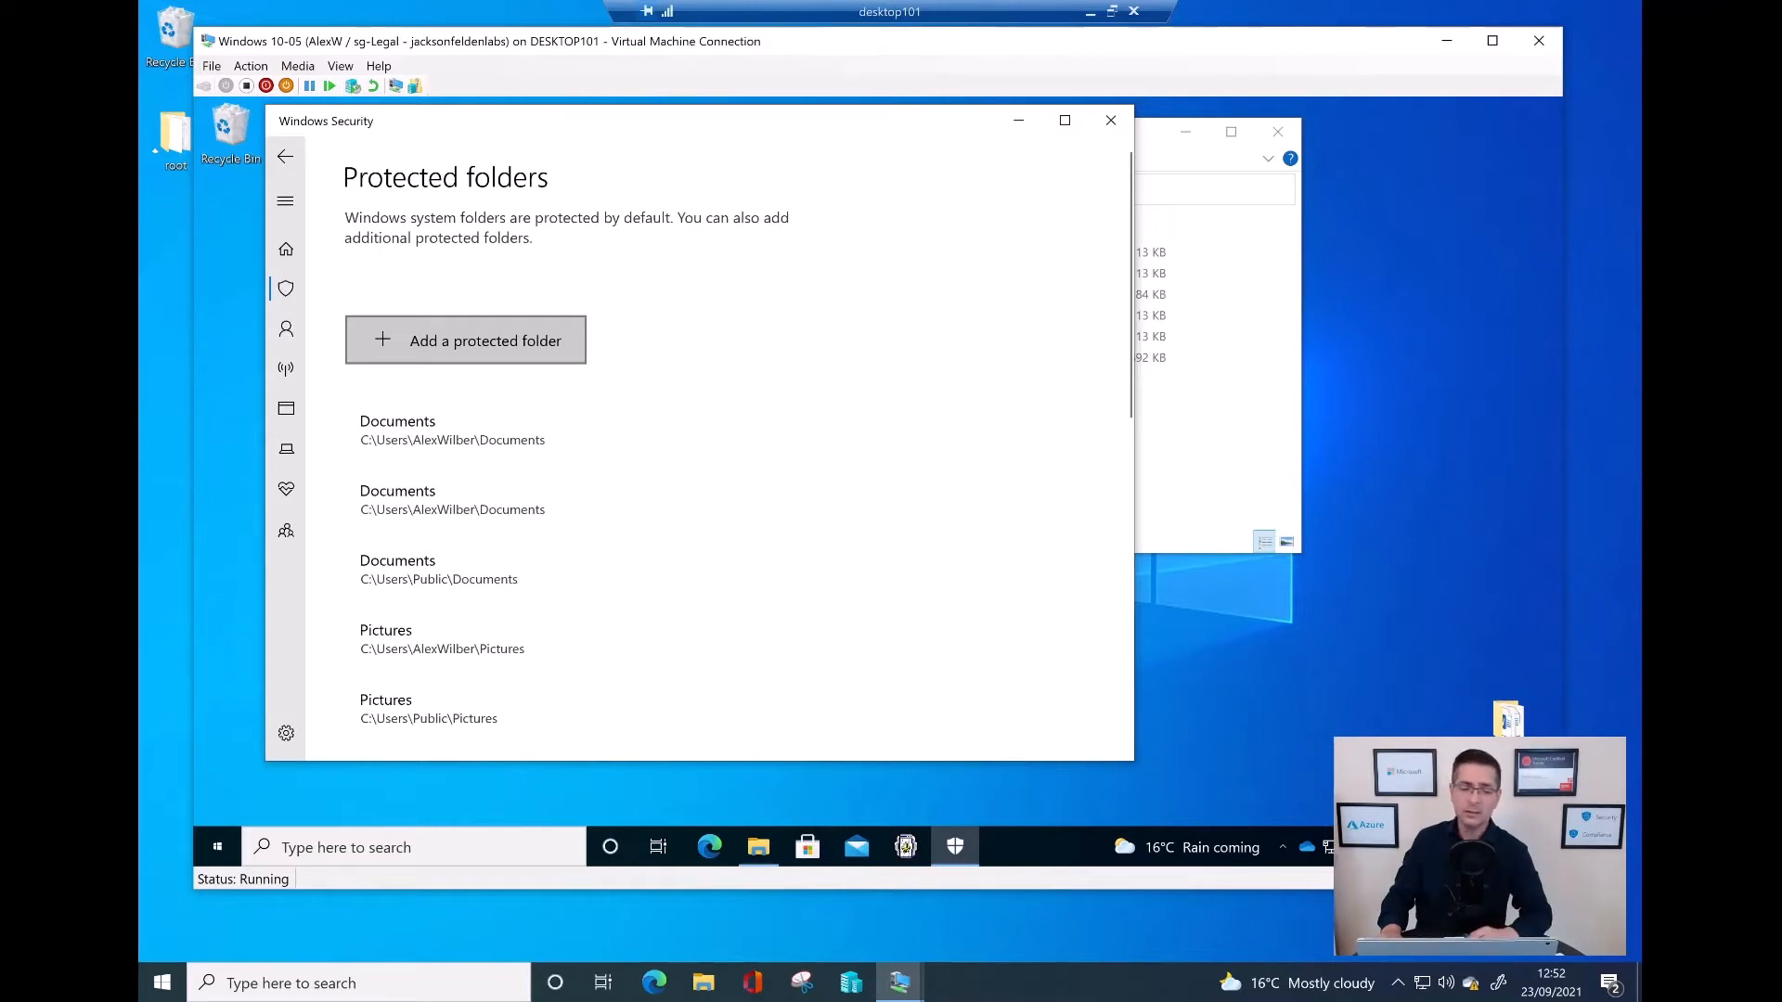
Step: Add C:\PS to the protected folders list
click(465, 339)
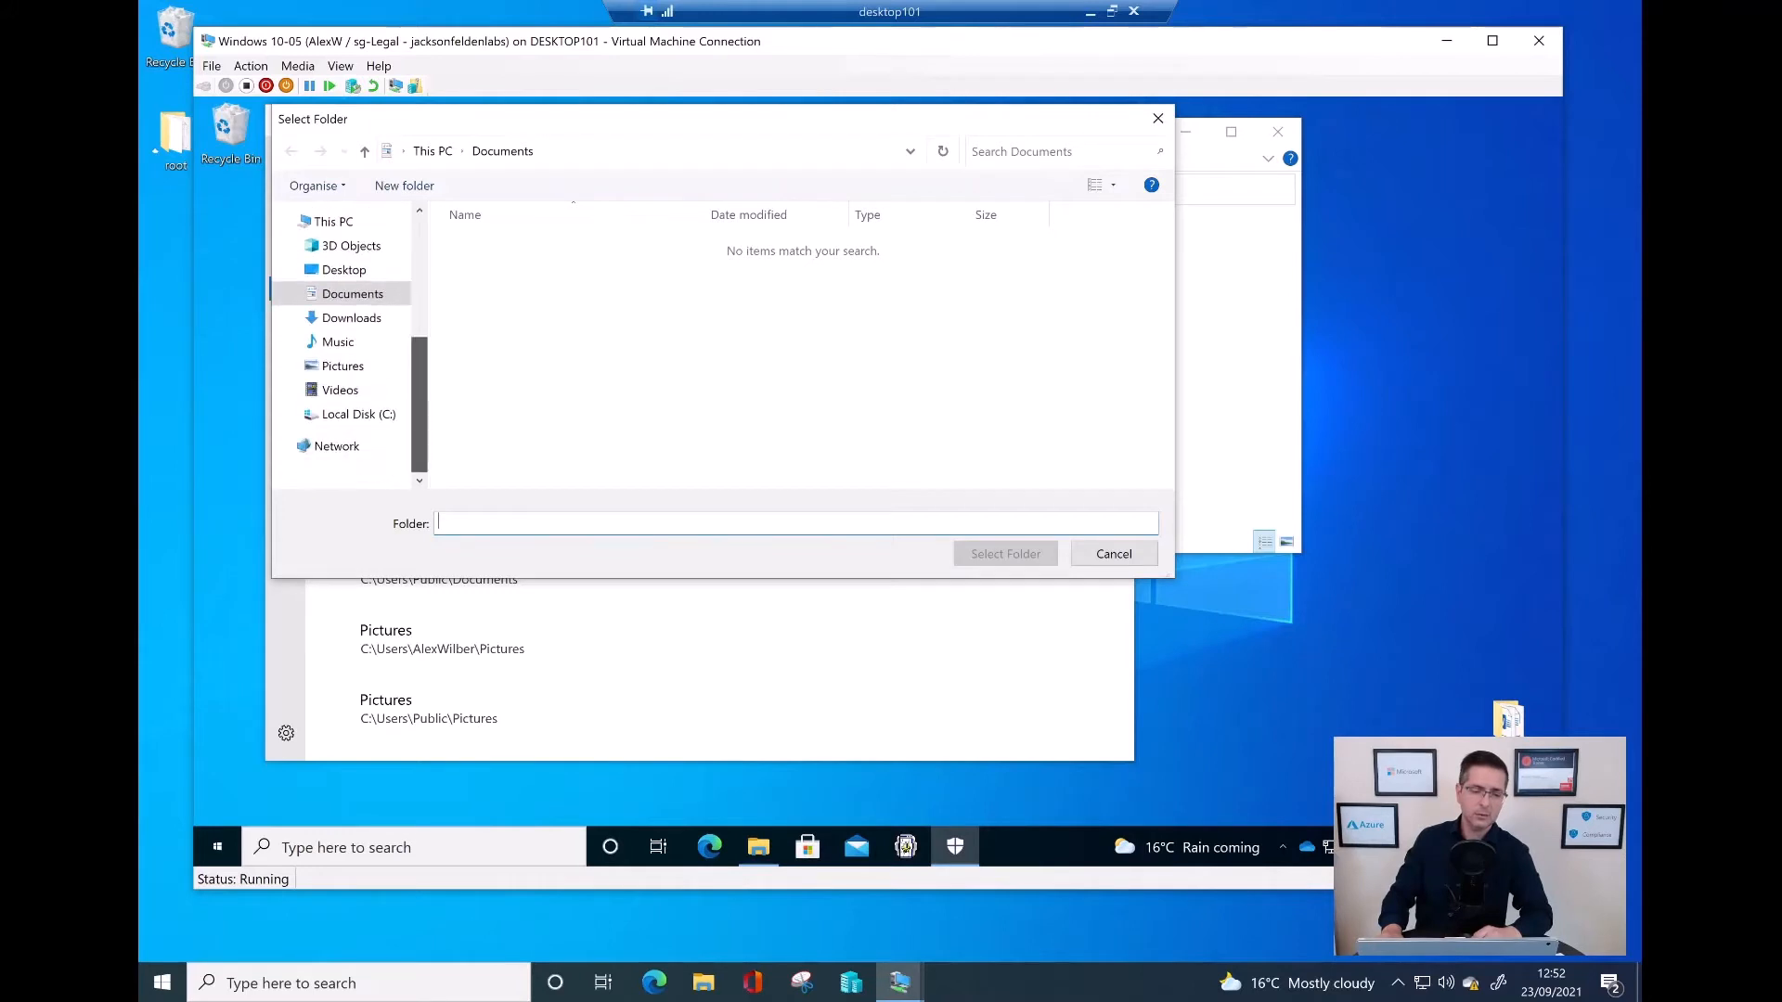
click(358, 414)
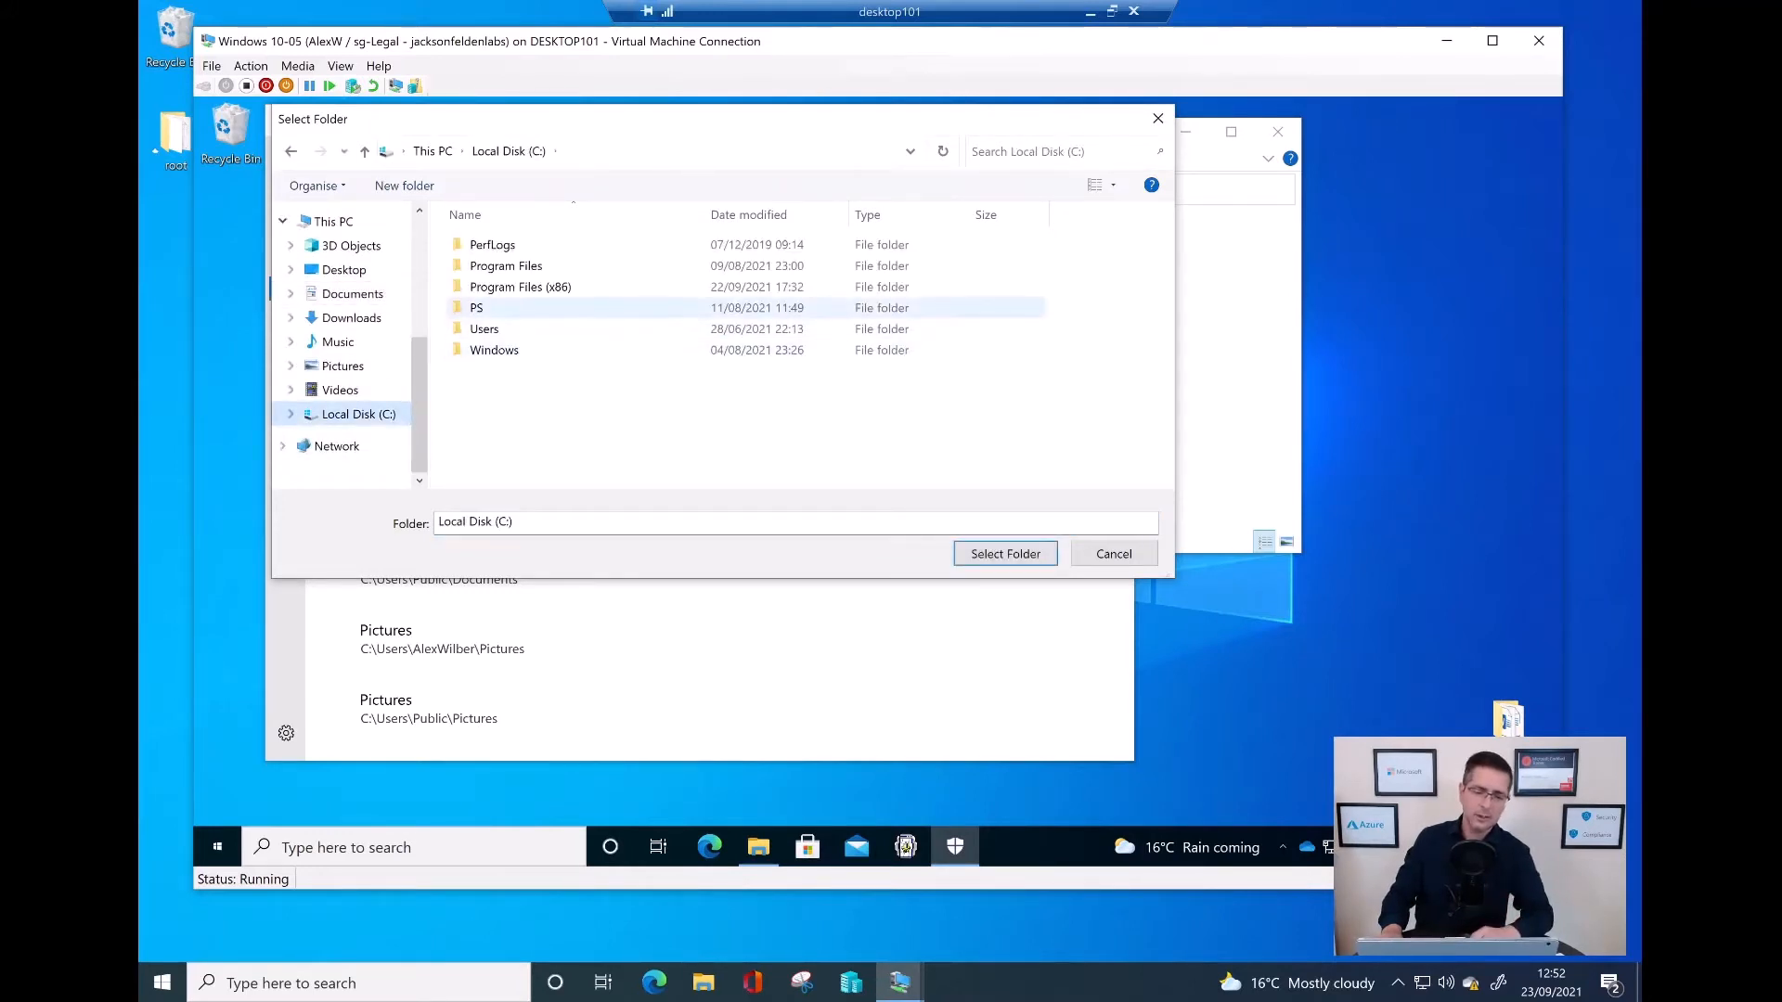
click(476, 308)
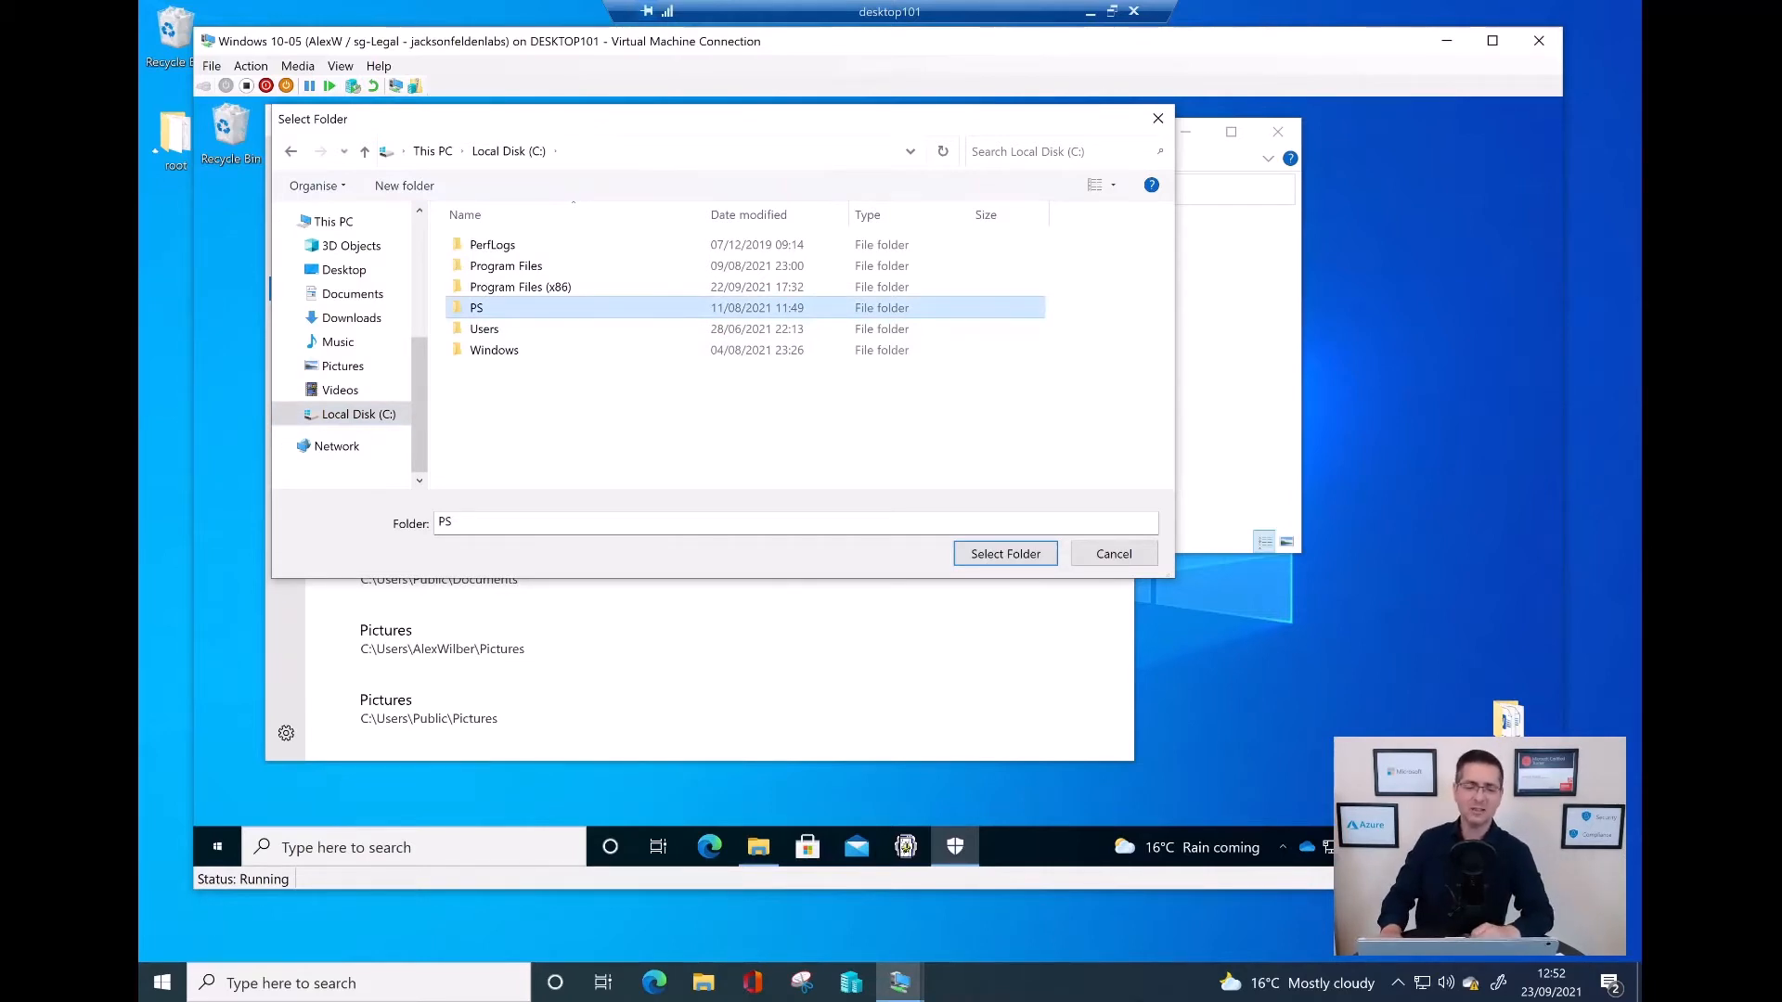
click(1004, 553)
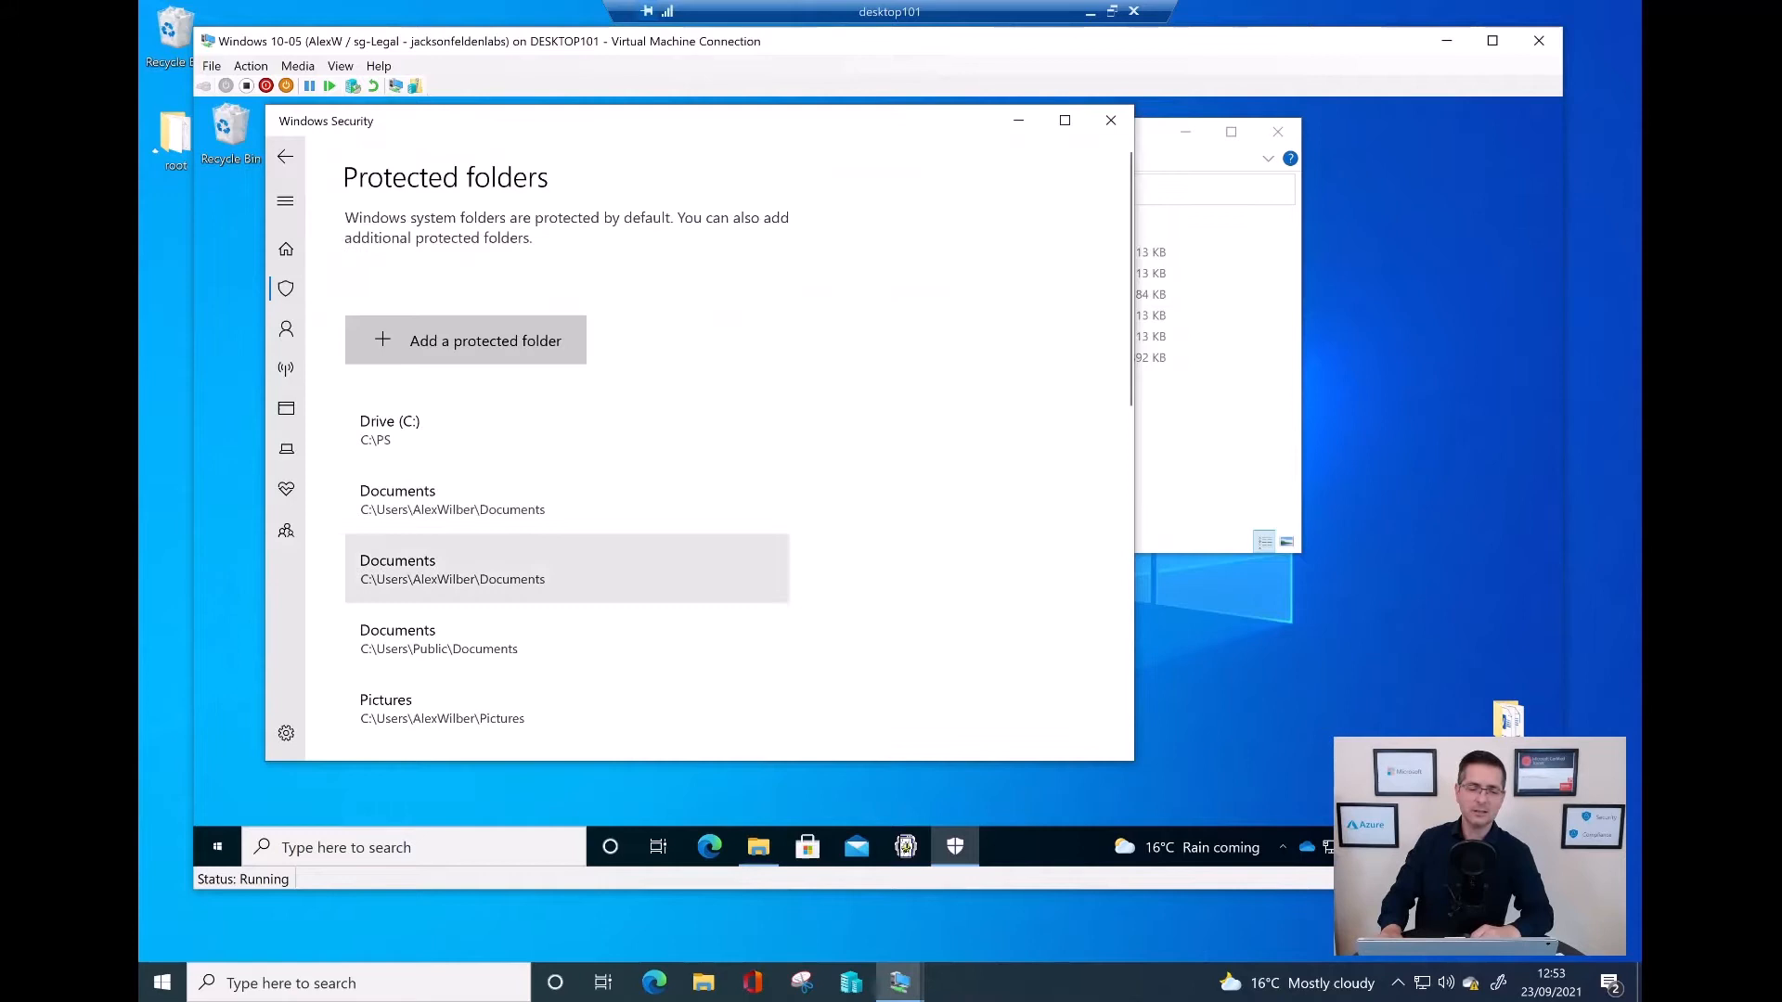
scroll(down, 3)
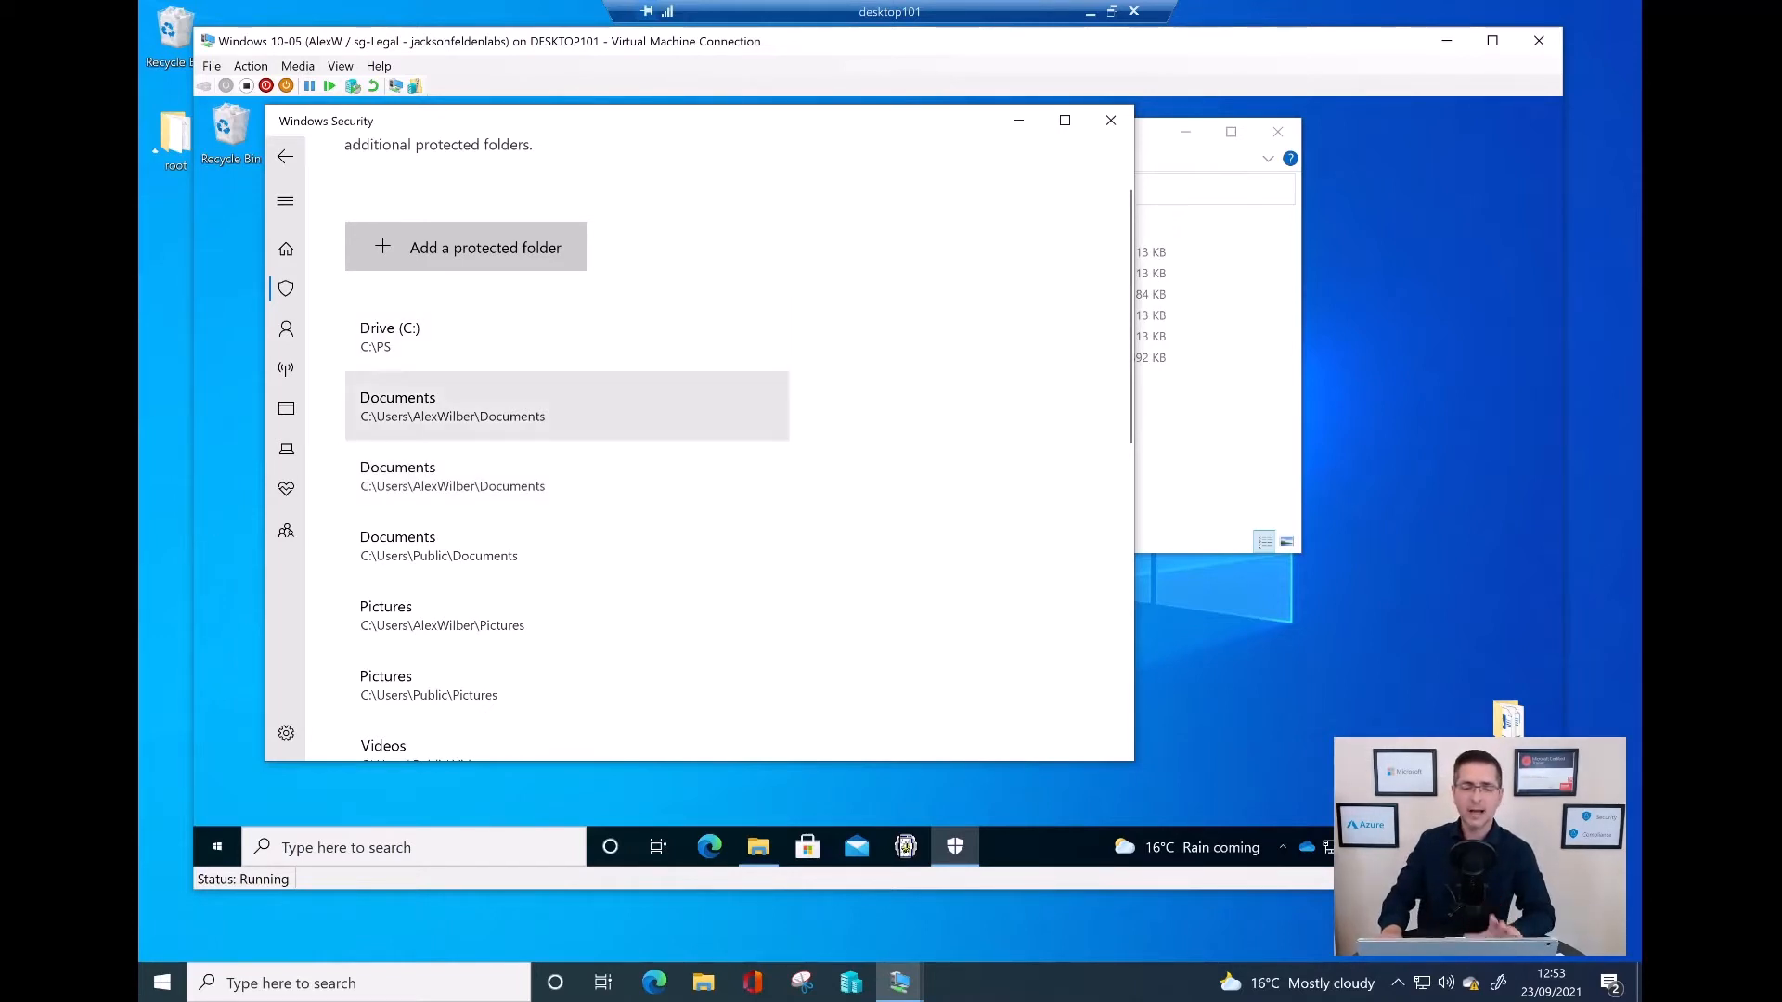
scroll(down, 3)
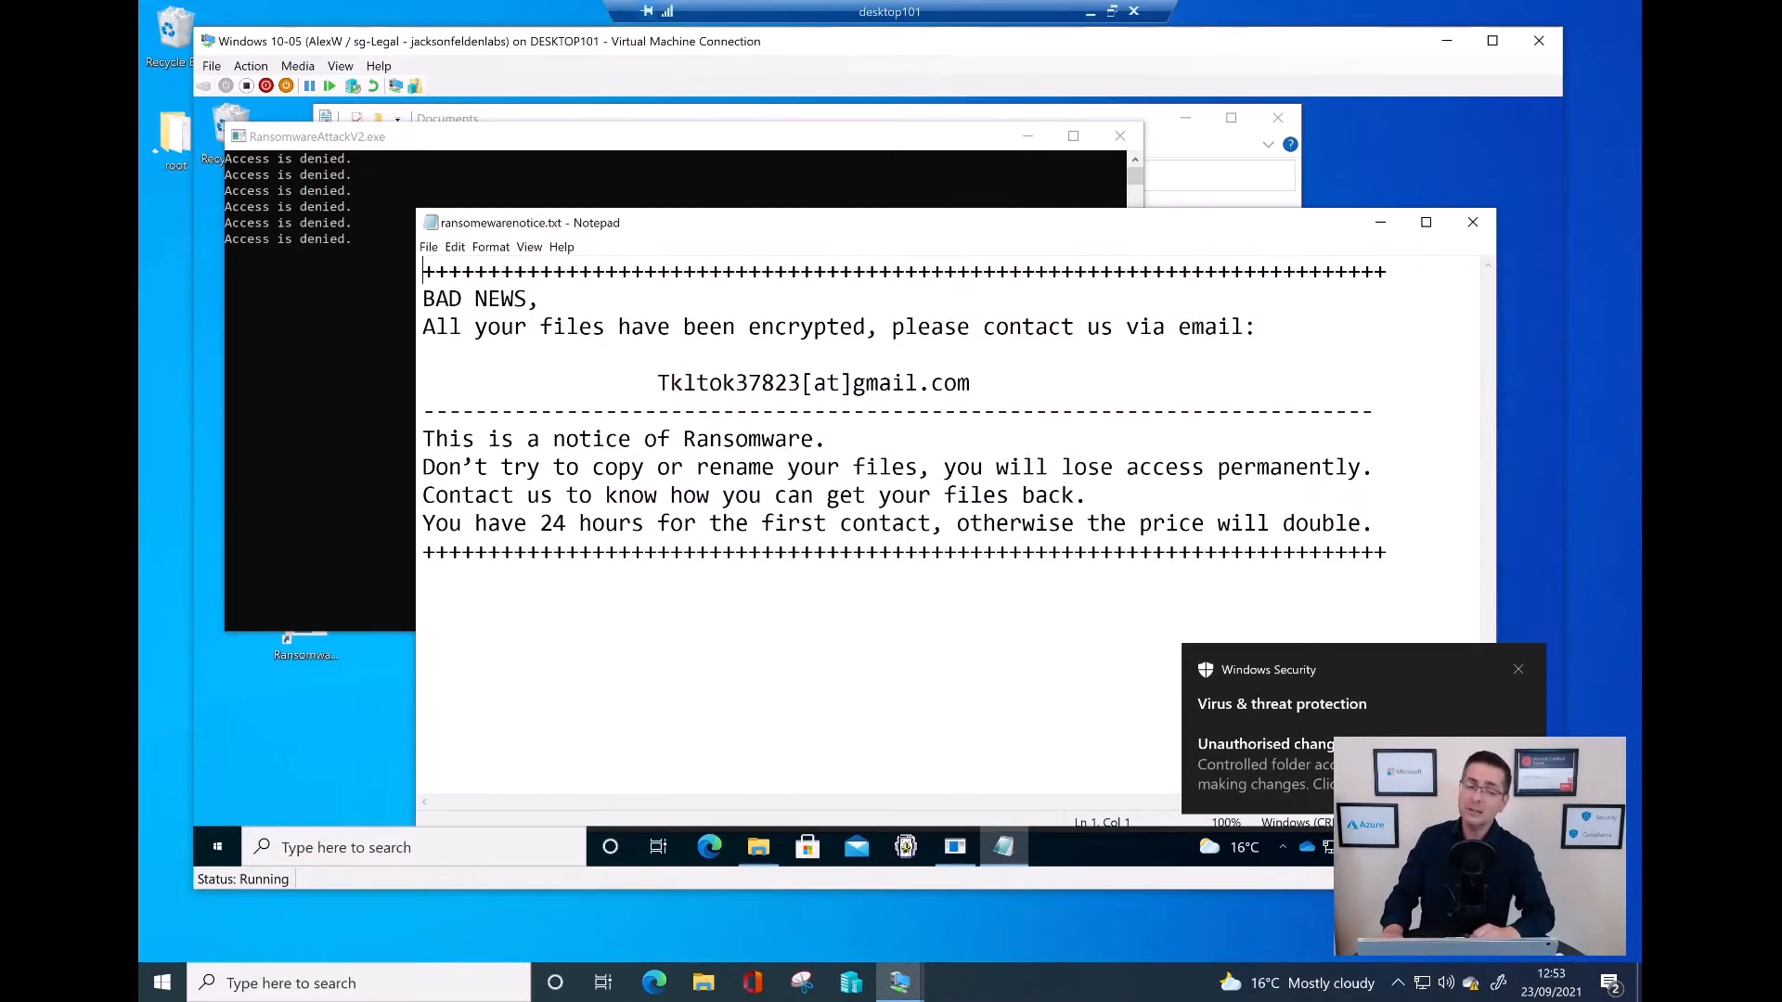
Step: Review the blocked cmd.exe access entry for Documents, then close Windows Security and Notepad
click(1518, 669)
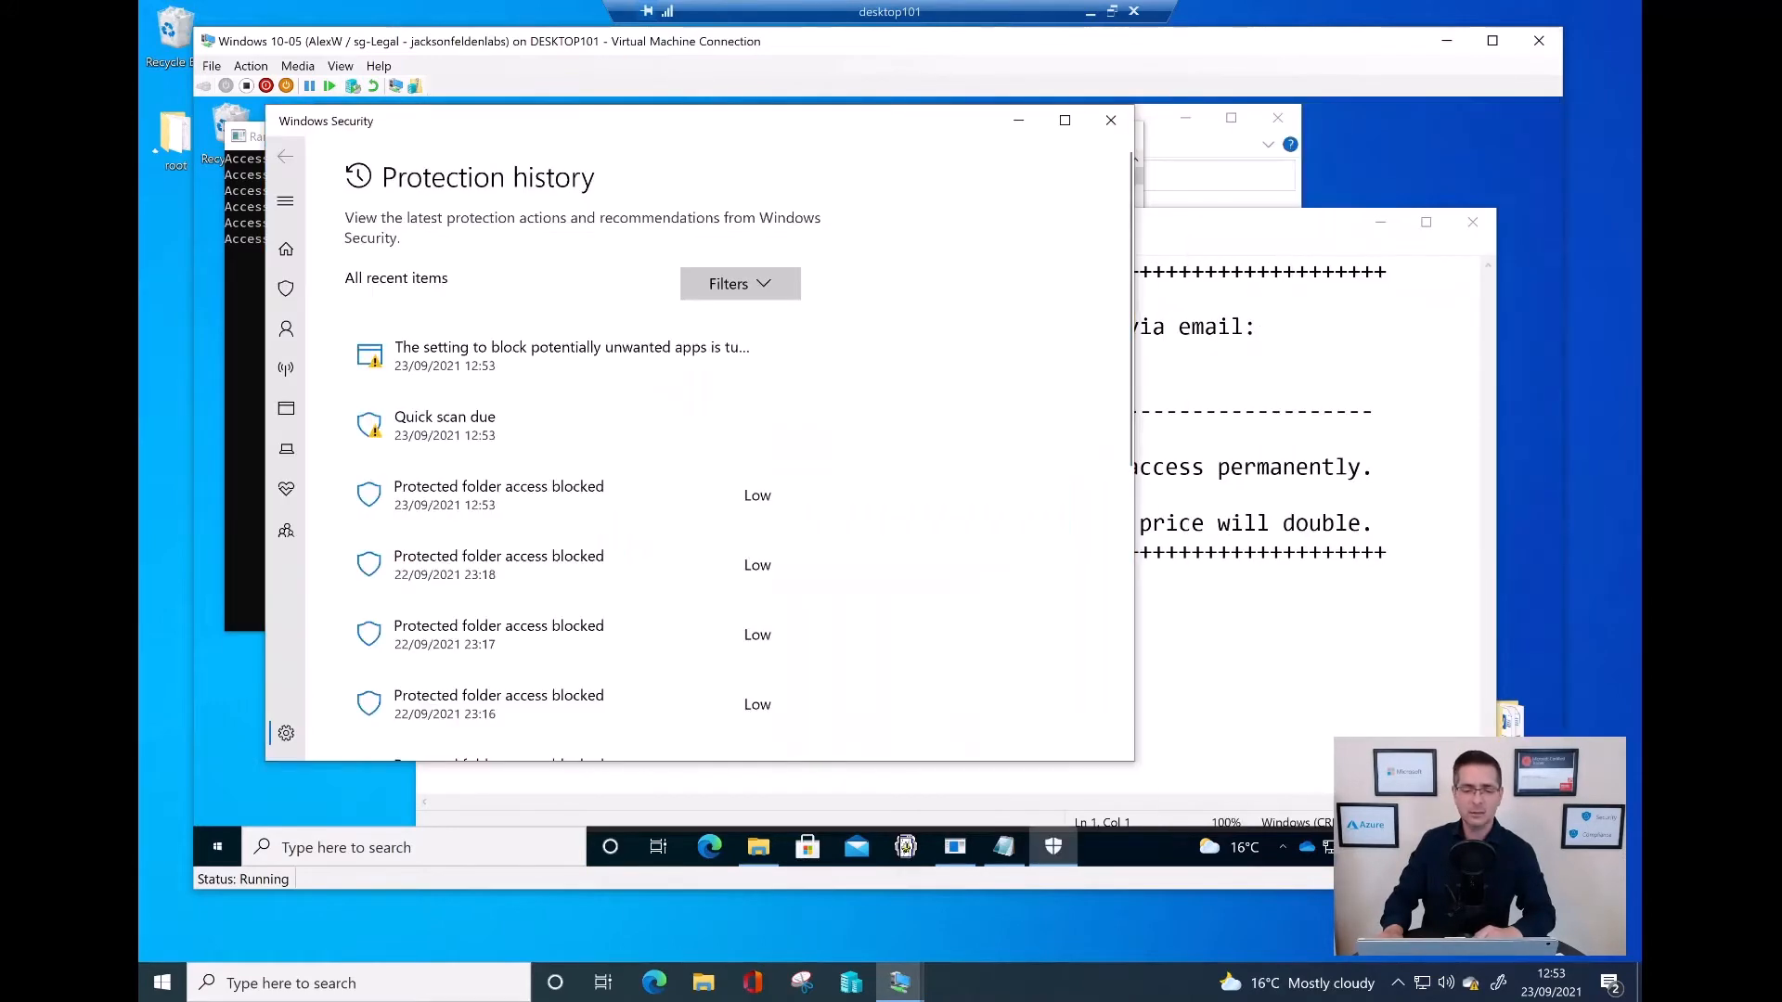
click(739, 283)
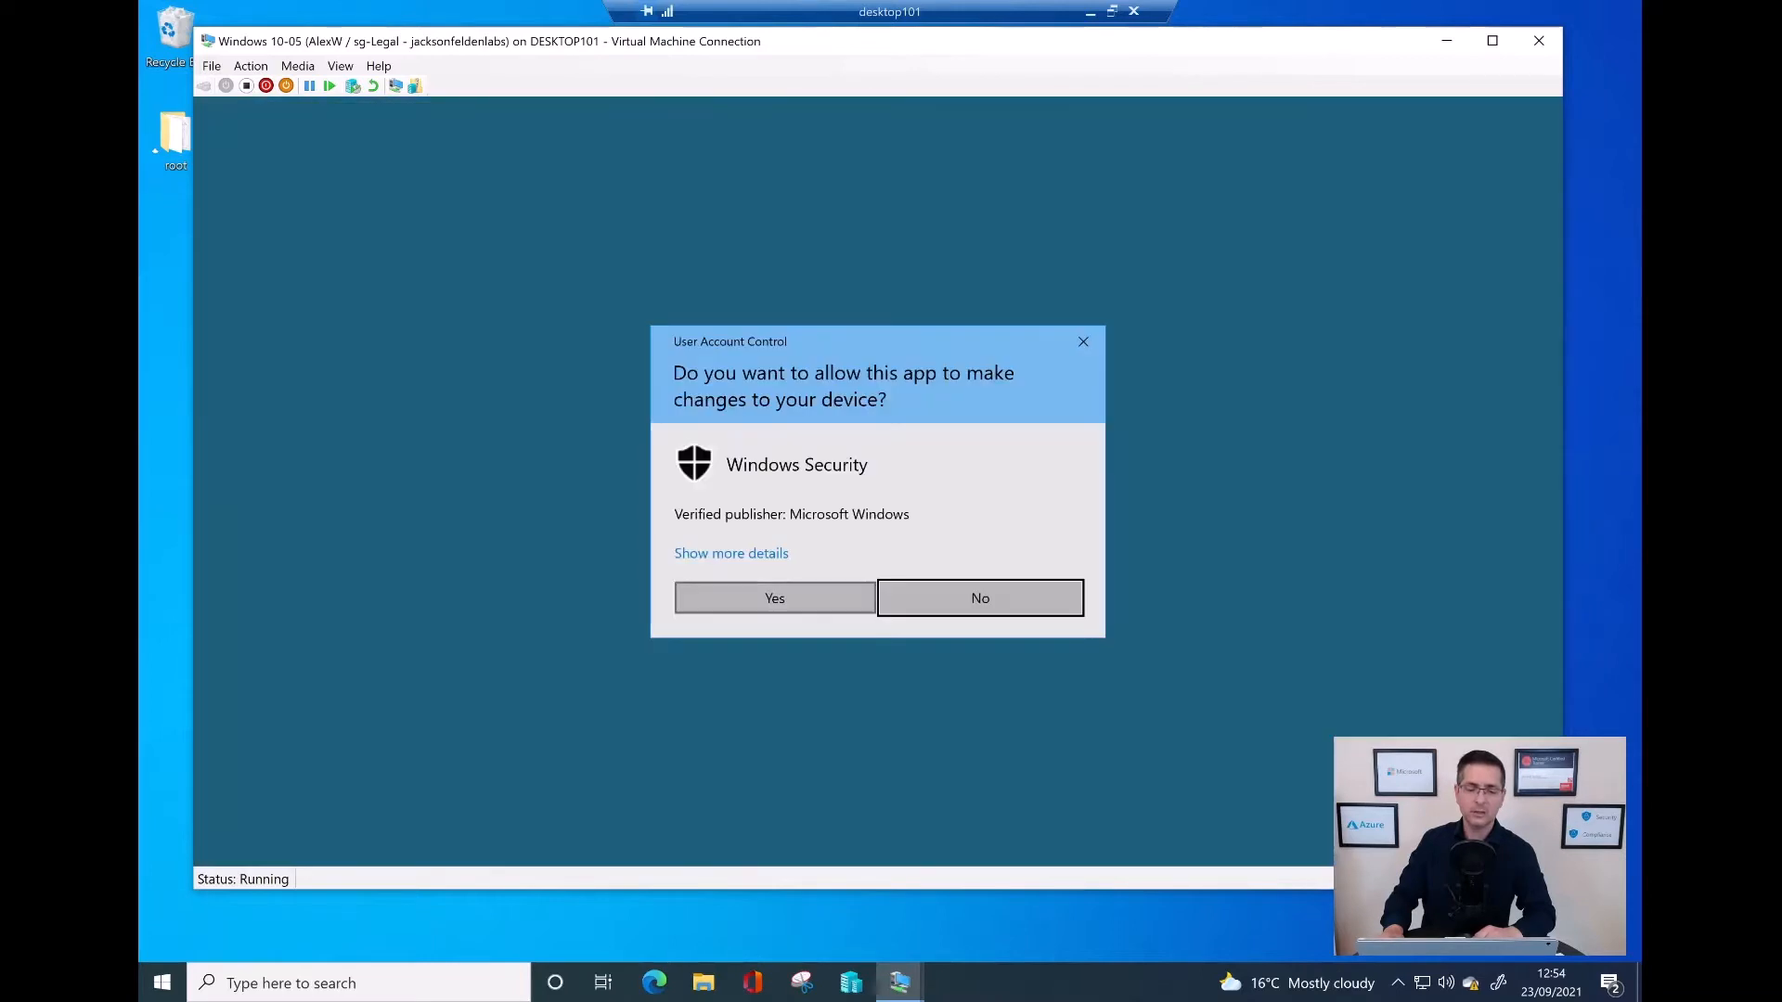
click(774, 598)
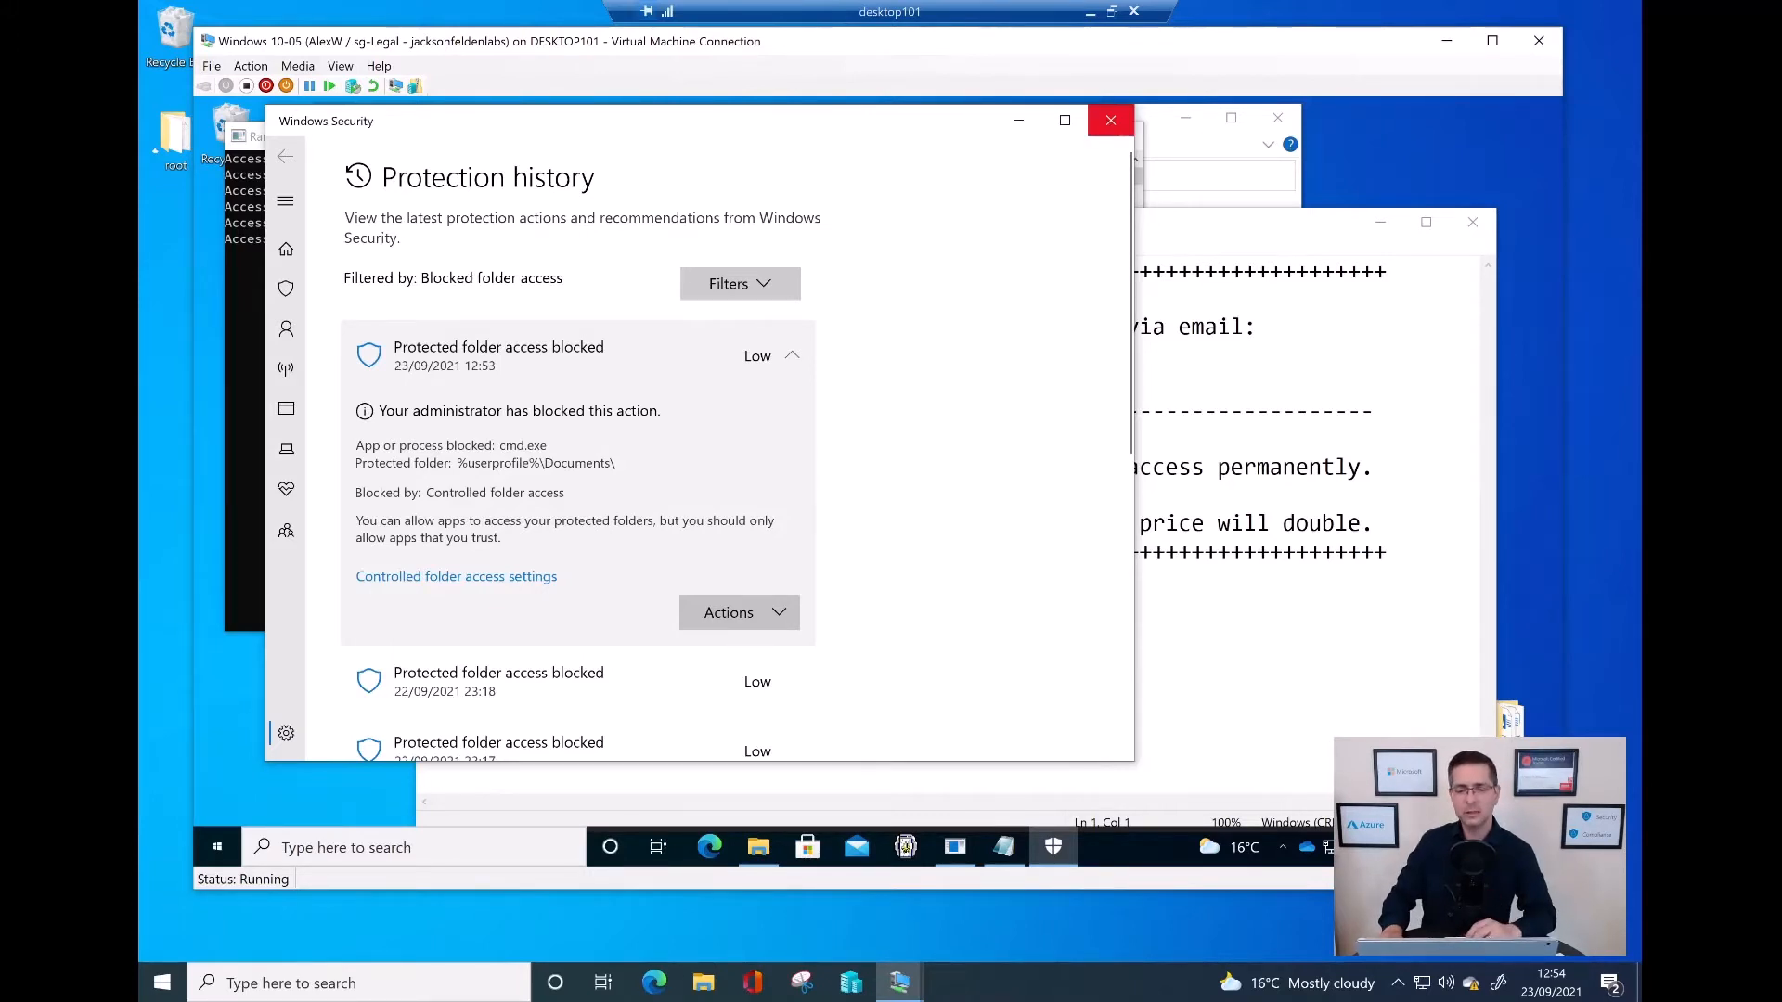
click(1109, 121)
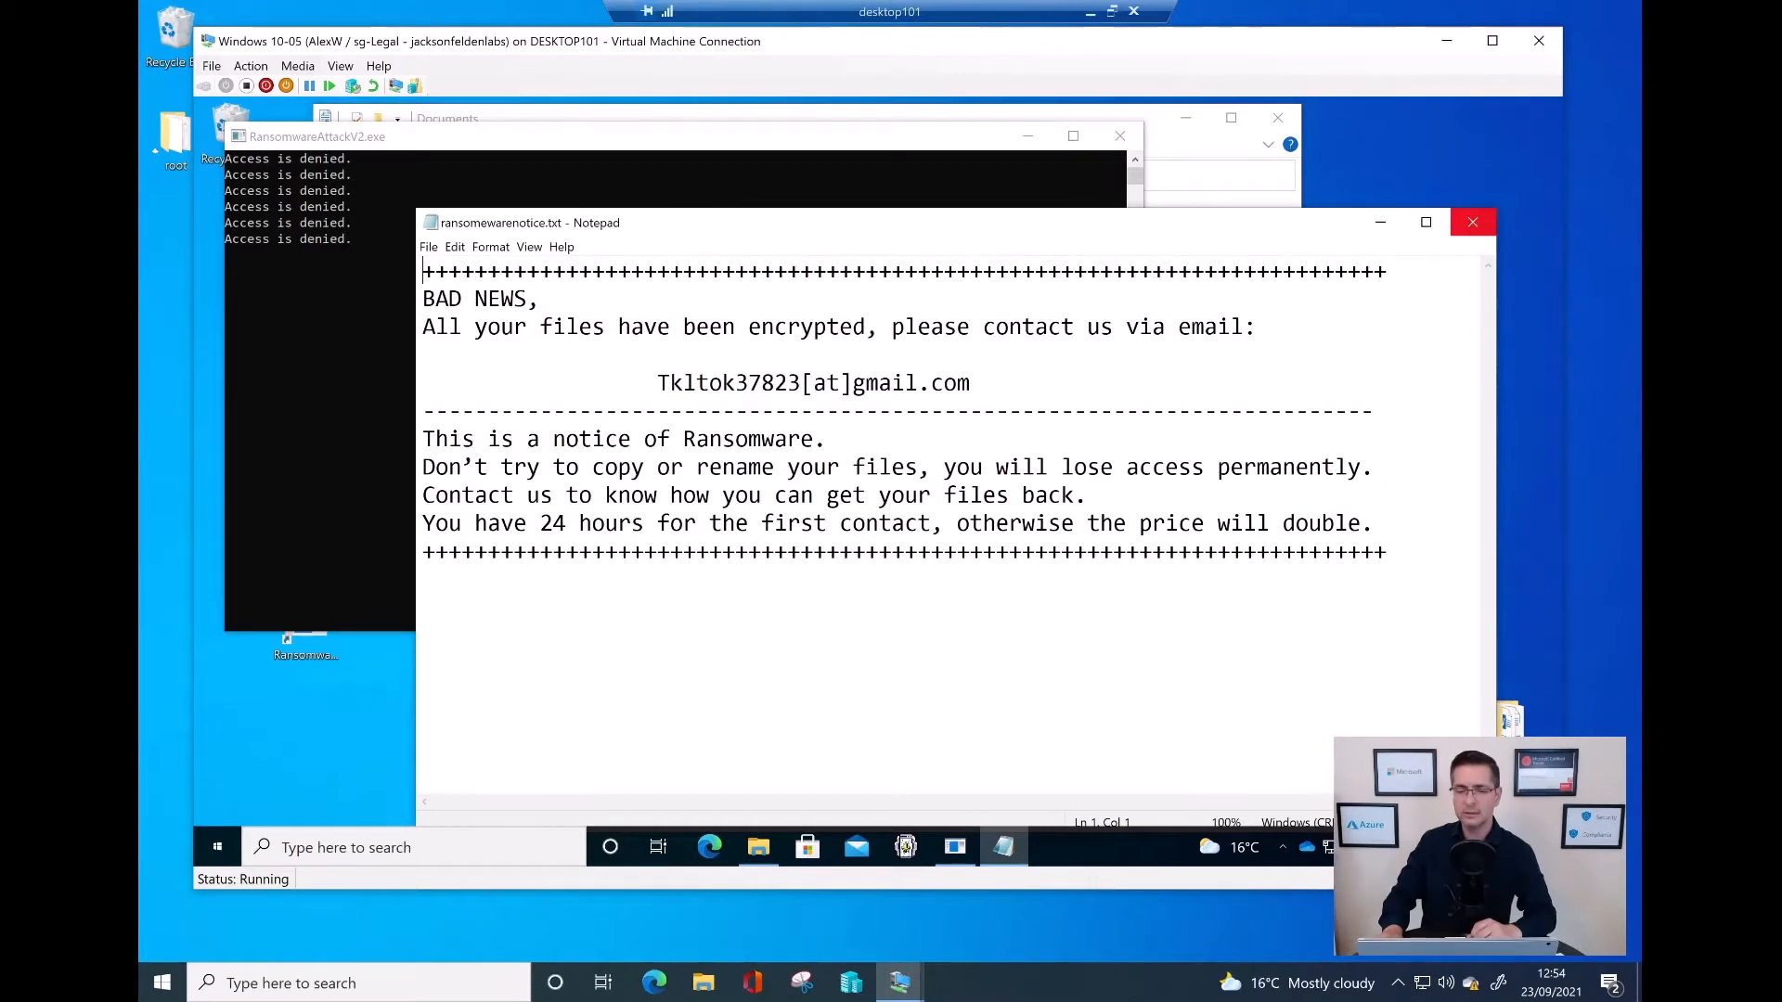
click(1473, 221)
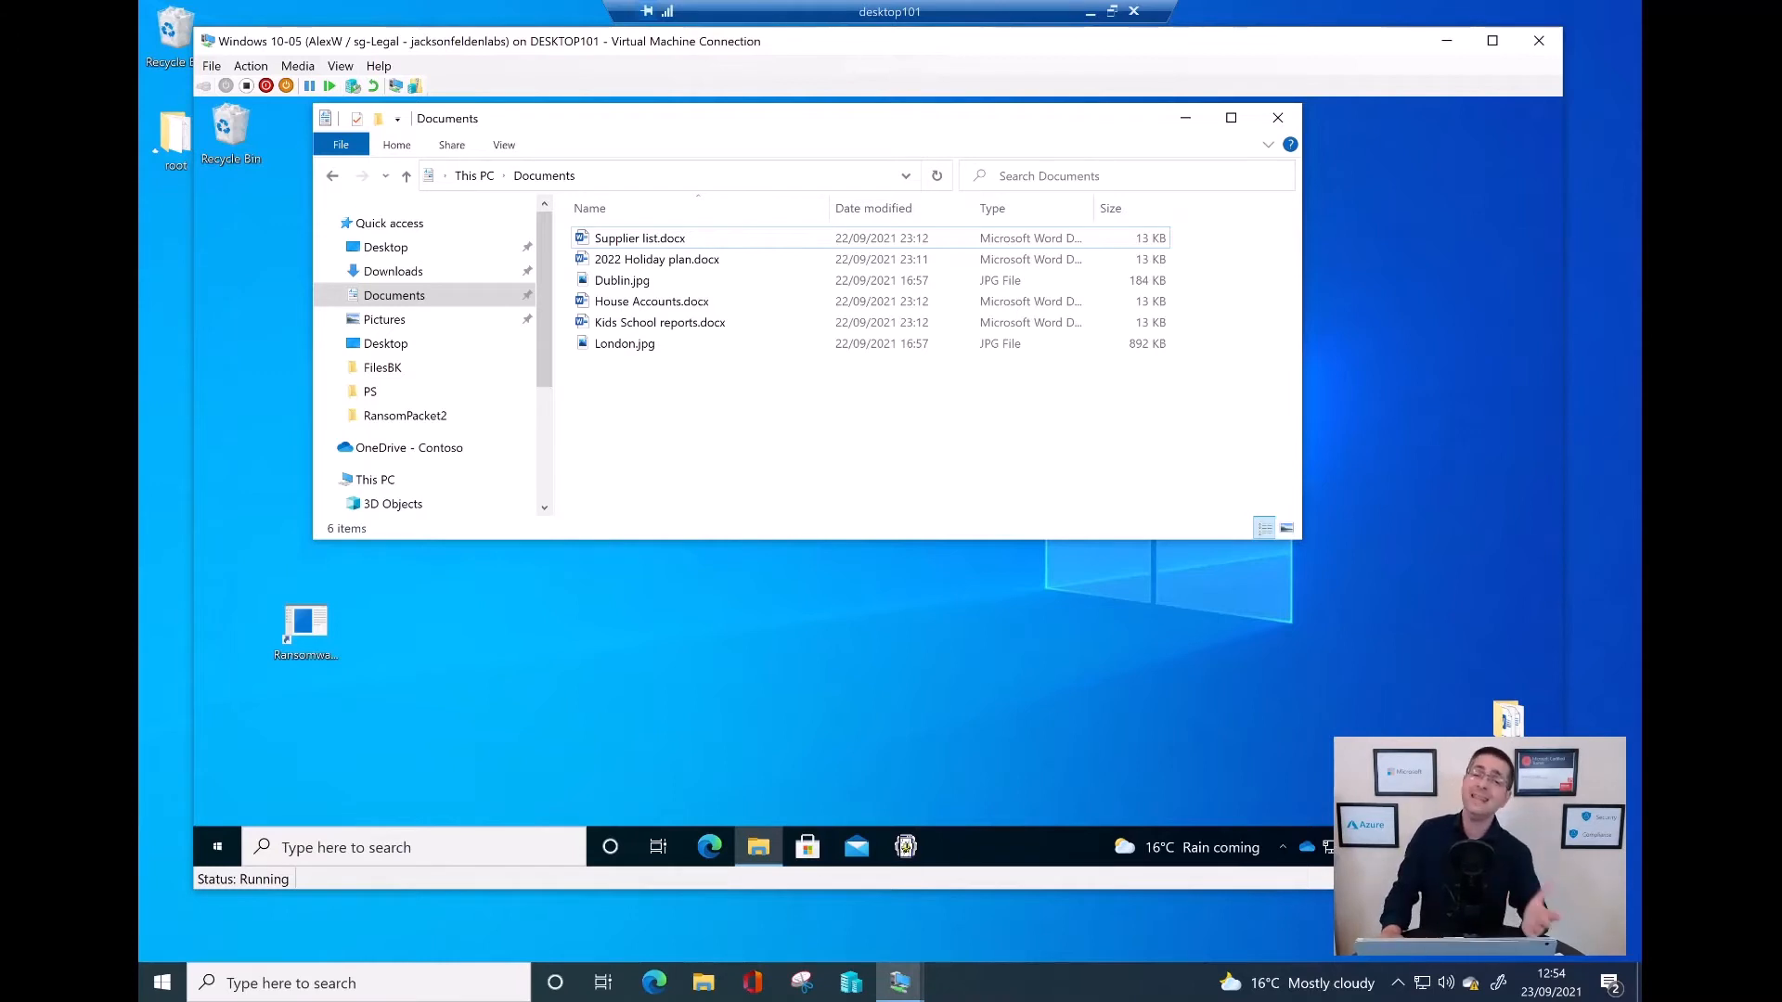
Step: Select House Accounts.docx and Kids School reports.docx in Documents
click(651, 301)
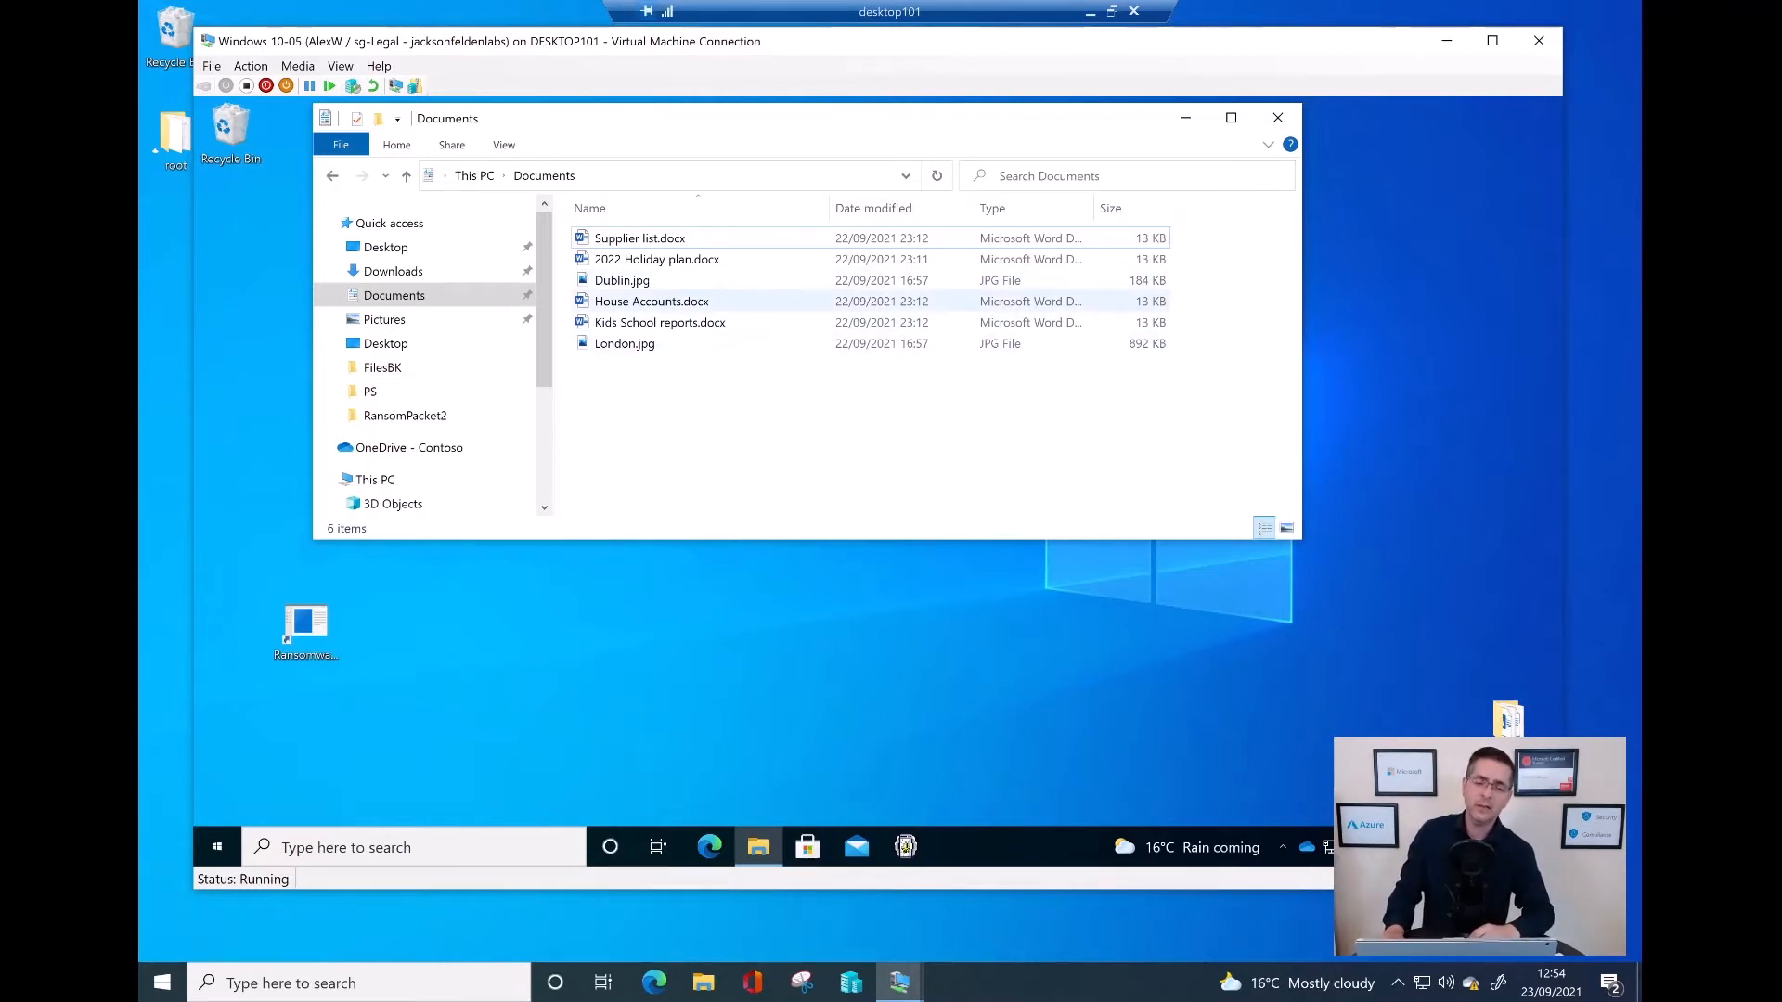
click(659, 322)
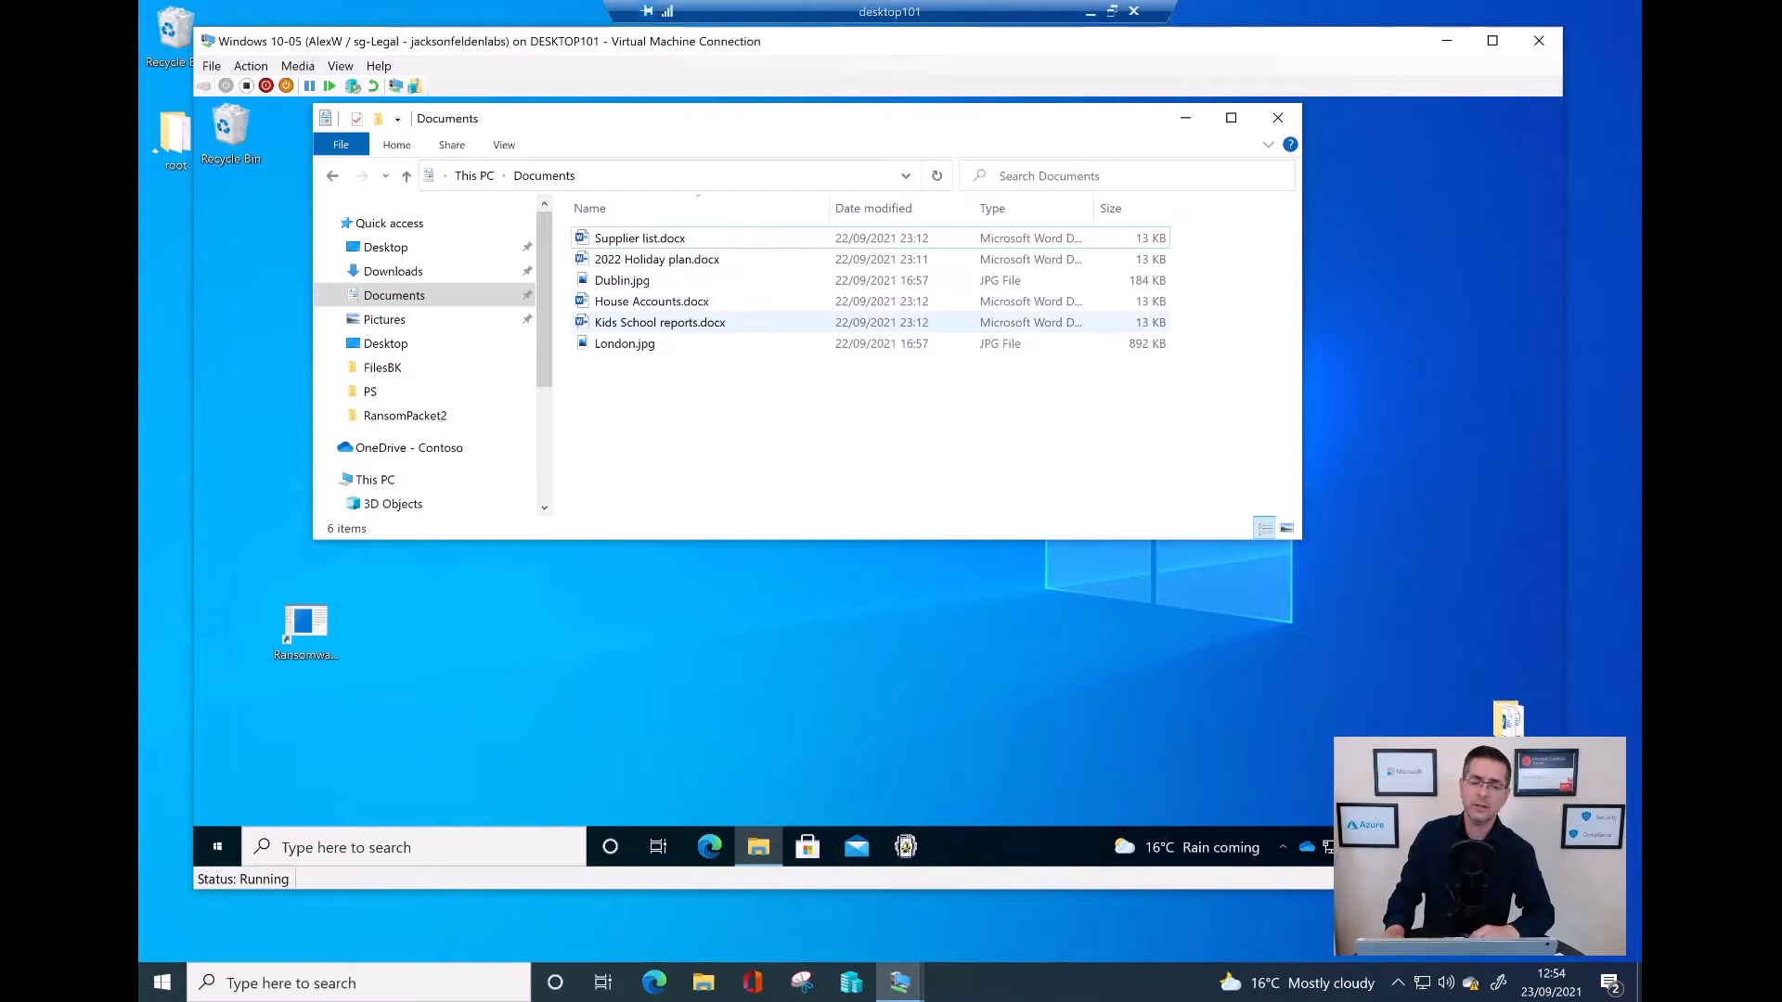
mouse_move(623, 344)
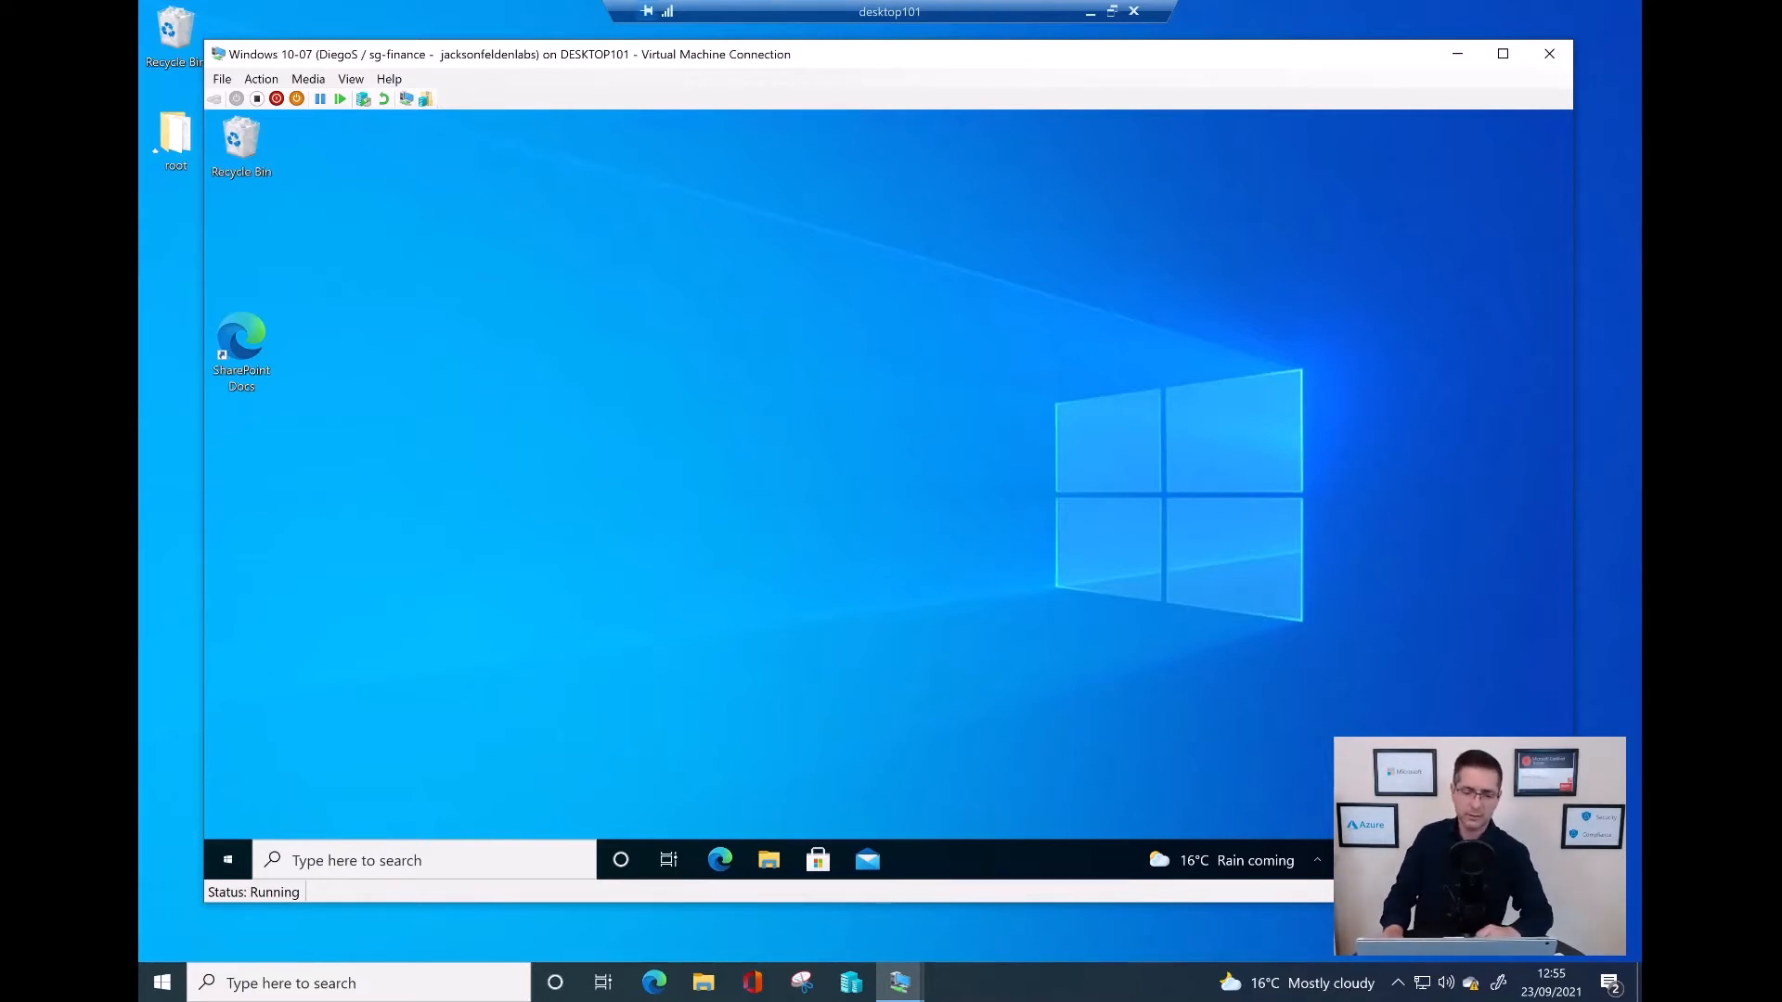
Step: Browse the reports and sales folders under C:\data on the finance VM
click(768, 860)
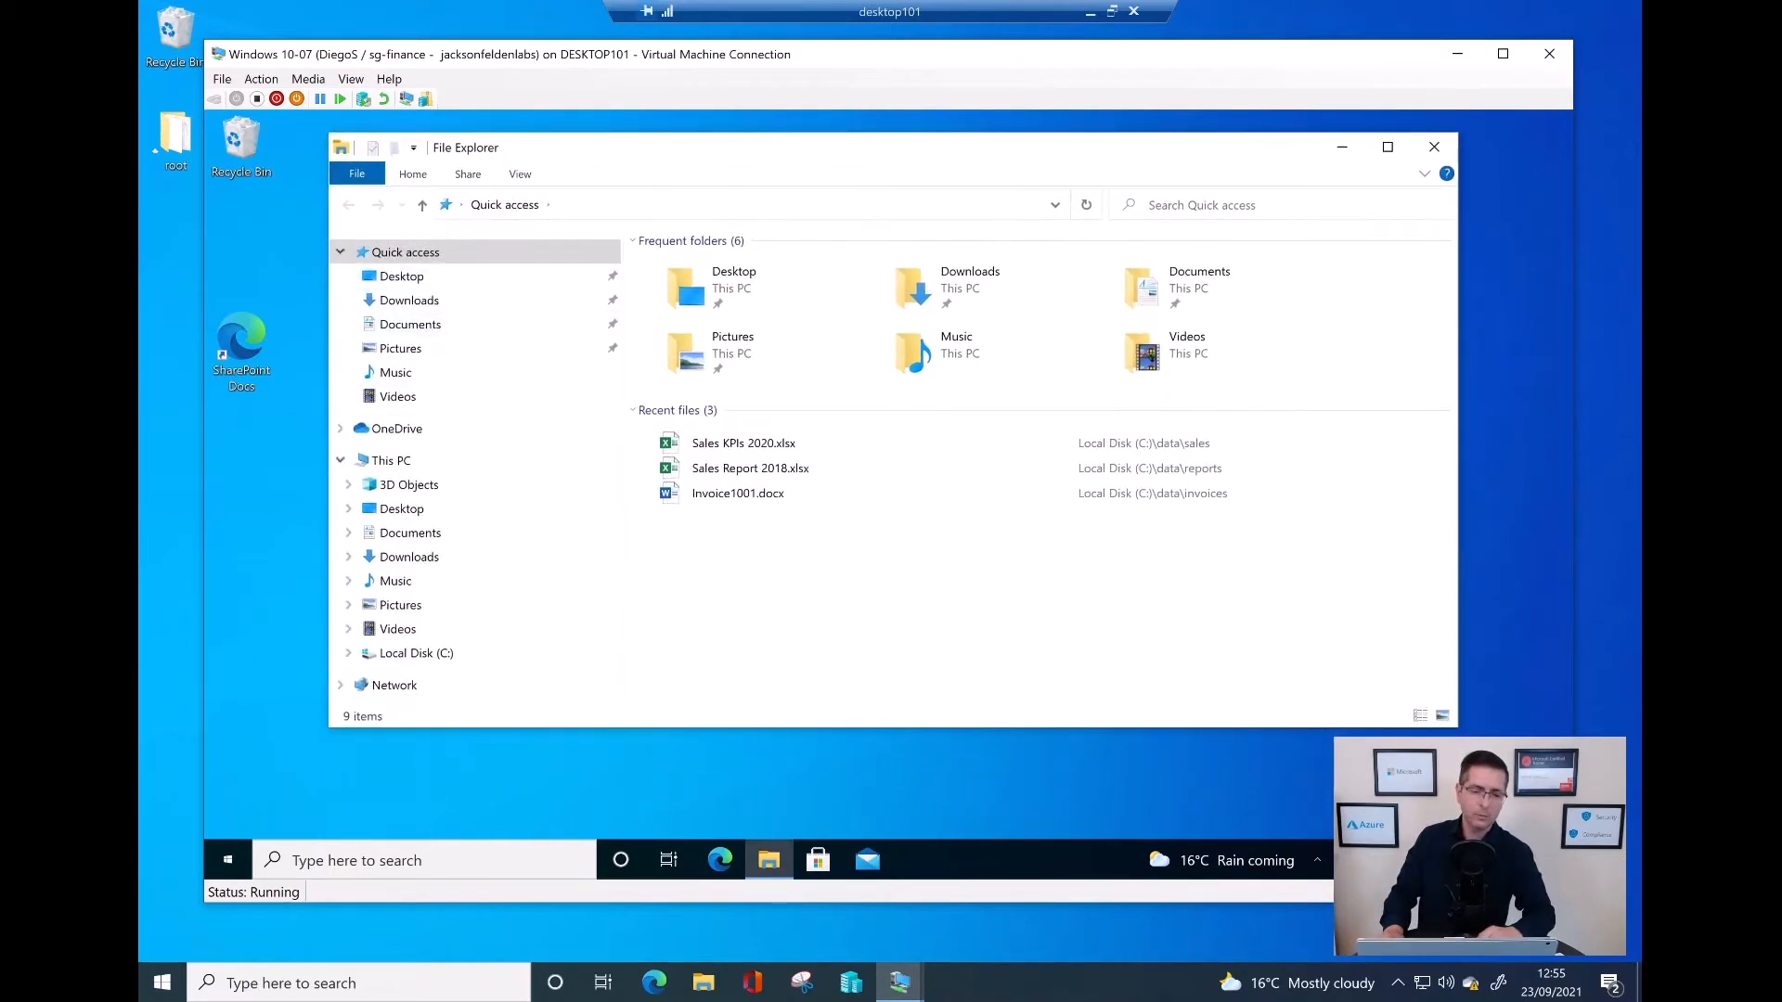
click(407, 484)
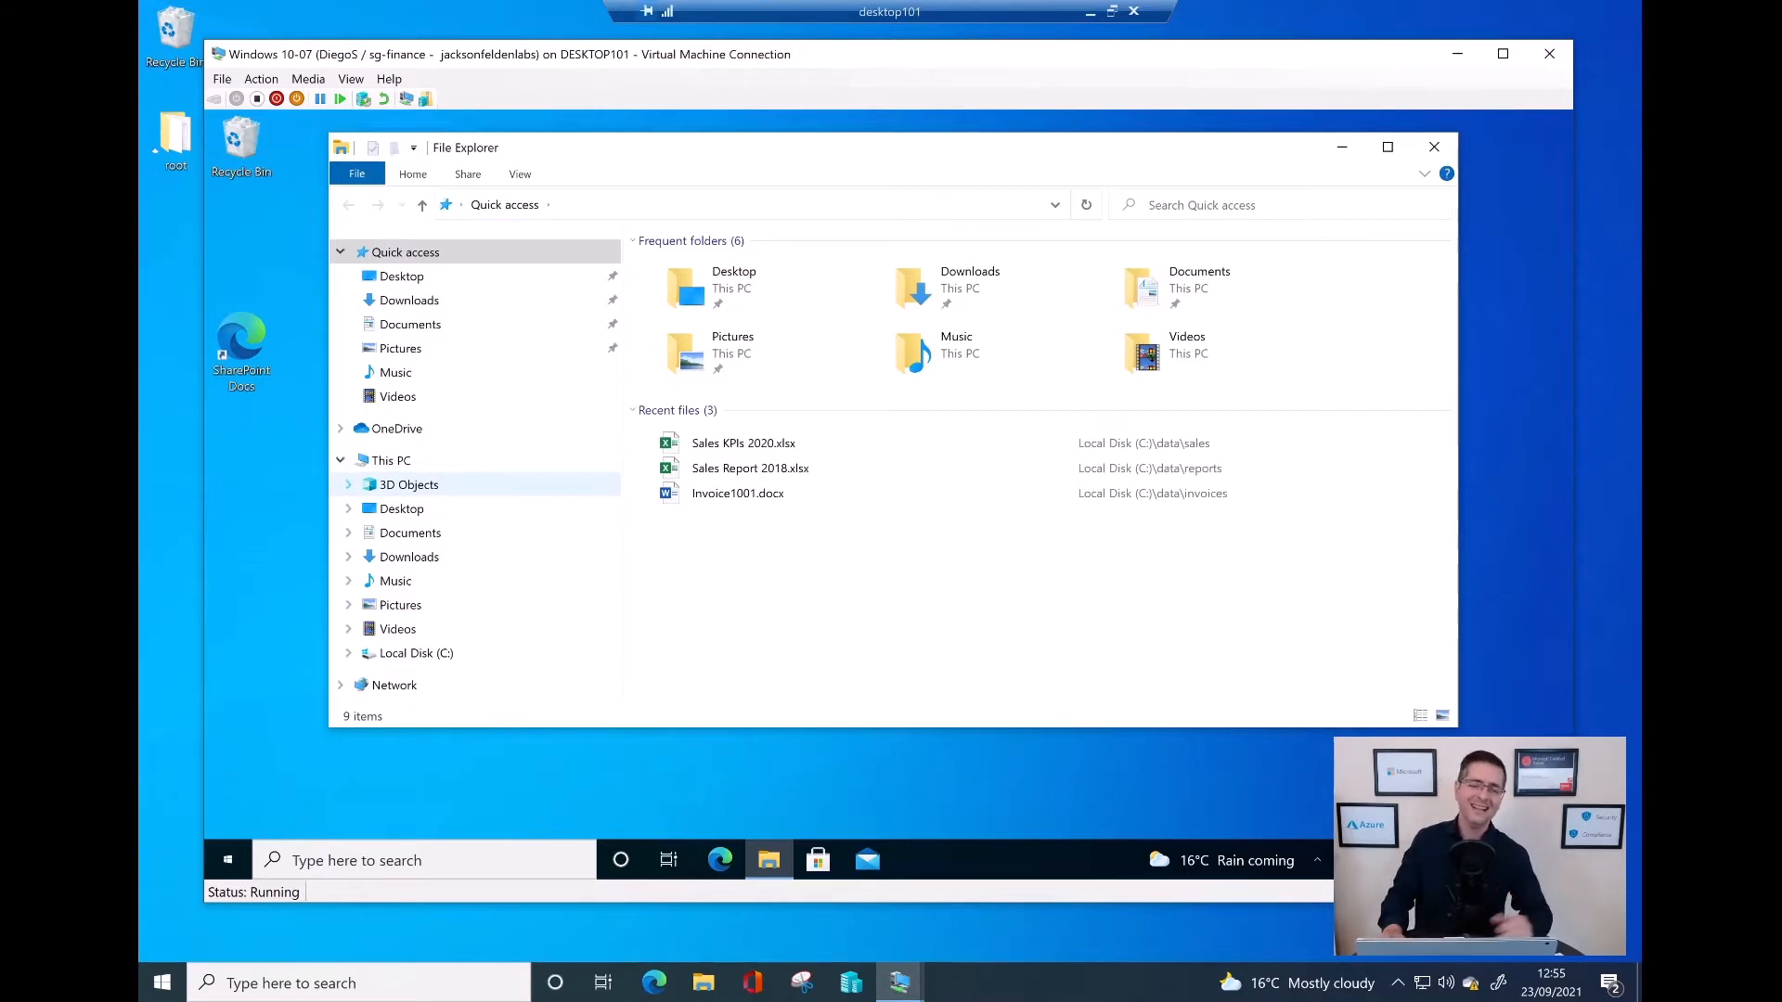
click(398, 629)
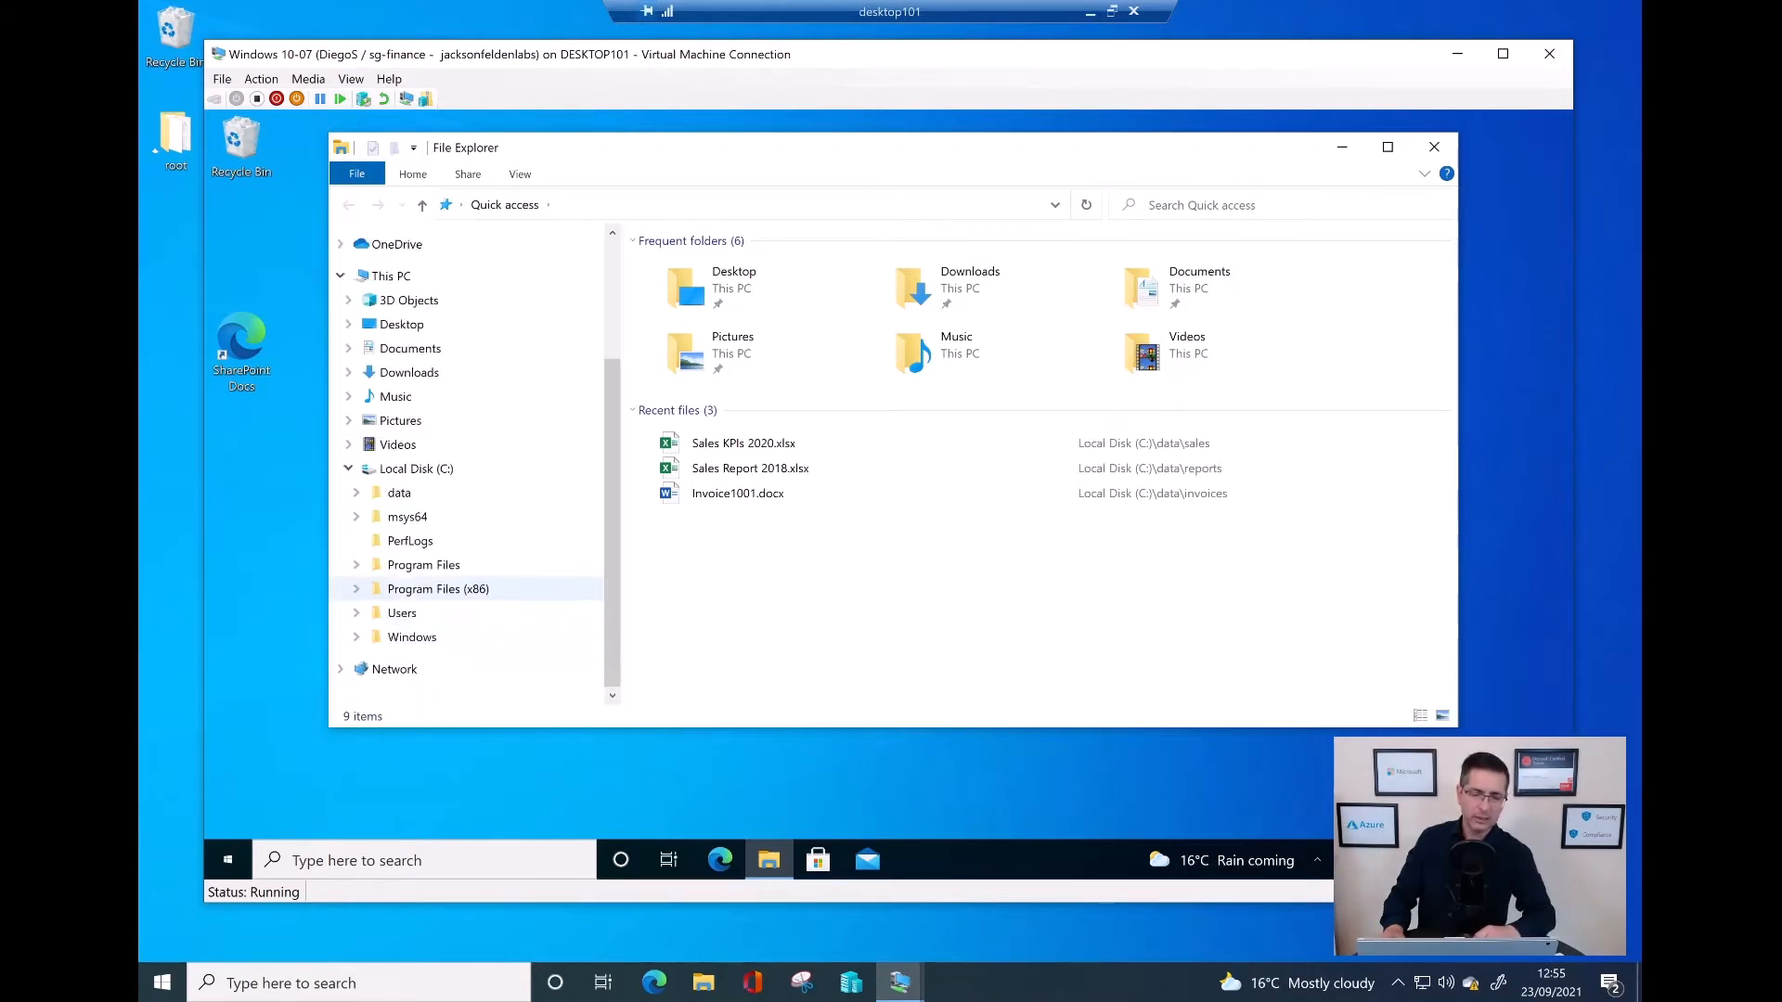
click(400, 492)
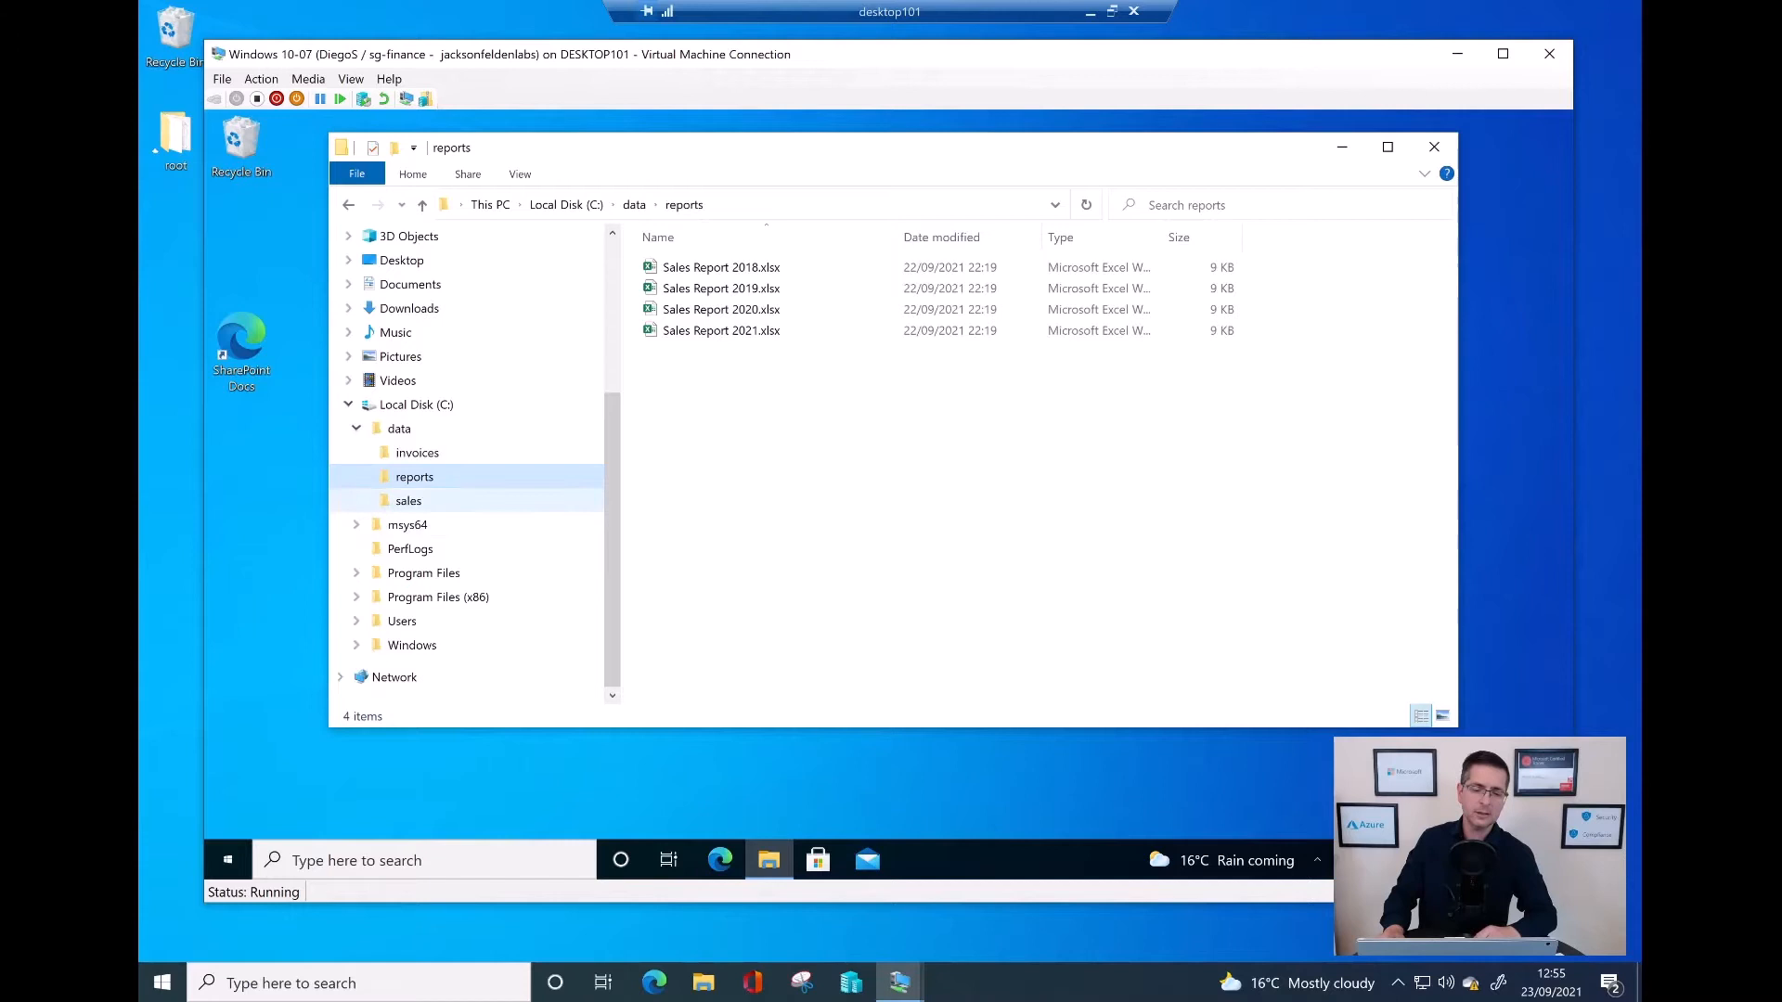
click(409, 501)
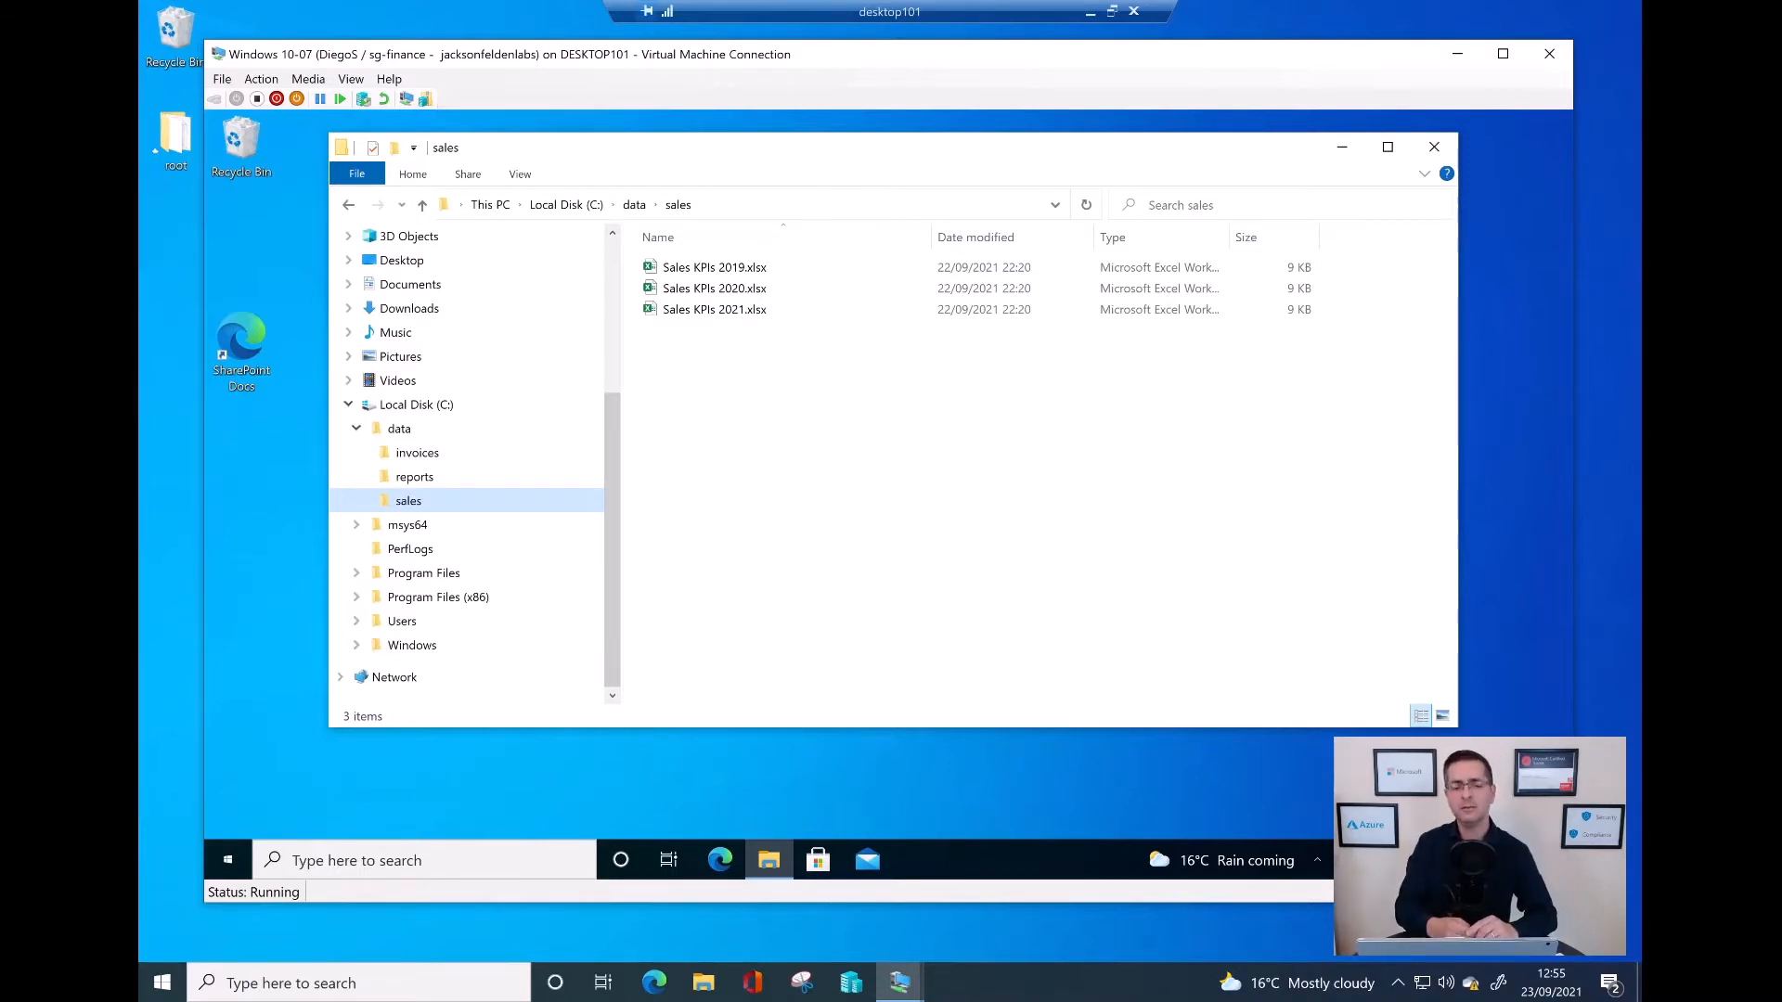
click(658, 237)
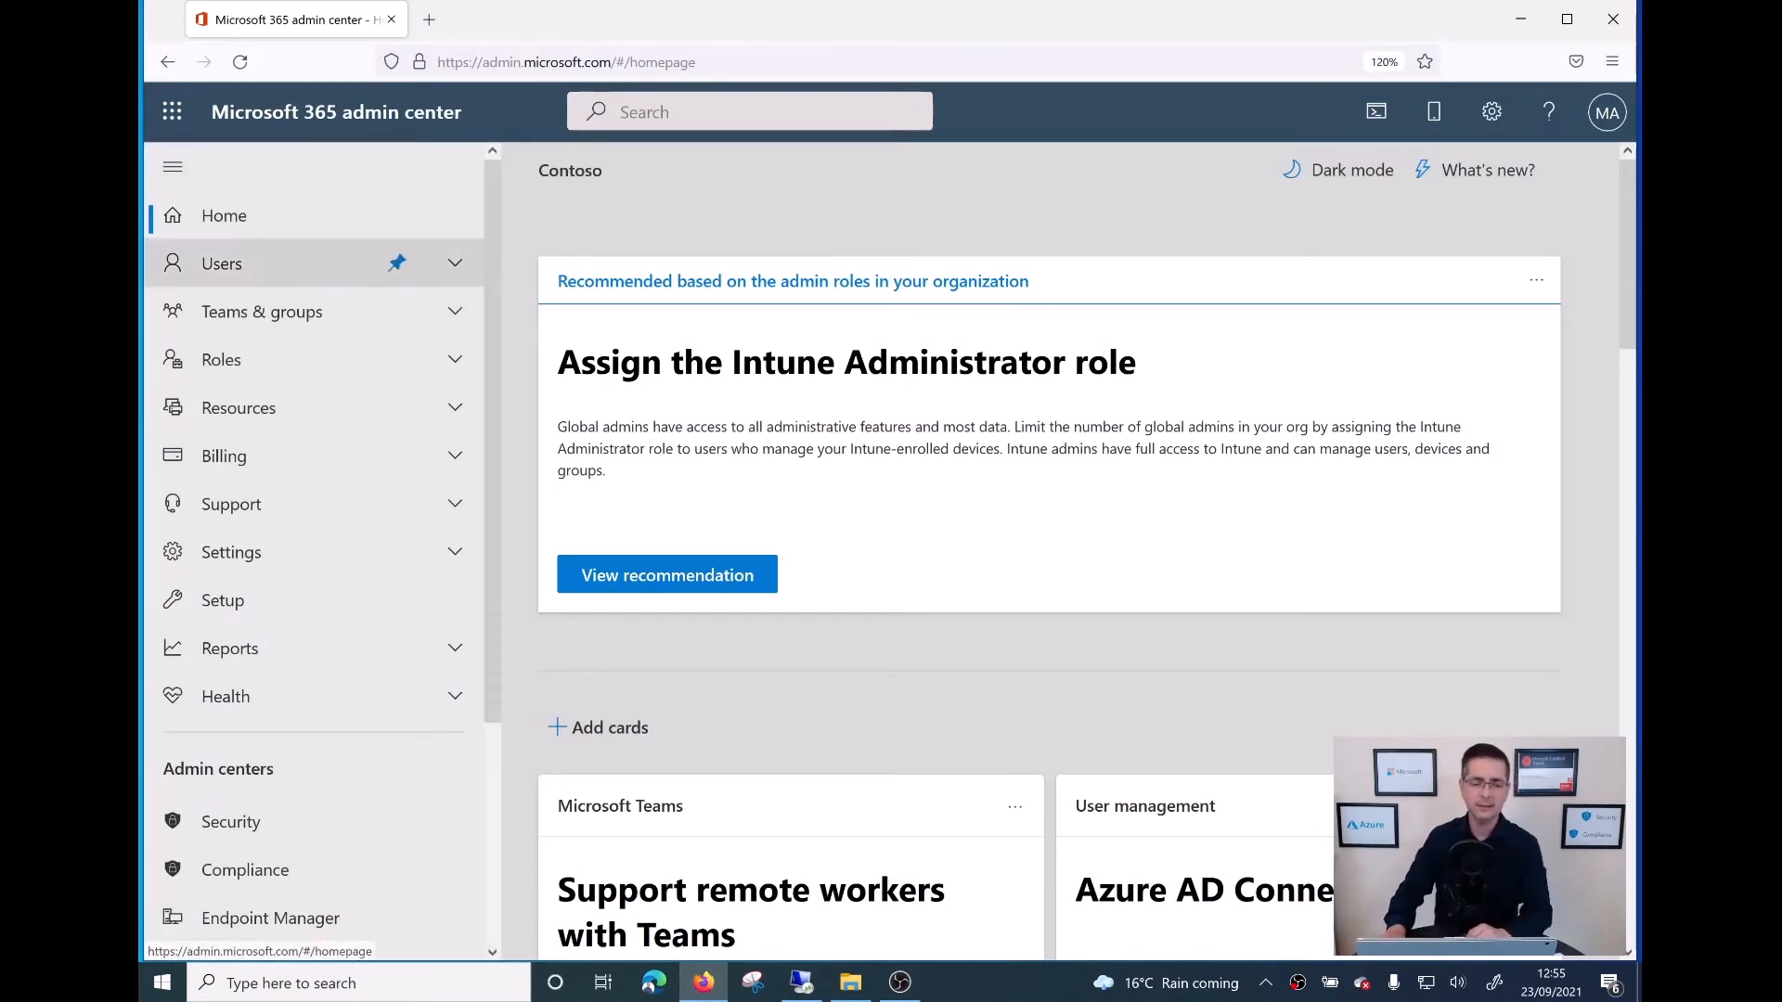
Step: Open Endpoint Manager from the Admin centers section of the left navigation
scroll(down, 3)
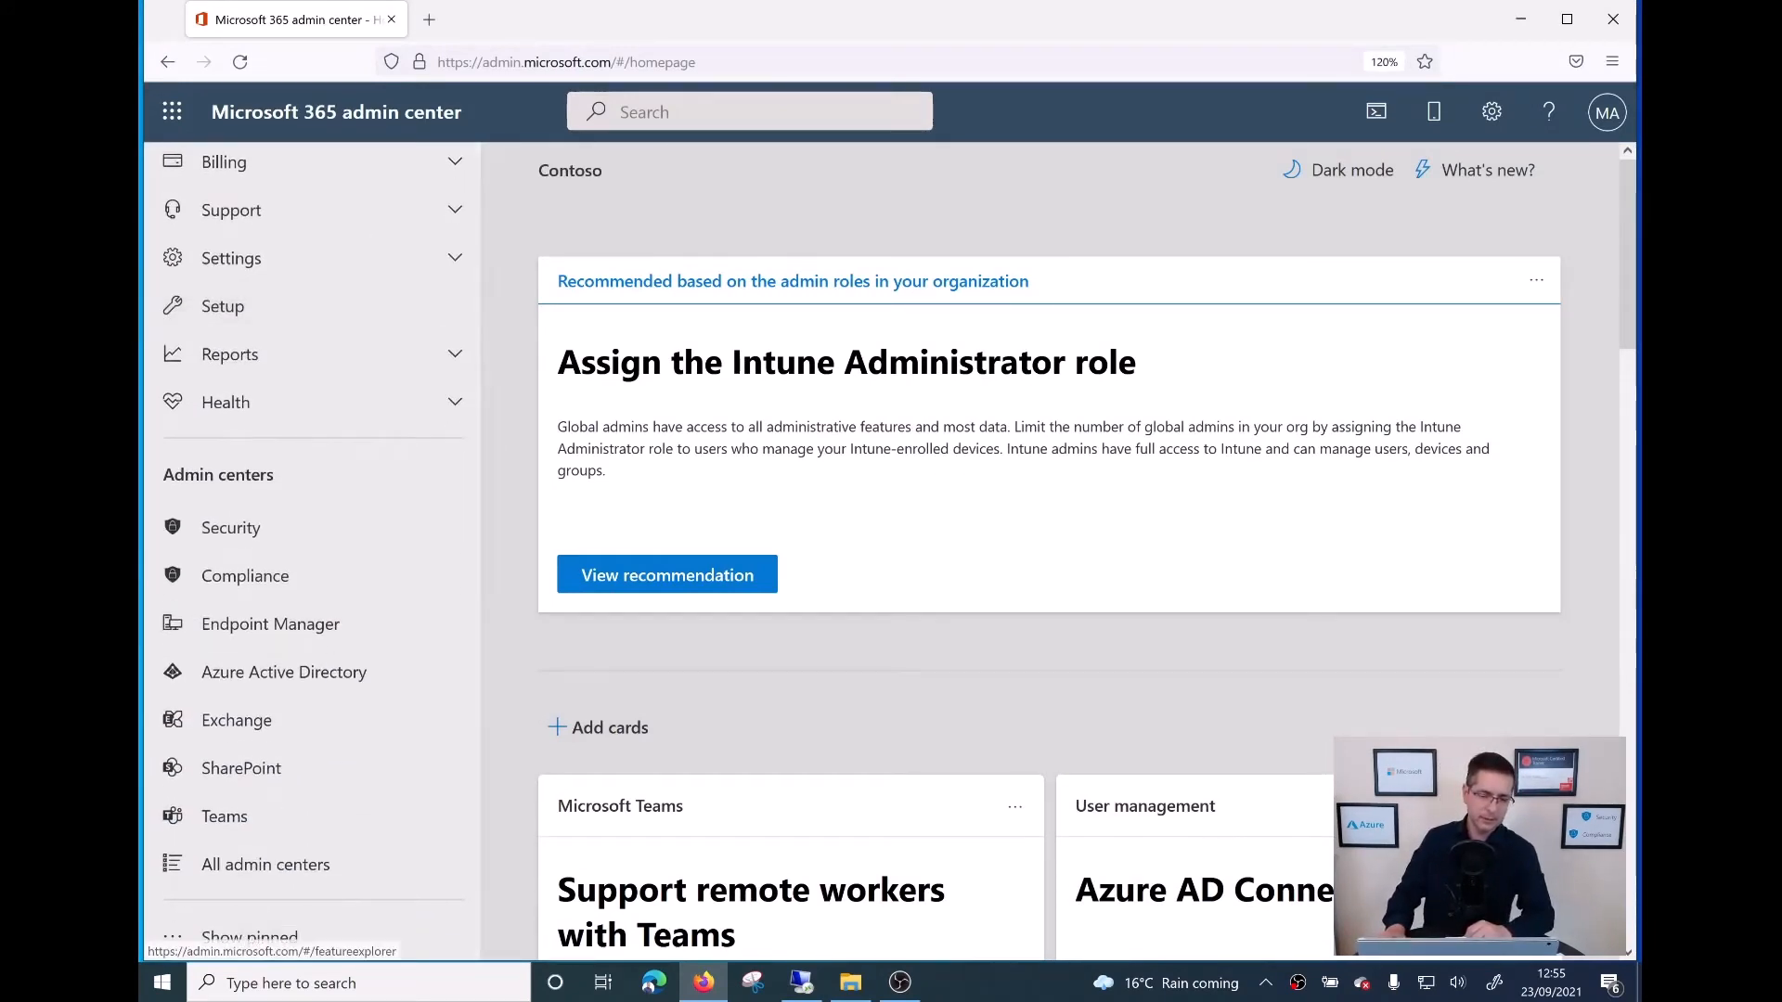
mouse_move(270, 623)
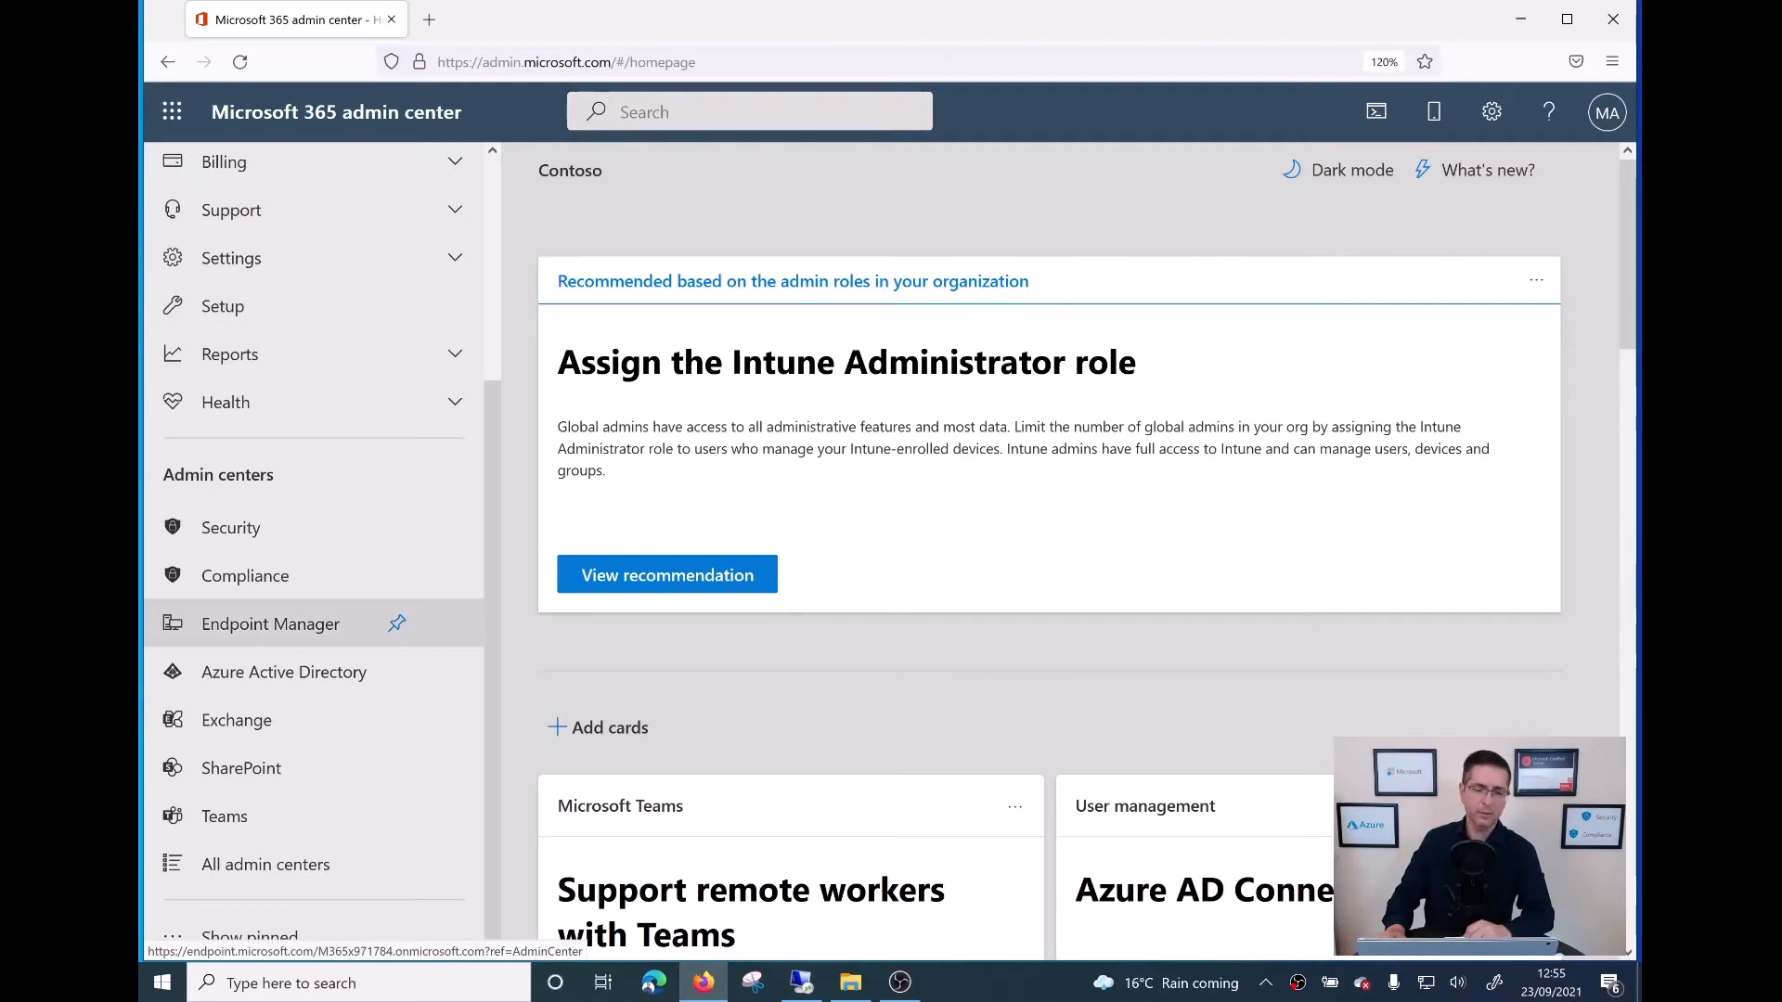
click(270, 623)
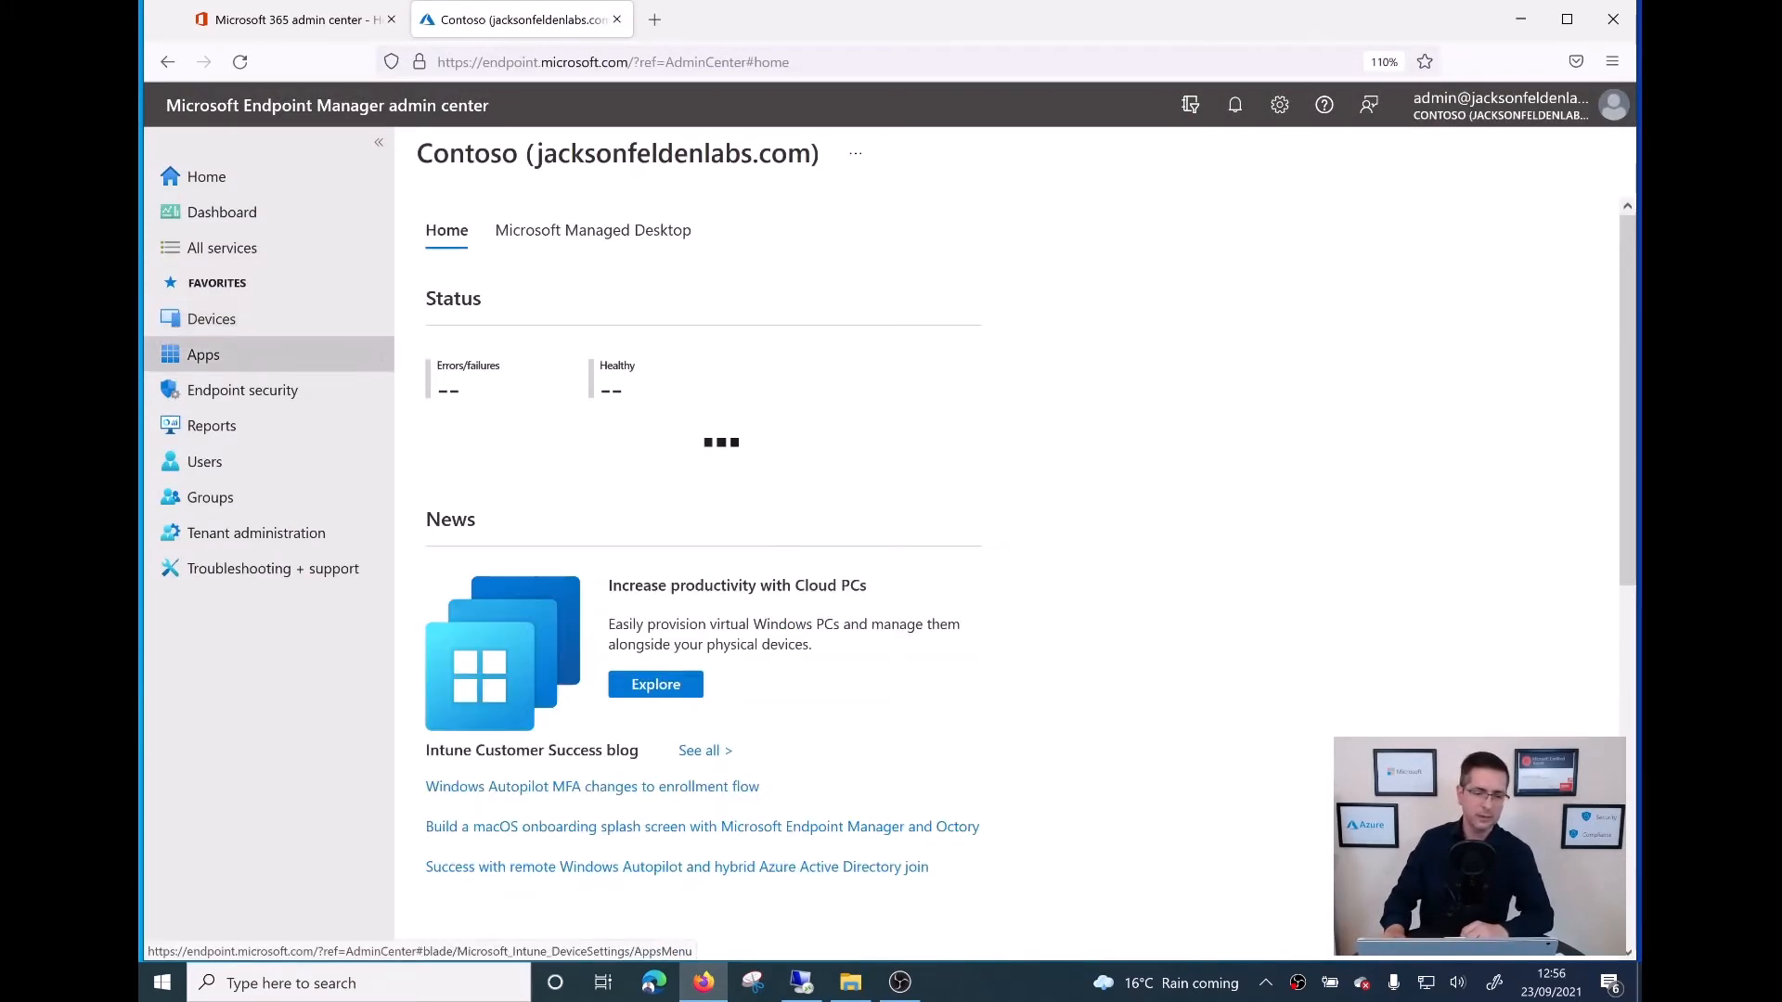
Step: Go through Apps and Devices to the Configuration profiles list
click(202, 354)
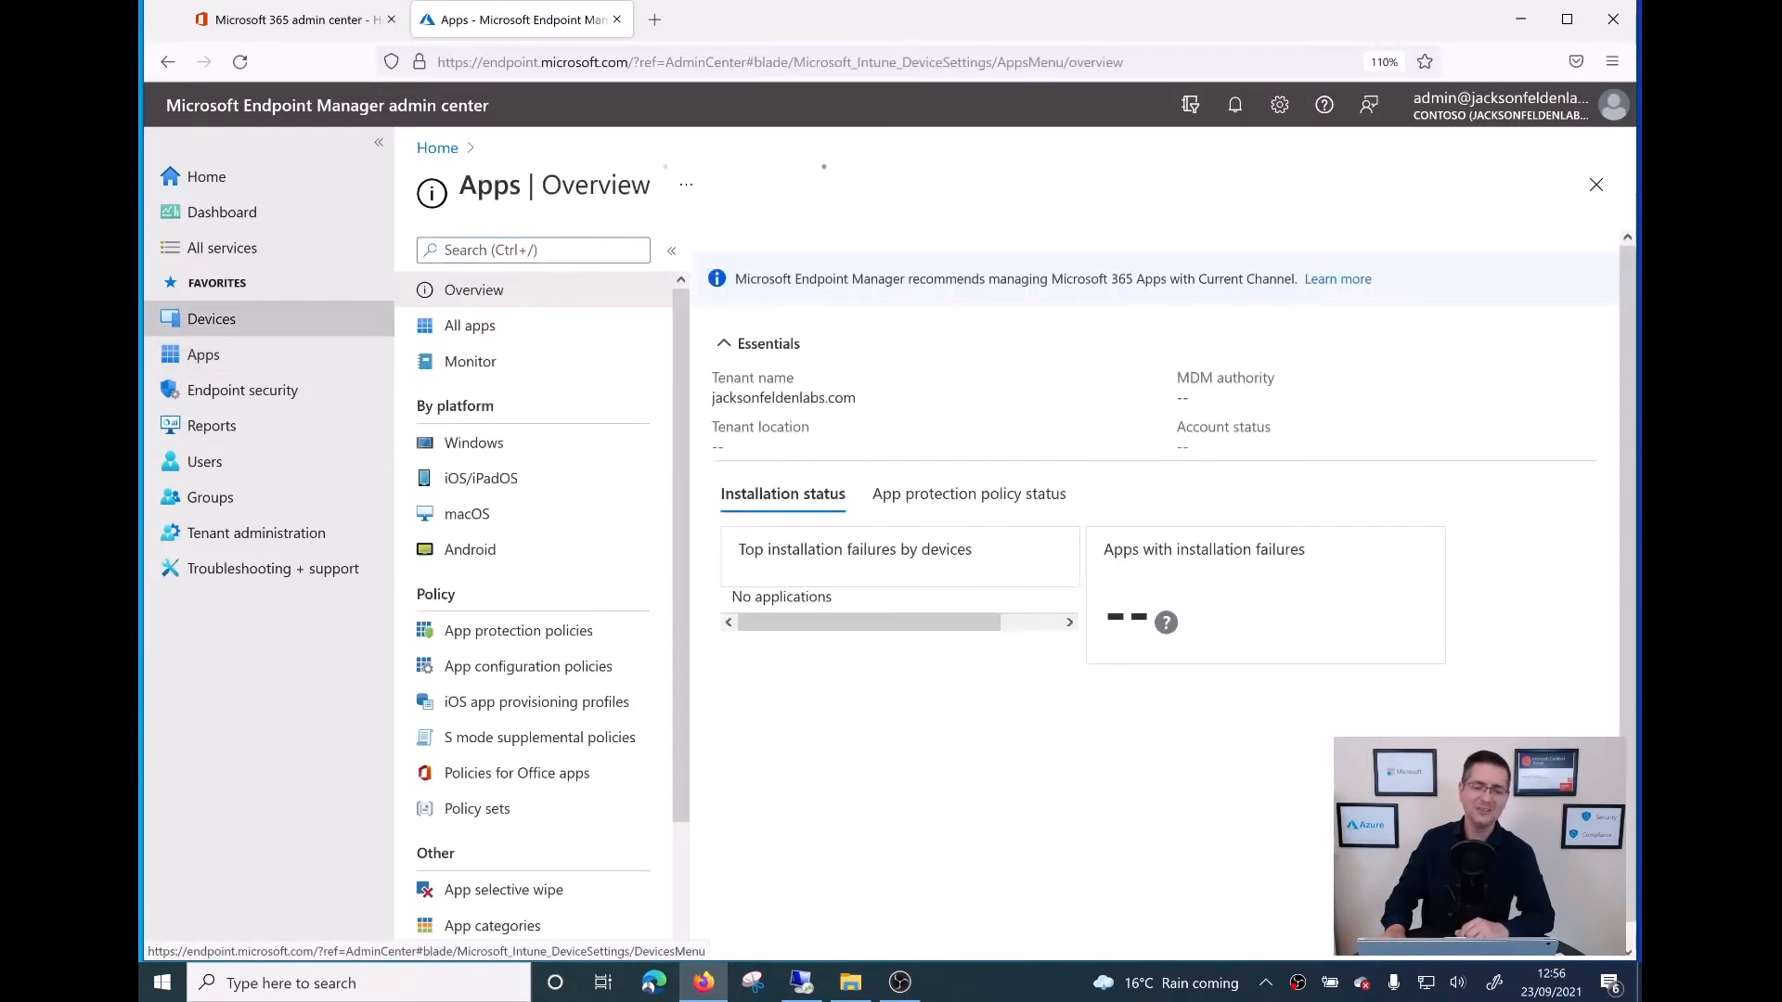
click(212, 319)
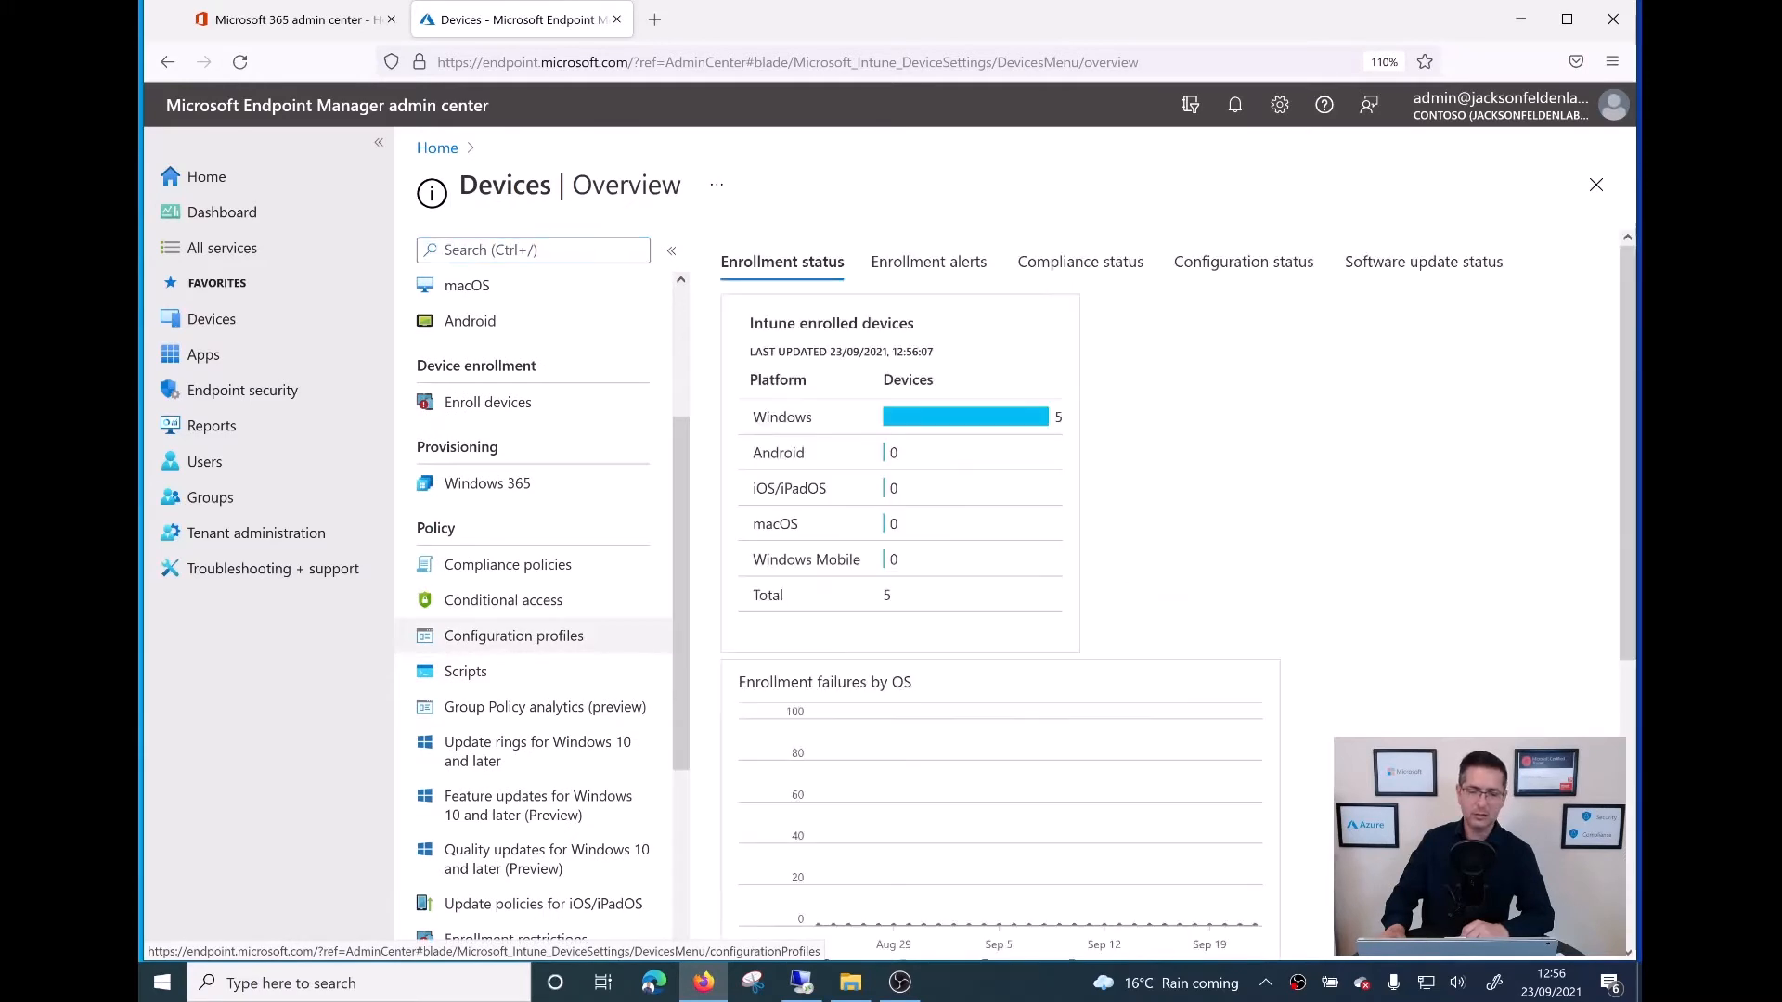
click(512, 635)
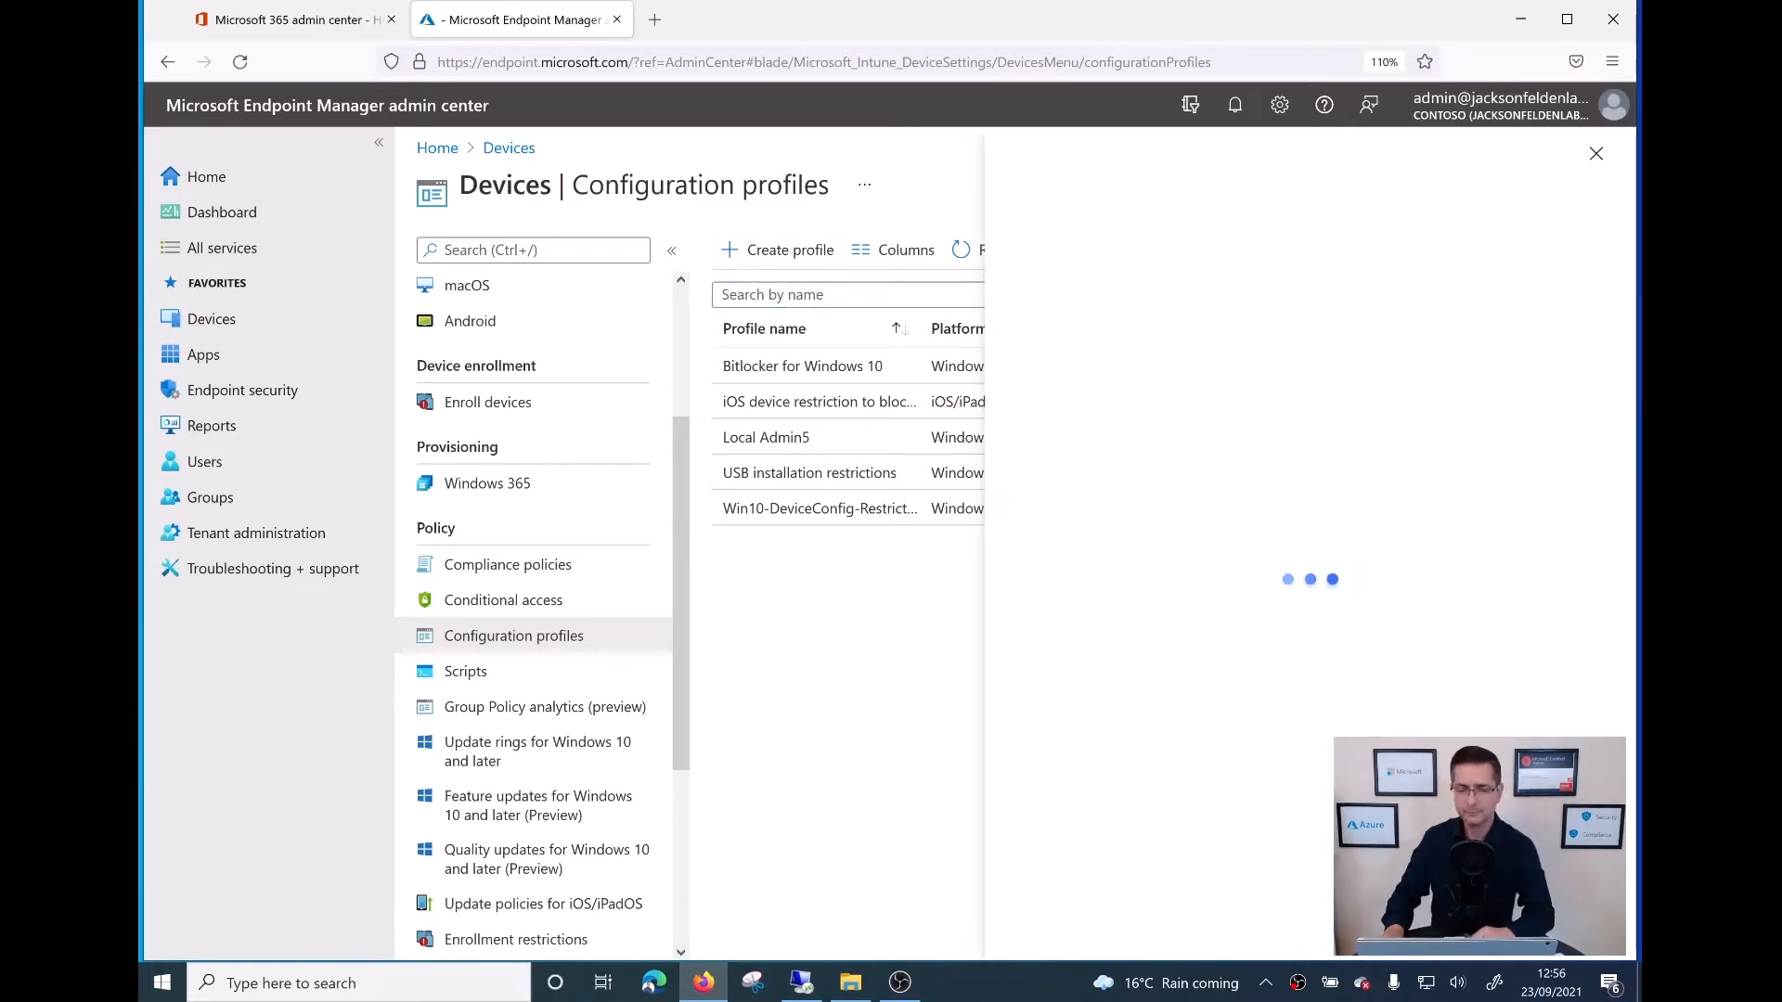
Step: Create a profile for Windows 10 and later using the Endpoint protection template
click(778, 248)
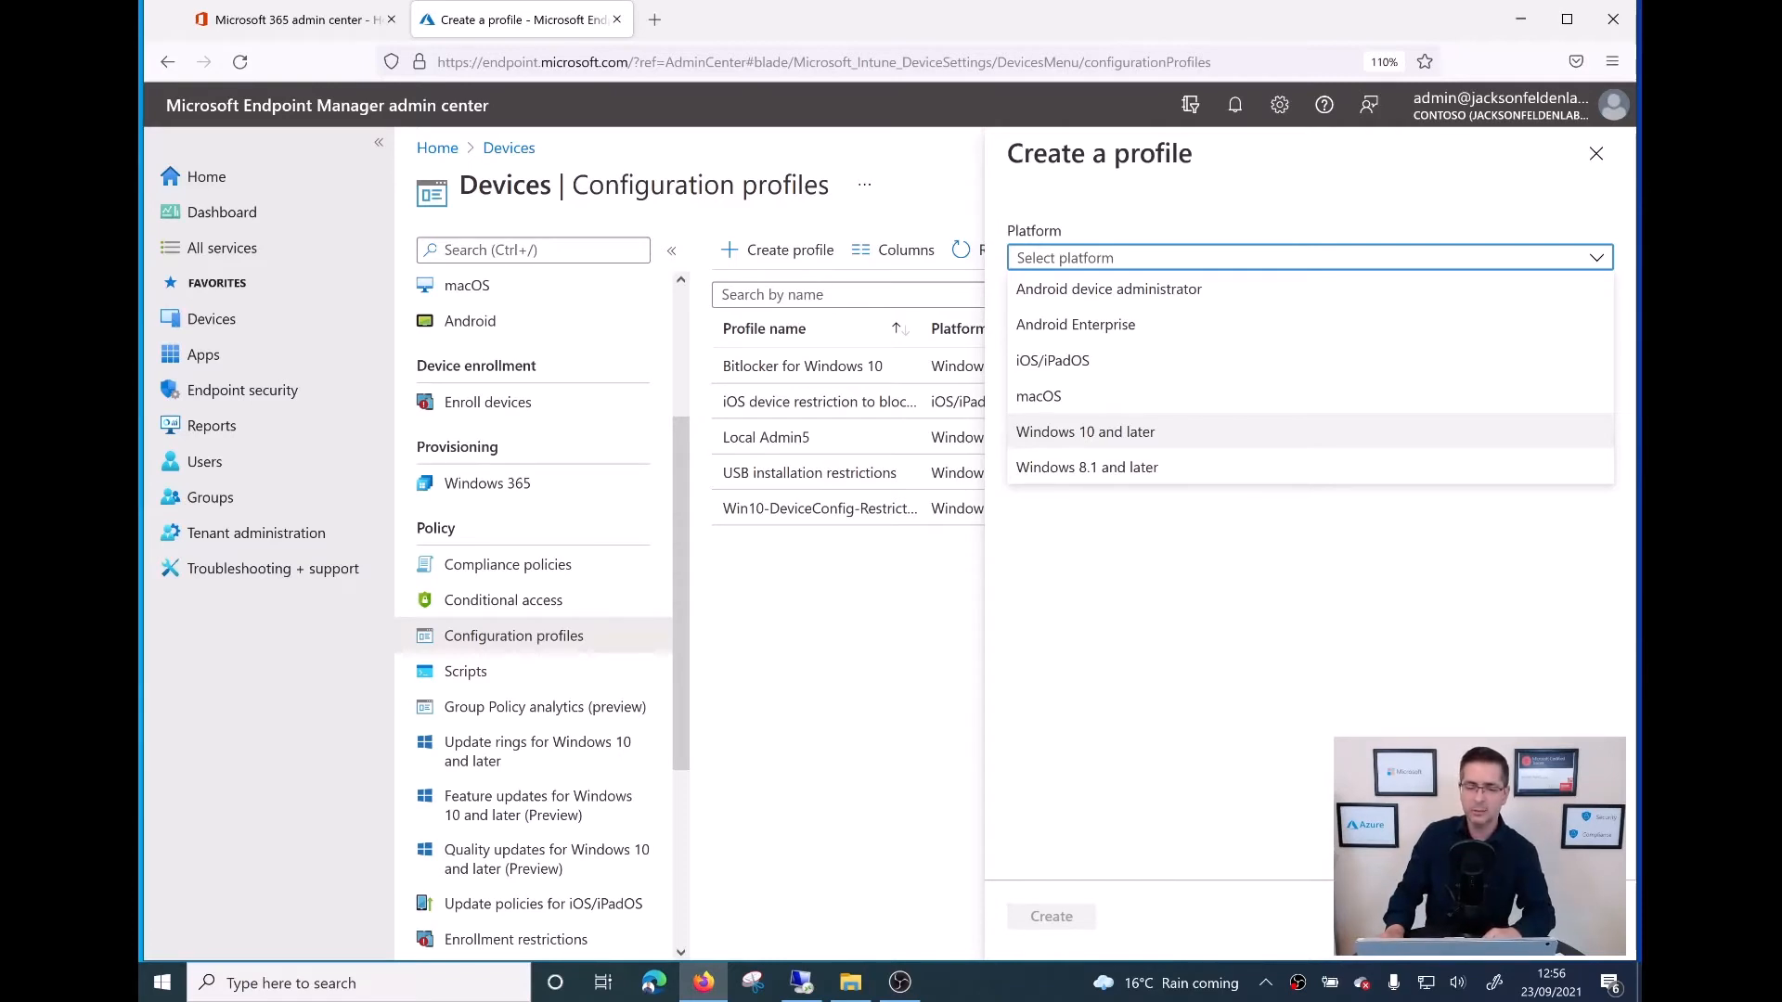
click(1084, 432)
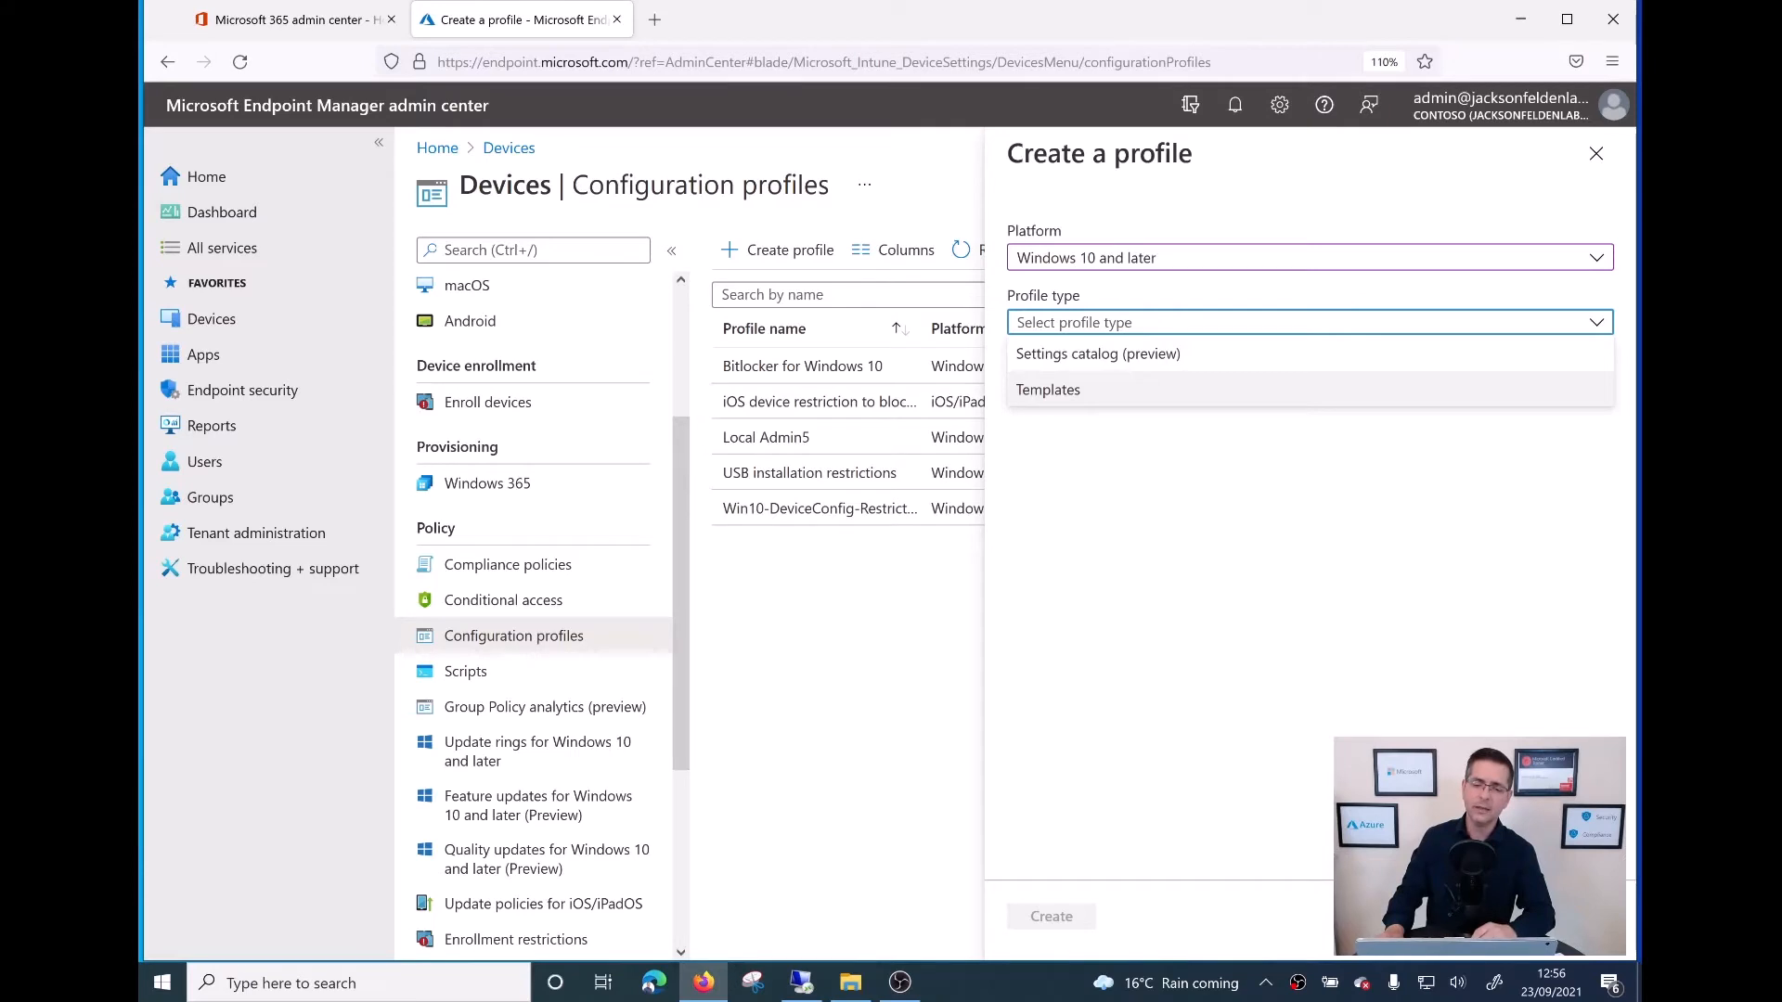
click(1048, 389)
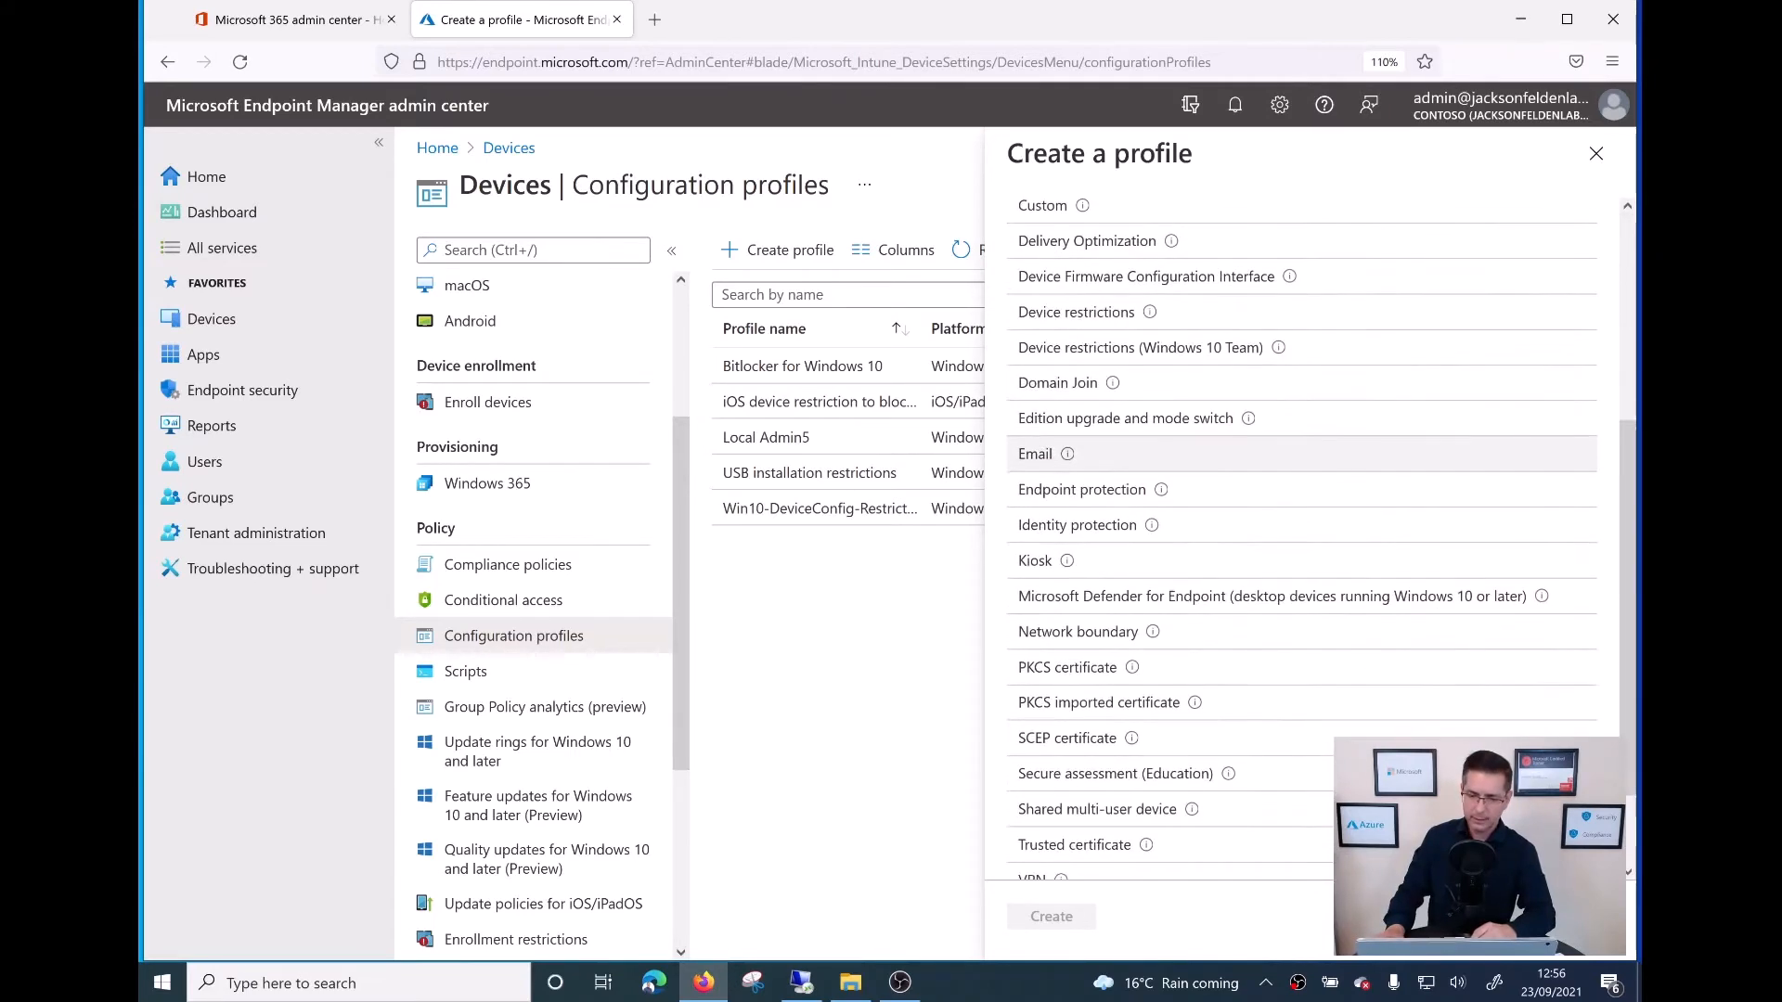
scroll(down, 3)
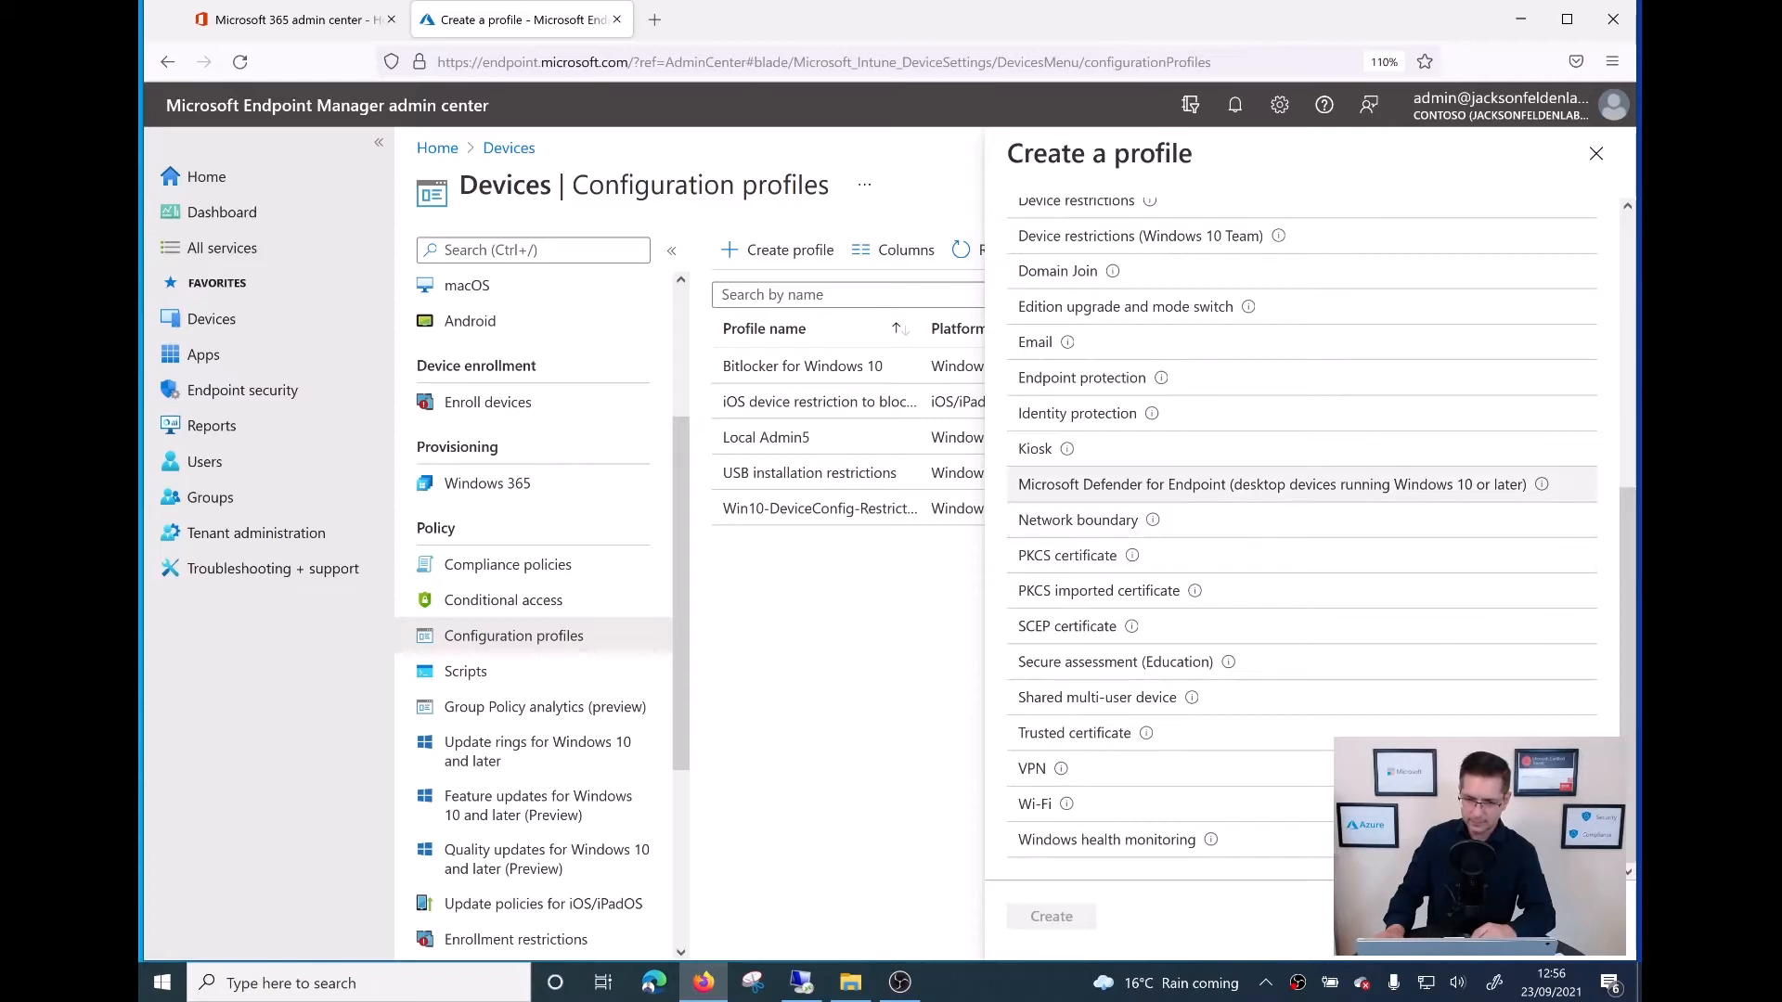
mouse_move(1082, 378)
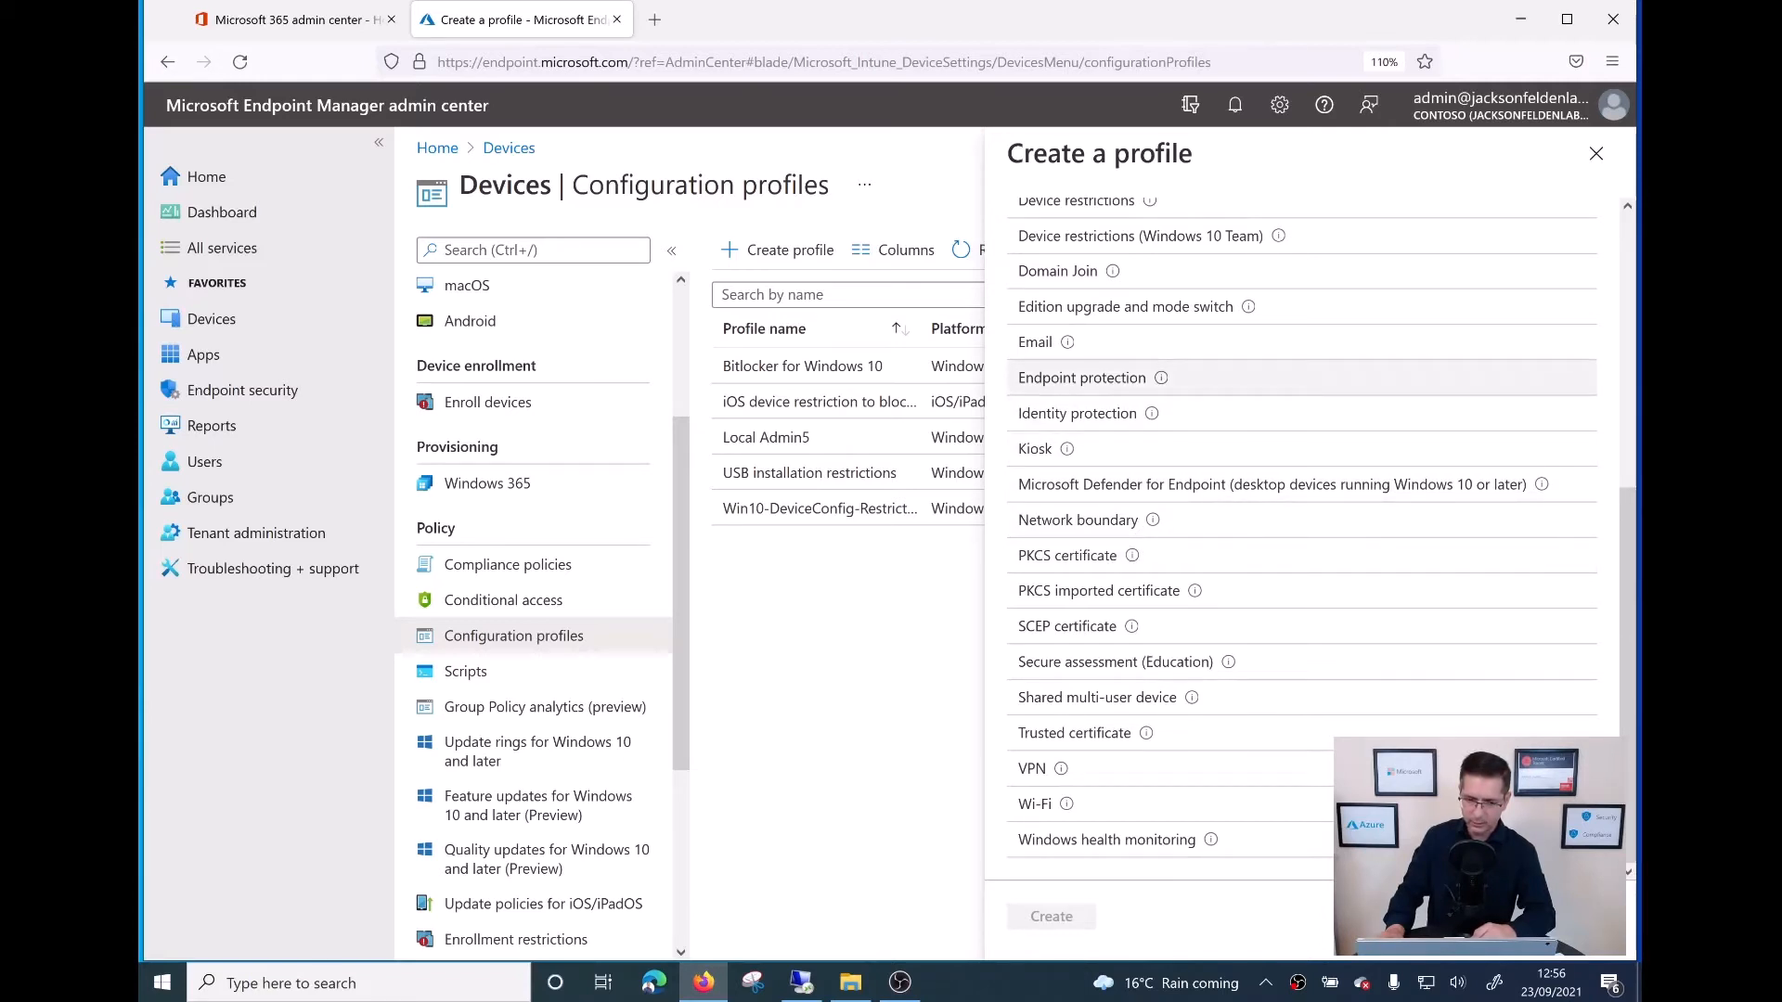
click(1082, 378)
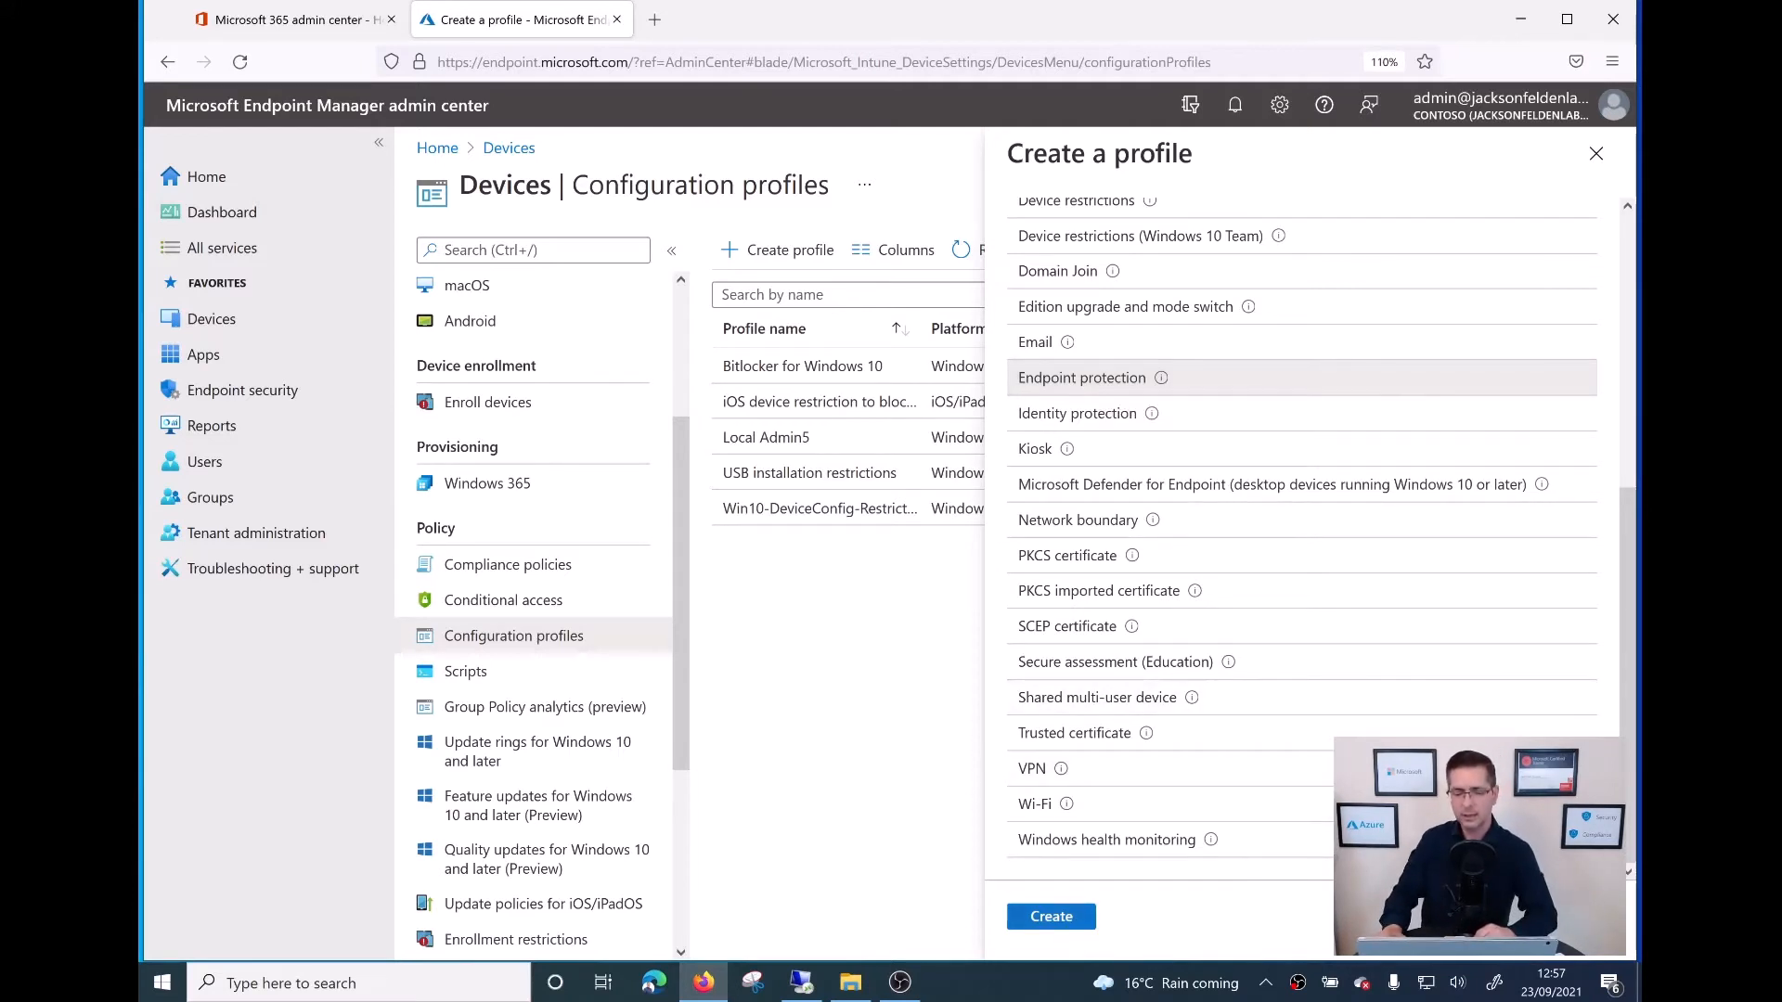
click(1082, 378)
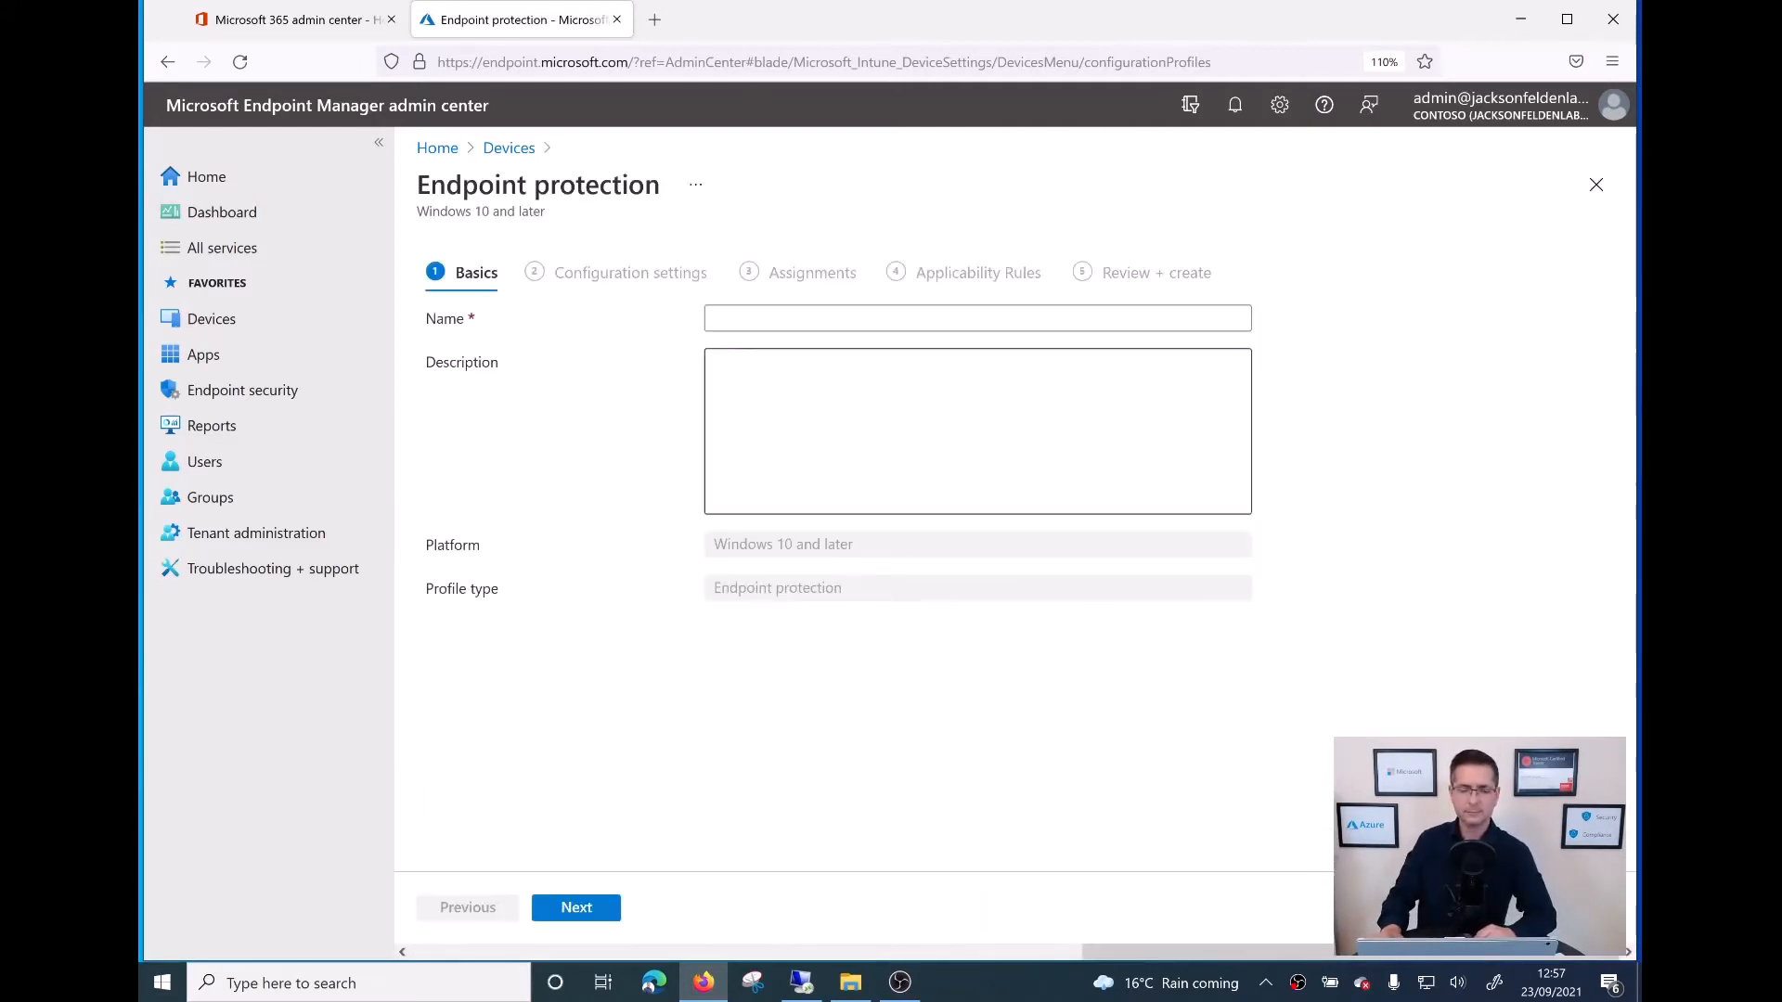
Step: Enter 'Ransomware Protection for Win 10' as the profile name and go to Configuration settings
click(978, 318)
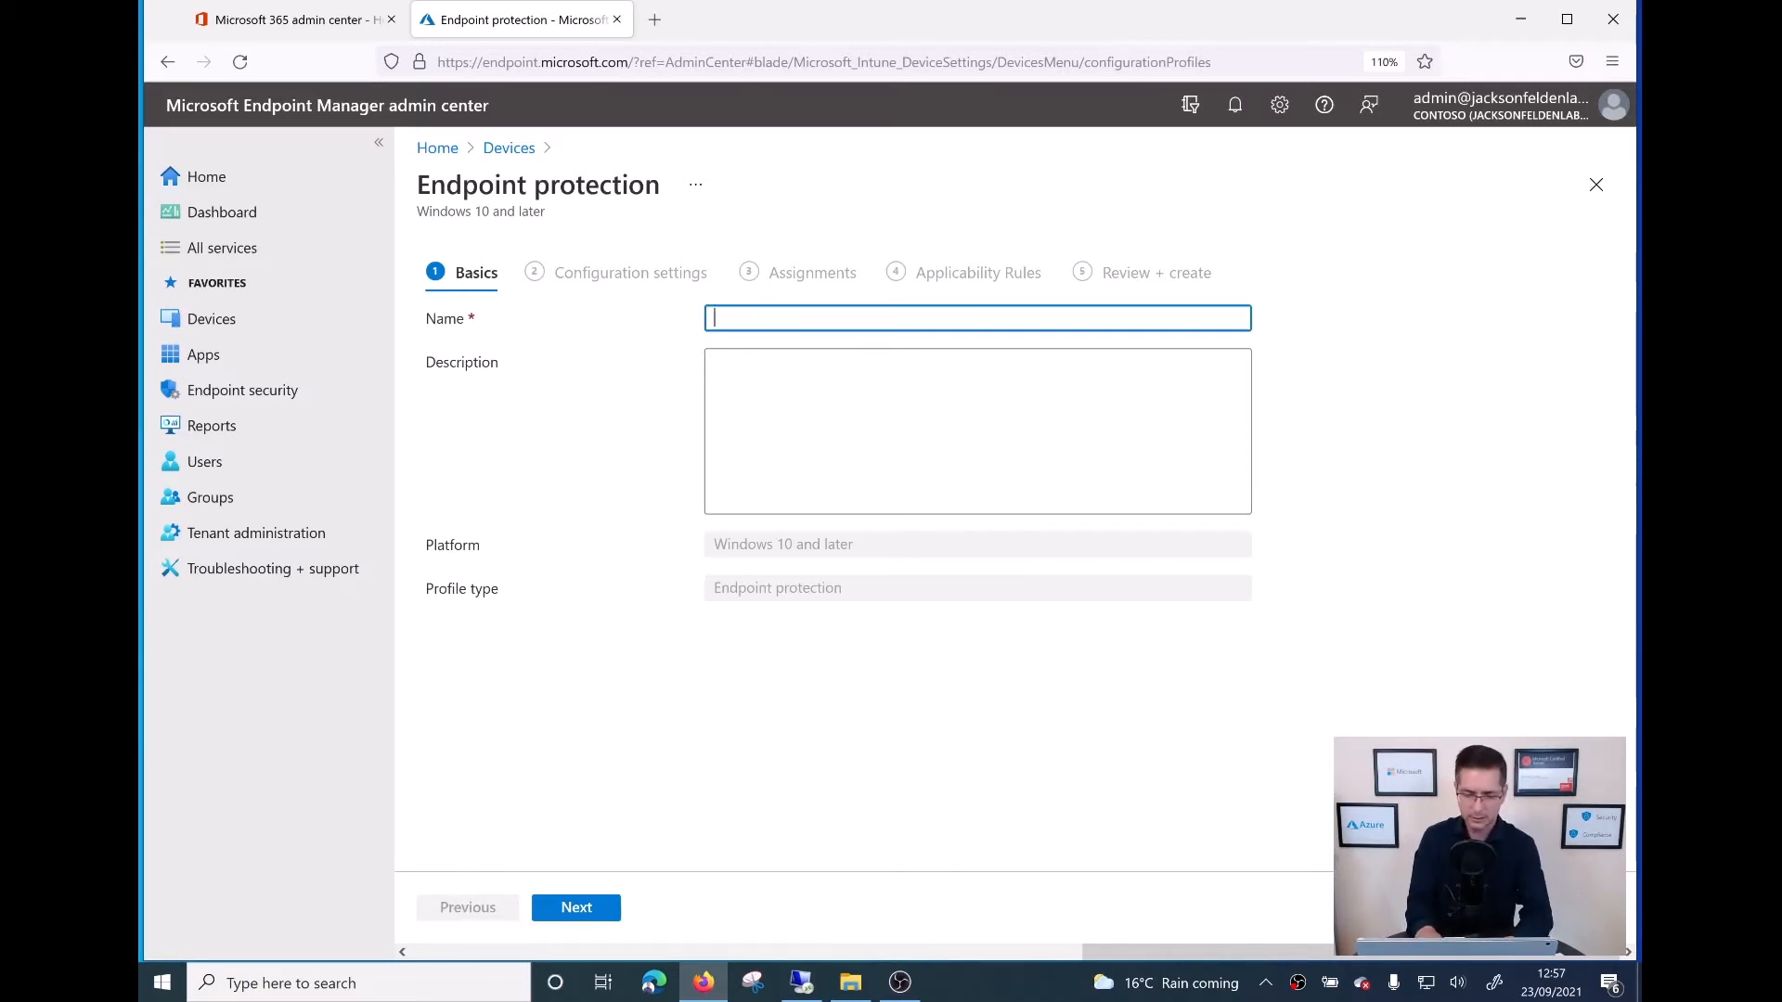
text(Ransomware Protection for Win 10)
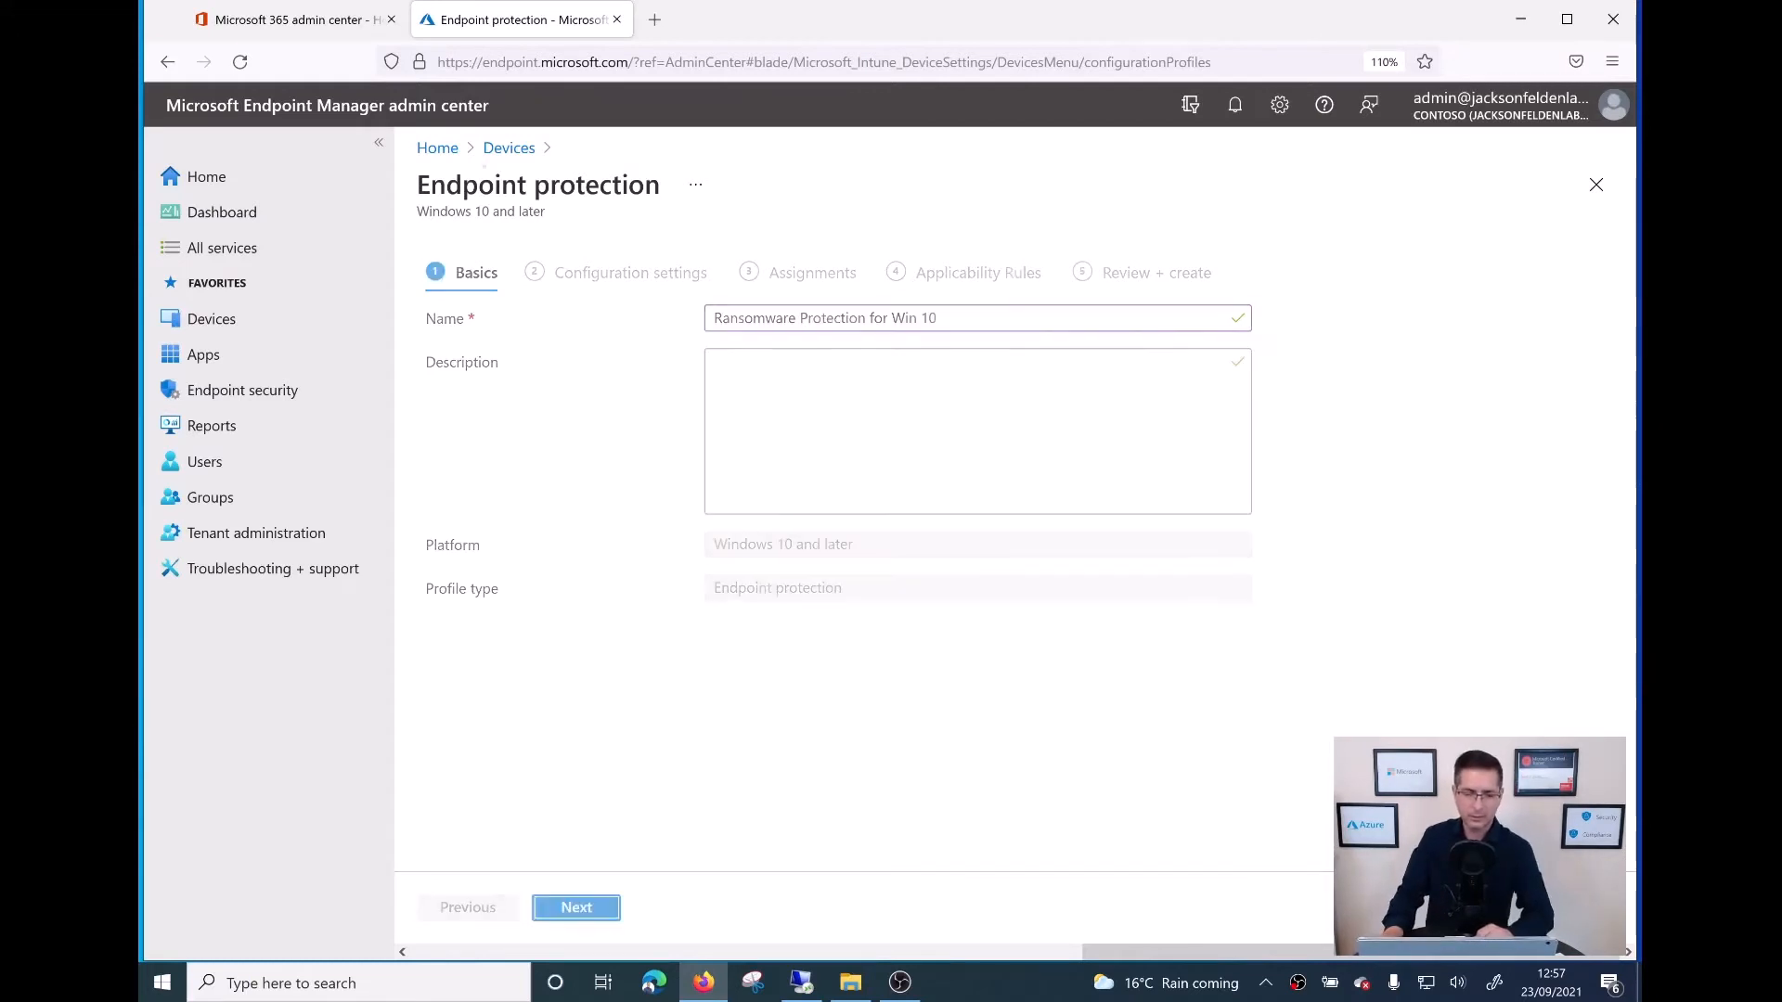
click(576, 907)
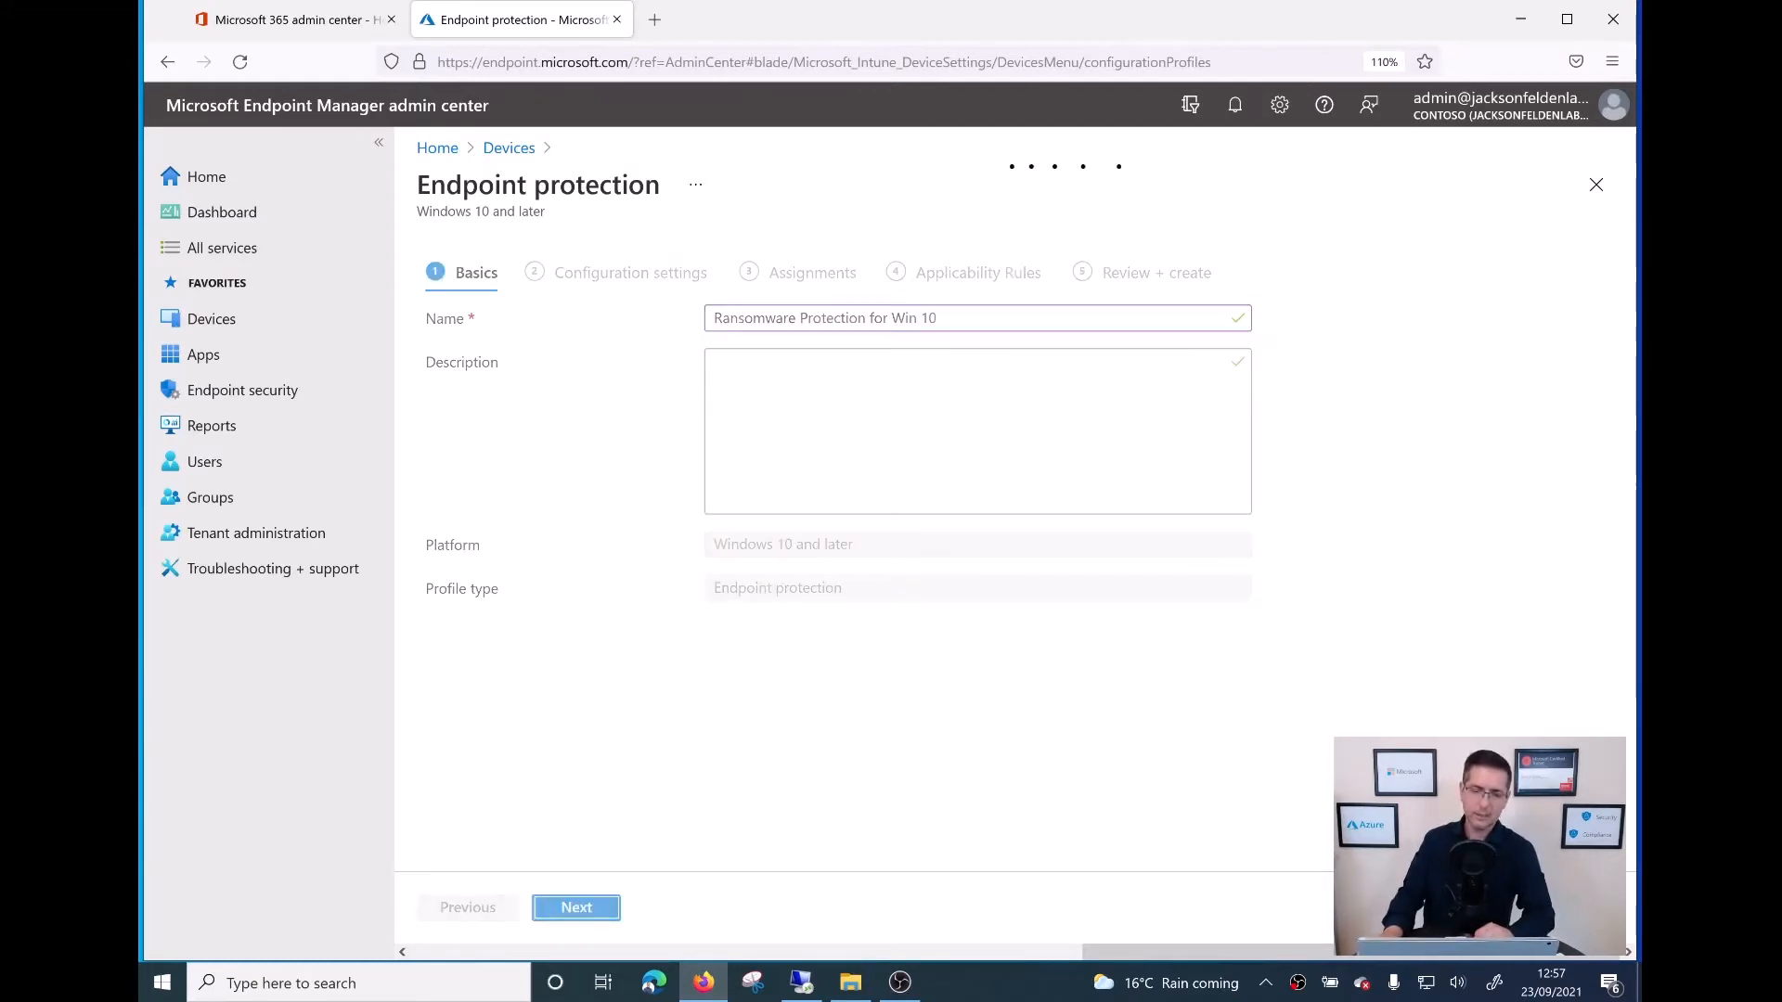
click(575, 906)
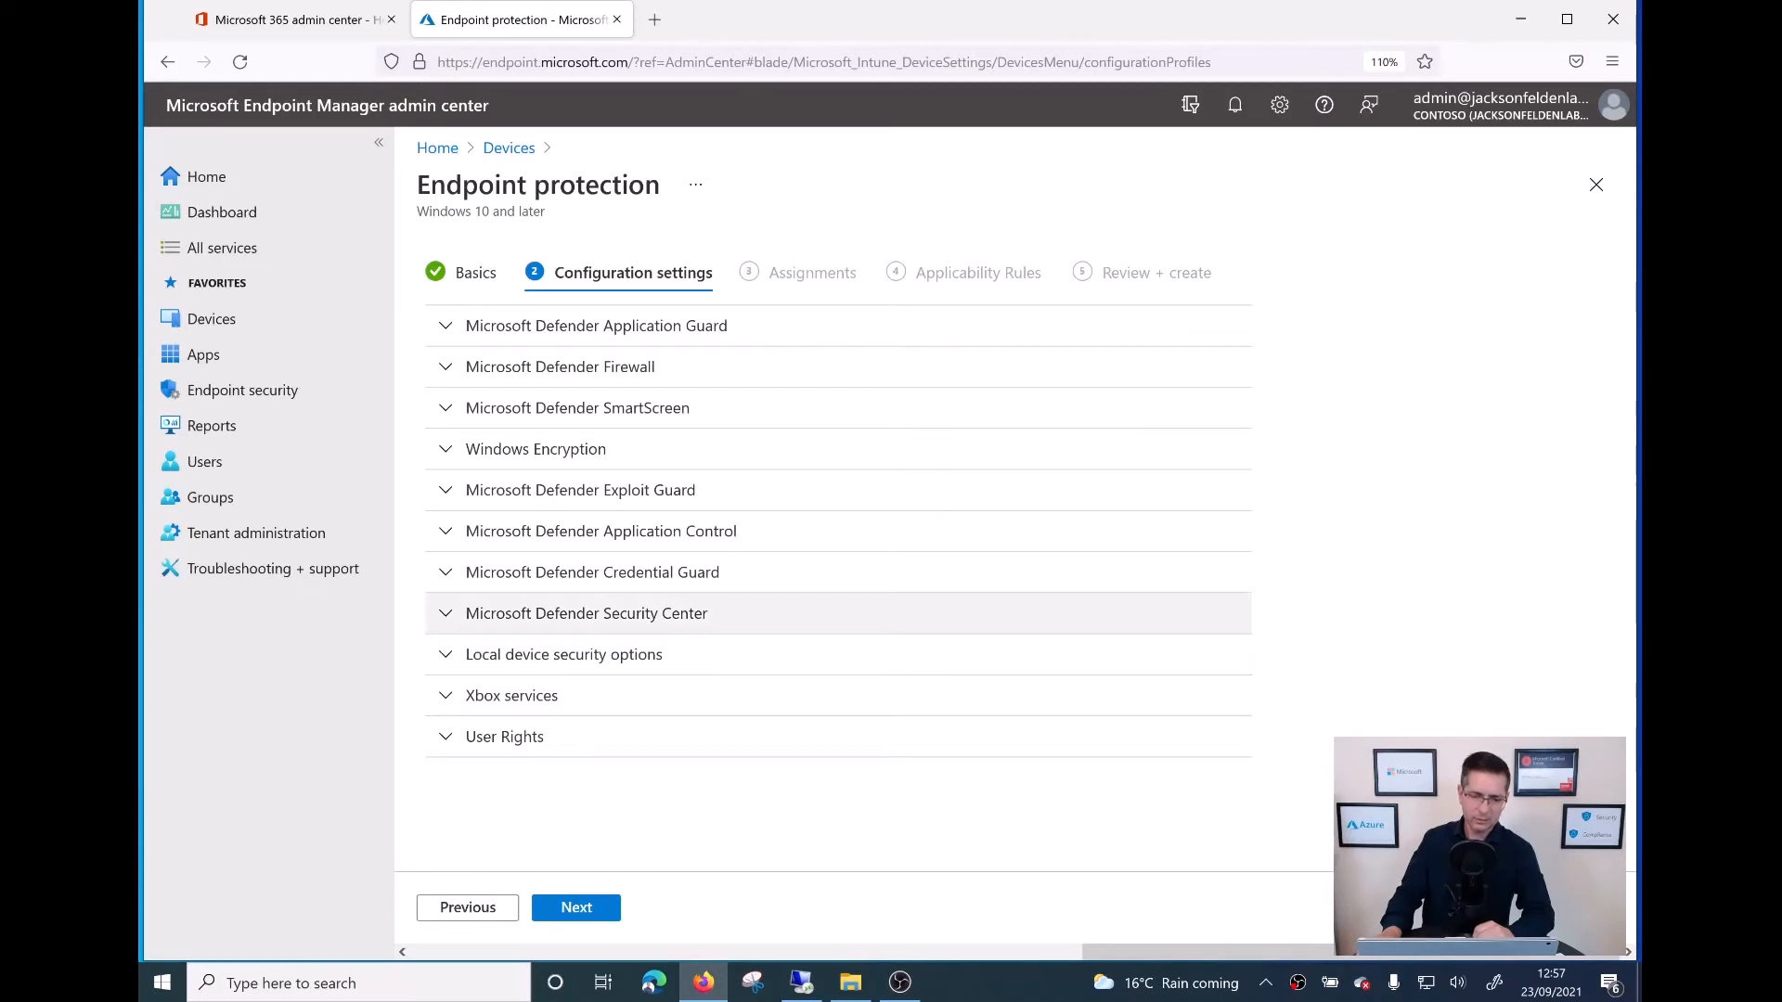
mouse_move(580, 490)
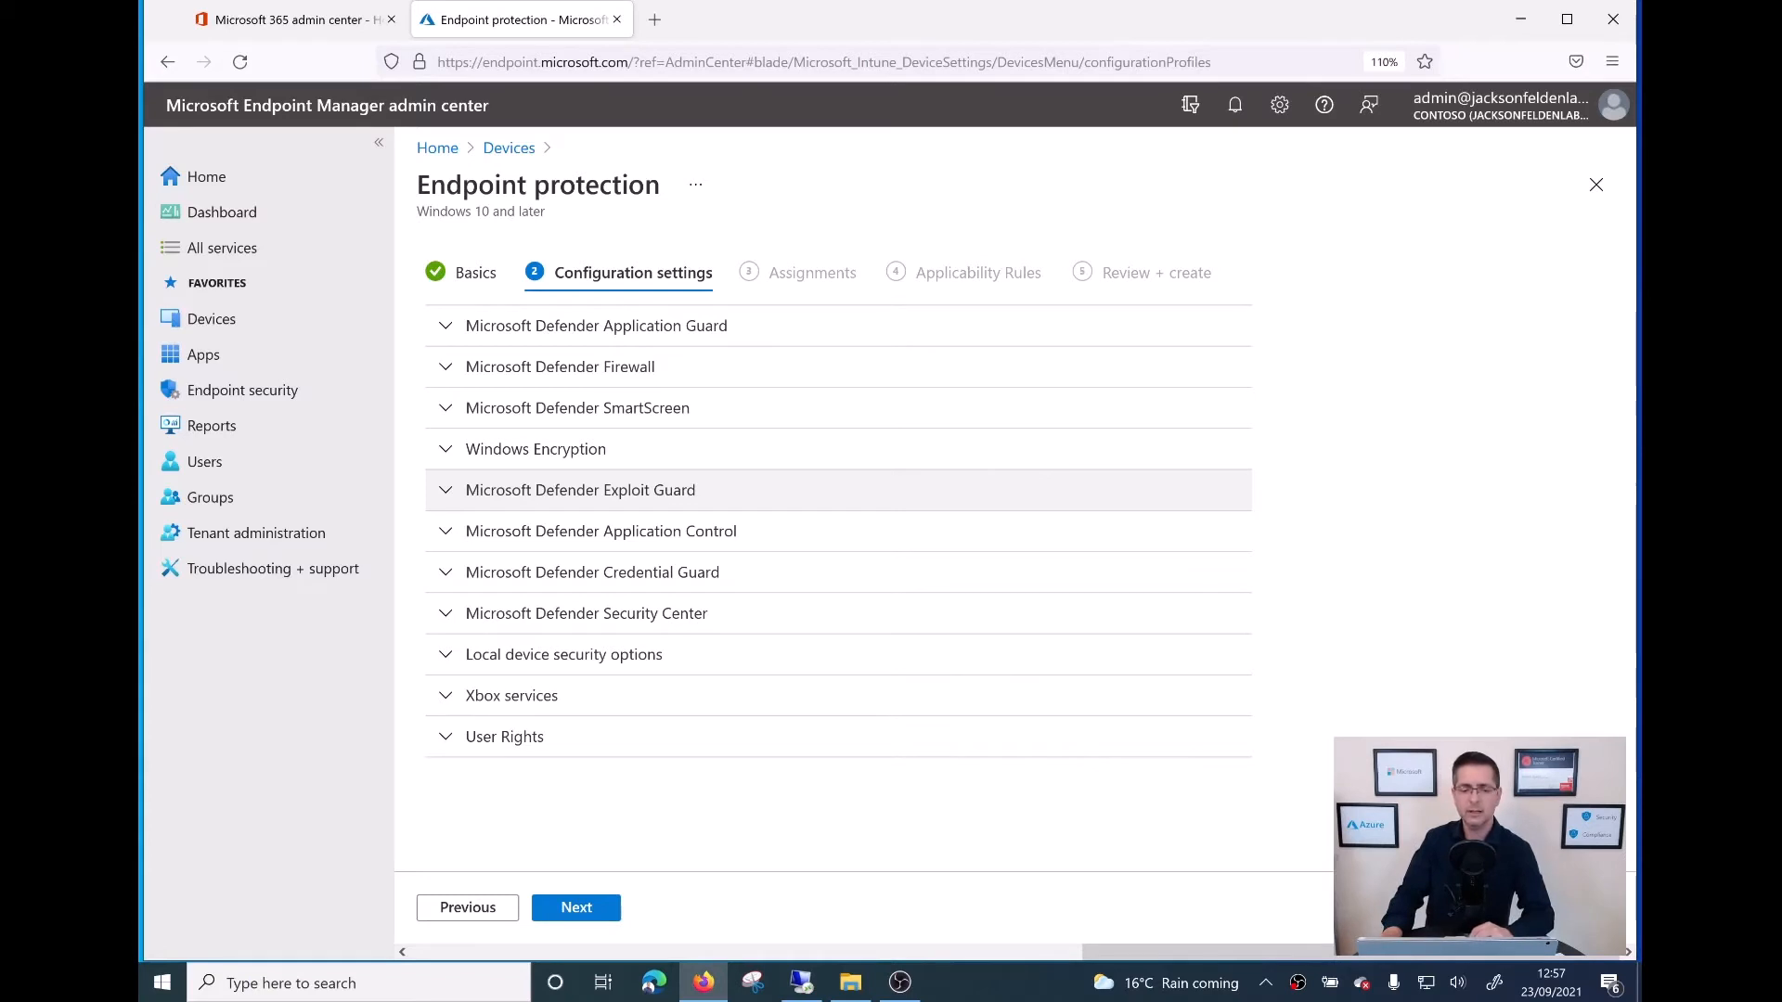
Step: Expand Microsoft Defender Exploit Guard and its Controlled folder access section
click(579, 490)
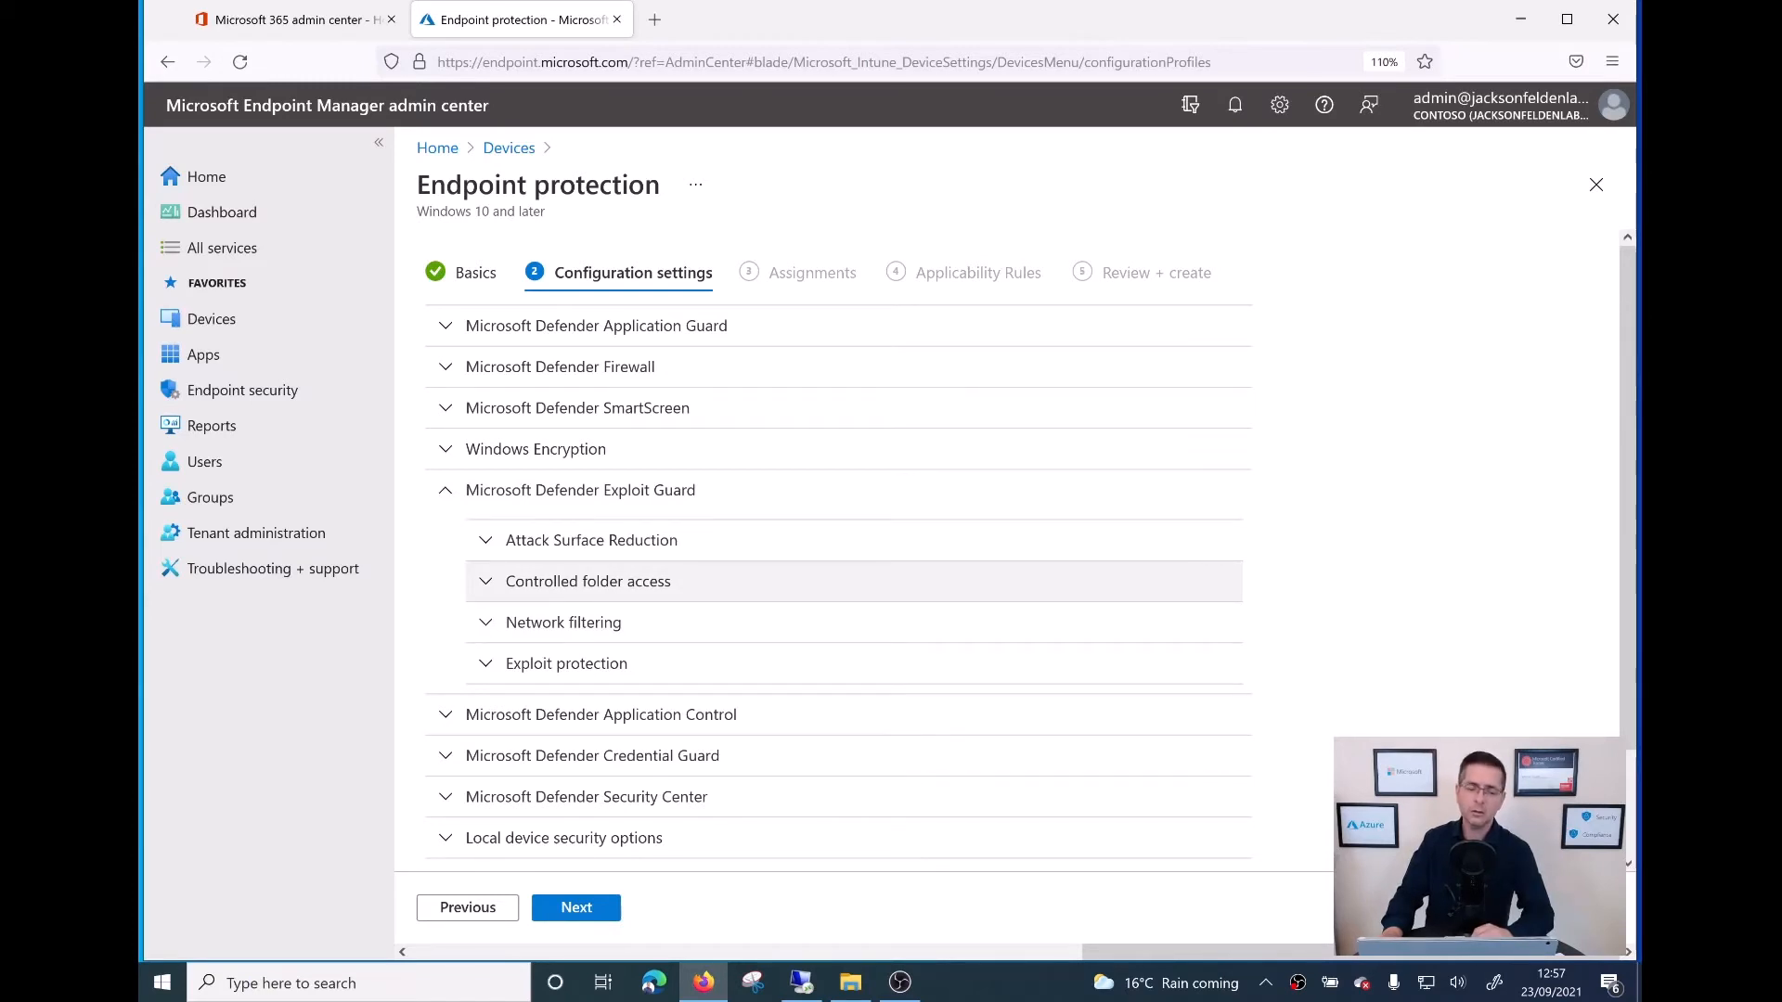
click(587, 581)
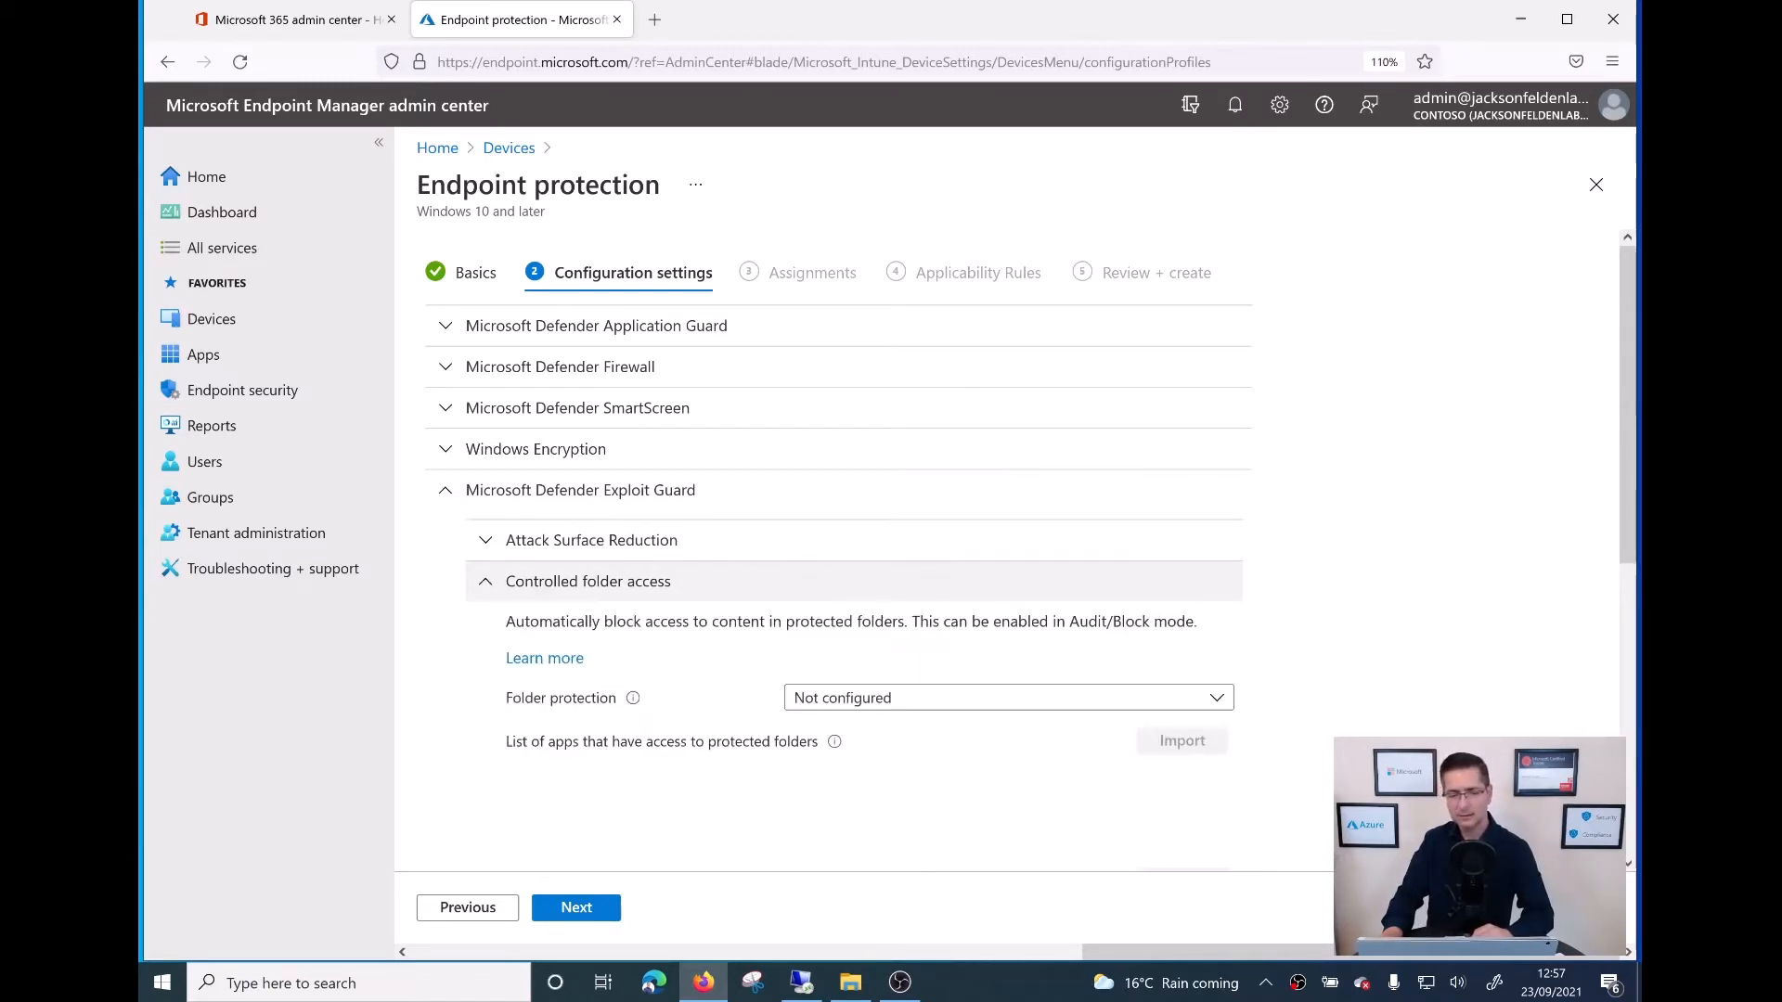
scroll(down, 3)
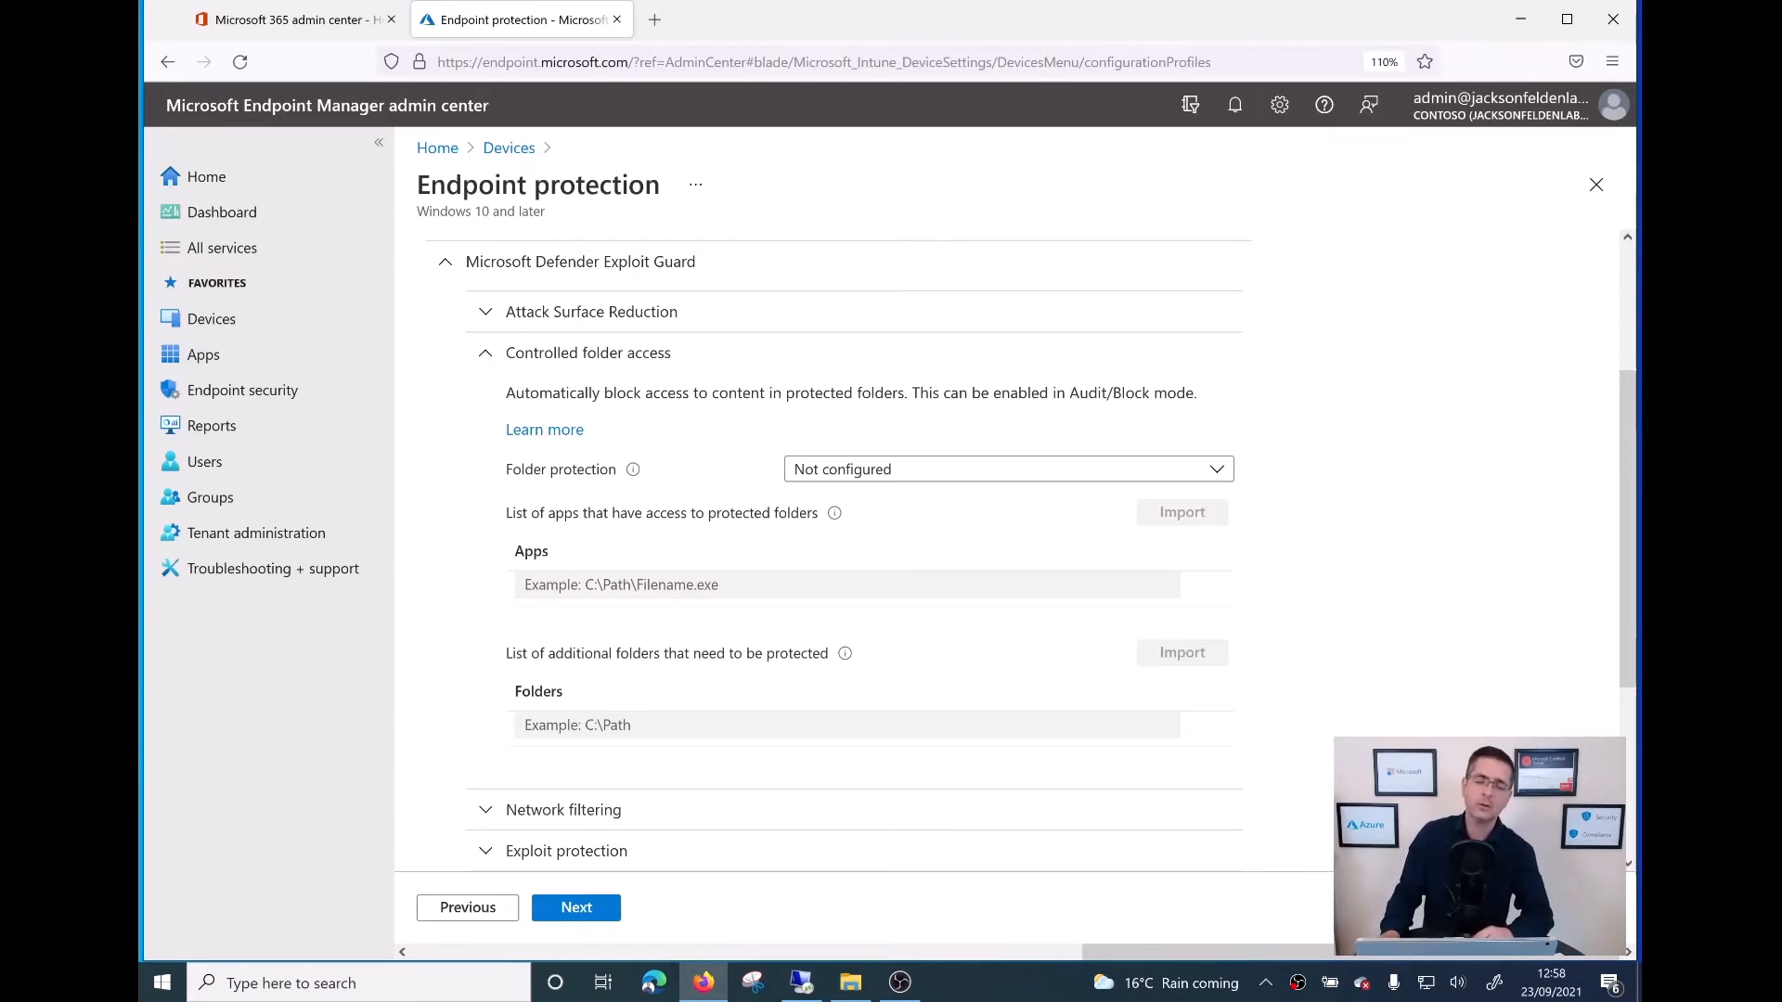
scroll(down, 3)
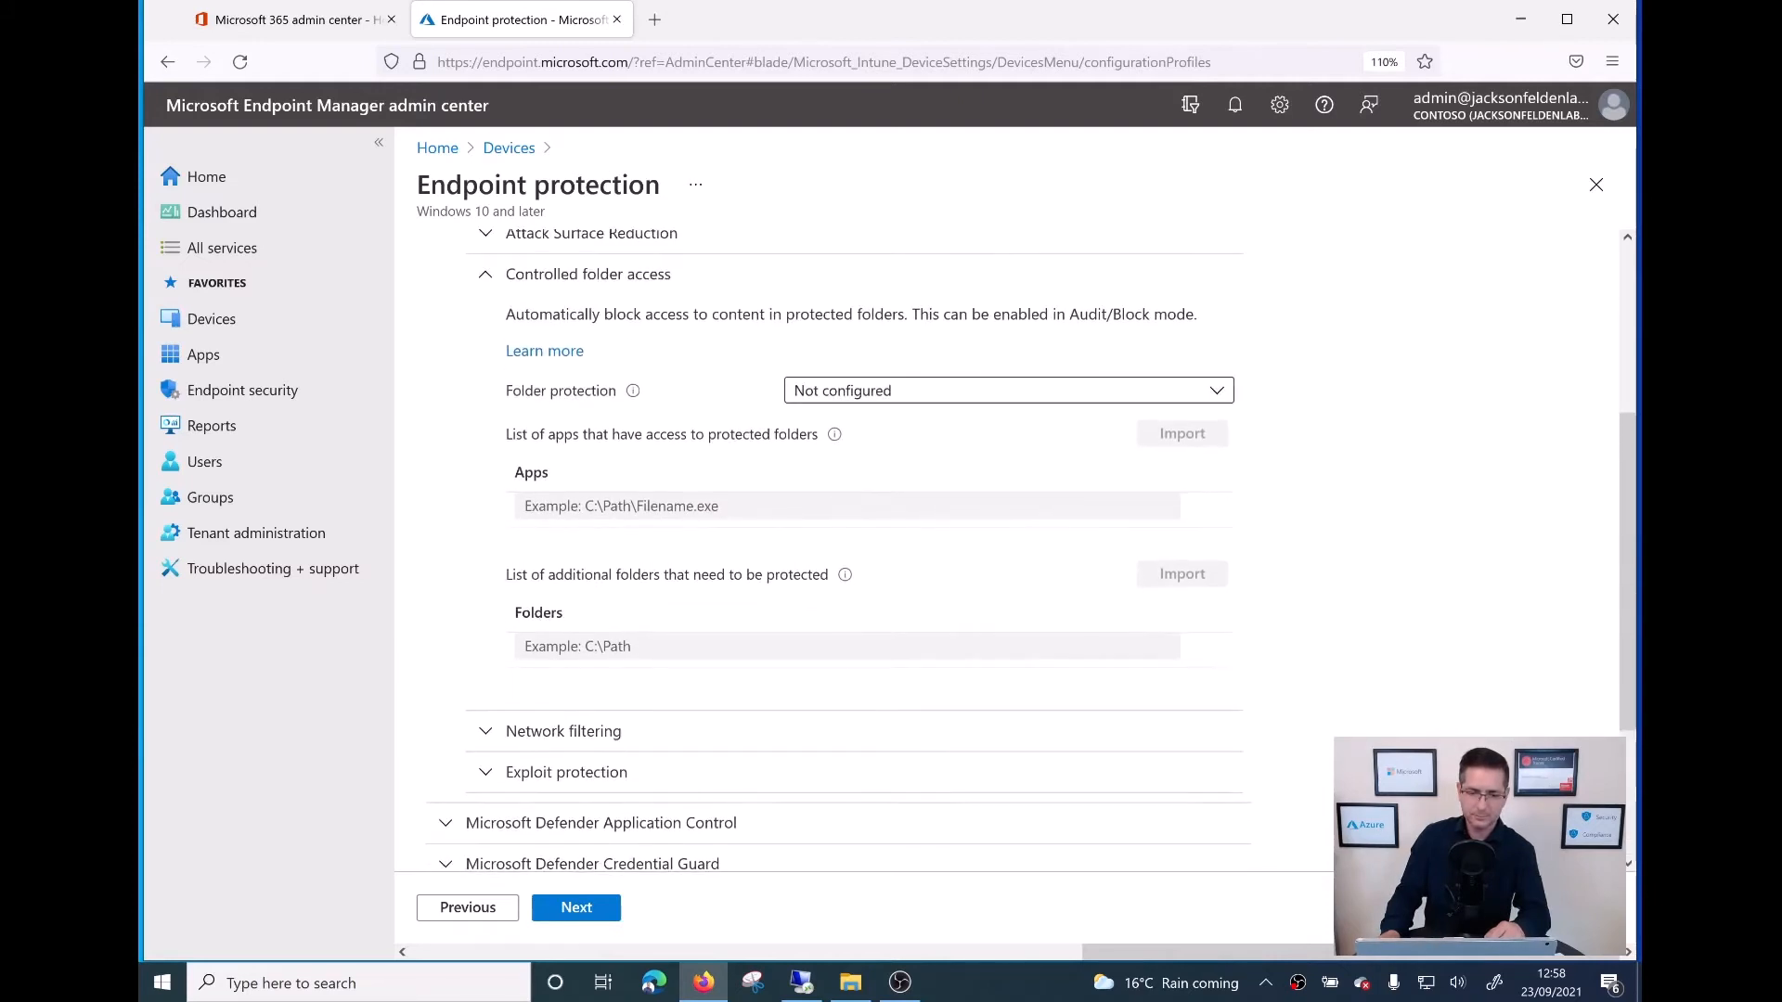
Step: Set the Folder protection dropdown to Enable
click(1005, 390)
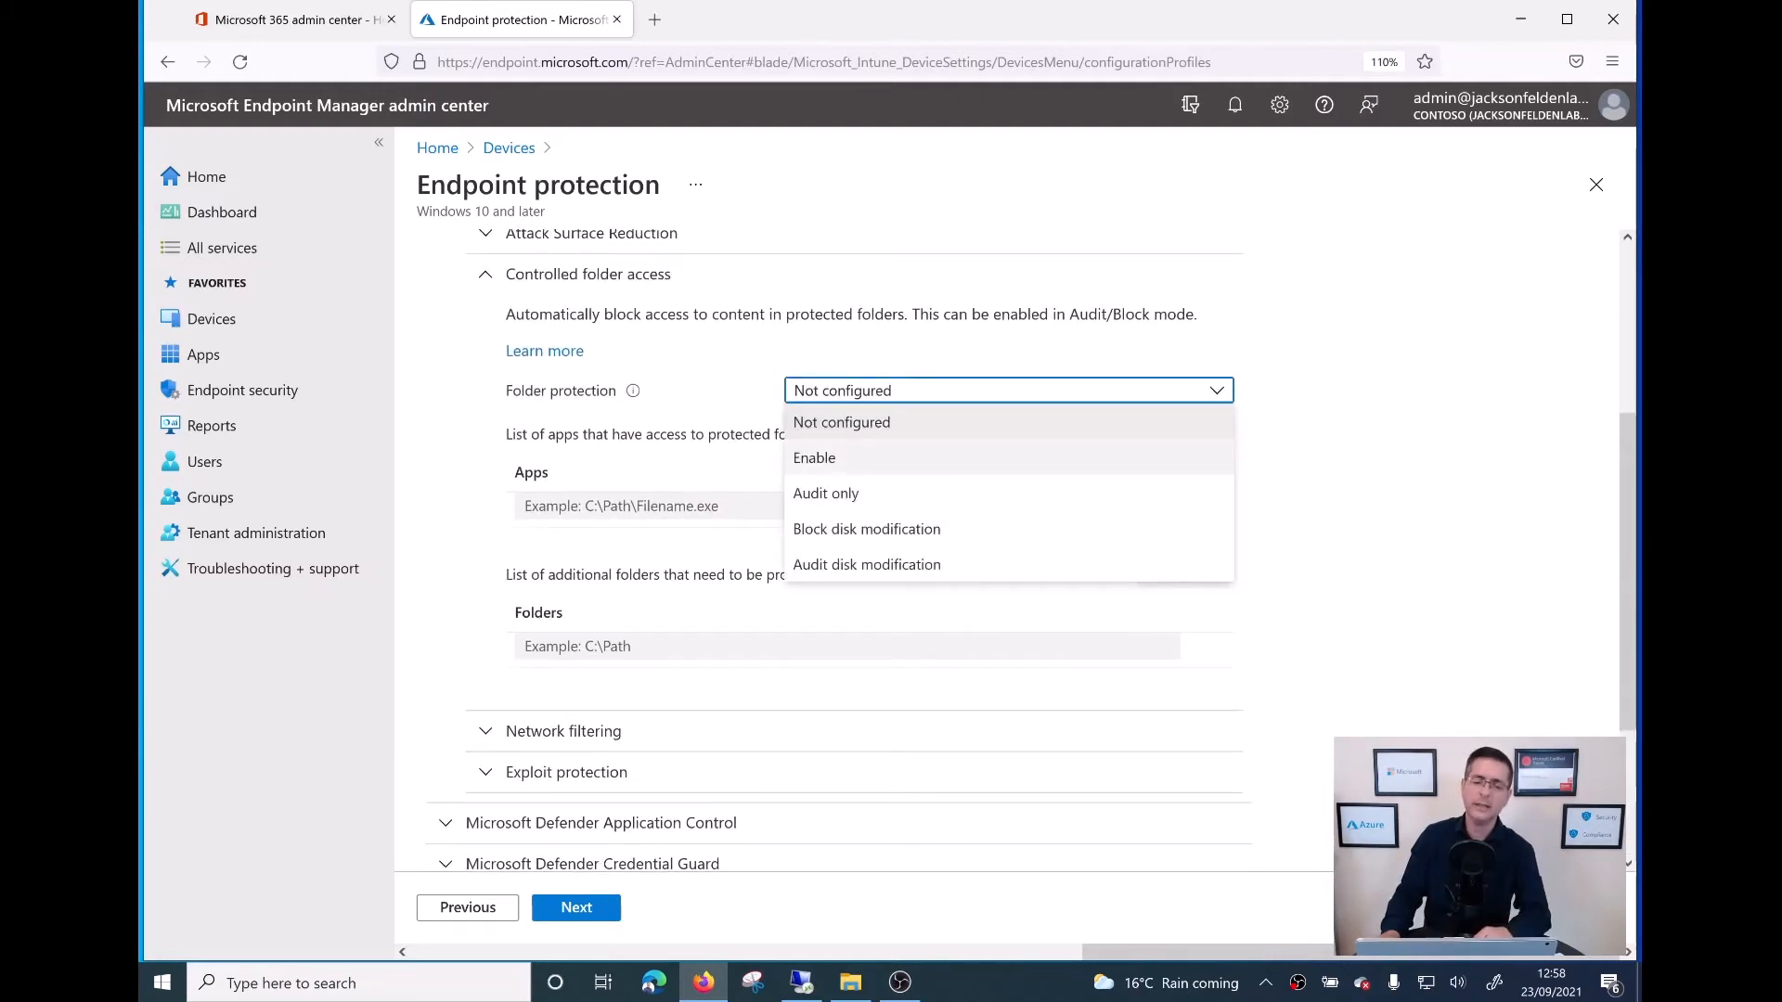
click(814, 457)
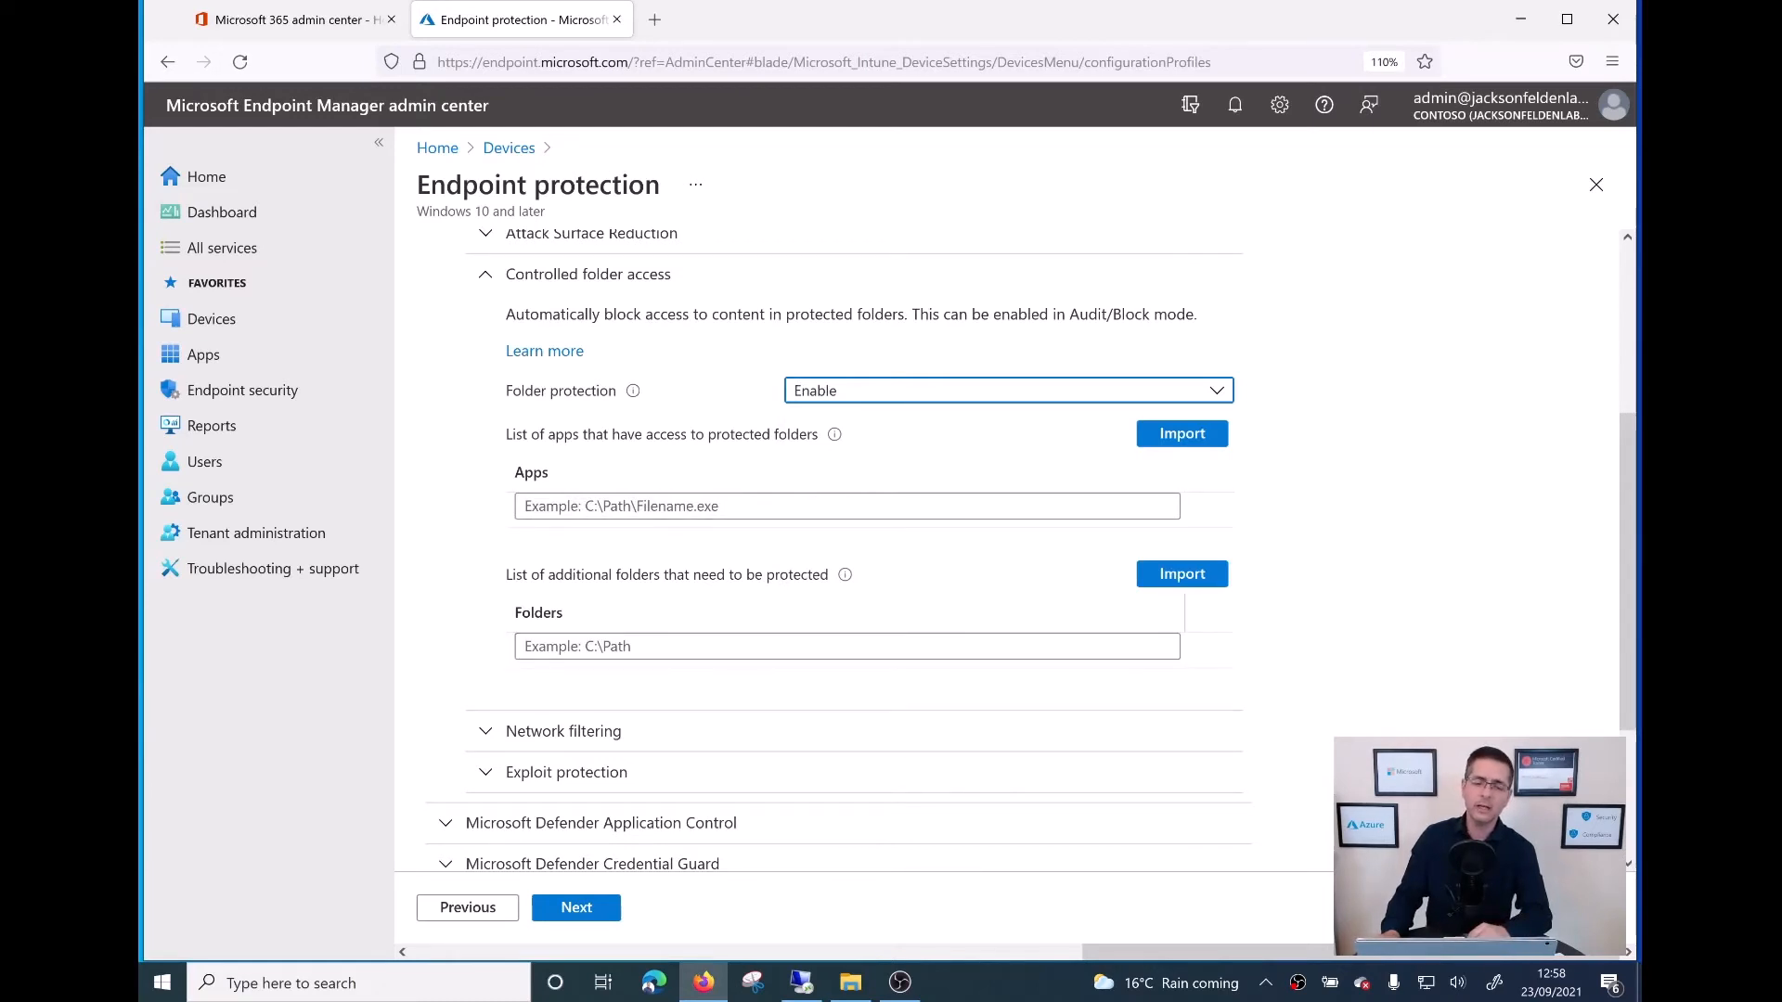
scroll(down, 3)
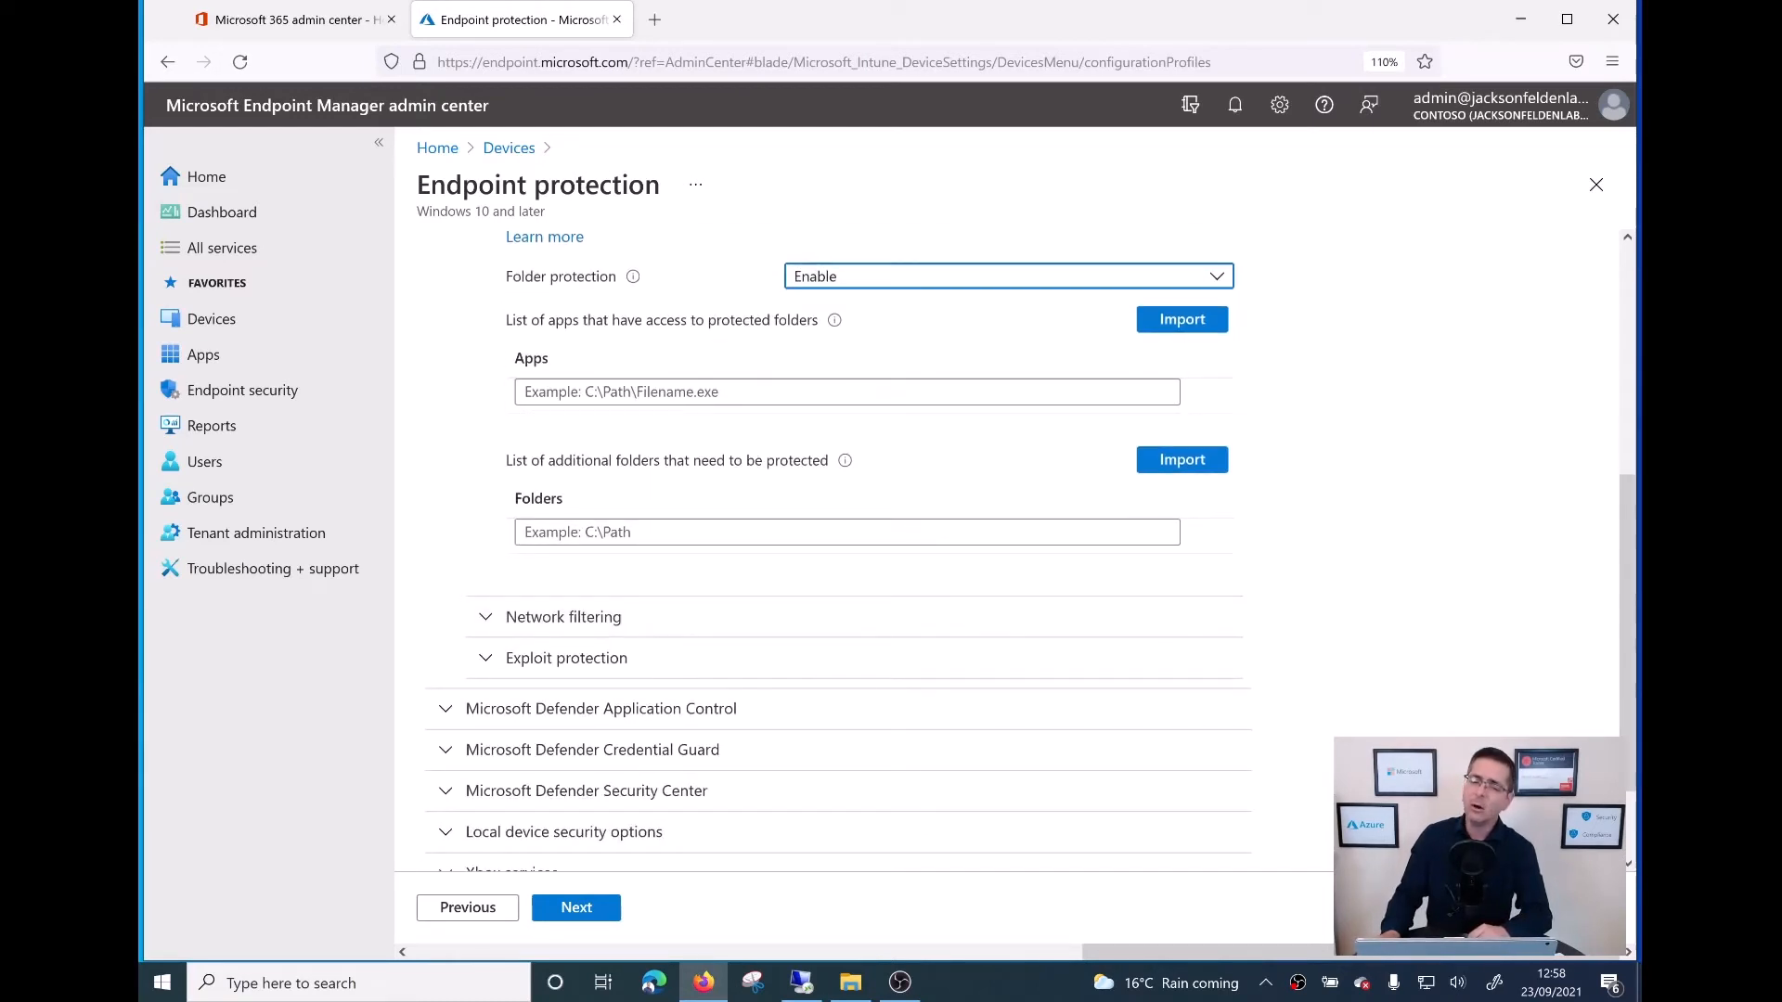
click(1004, 275)
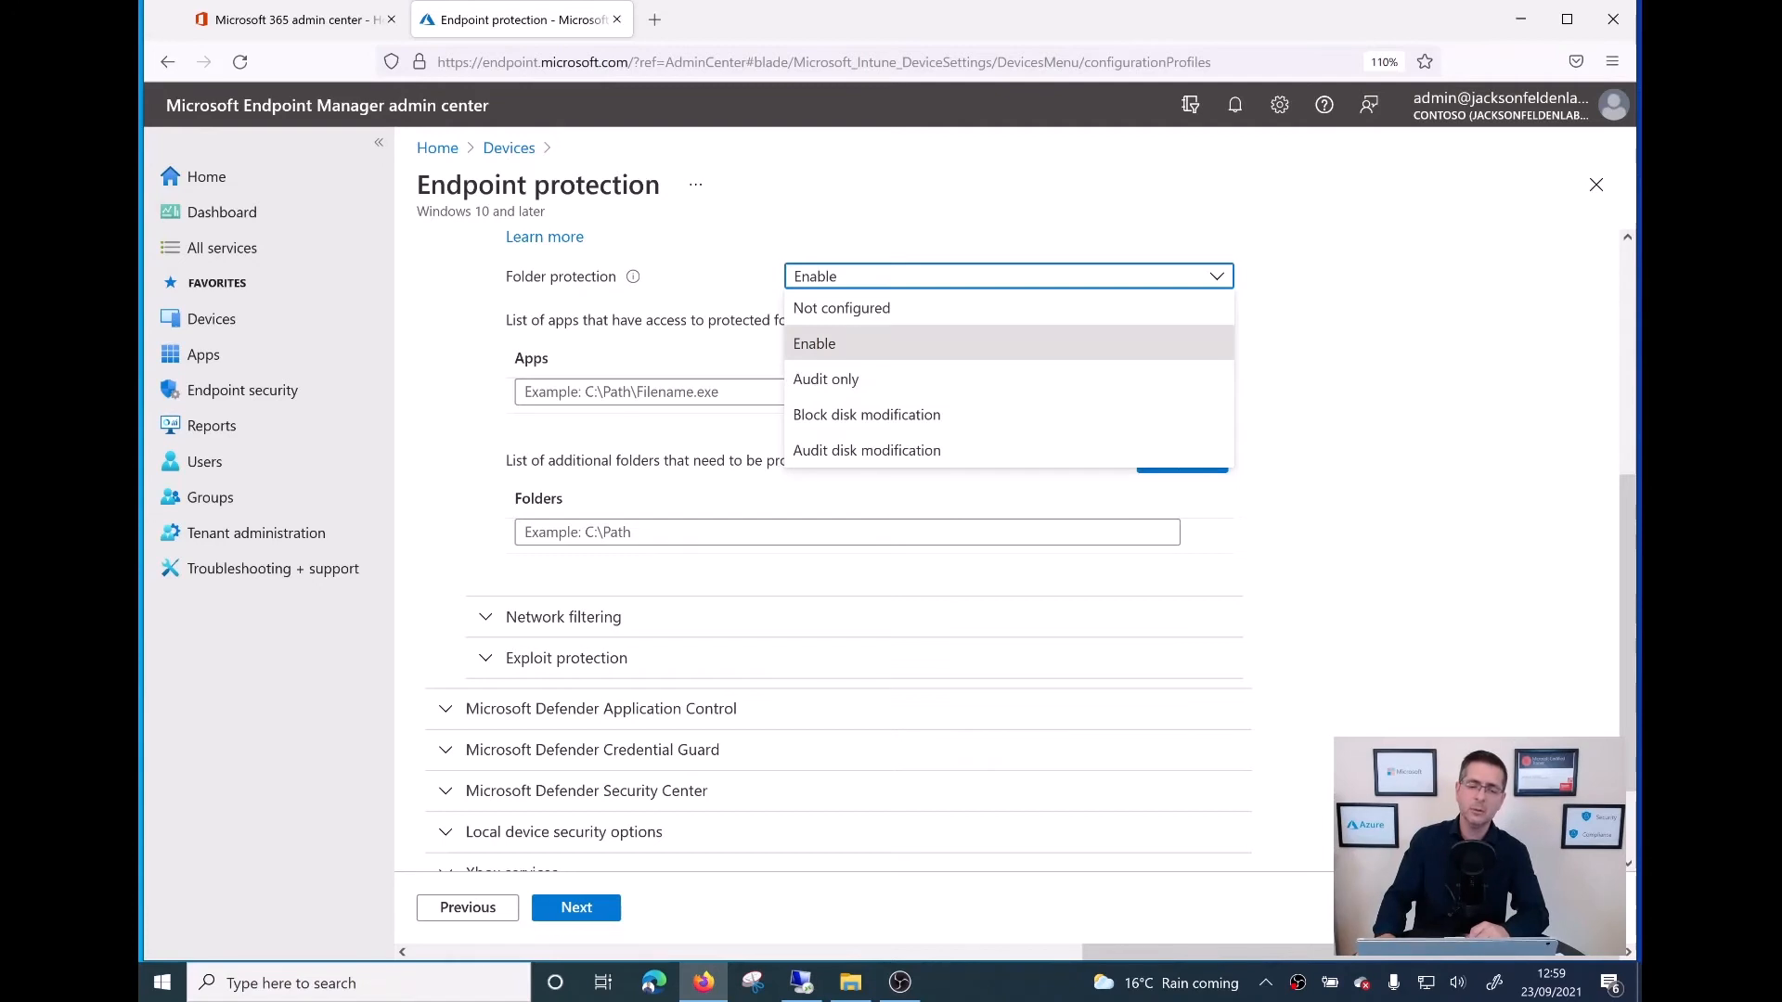
click(815, 344)
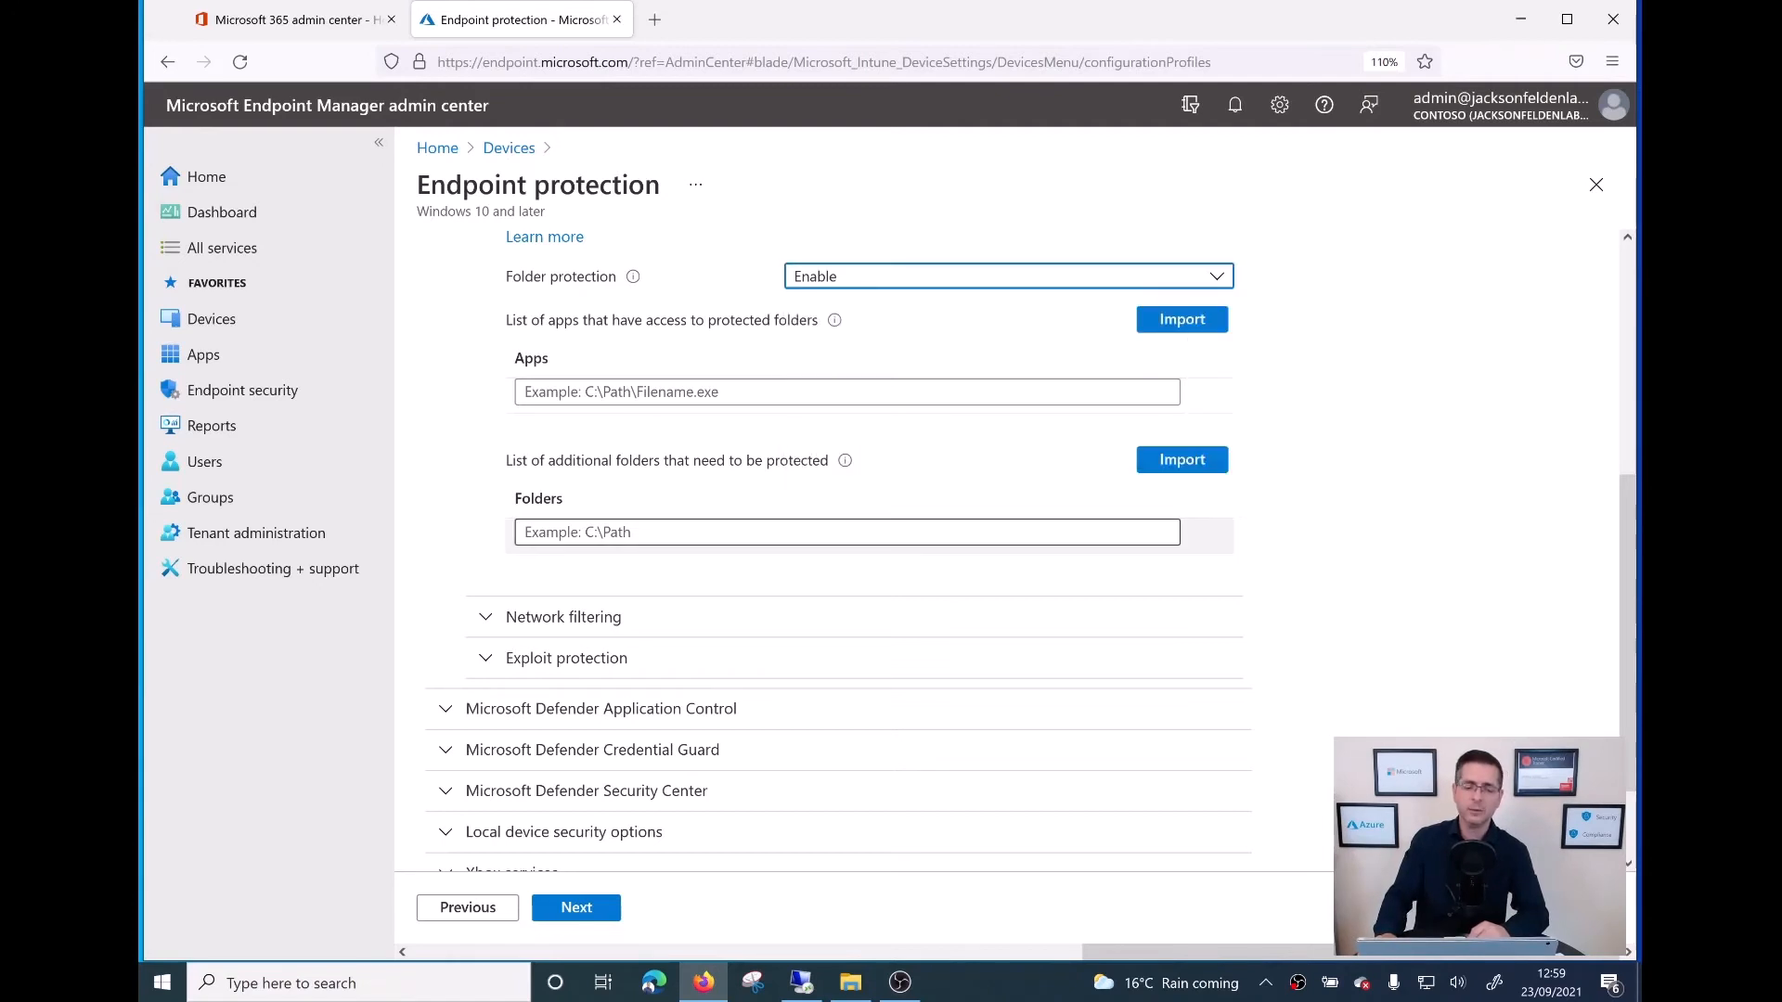
Step: Add c:\data\invoices, c:\data\reports and c:\data\sales to the protected folders list
click(846, 532)
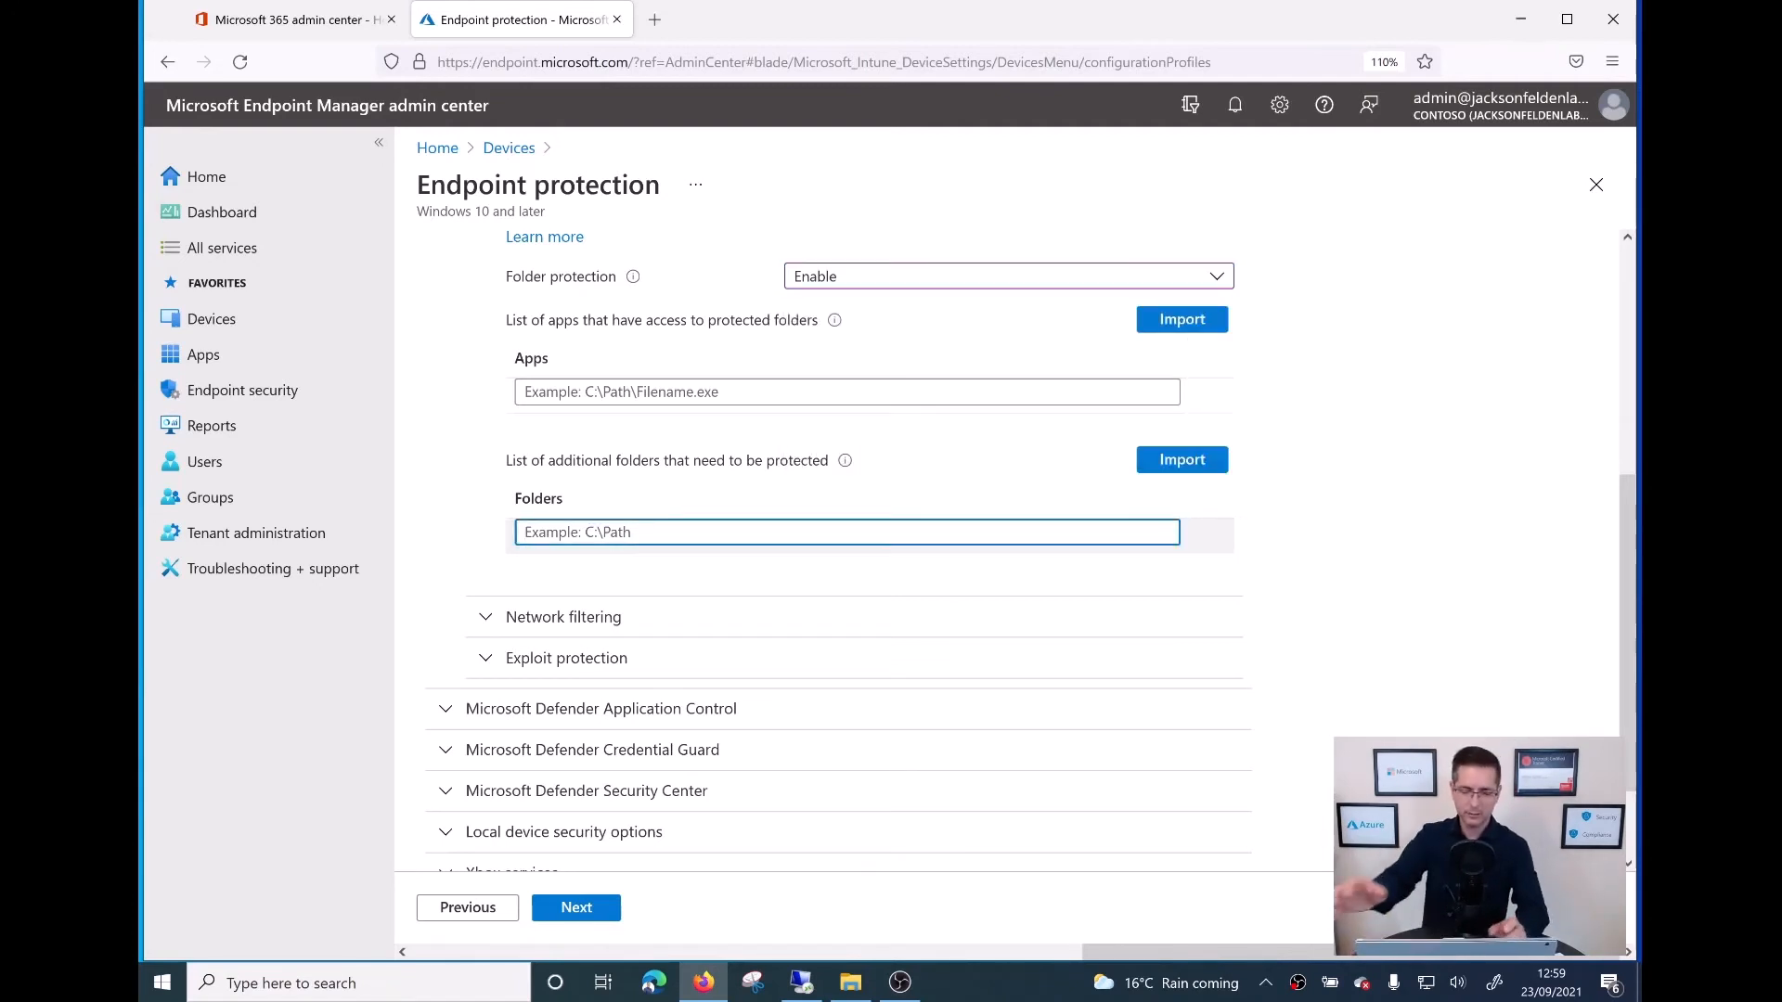
text(c:z)
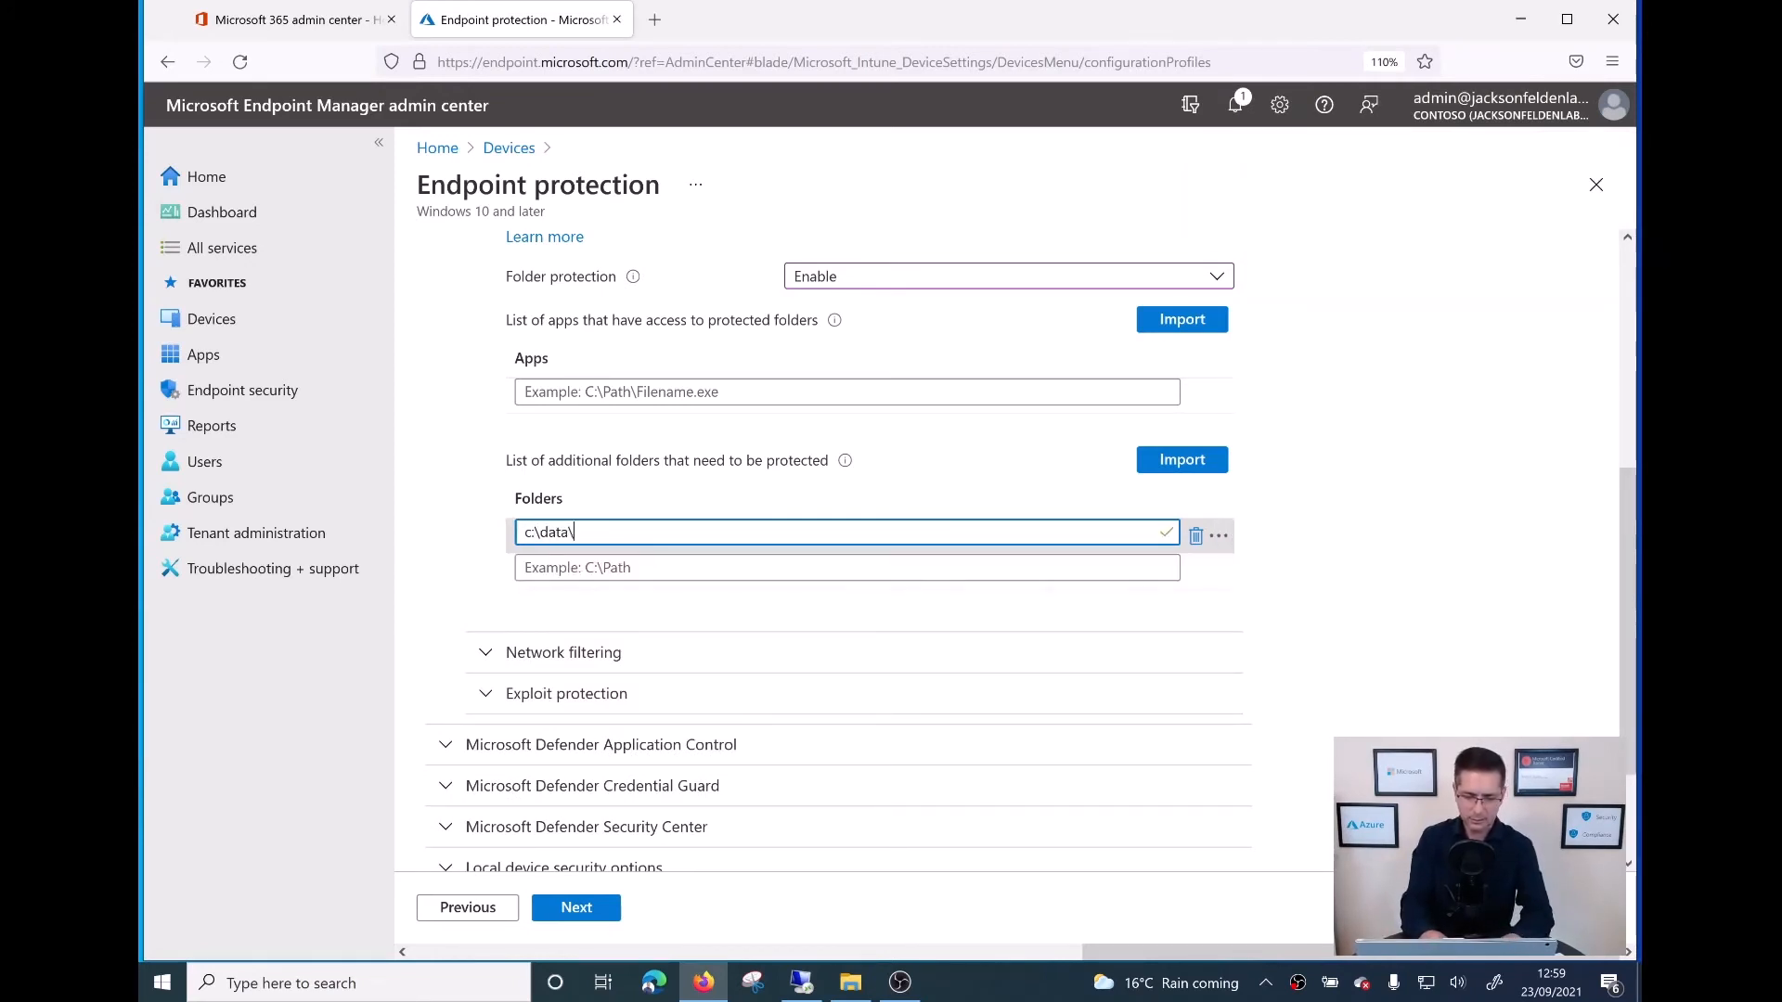
text(invoices)
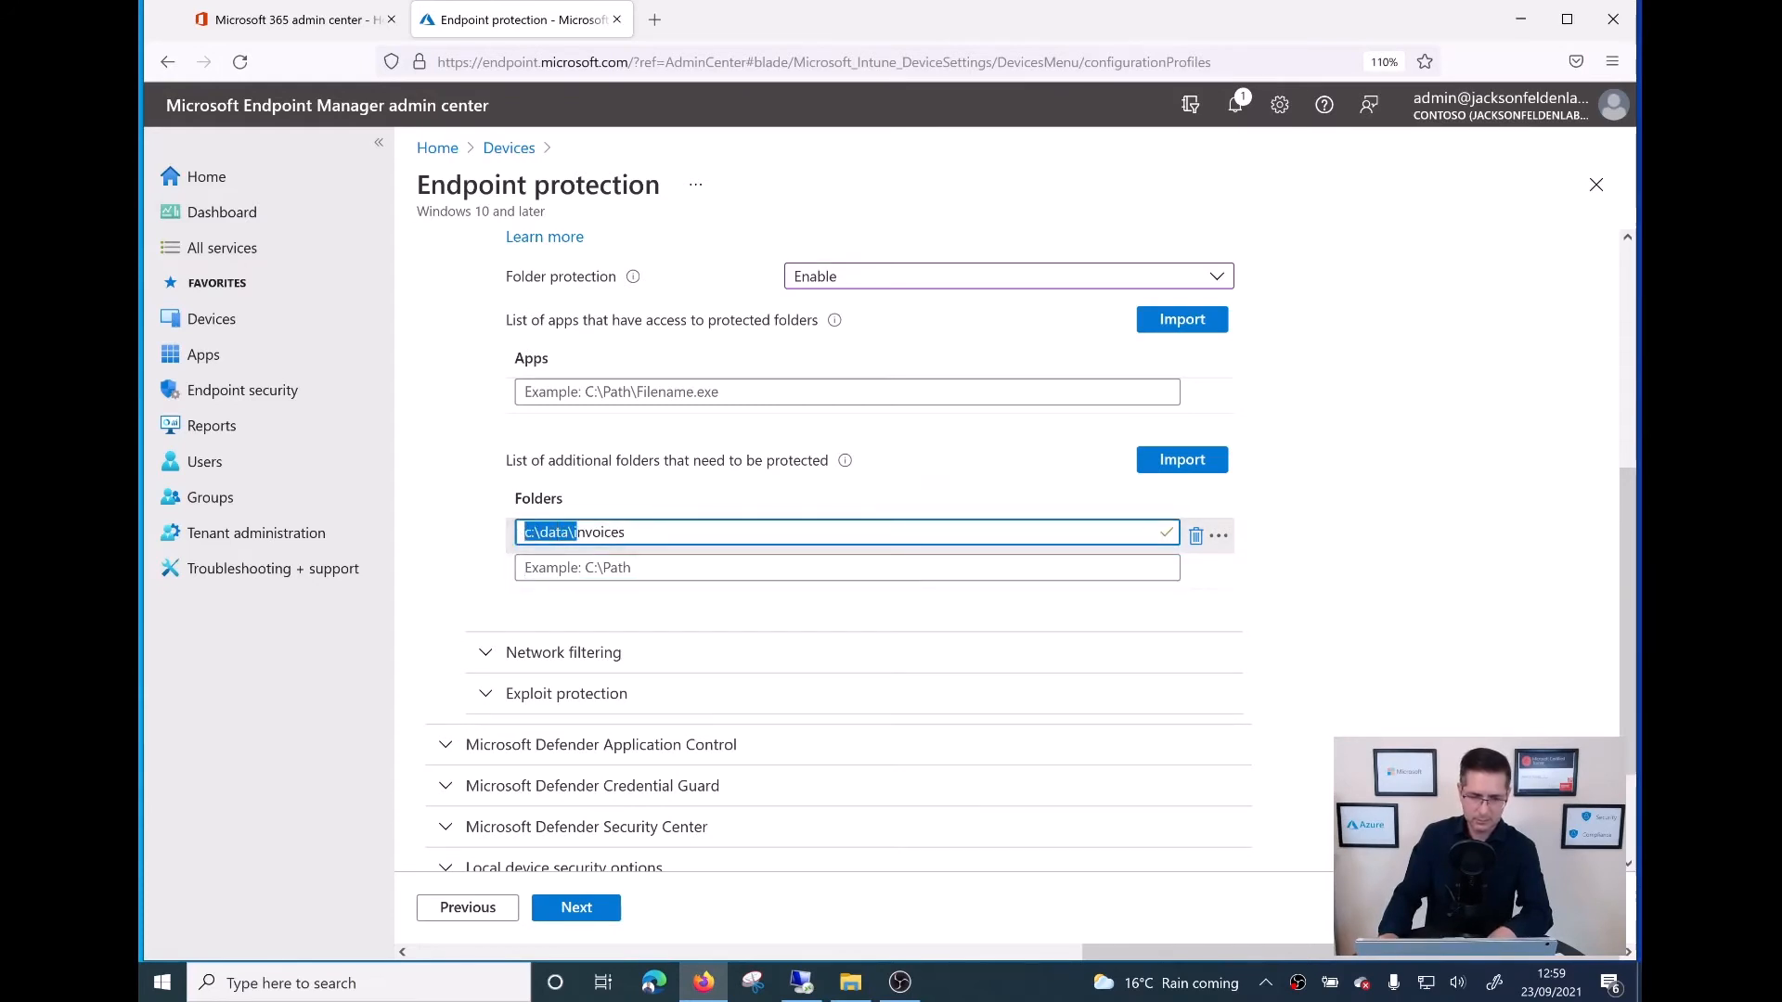
text(c:\data\i)
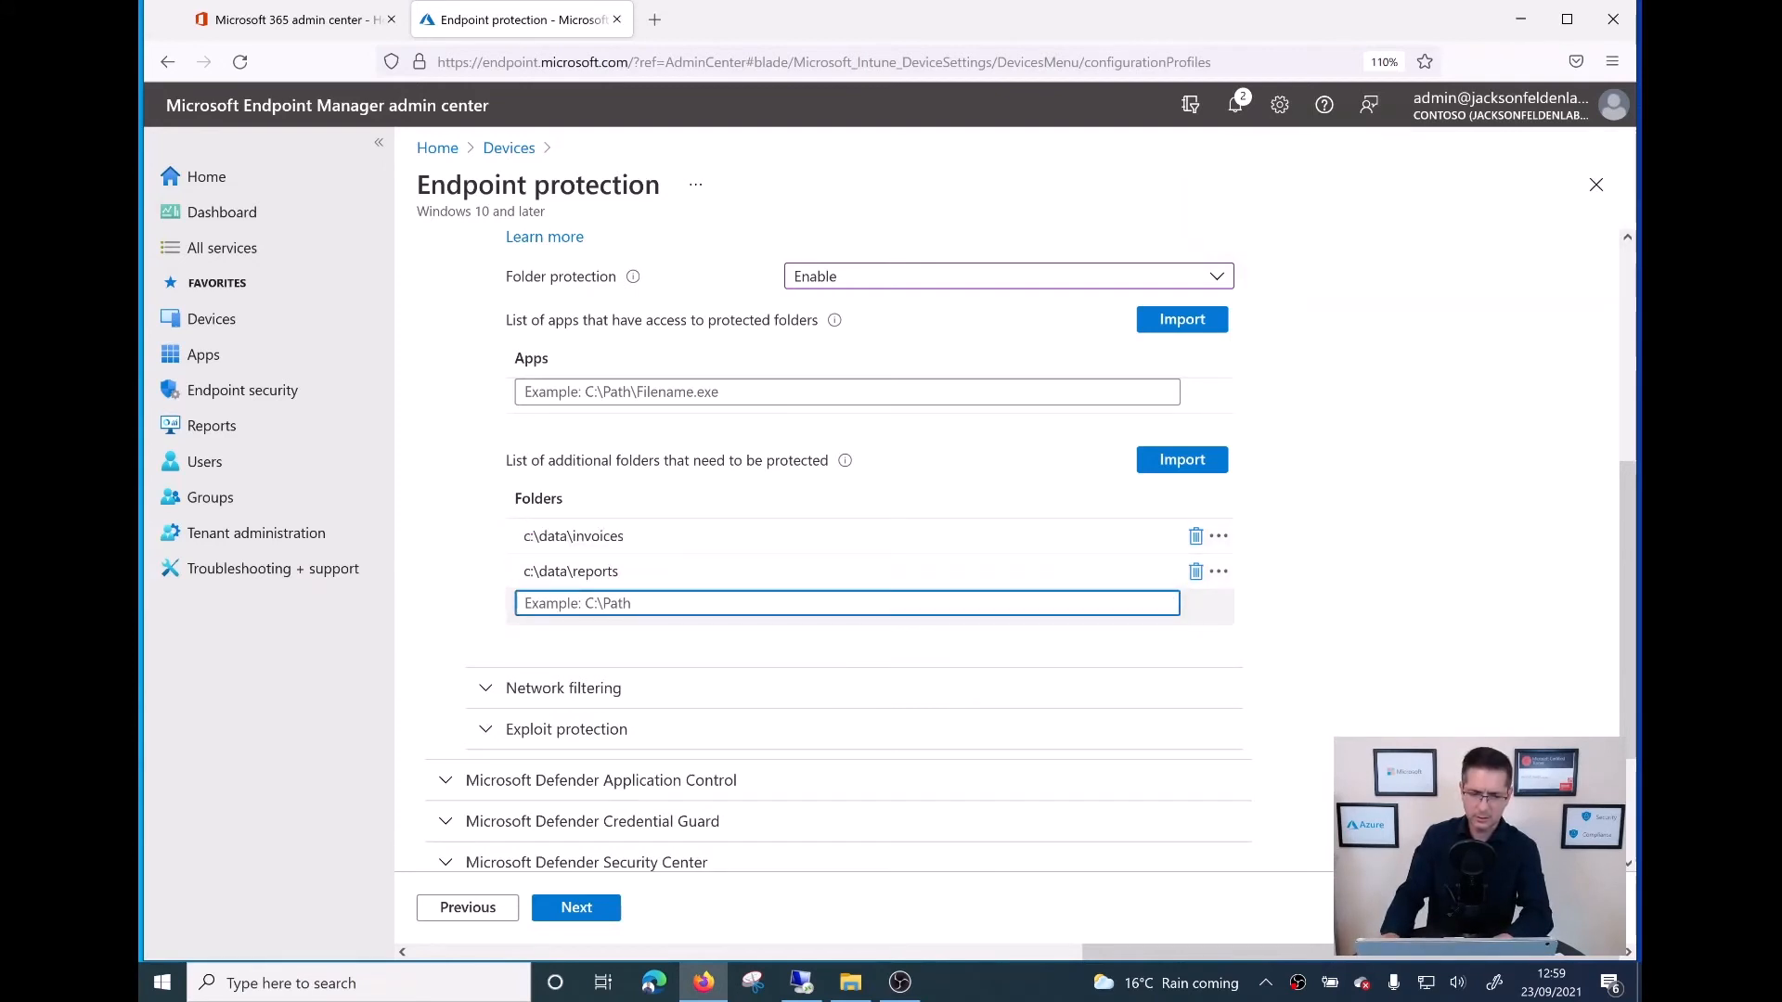
text(c:\data\i)
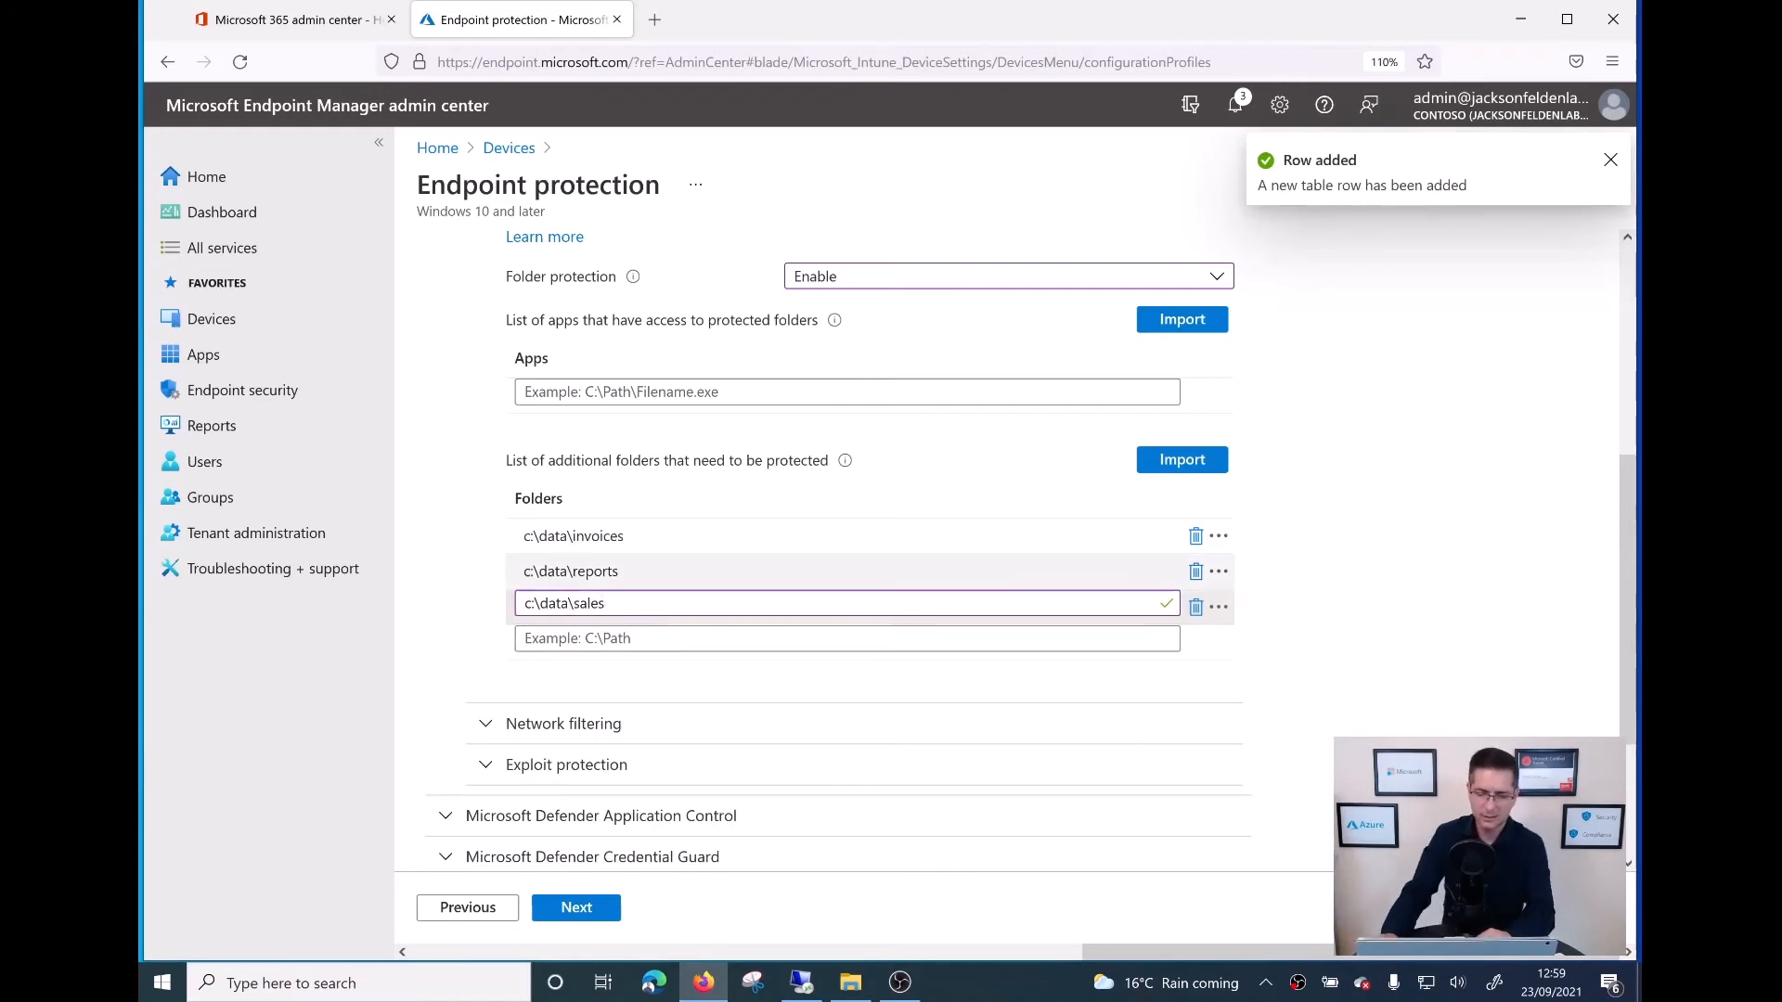
click(1610, 159)
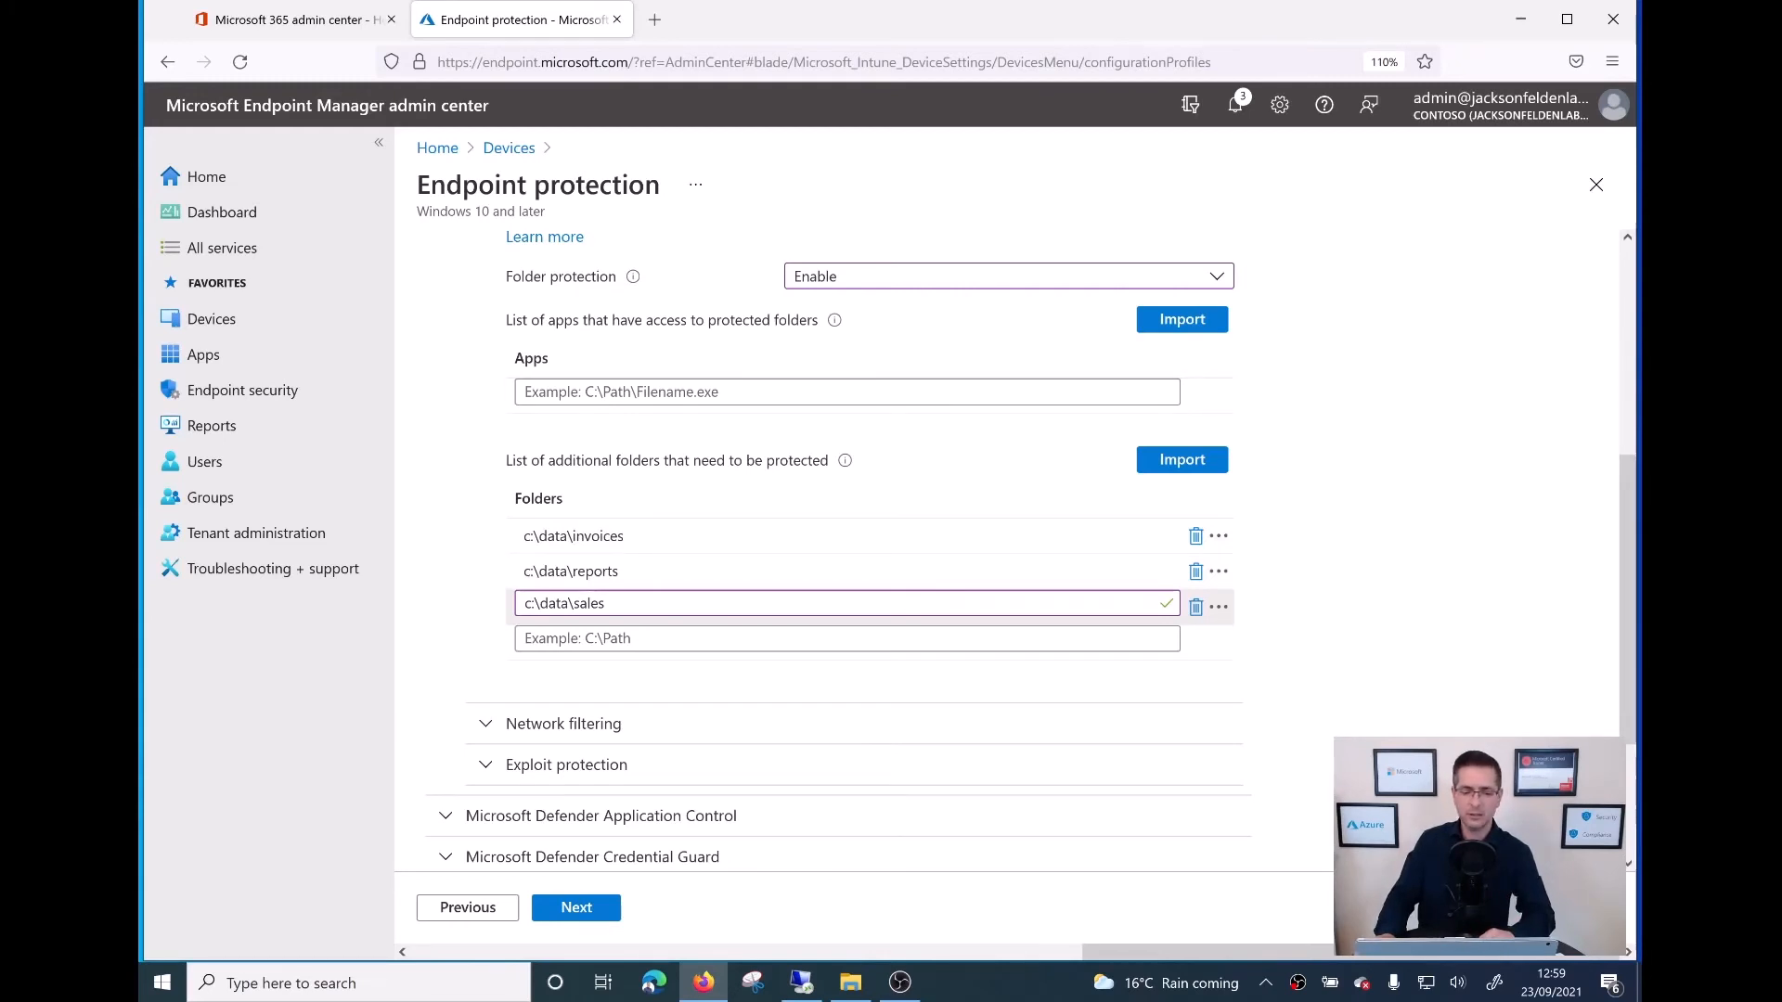
scroll(down, 3)
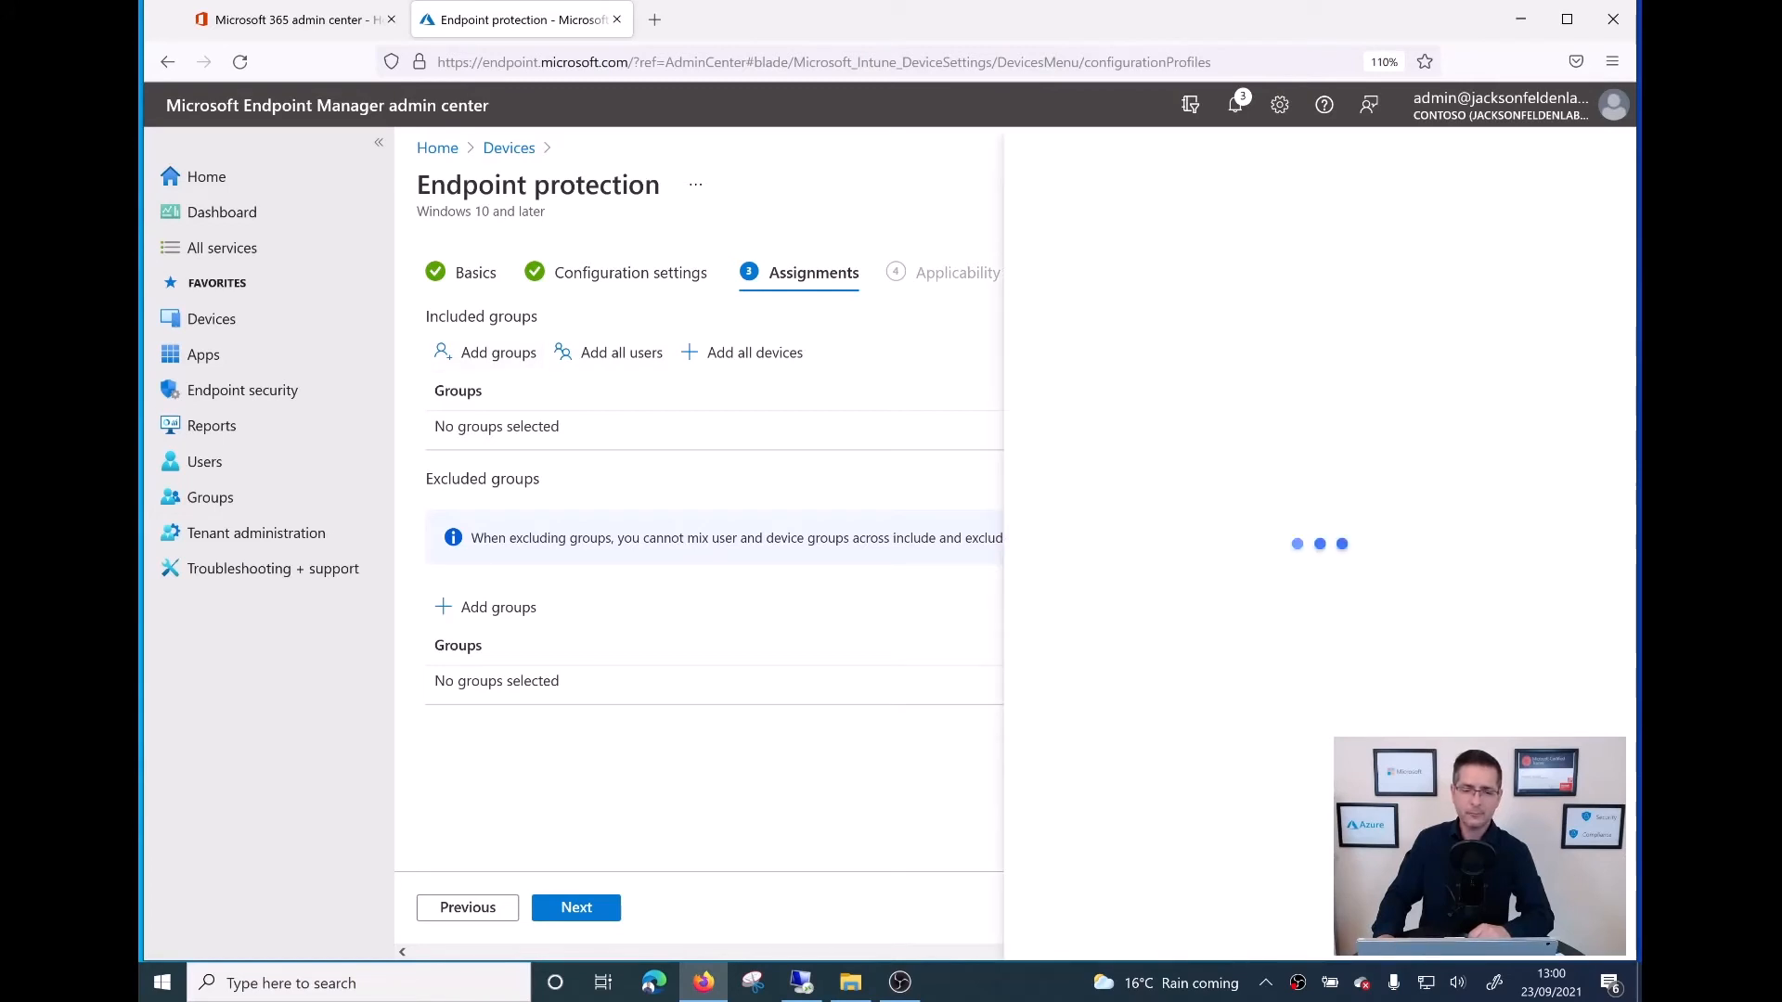
Step: Search groups for 'sg-f' and select sg-Finance as an included group
click(498, 352)
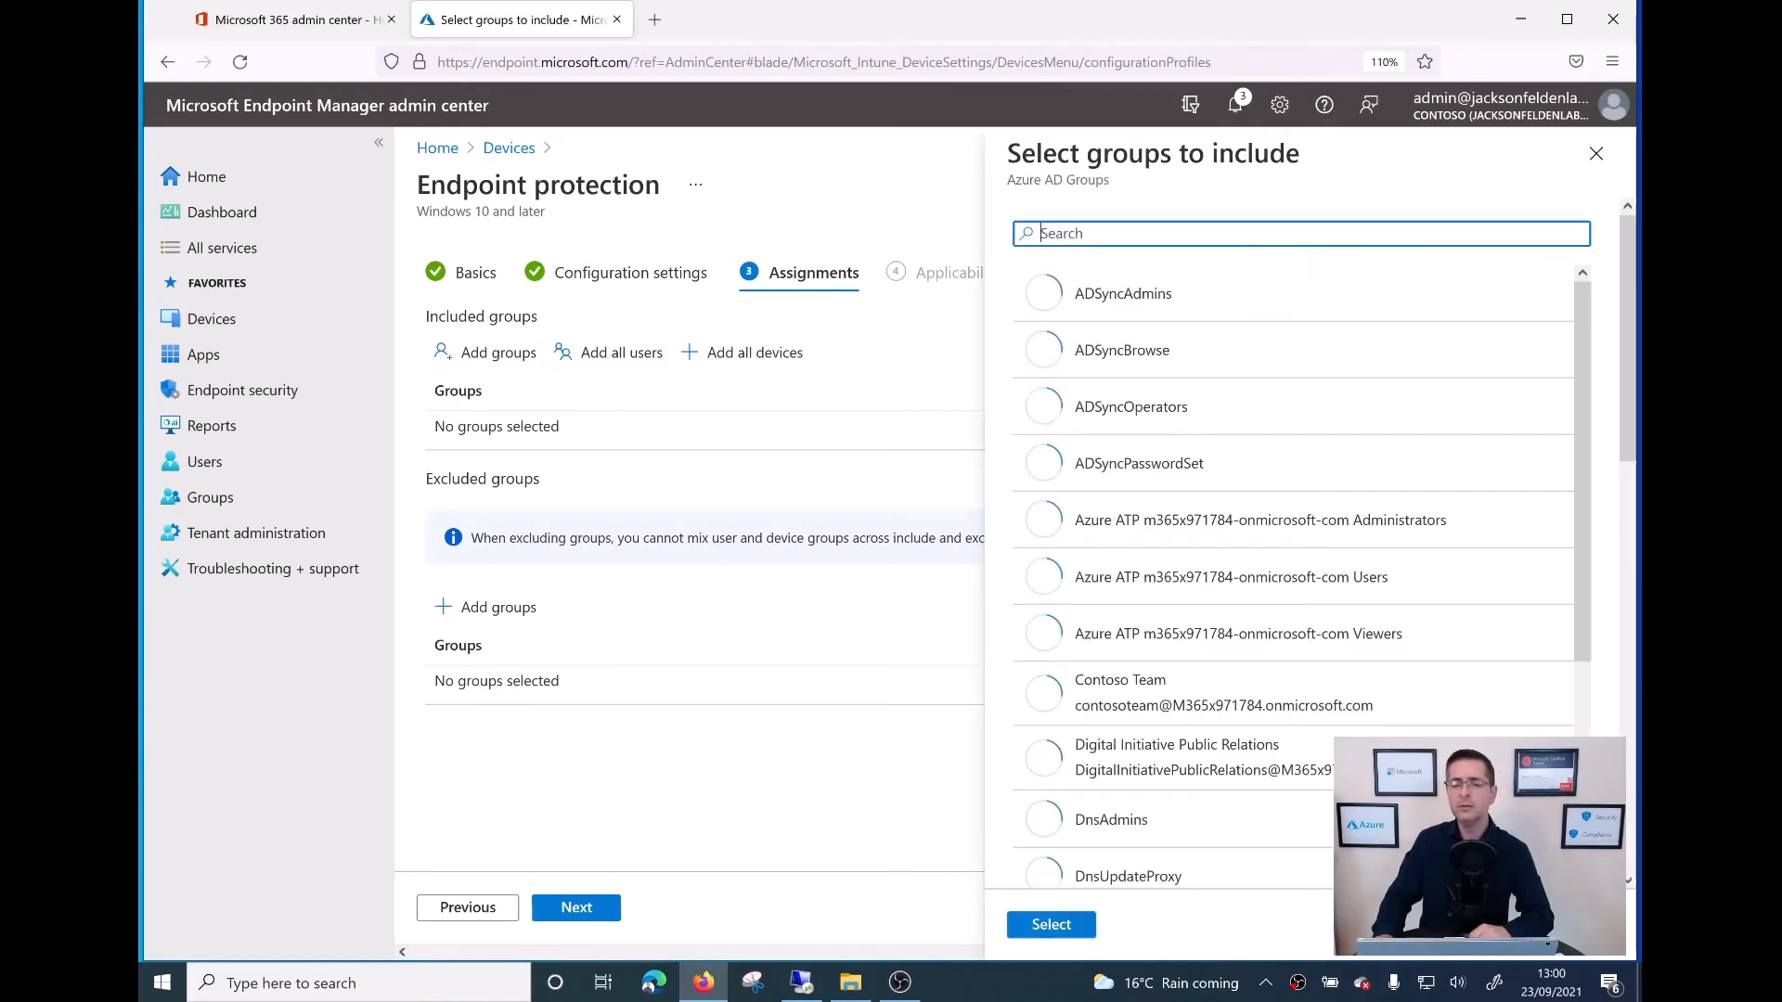
text(sg0-)
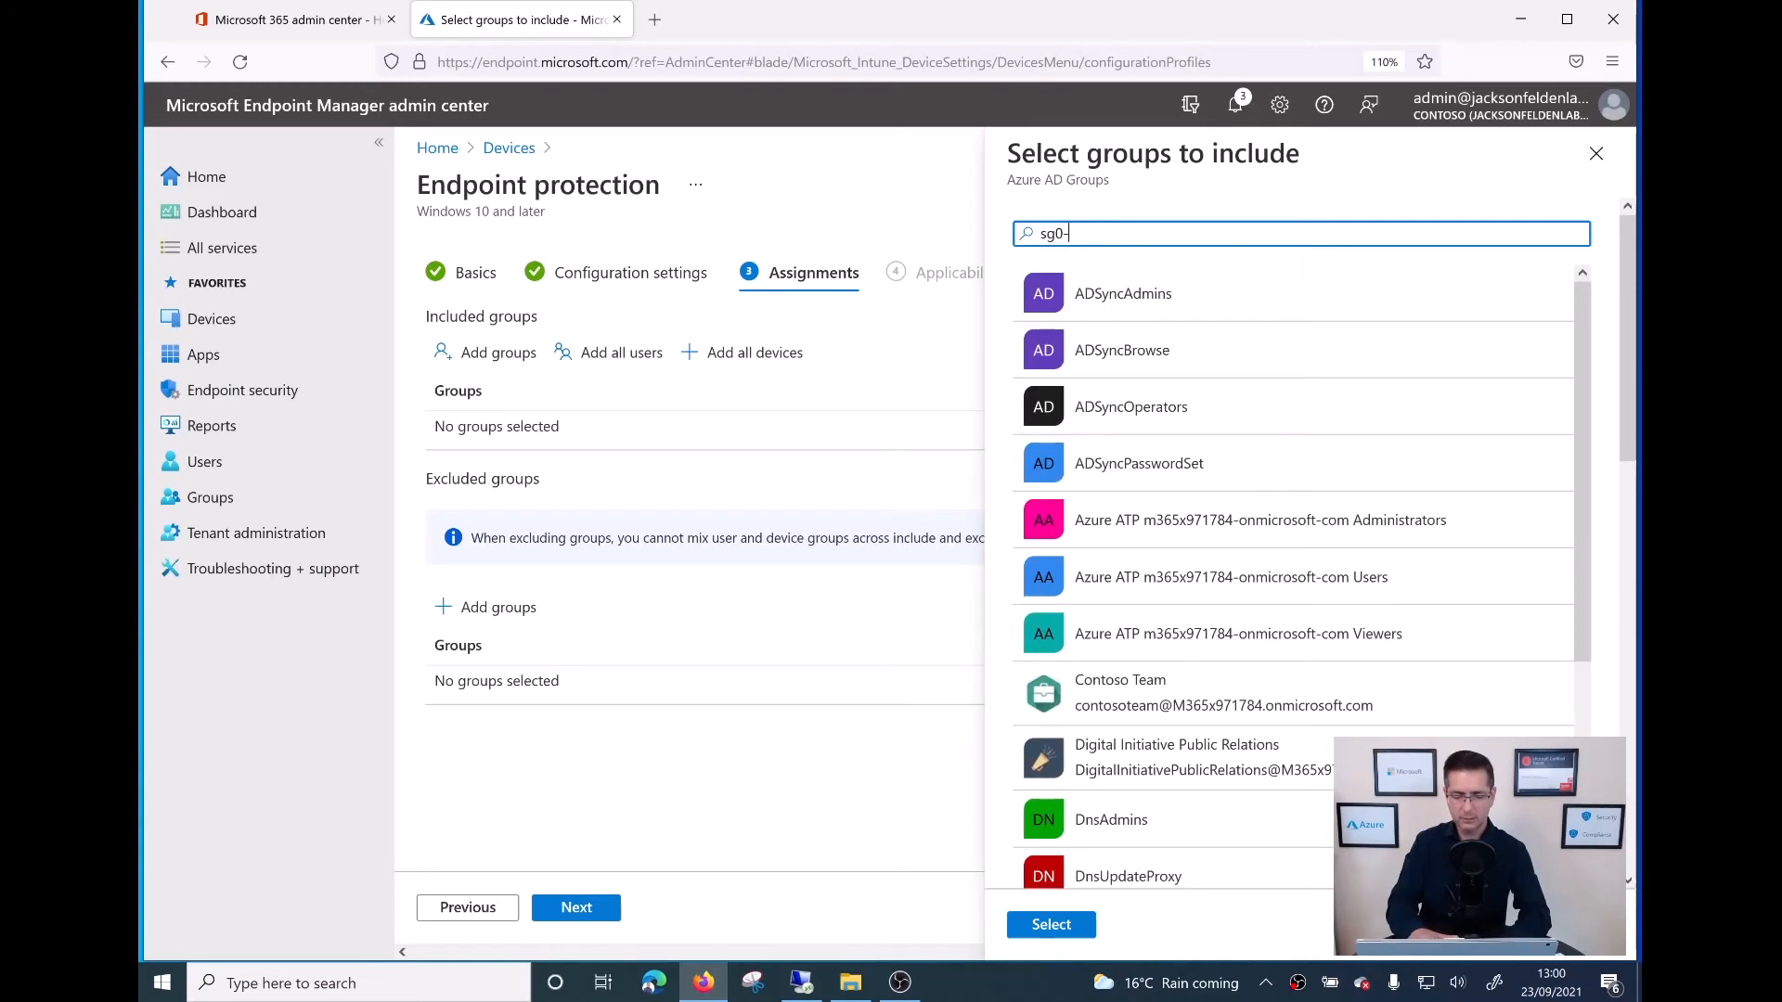
text(sg-fi)
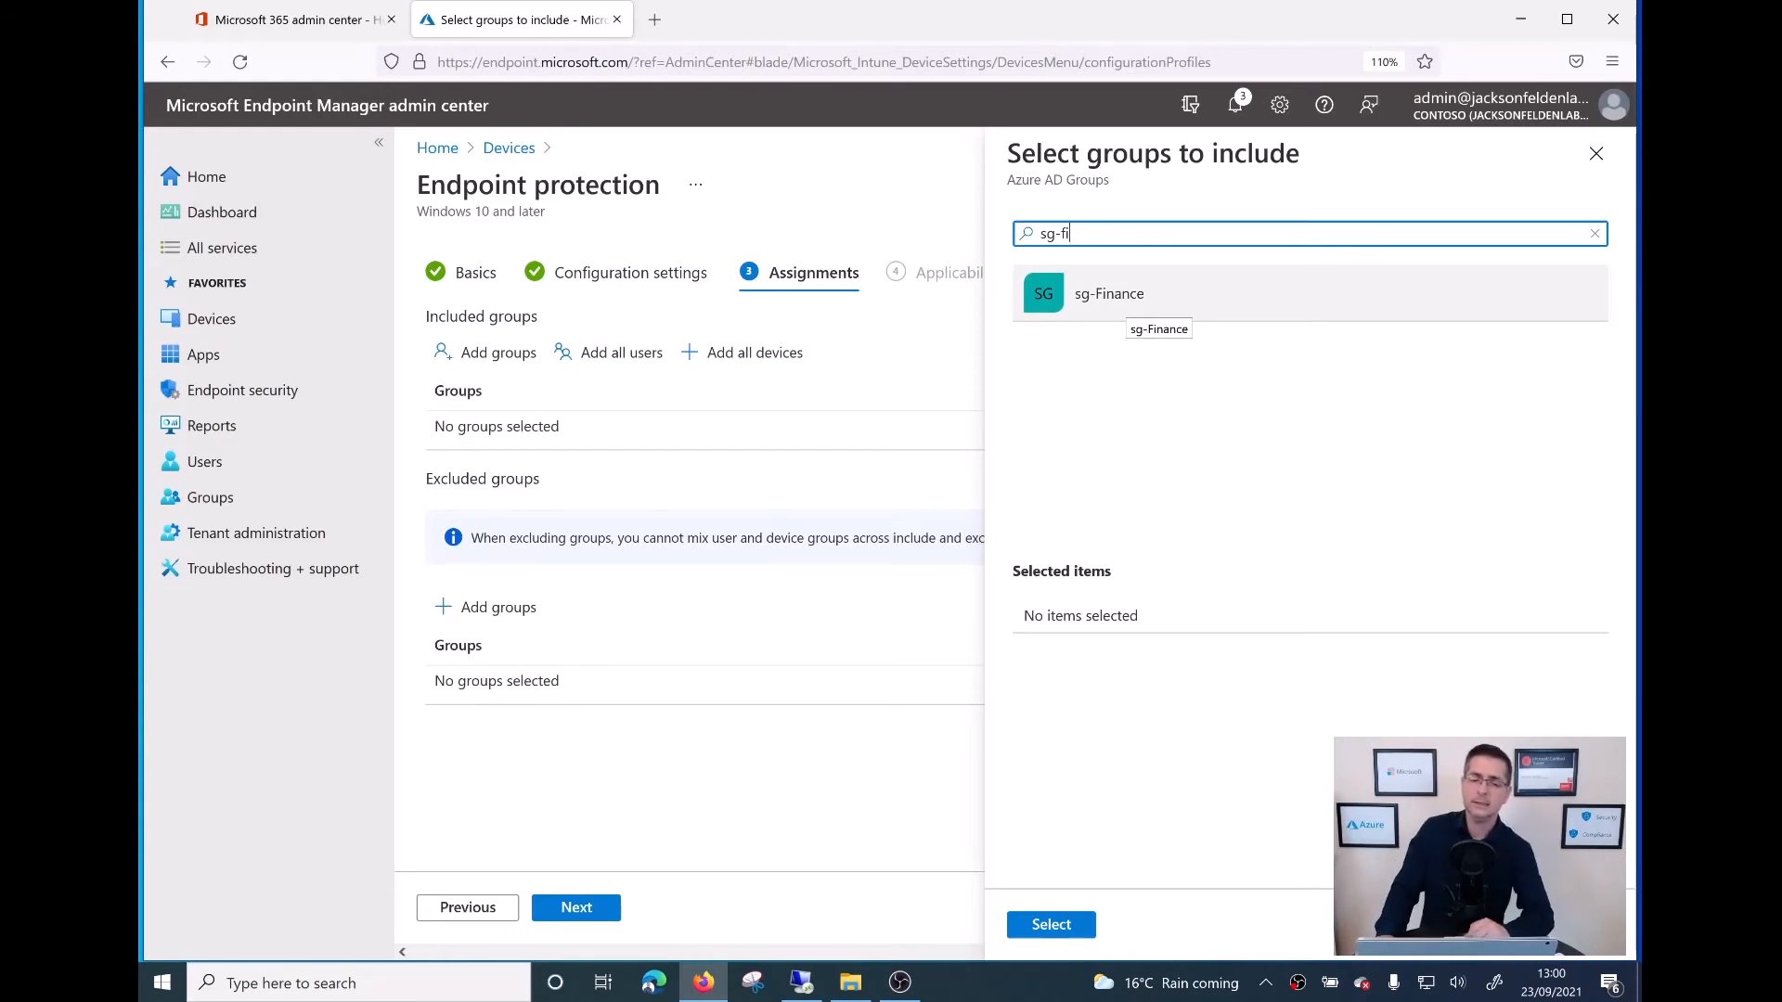
click(1108, 294)
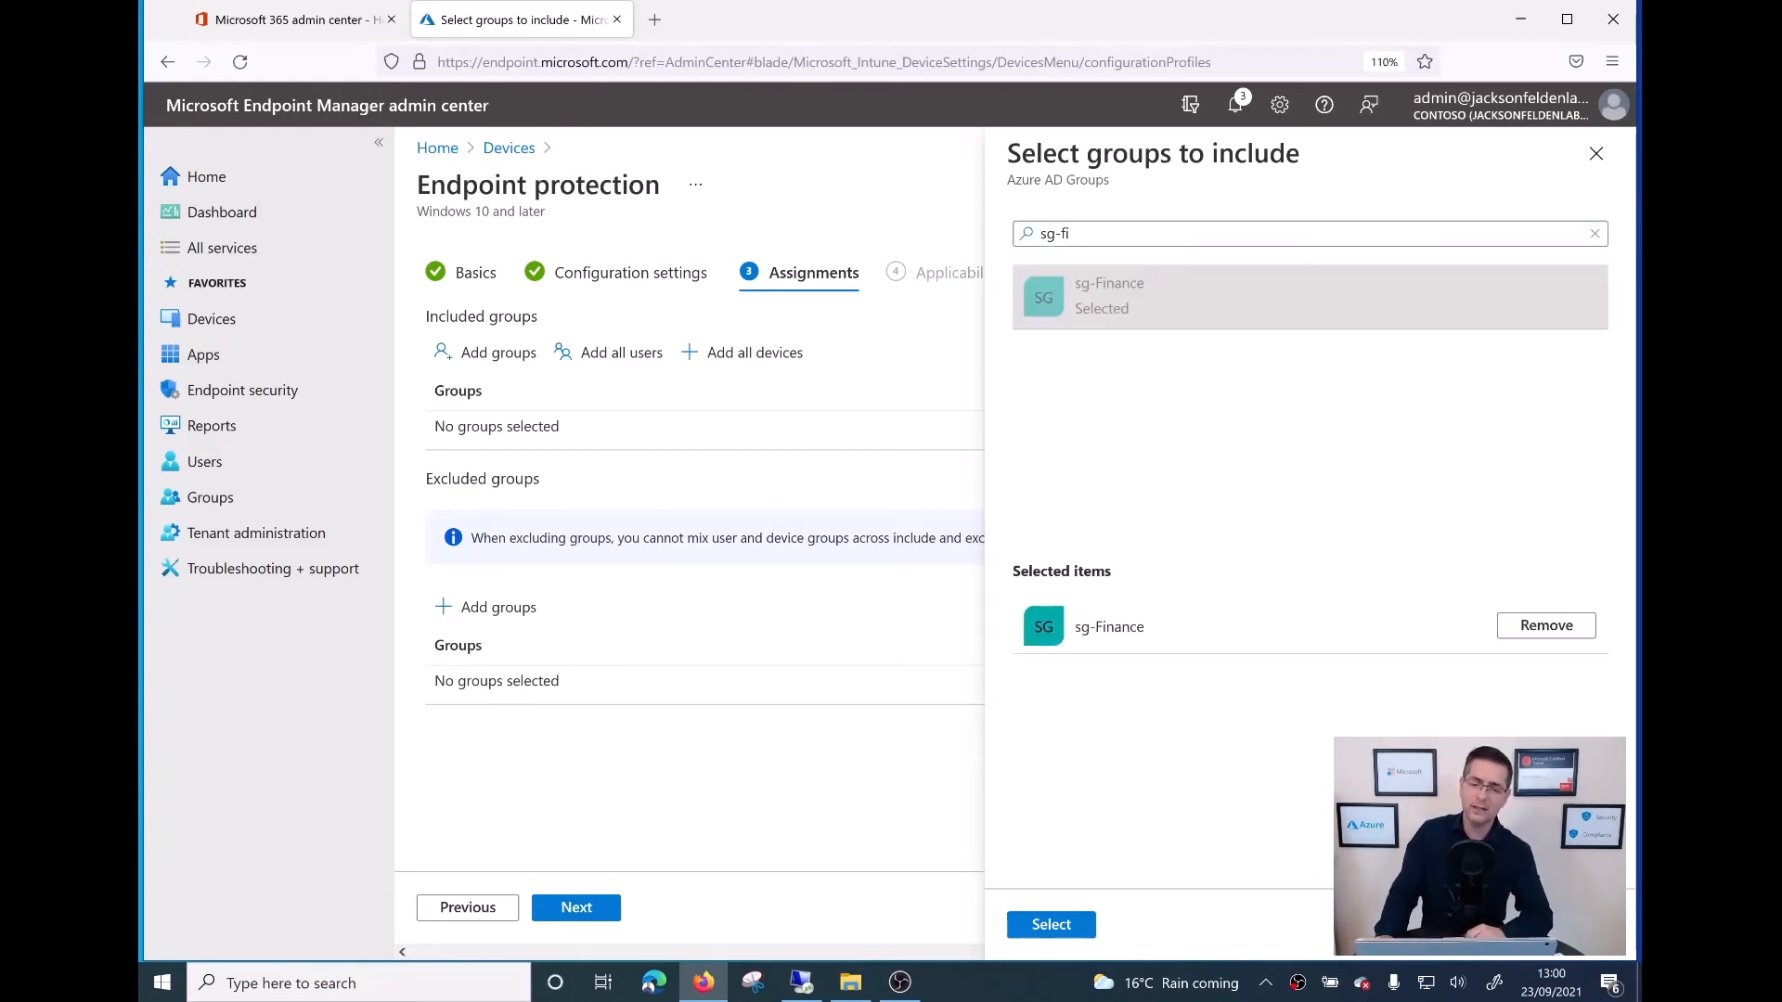
click(1049, 924)
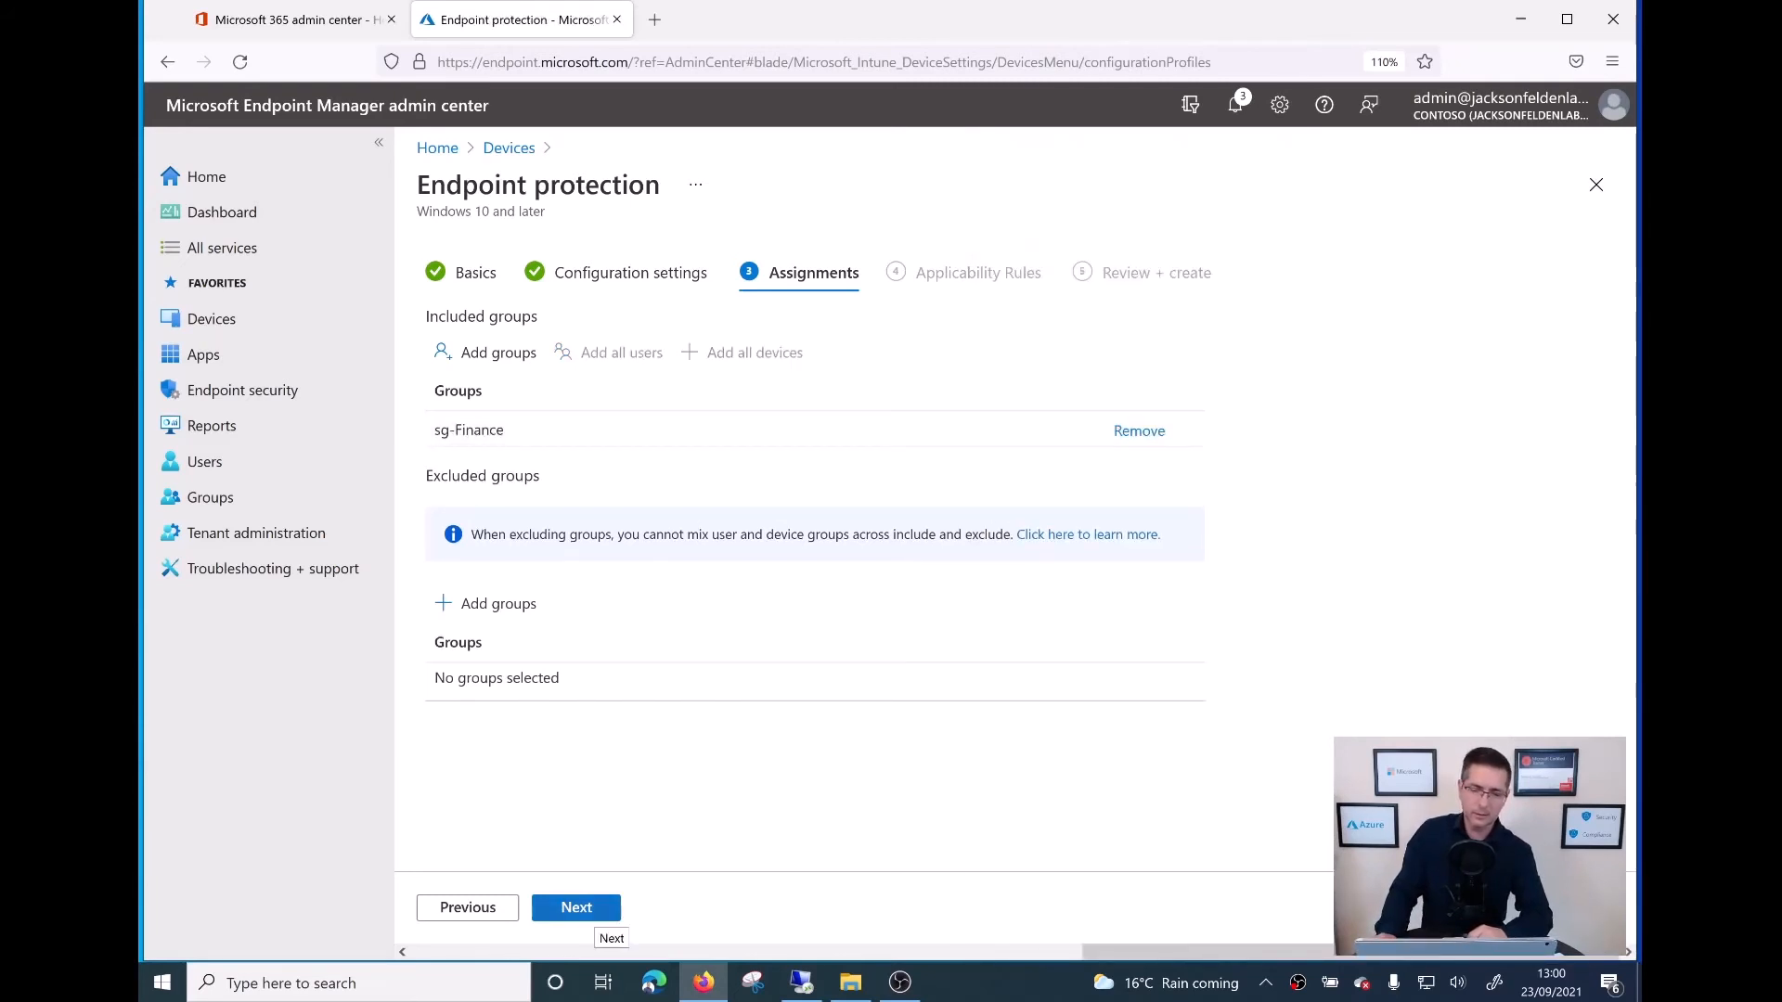
Step: Pass through Applicability Rules and Review, then create the profile
click(577, 906)
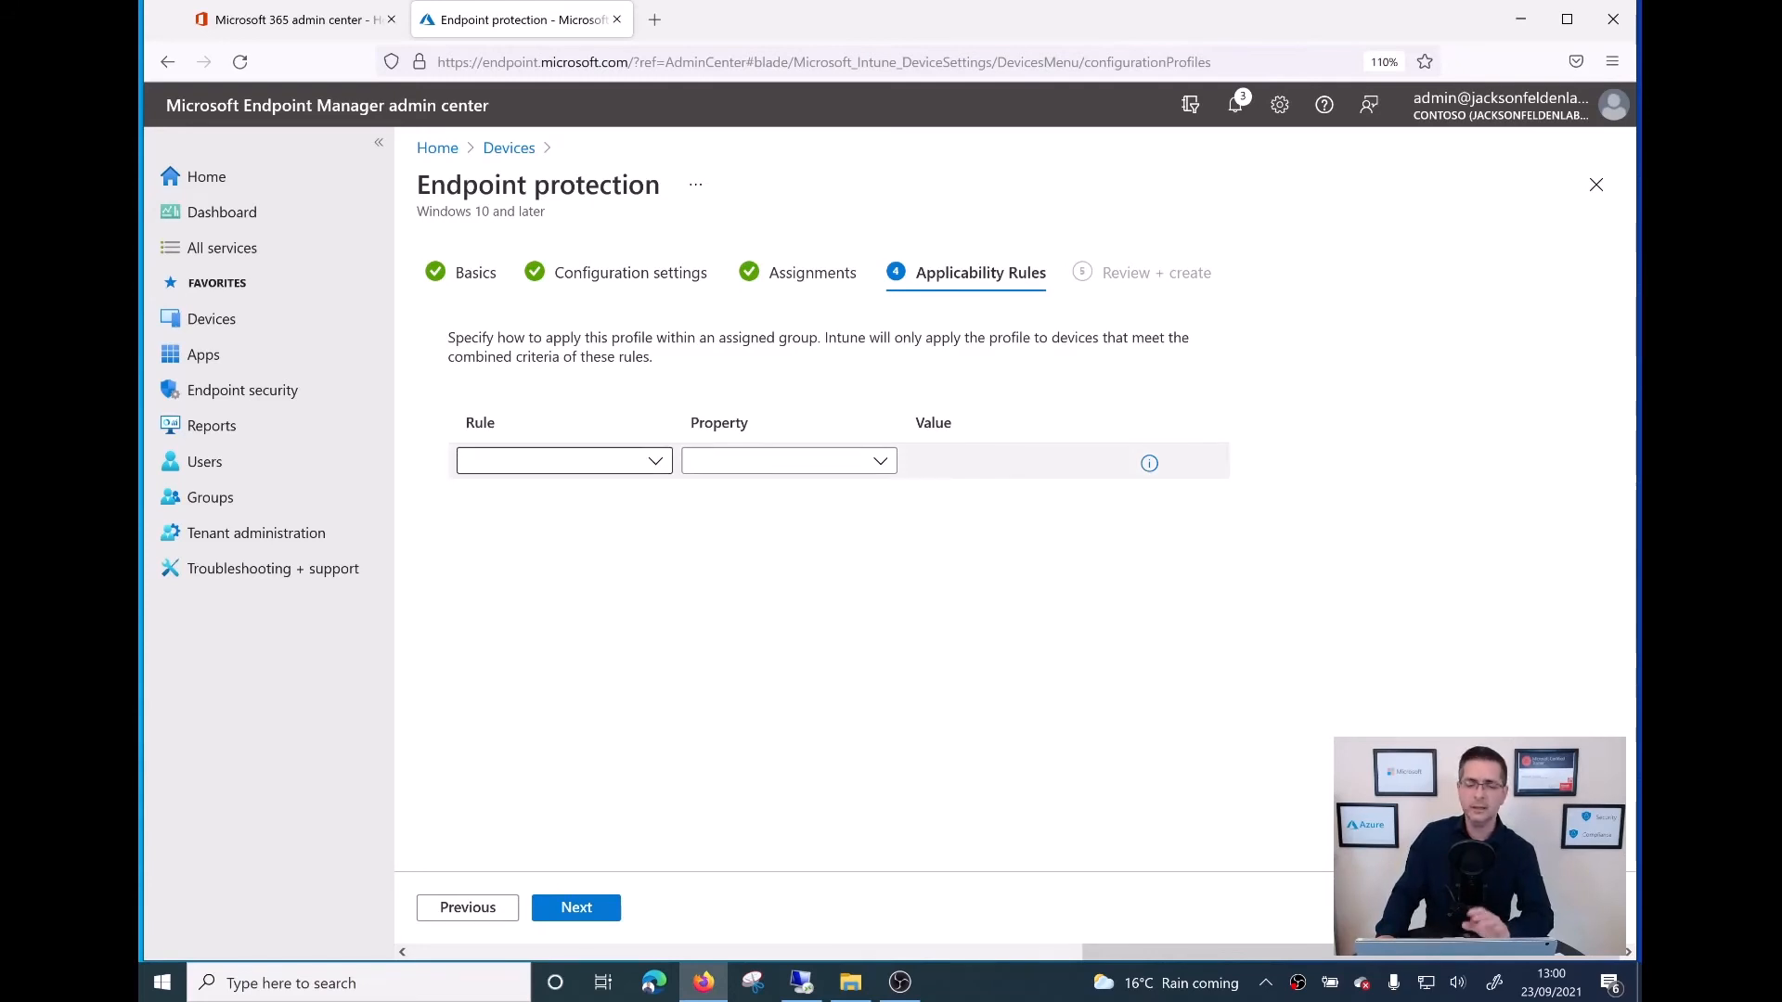
click(576, 906)
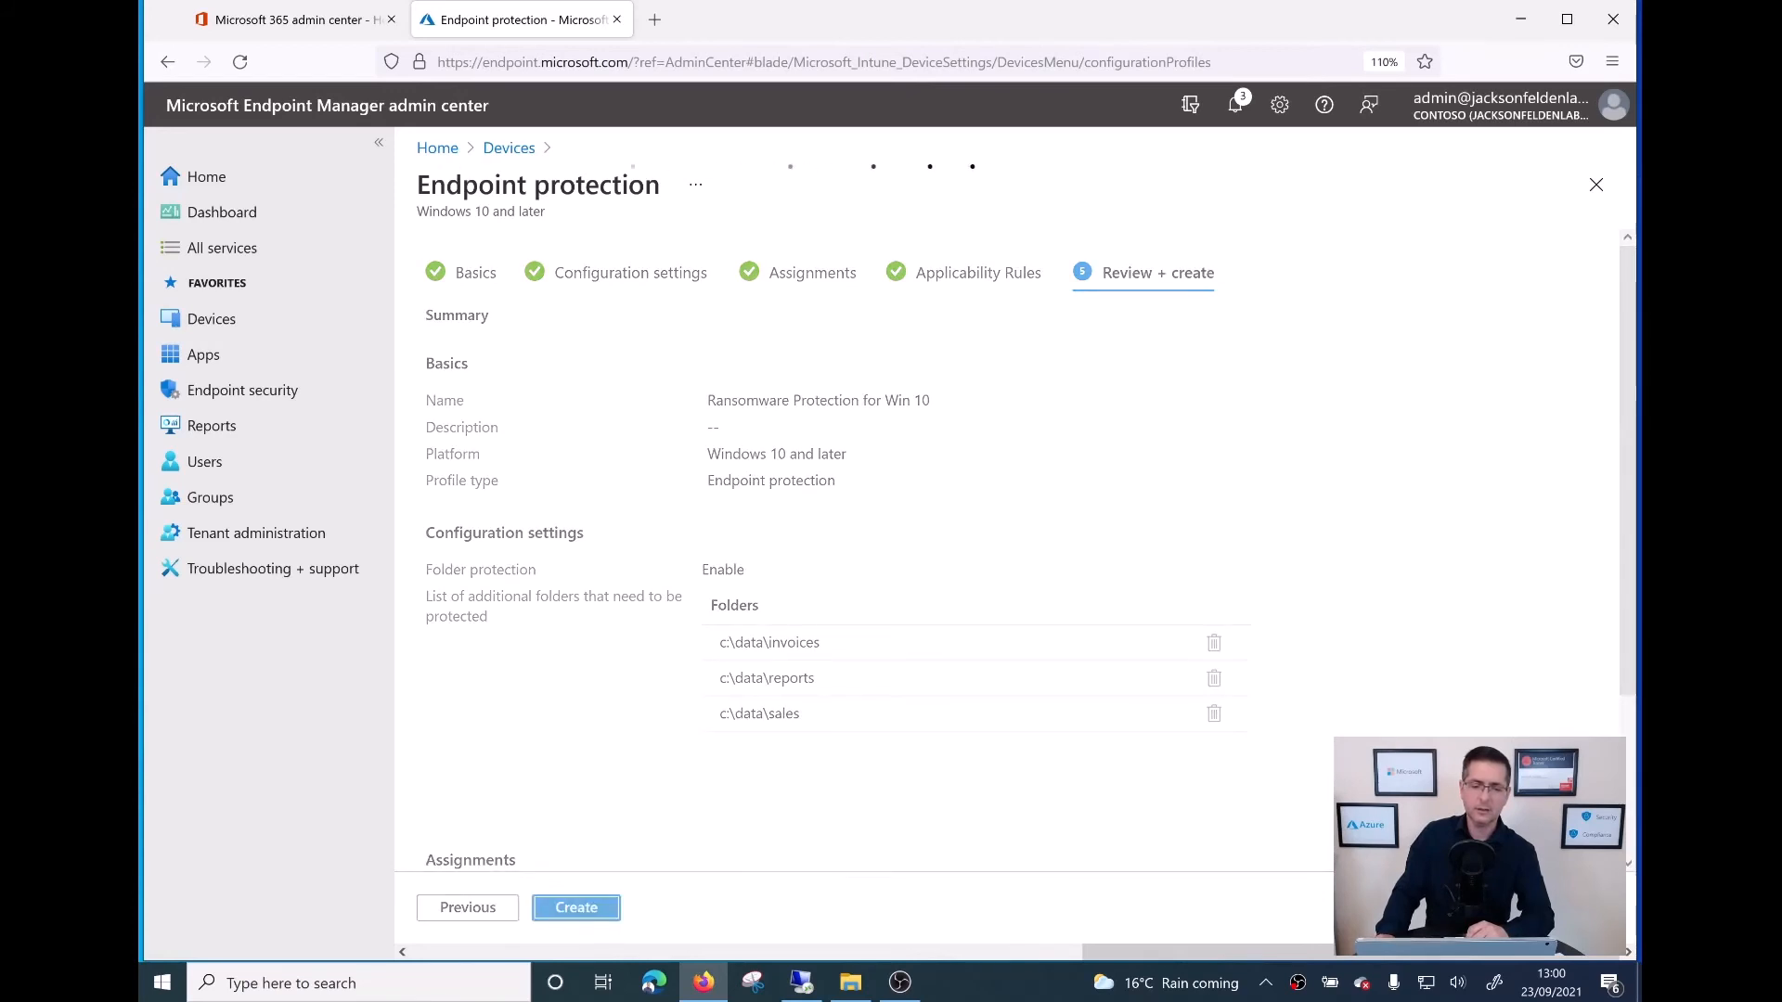
click(576, 907)
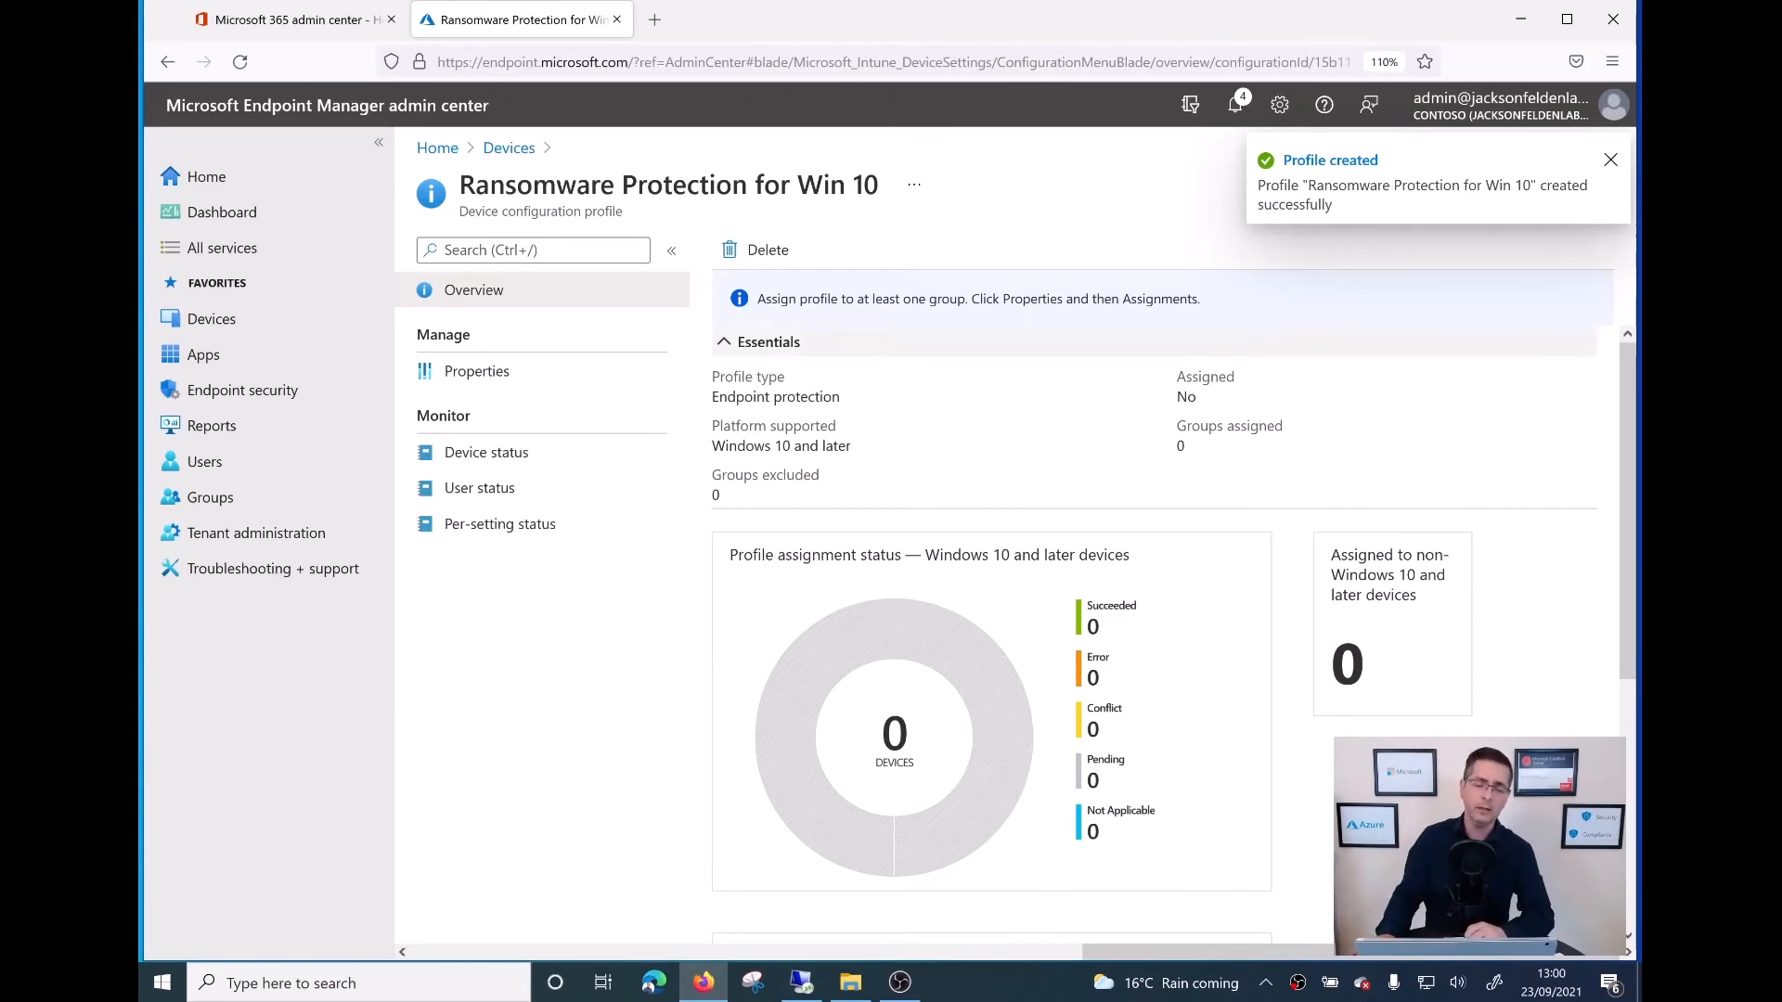
Step: Open Windows10-07 under Devices > Windows and confirm a Sync
click(1611, 159)
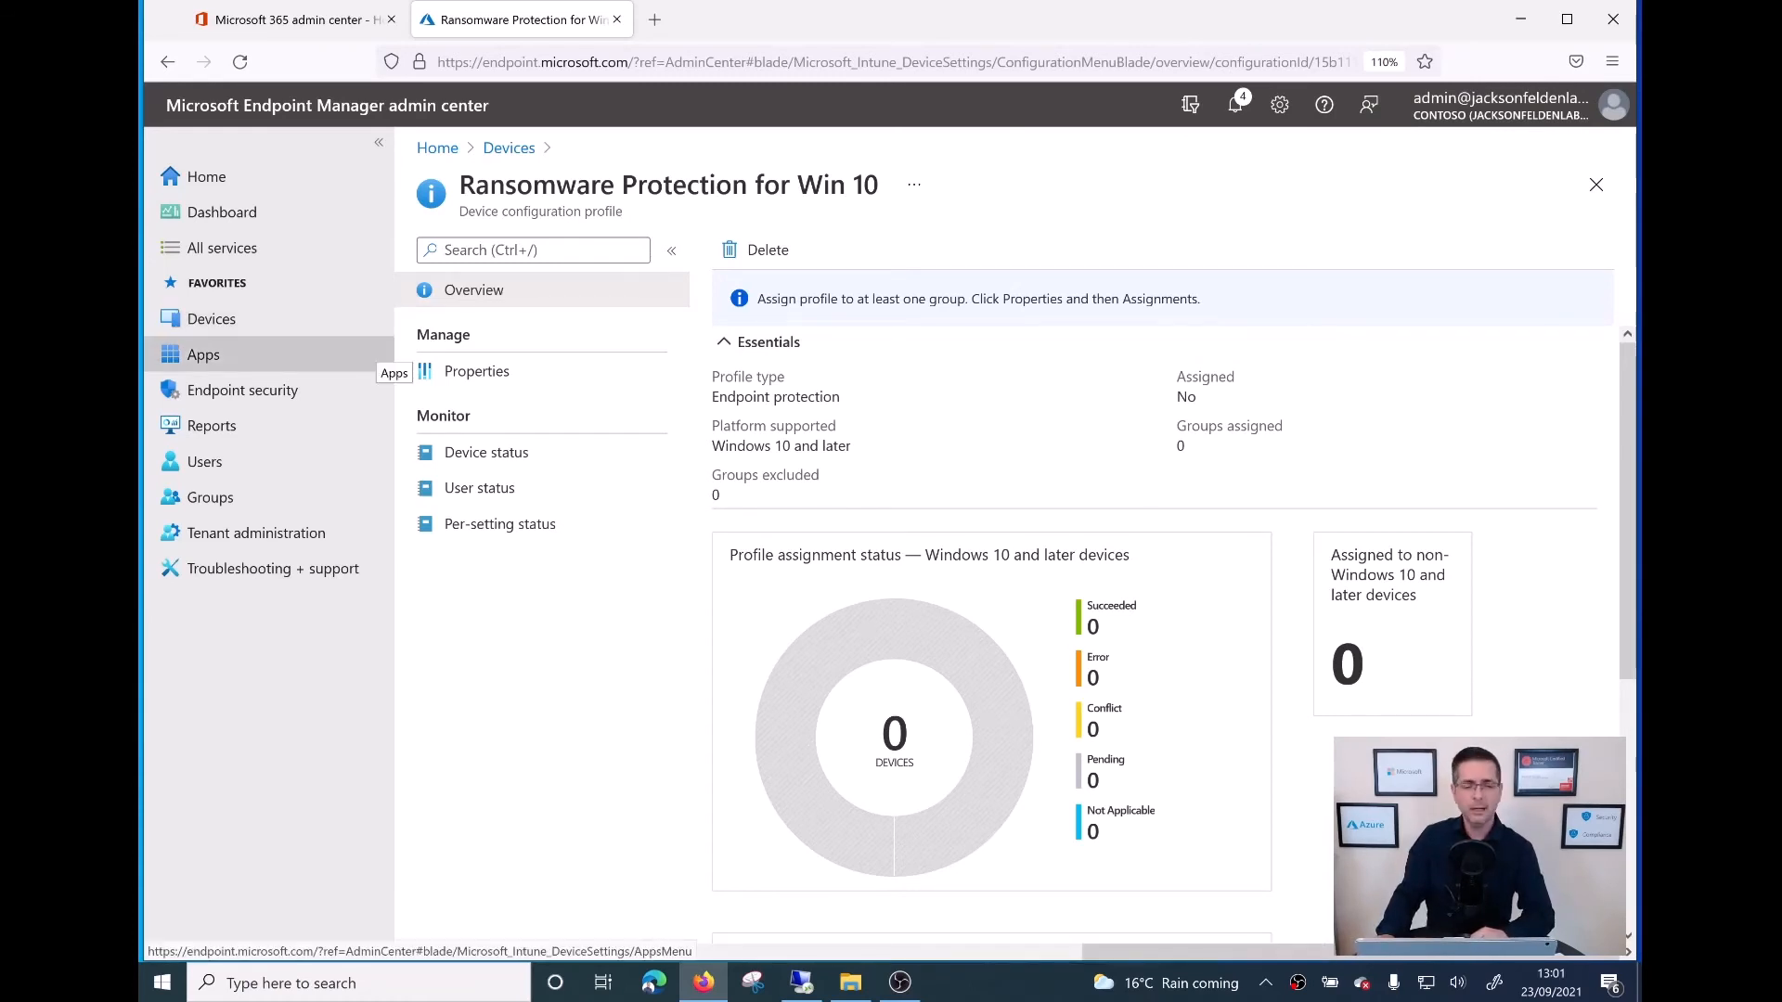
mouse_move(212, 318)
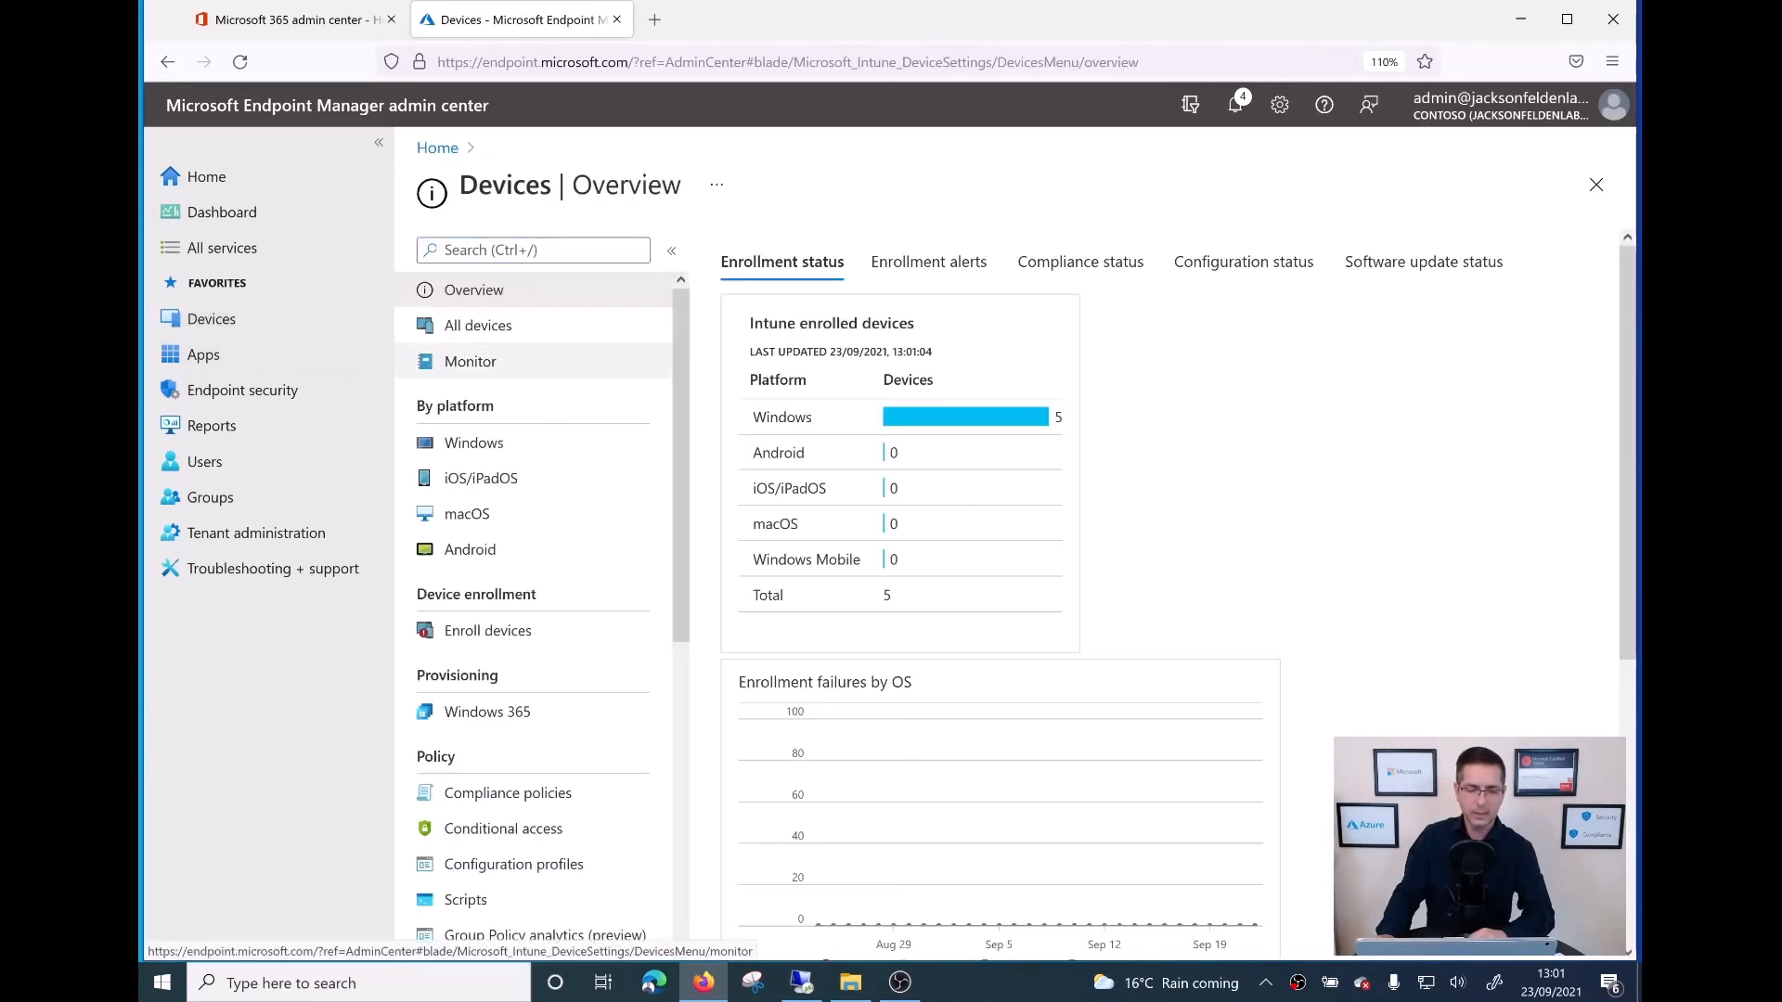
click(474, 442)
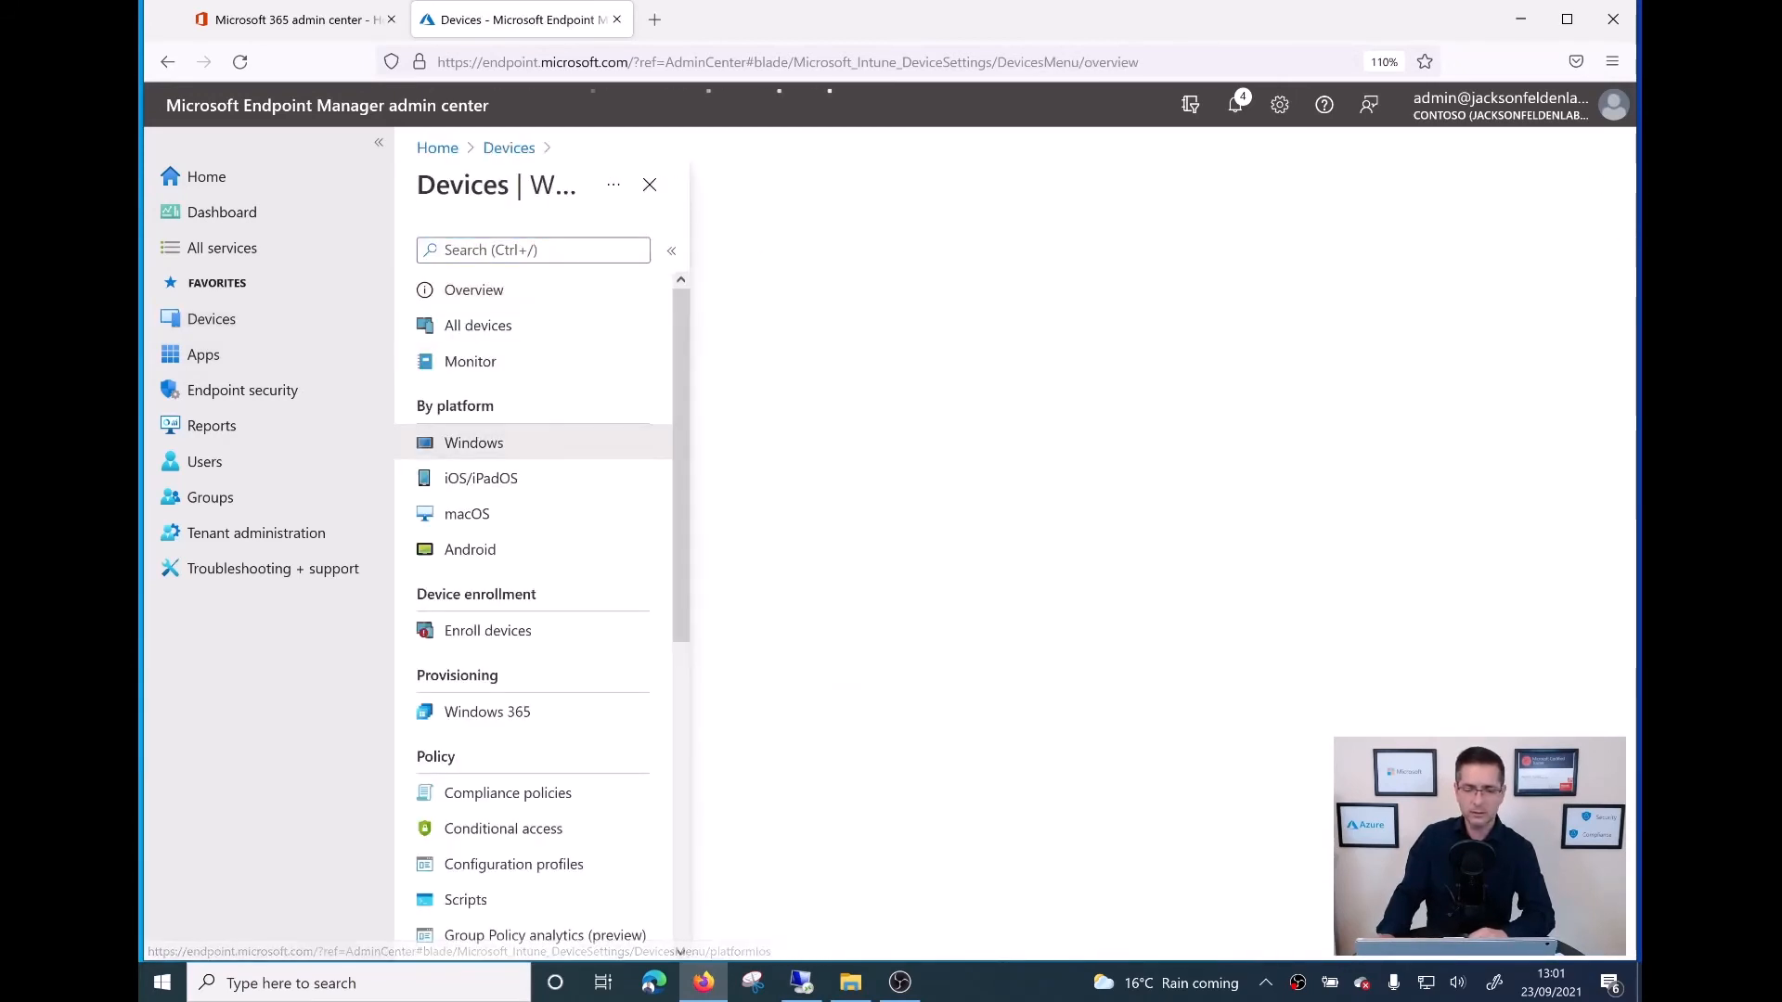
click(474, 442)
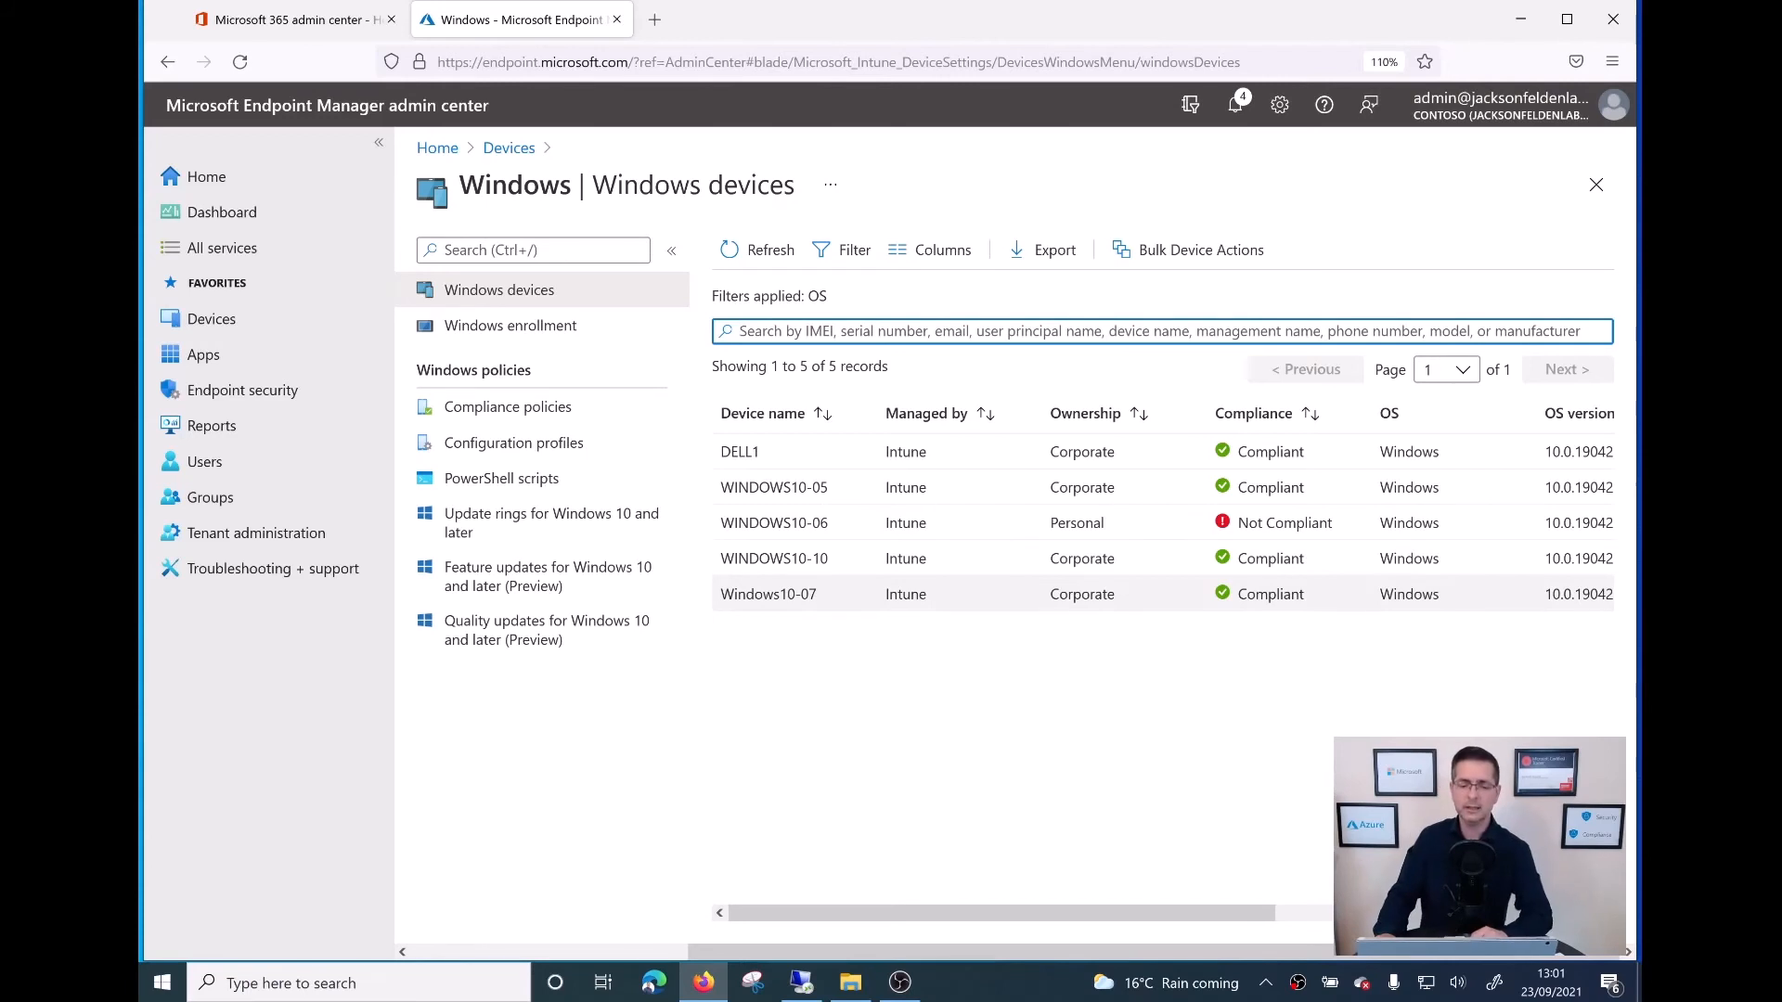
click(768, 593)
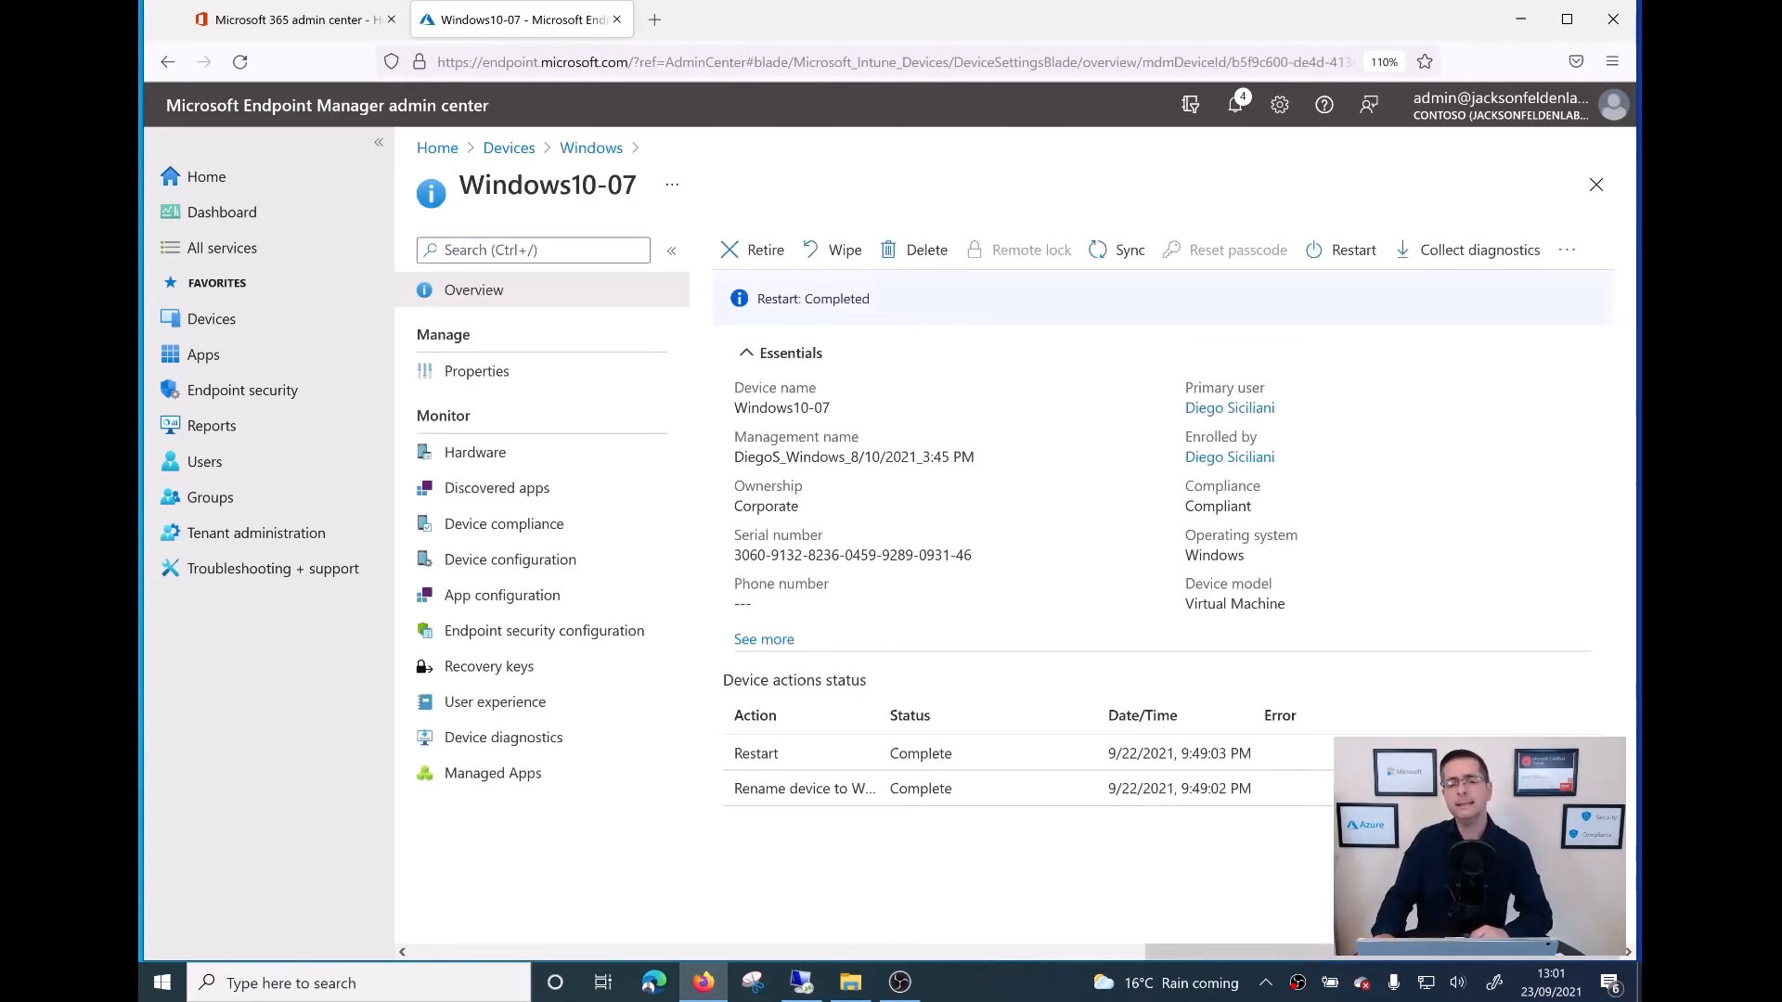
mouse_move(1128, 249)
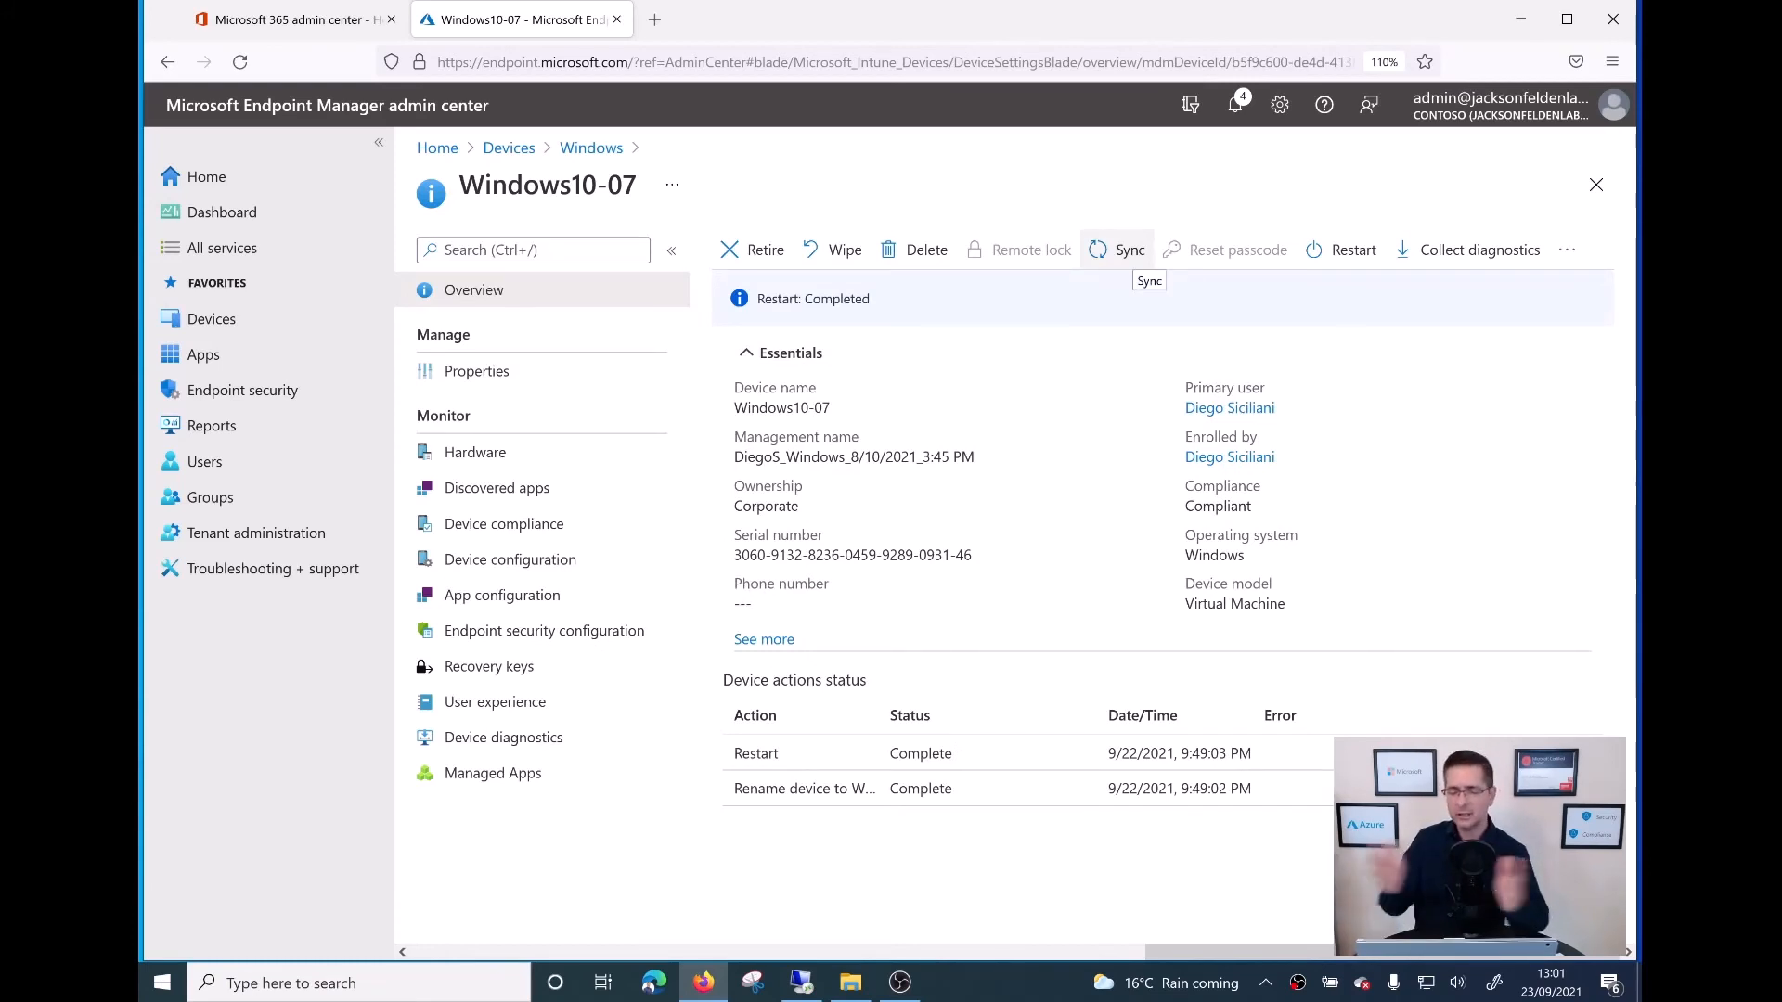
click(1126, 249)
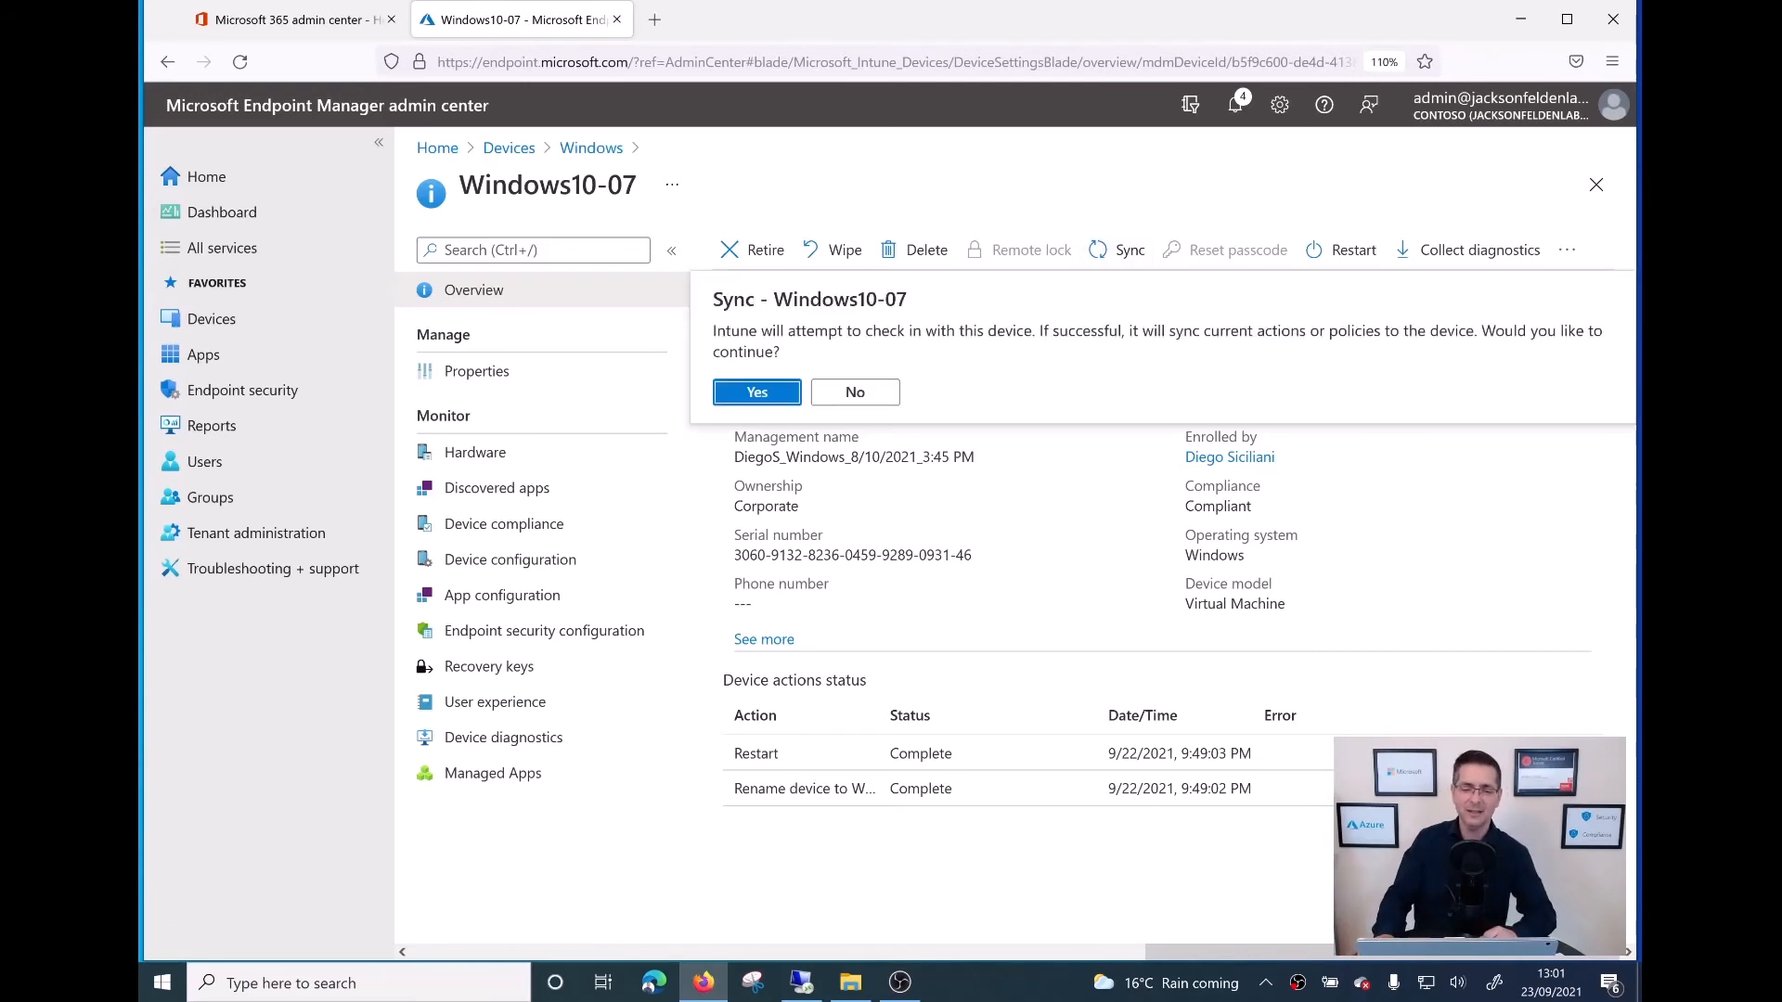
click(756, 392)
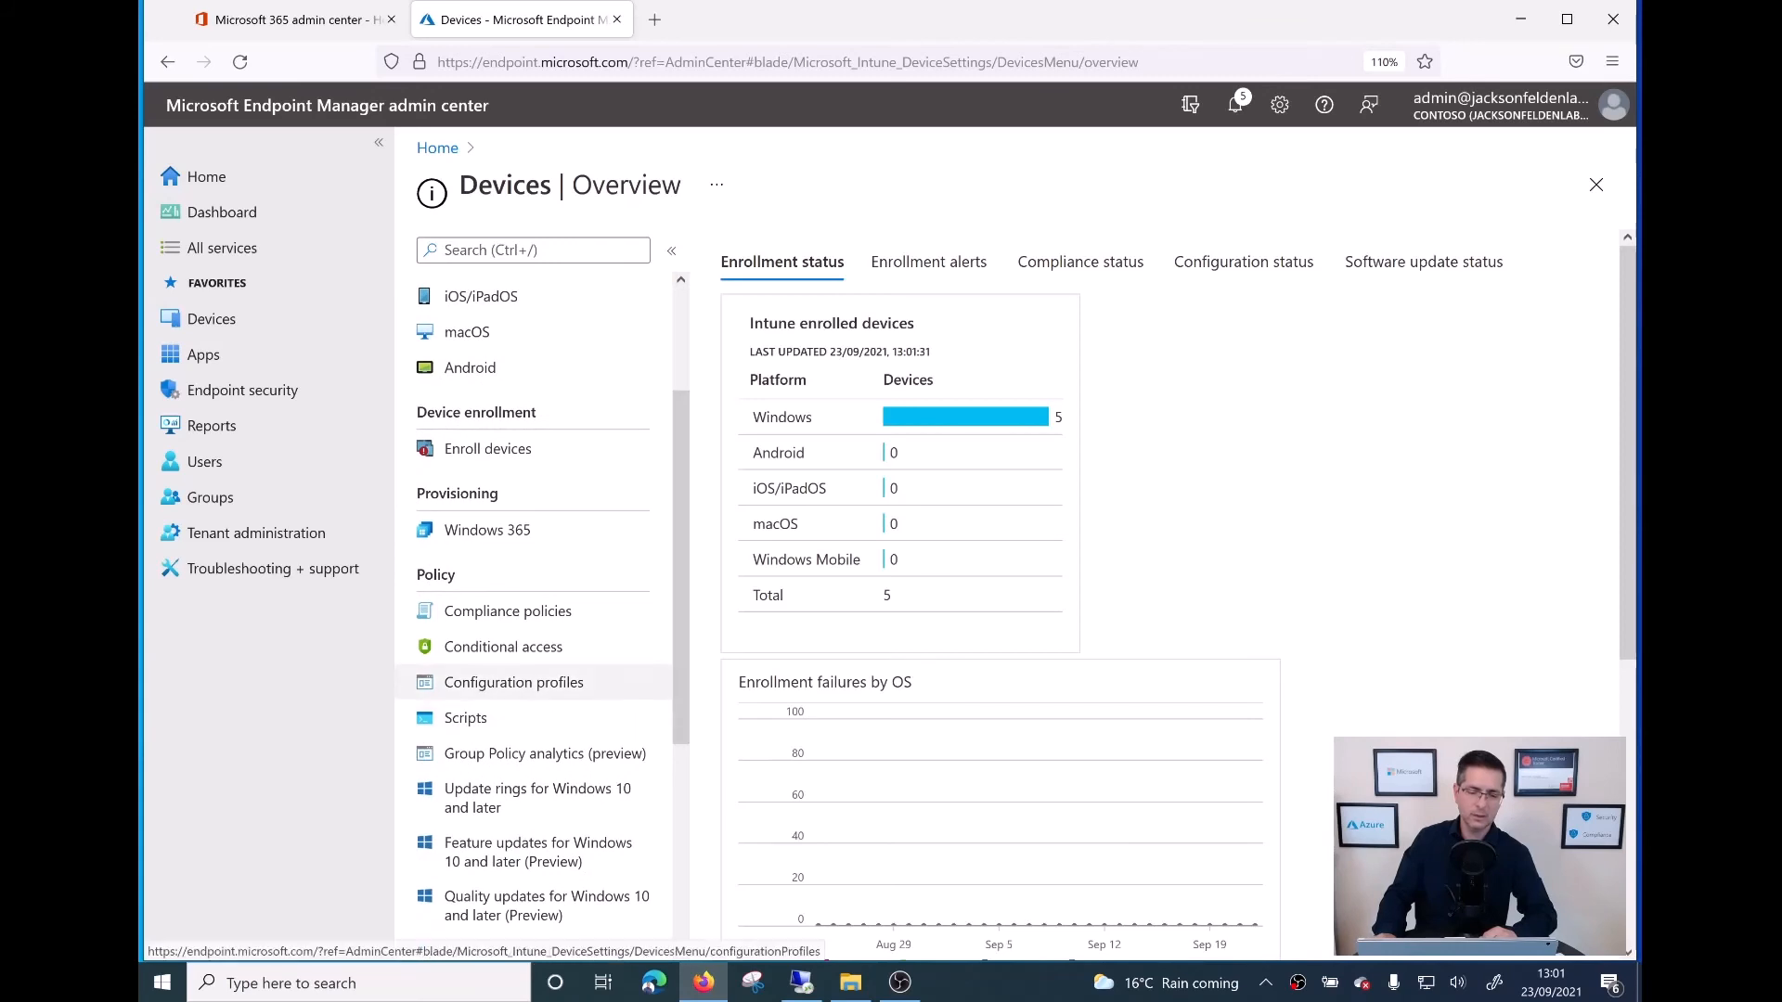
Step: Open the Ransomware Protection for Win 10 profile's Device status from Configuration profiles
click(512, 682)
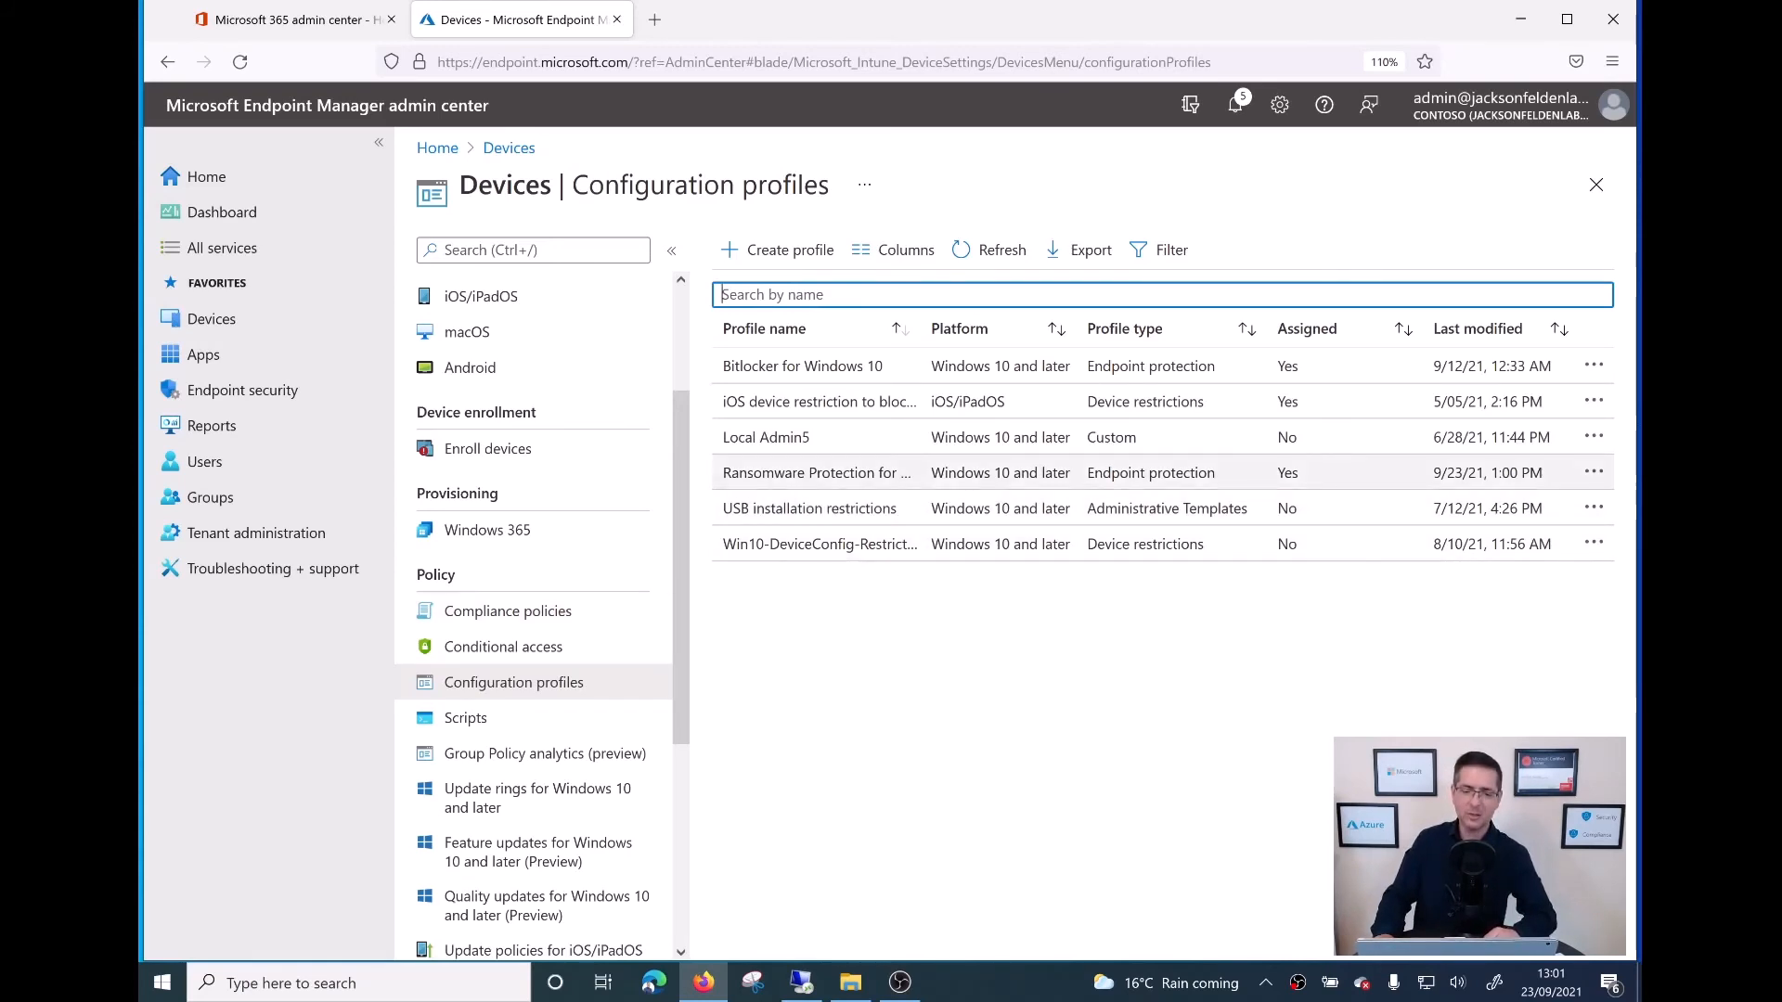
click(816, 471)
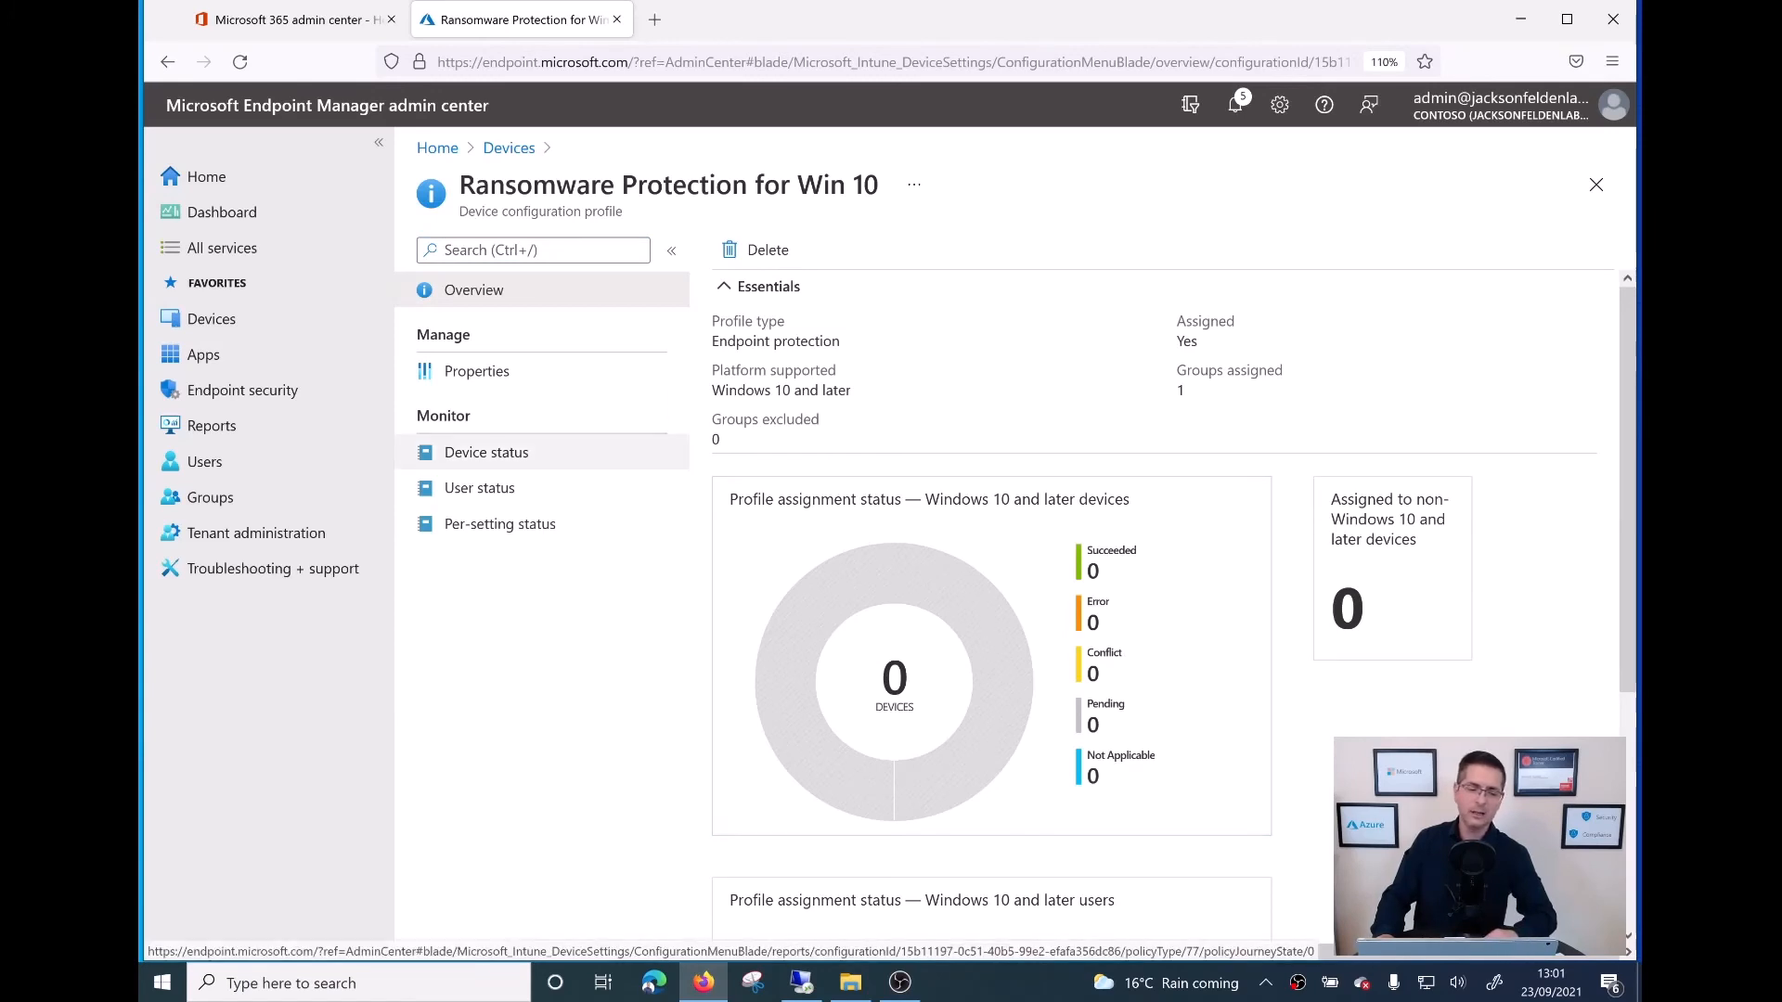
click(485, 451)
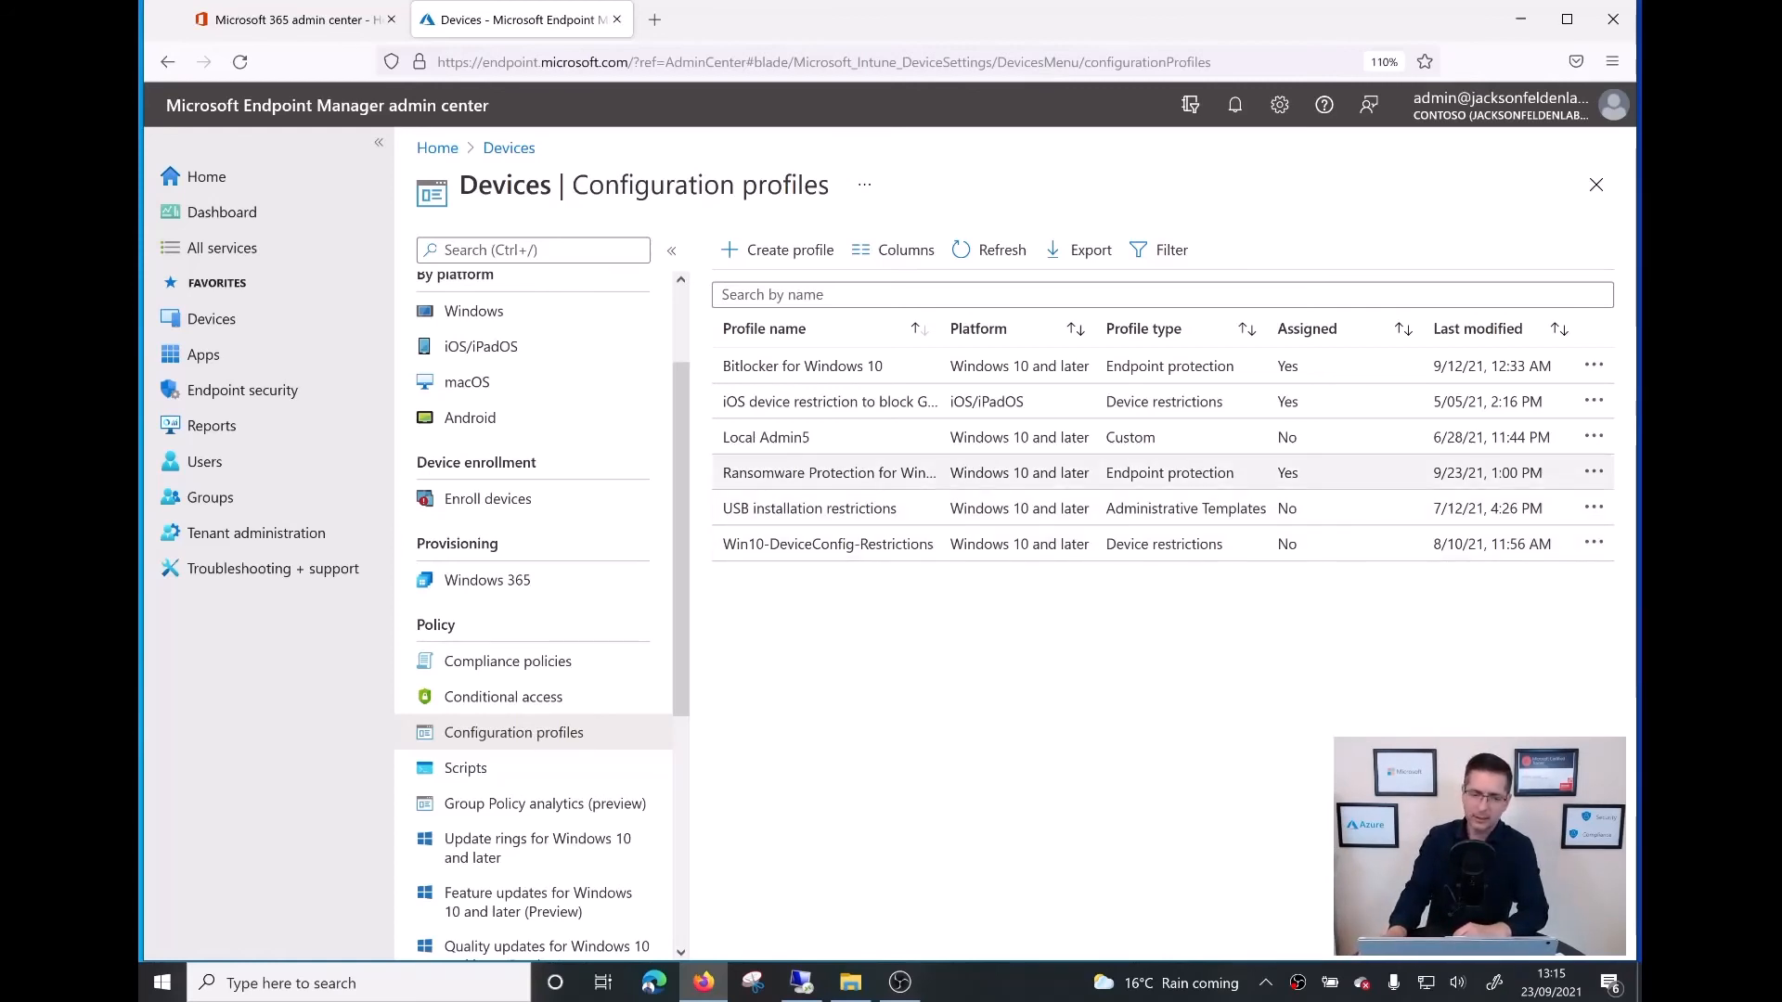
click(828, 473)
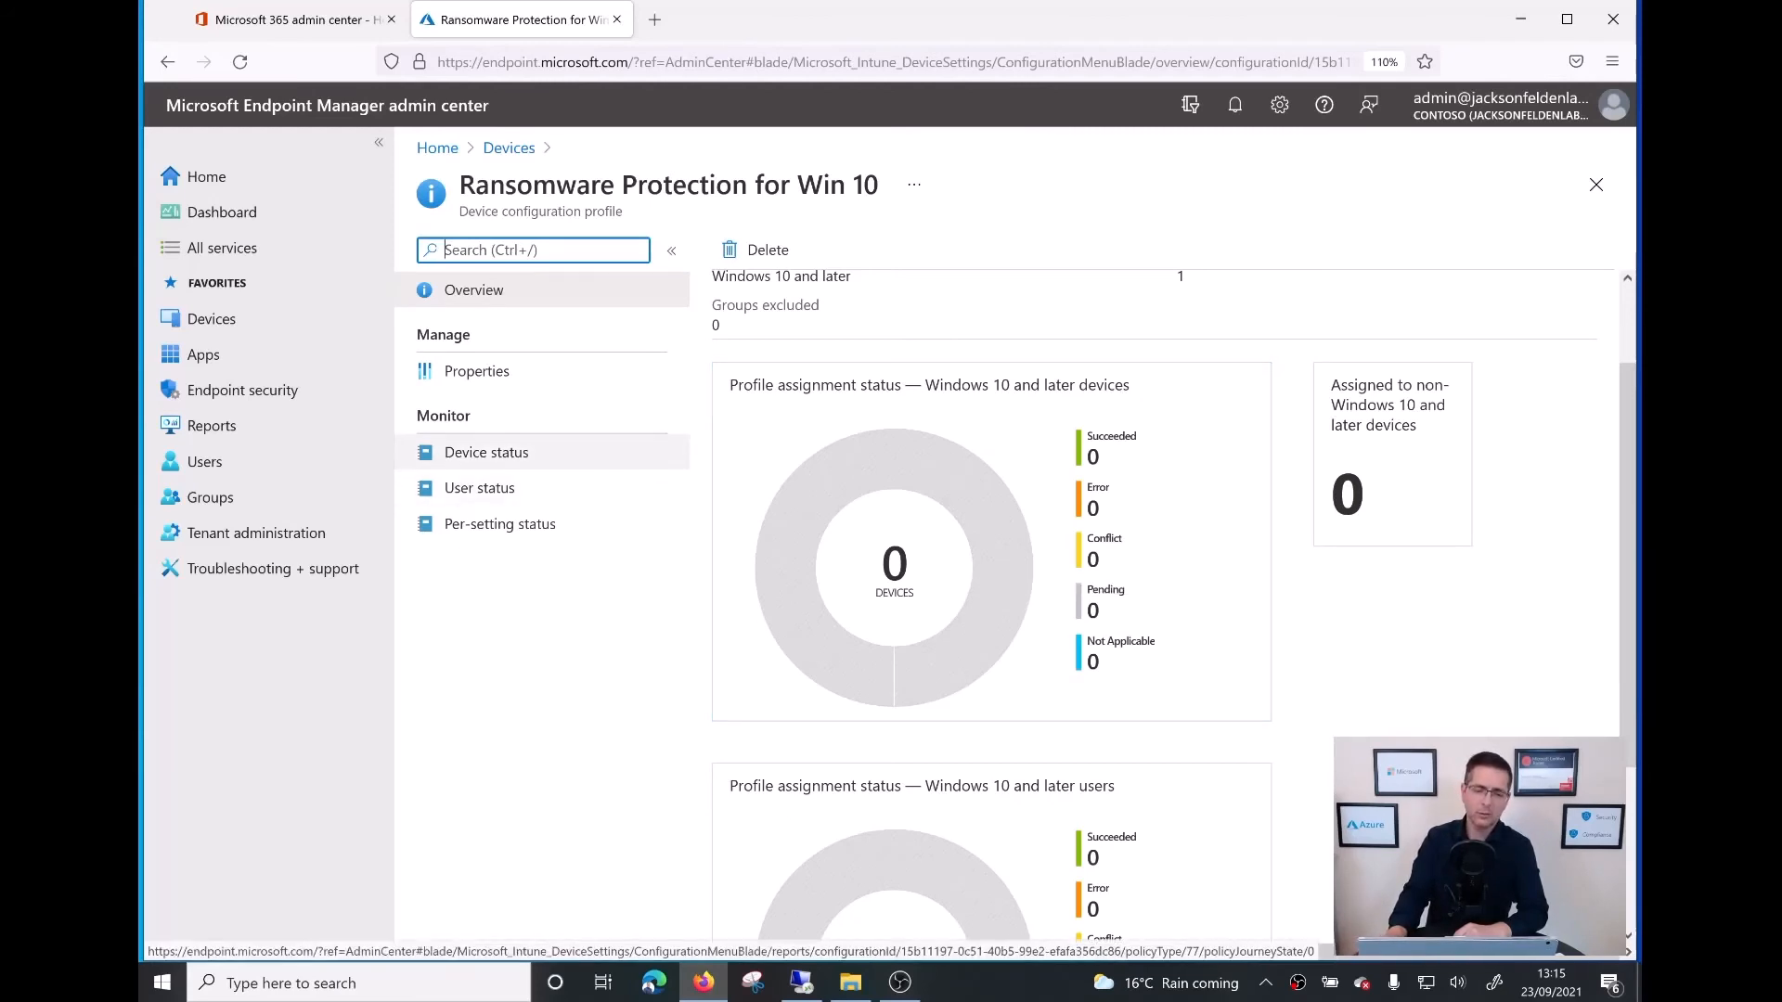
click(485, 451)
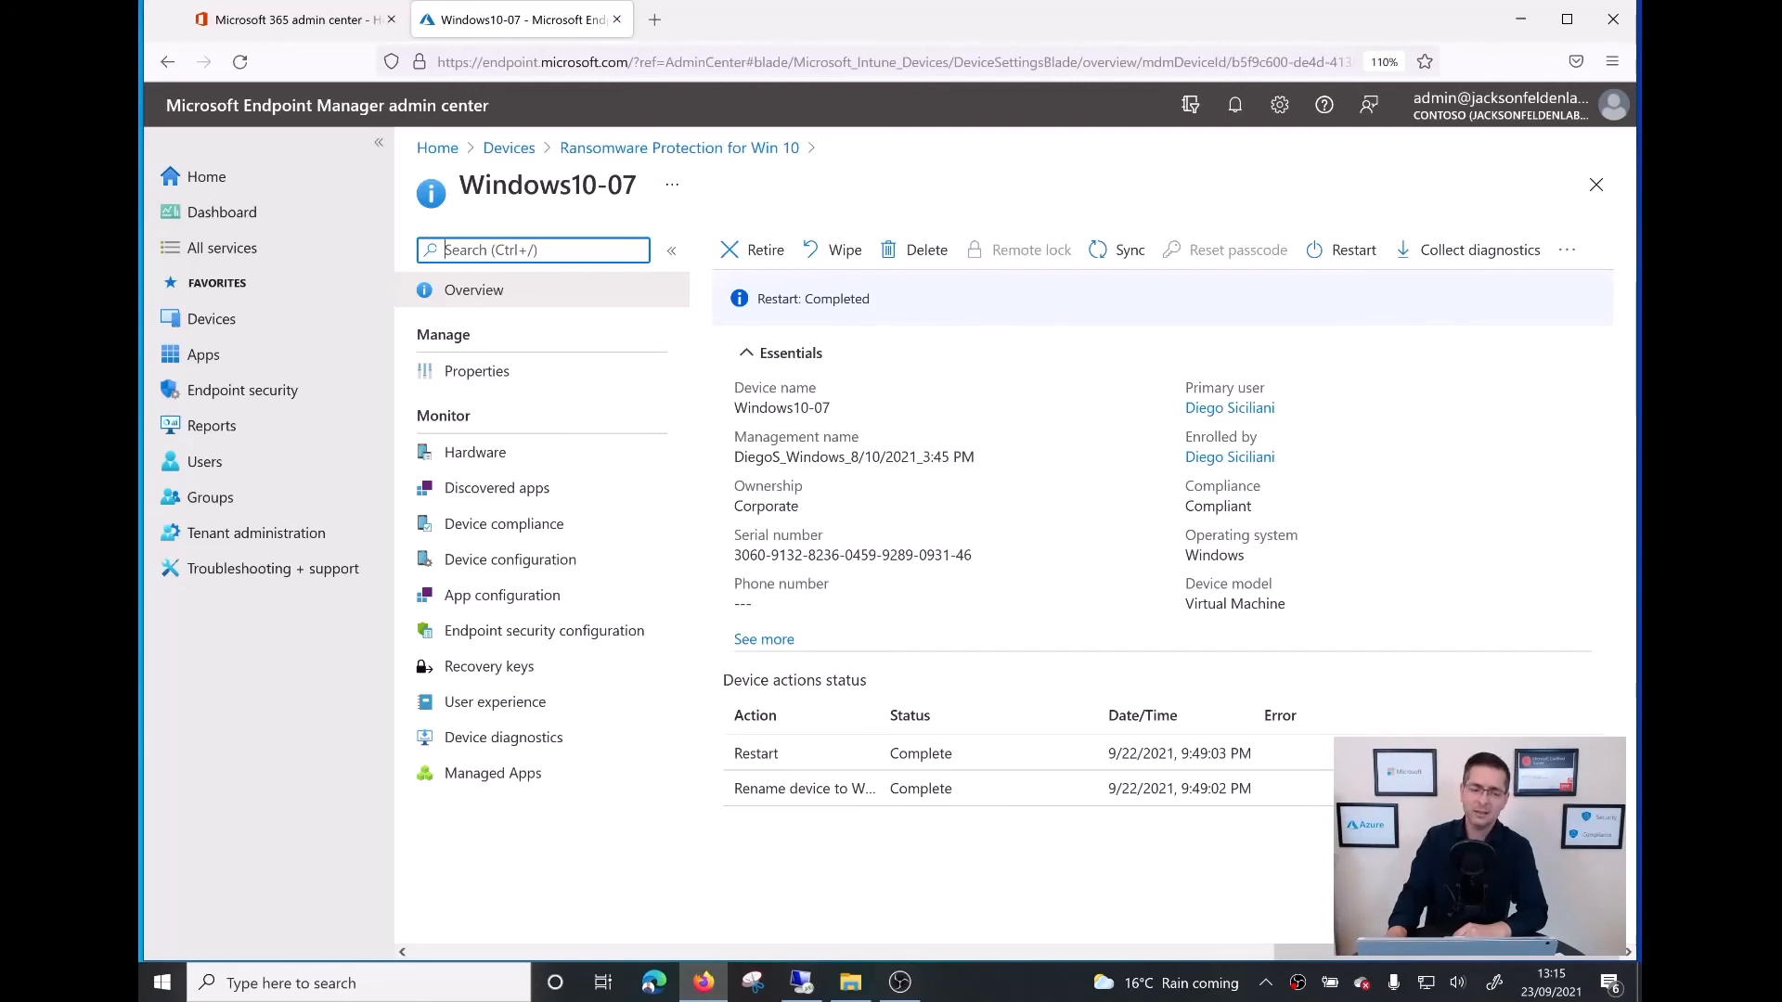
mouse_move(509, 559)
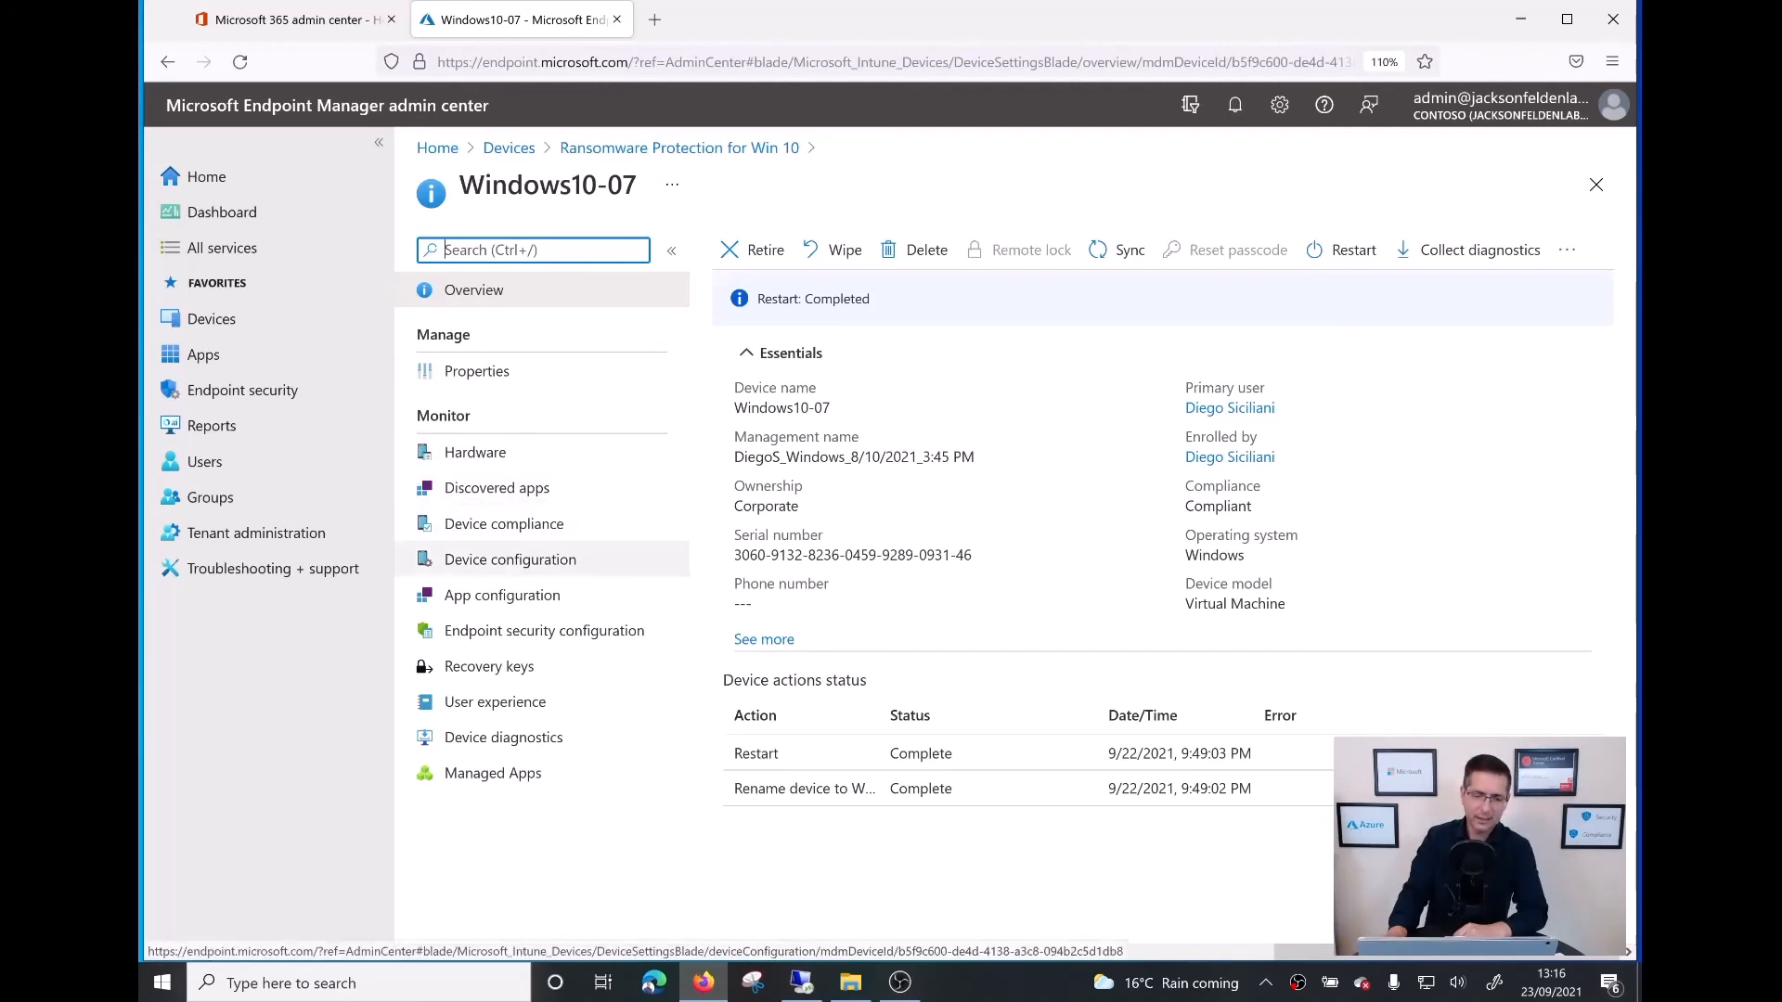
Step: Verify Windows10-07's Ransomware Protection profile shows Succeeded, then find Virus & threat protection on the VM
click(510, 558)
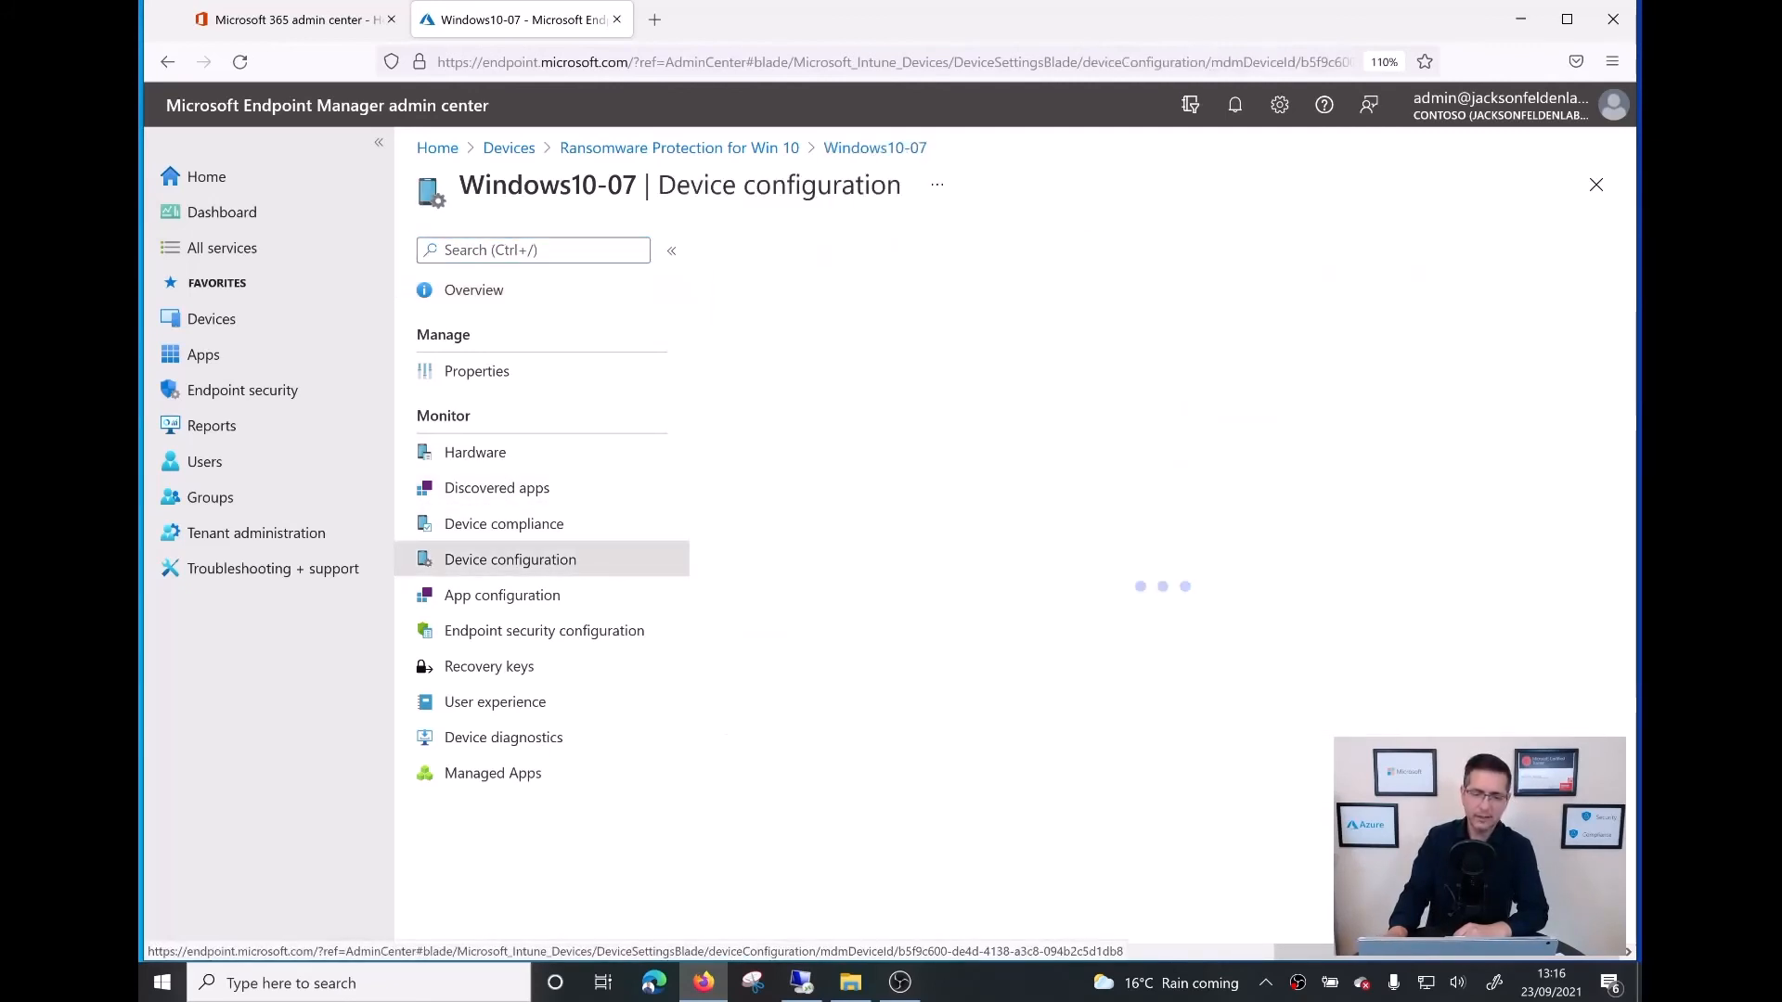
click(510, 557)
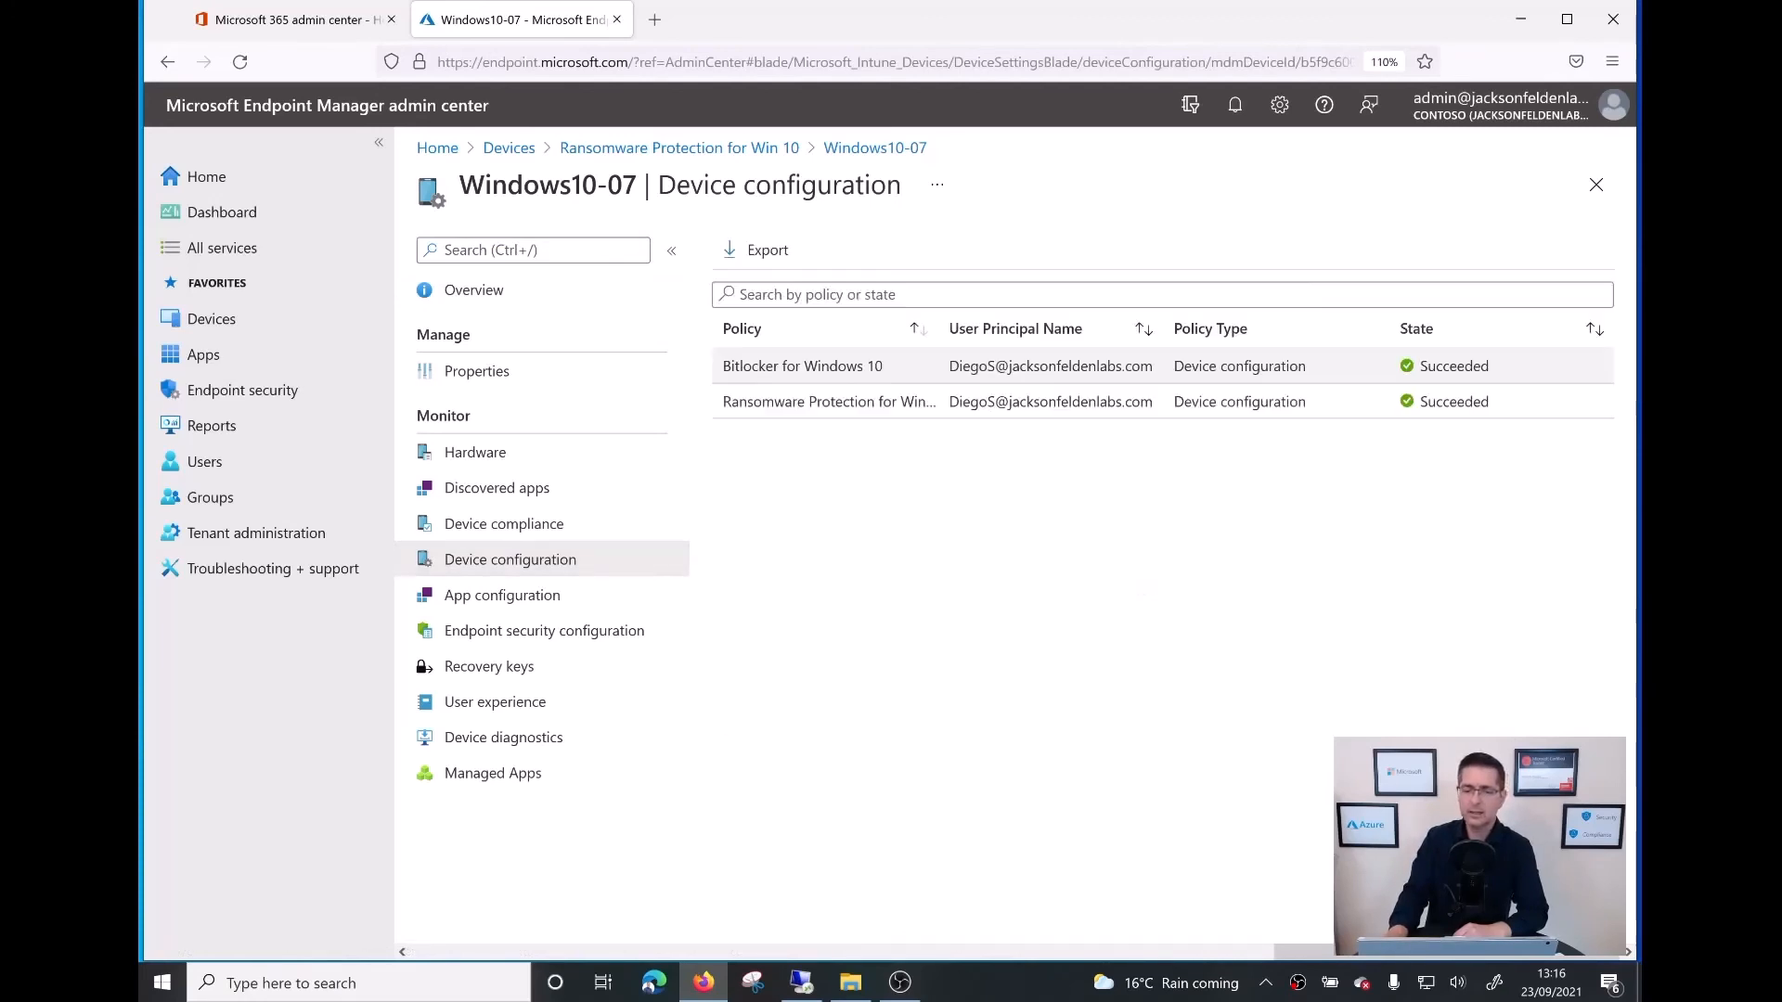
click(1160, 294)
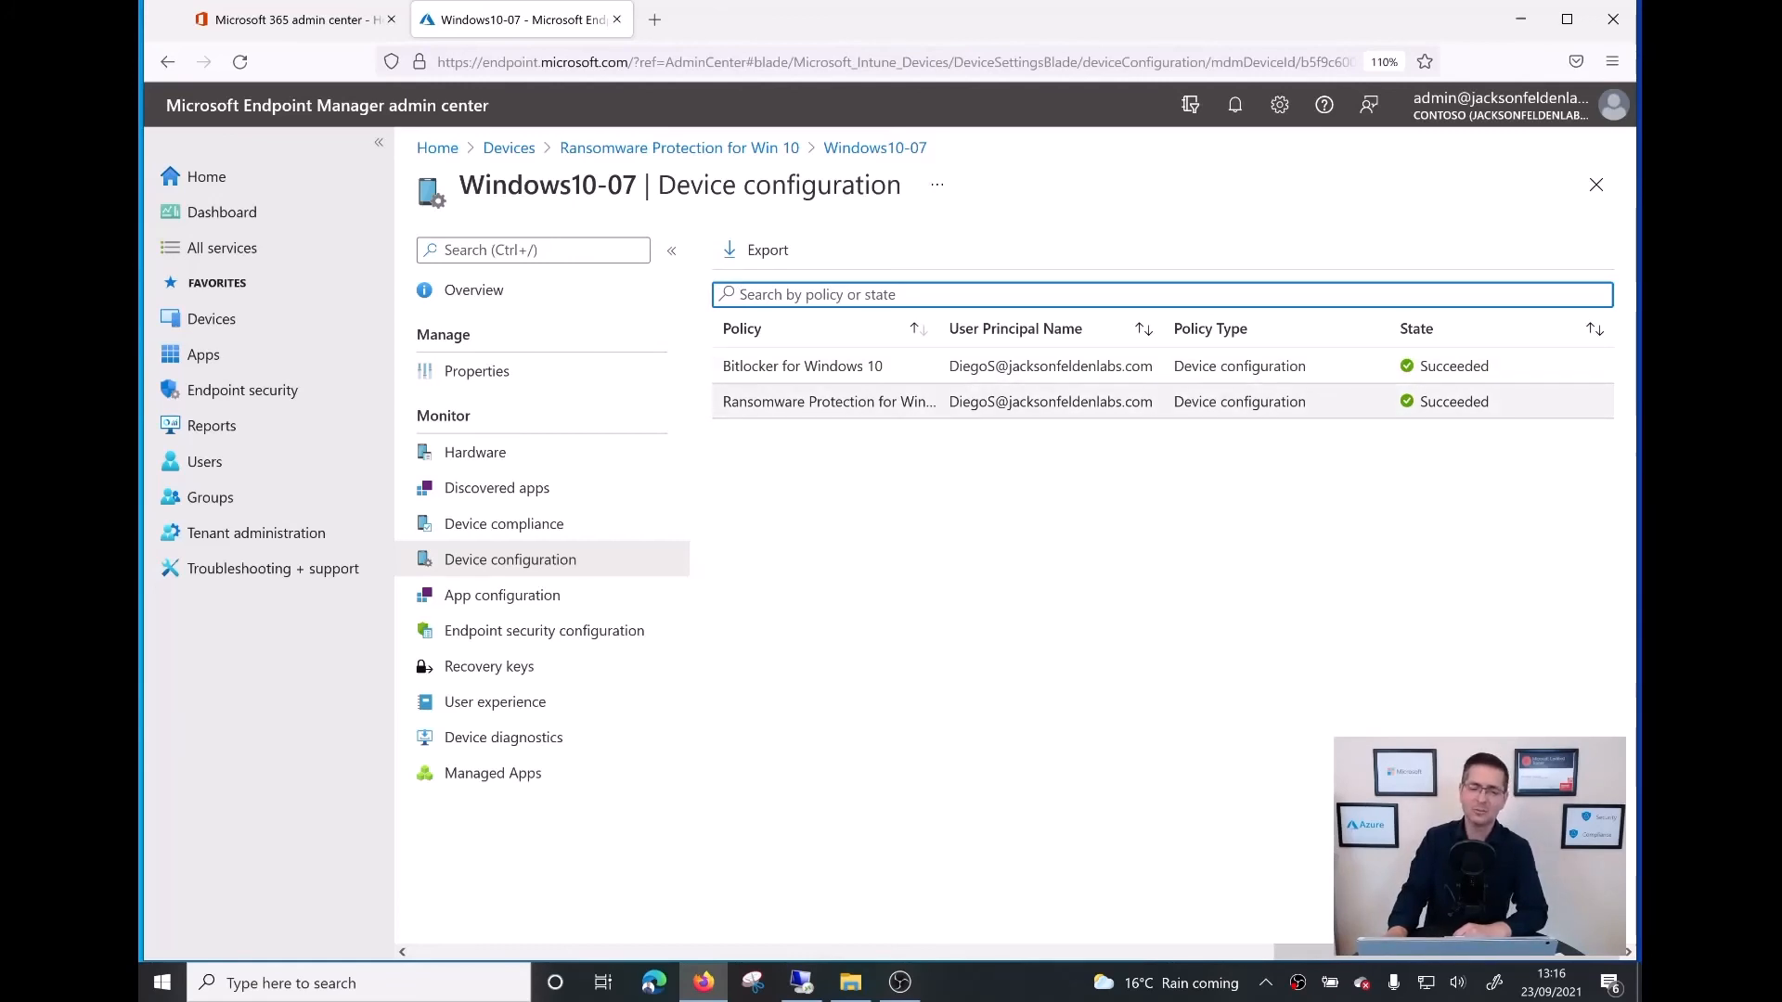
click(829, 401)
text(viru)
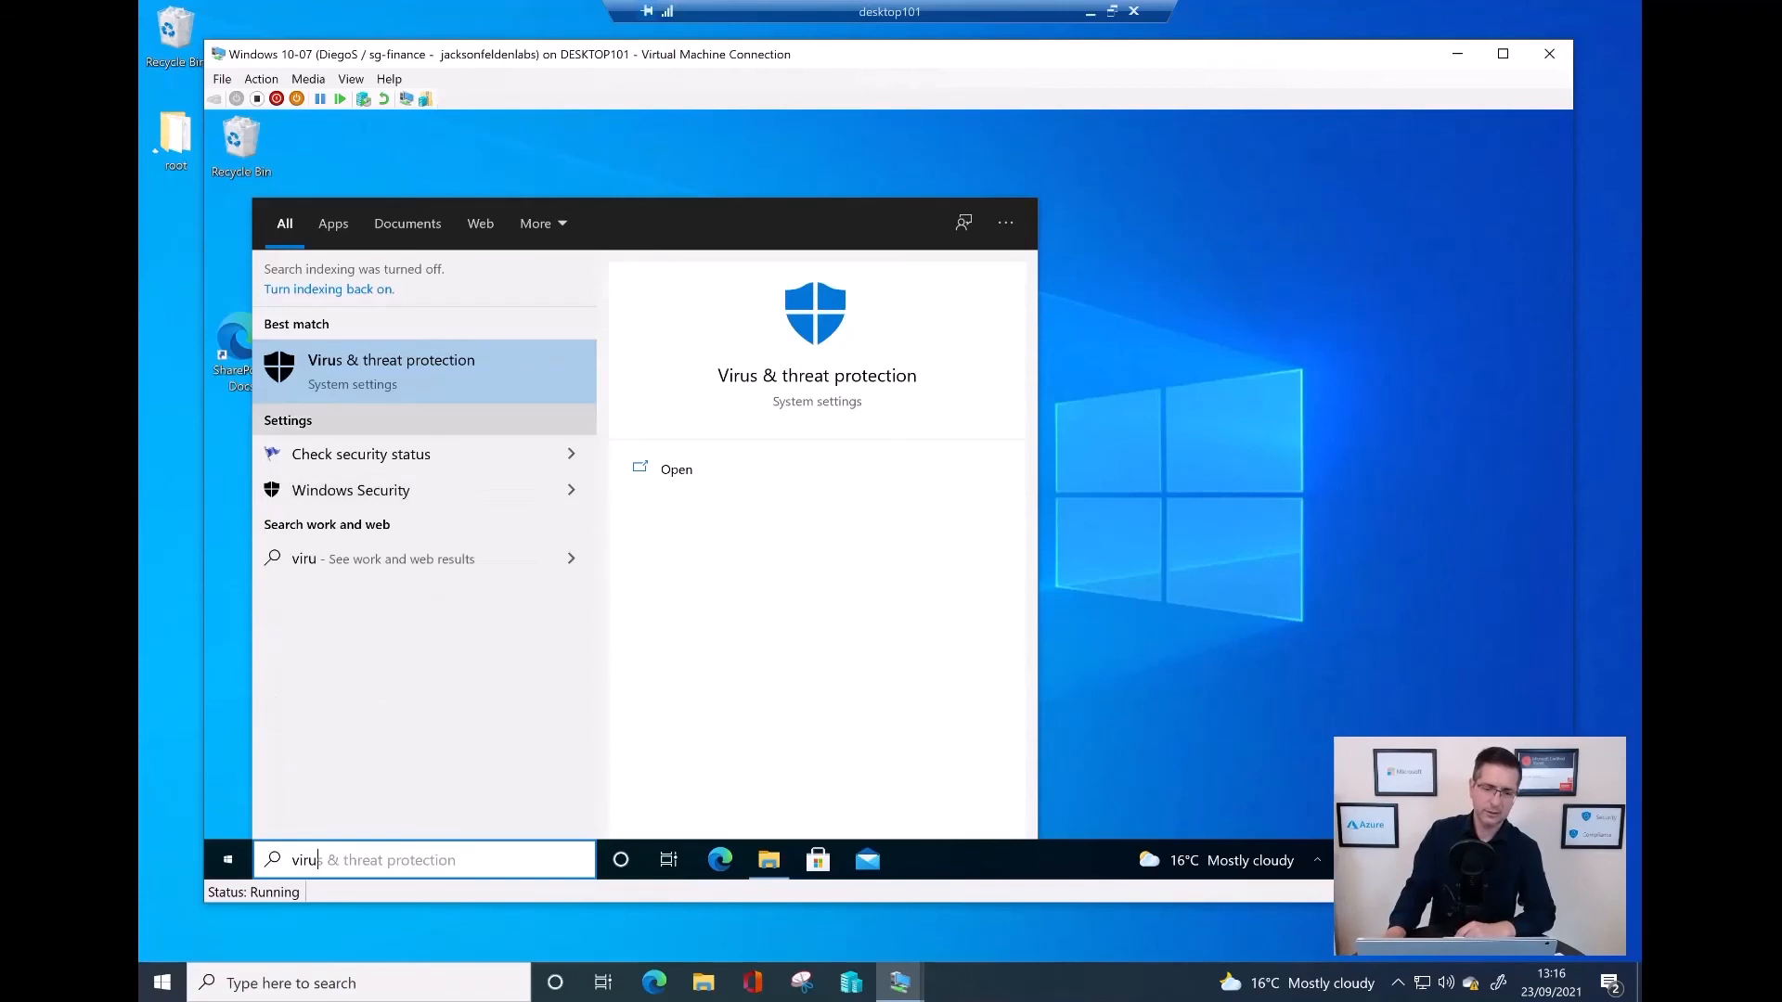
Step: Open Manage ransomware protection to show Controlled folder access on and managed by the administrator
click(674, 468)
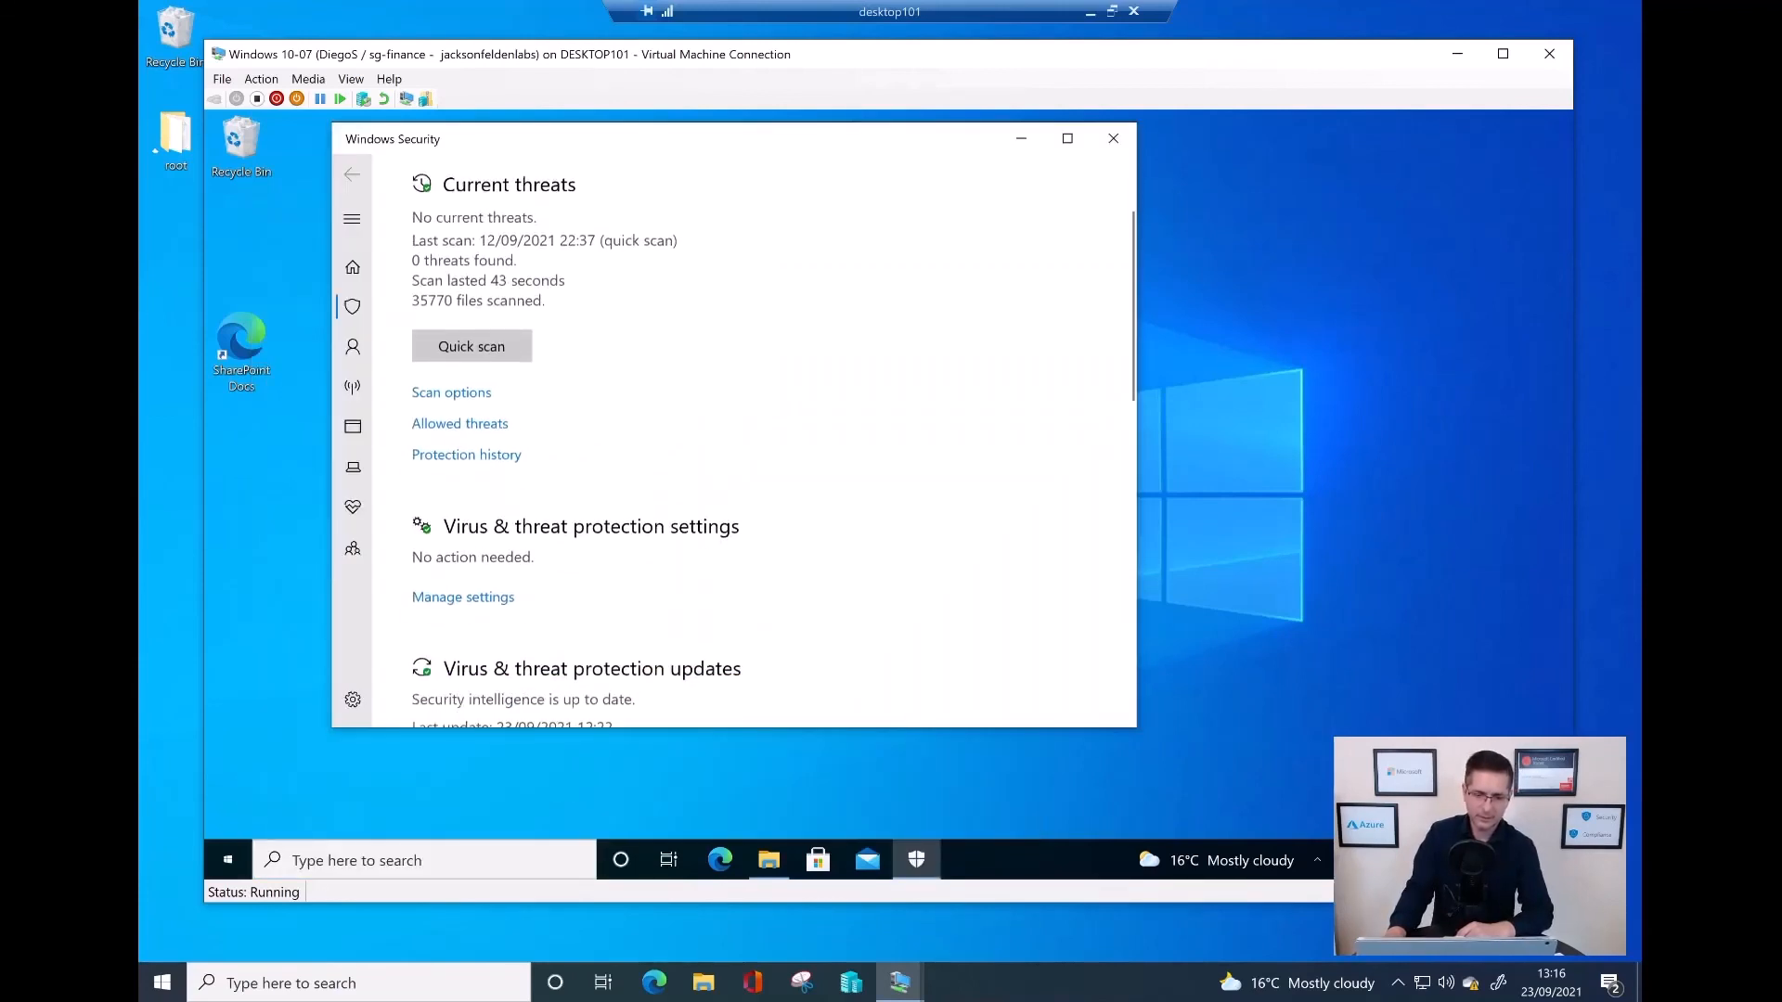
scroll(down, 3)
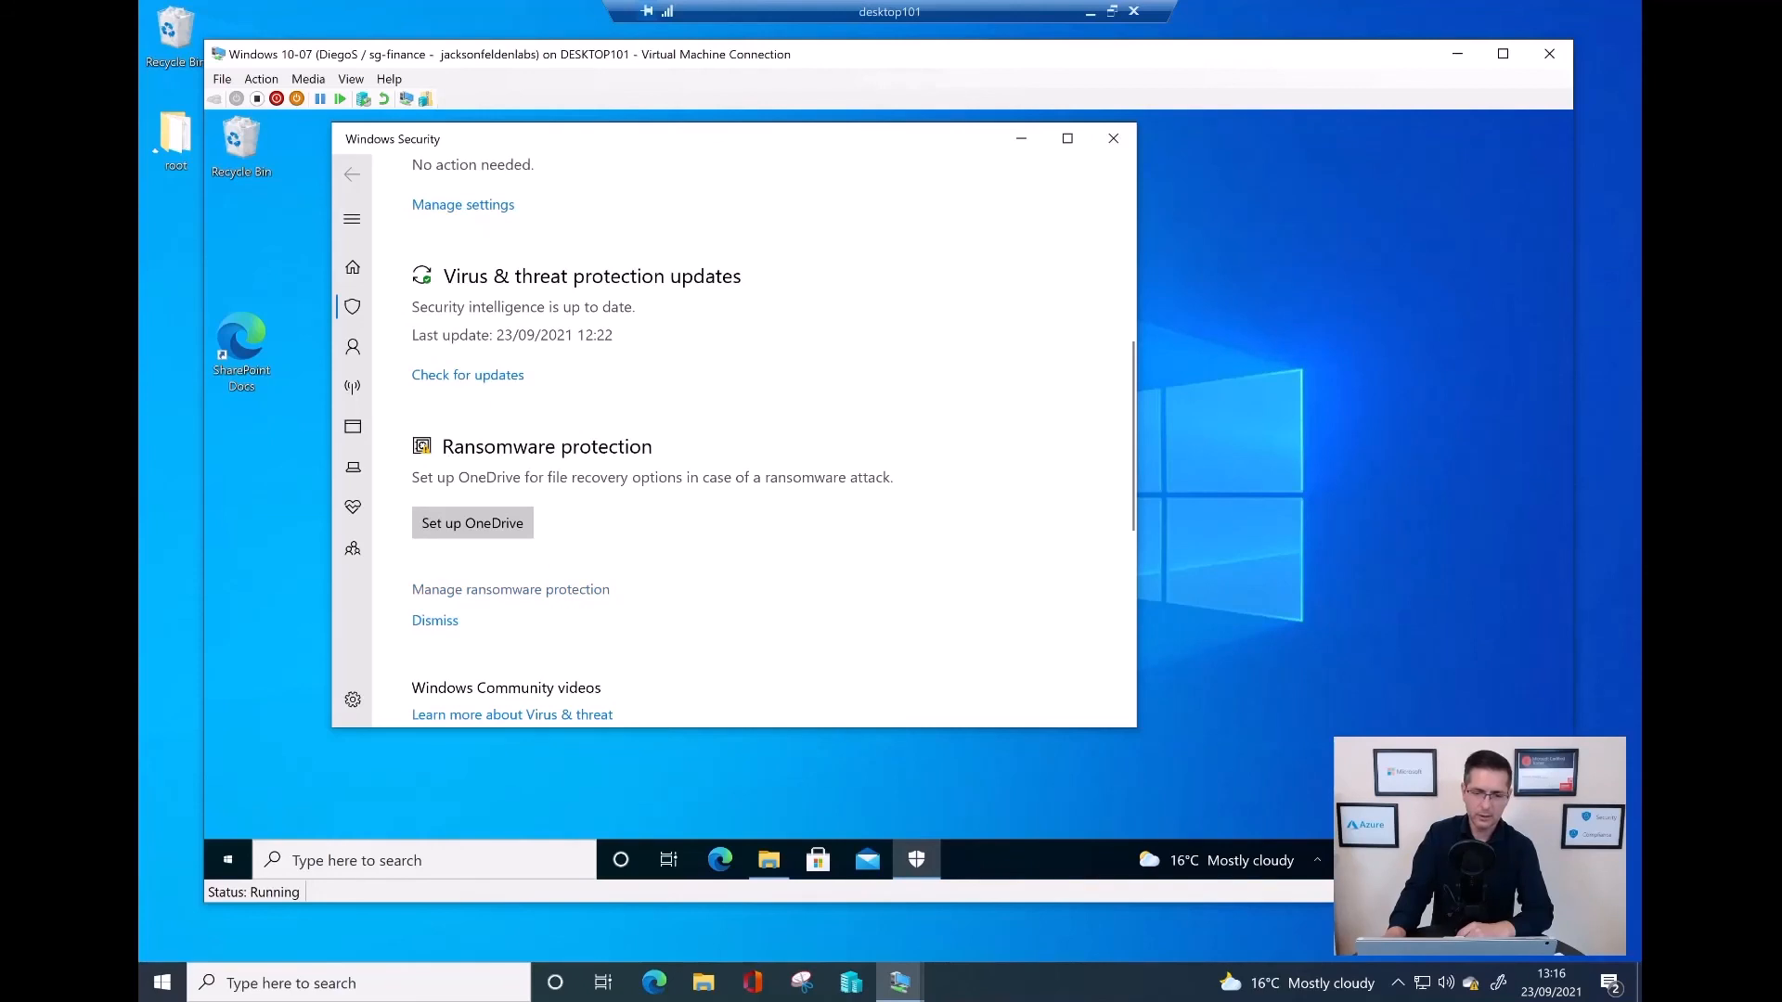
click(546, 446)
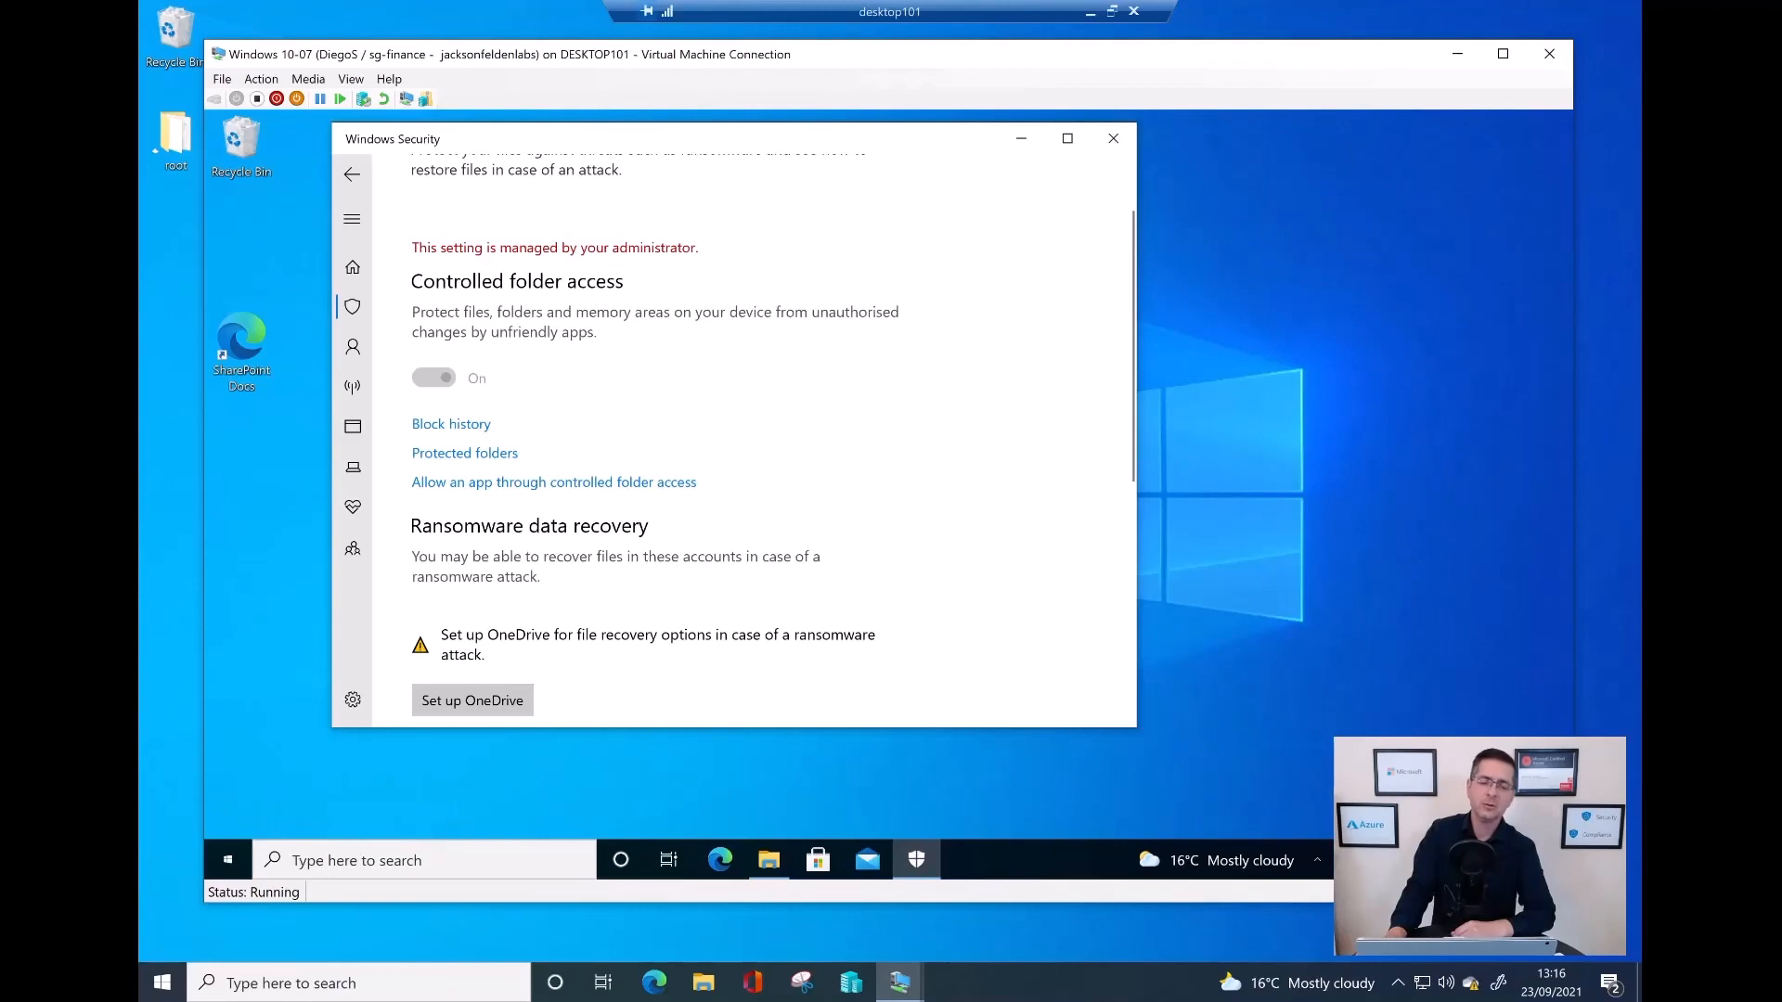
scroll(down, 3)
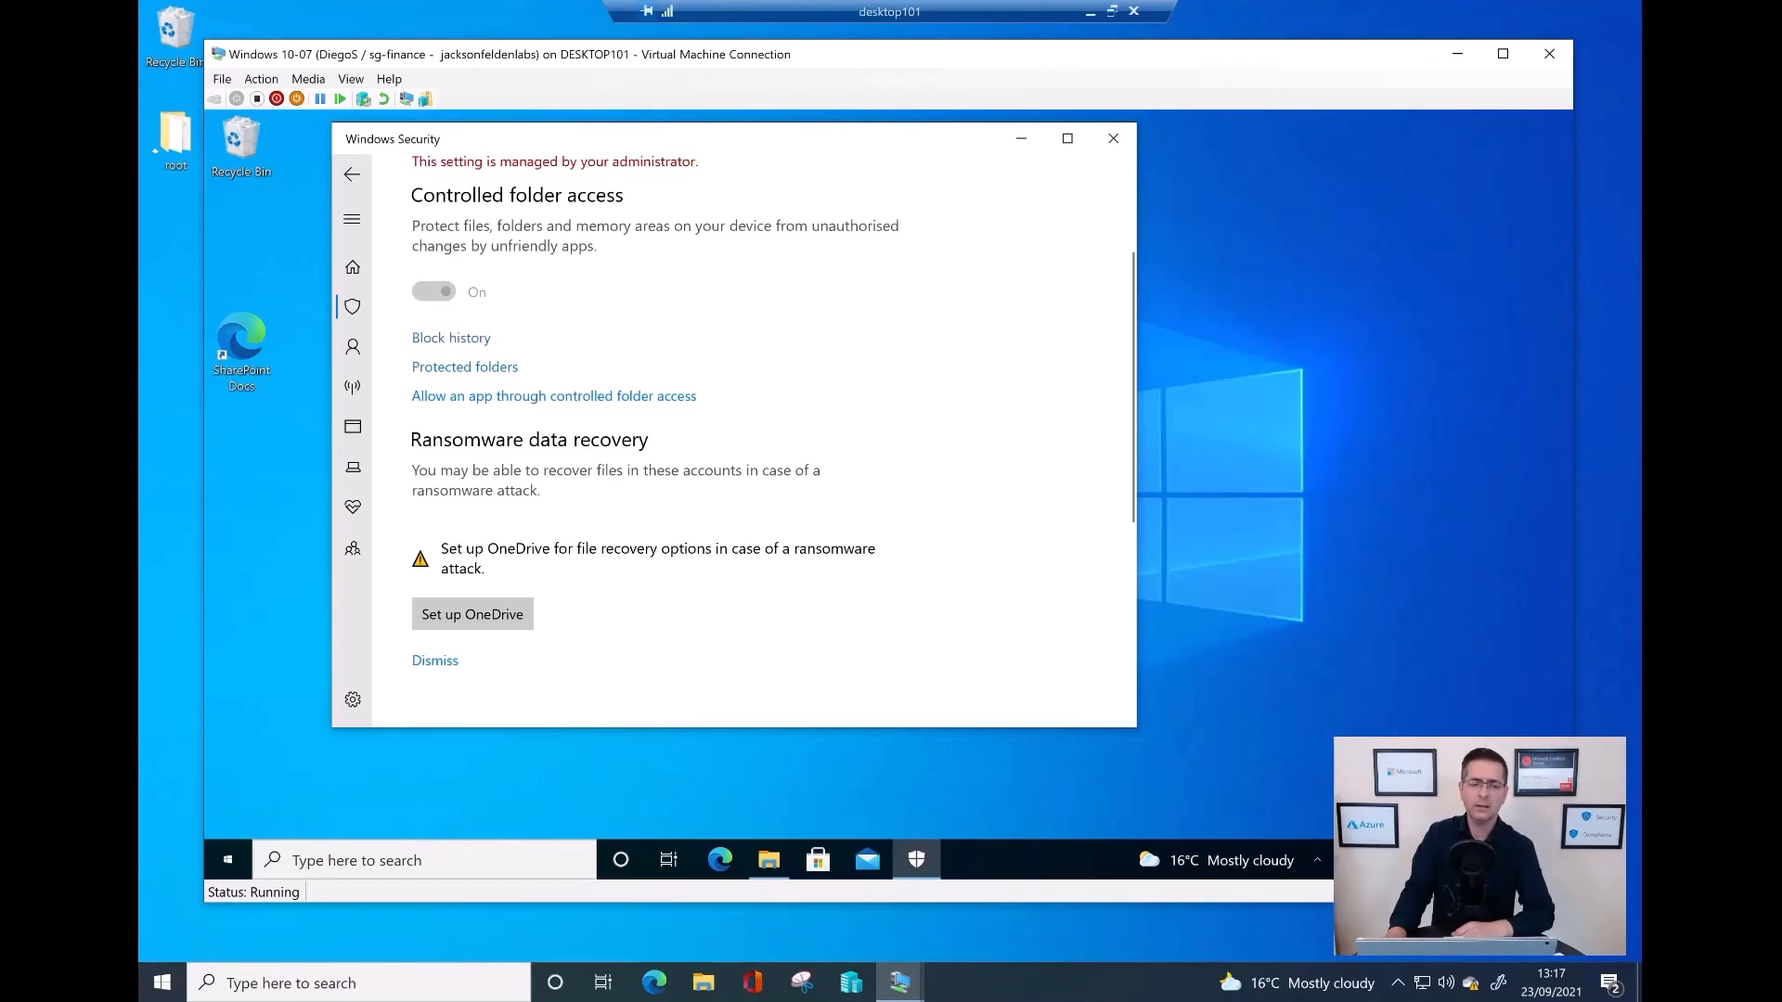
Step: Check the empty Block history, then approve UAC to list protected folders c:\data\invoices, reports, sales
click(451, 338)
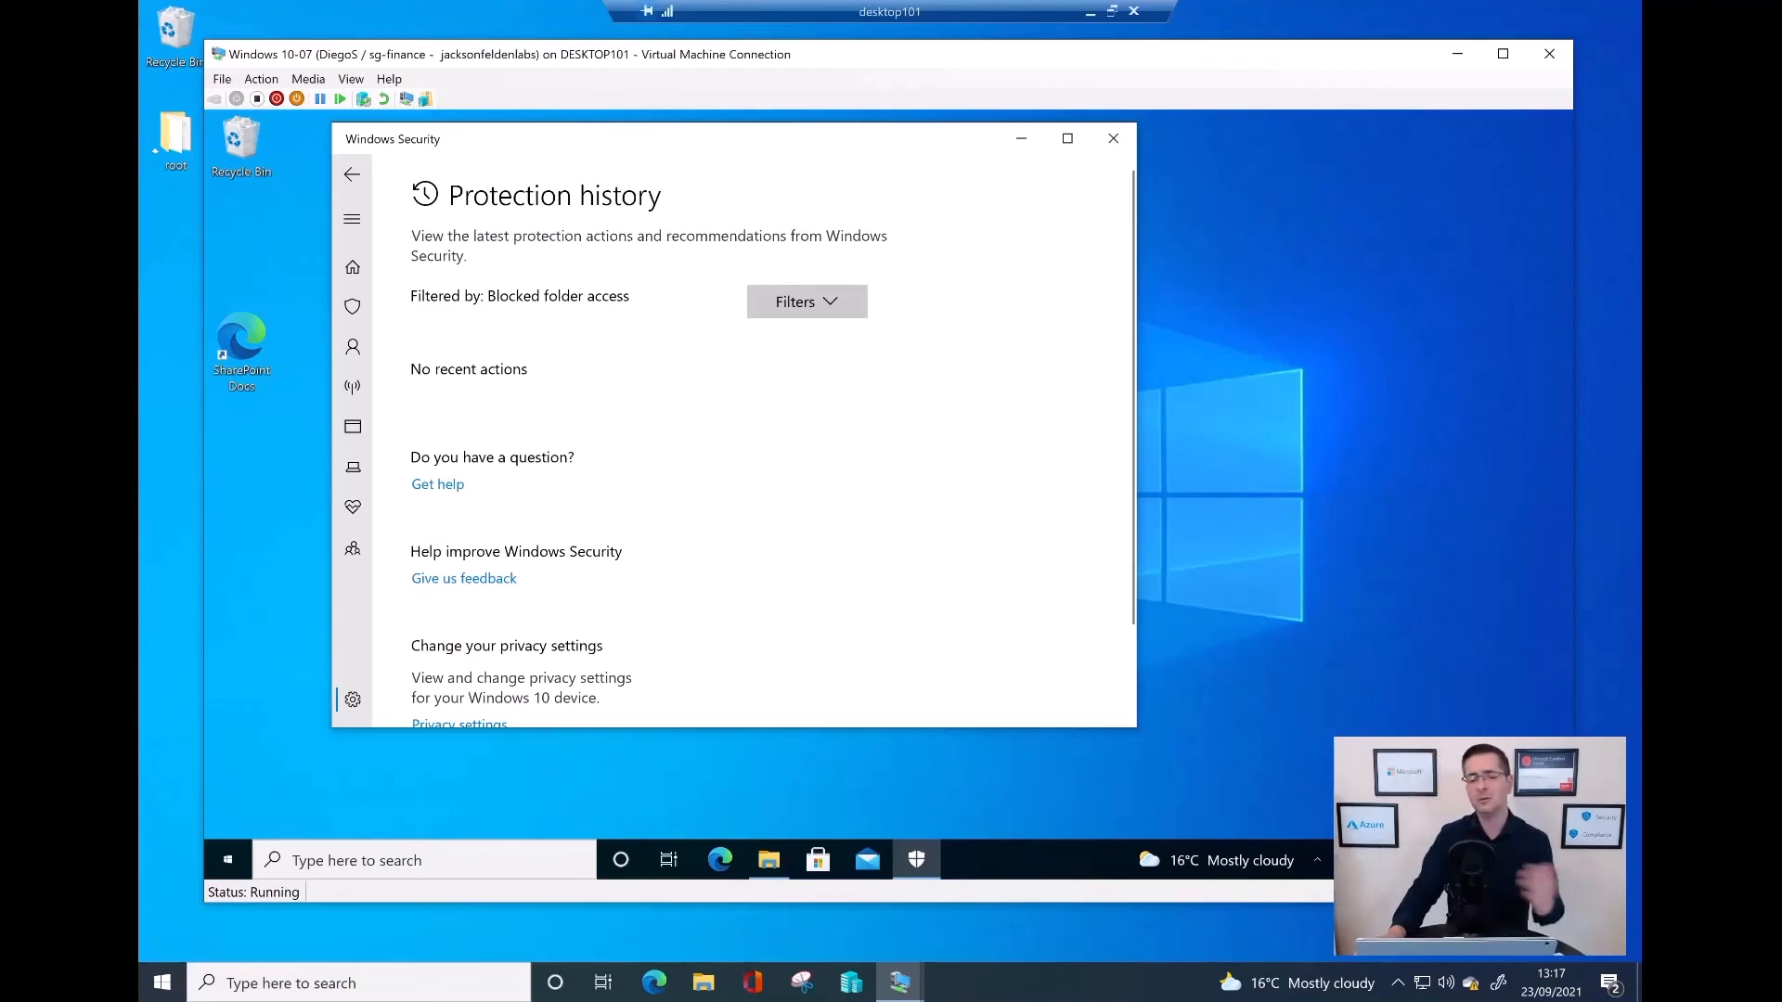
scroll(down, 3)
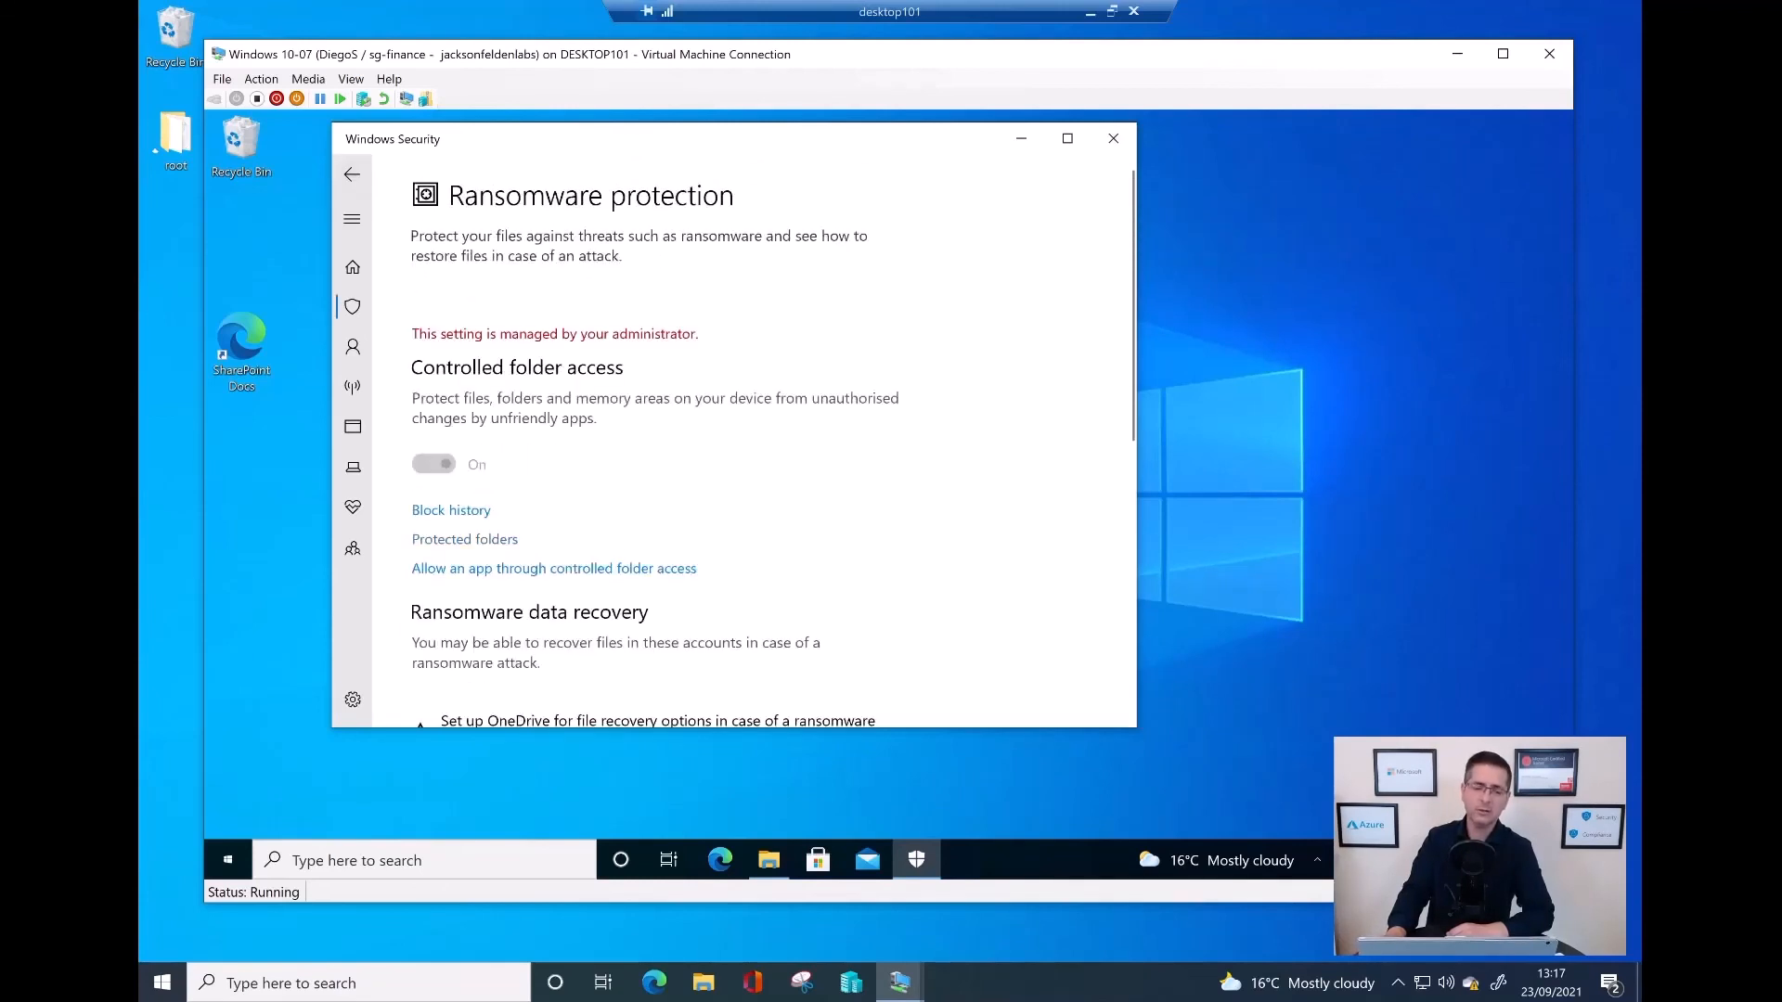
click(433, 464)
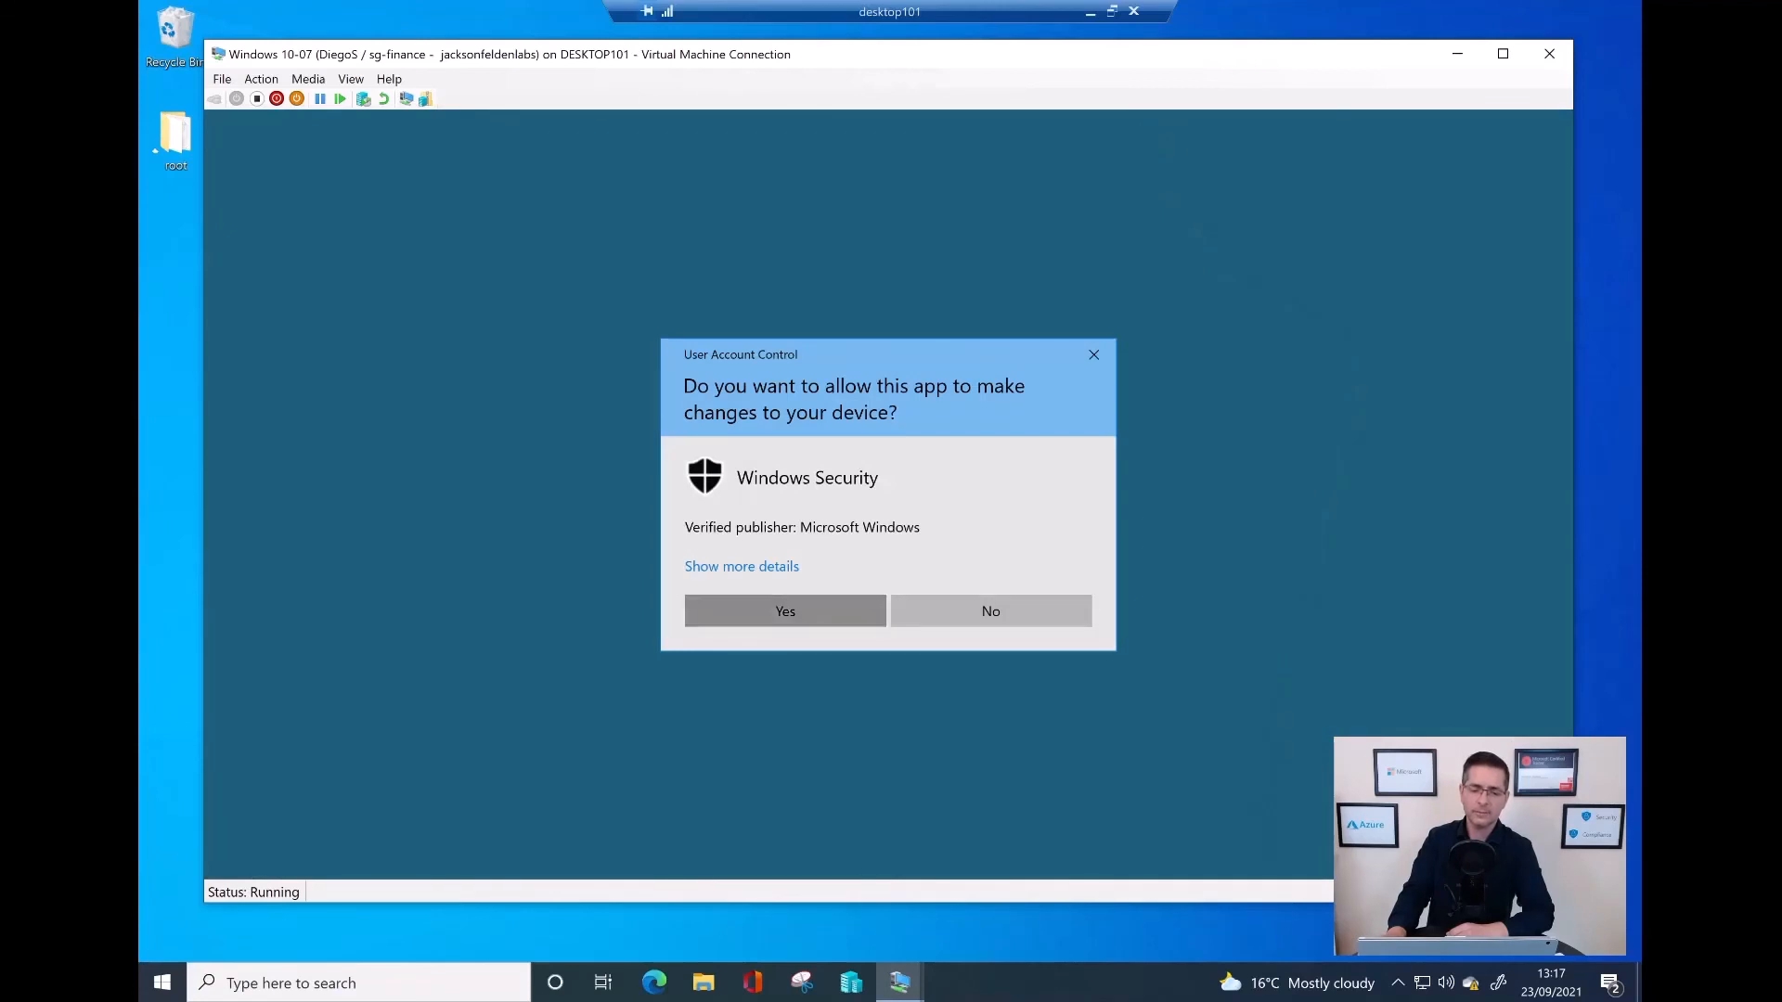
click(784, 612)
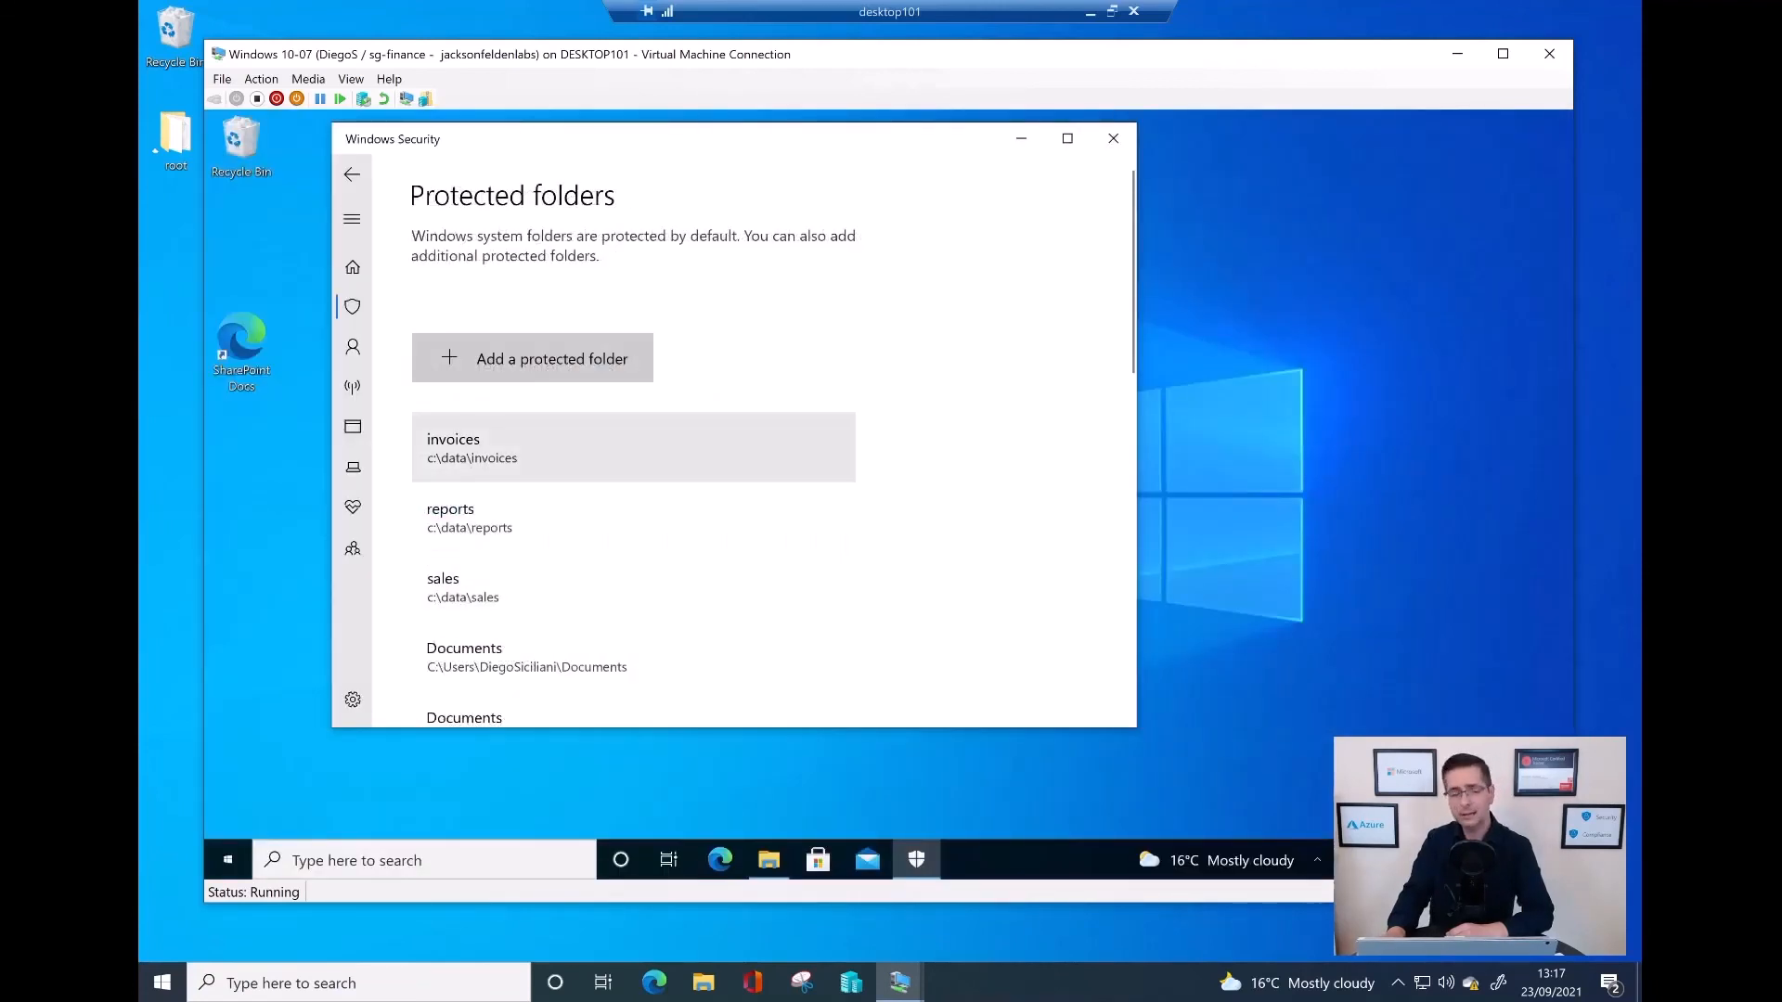
scroll(down, 3)
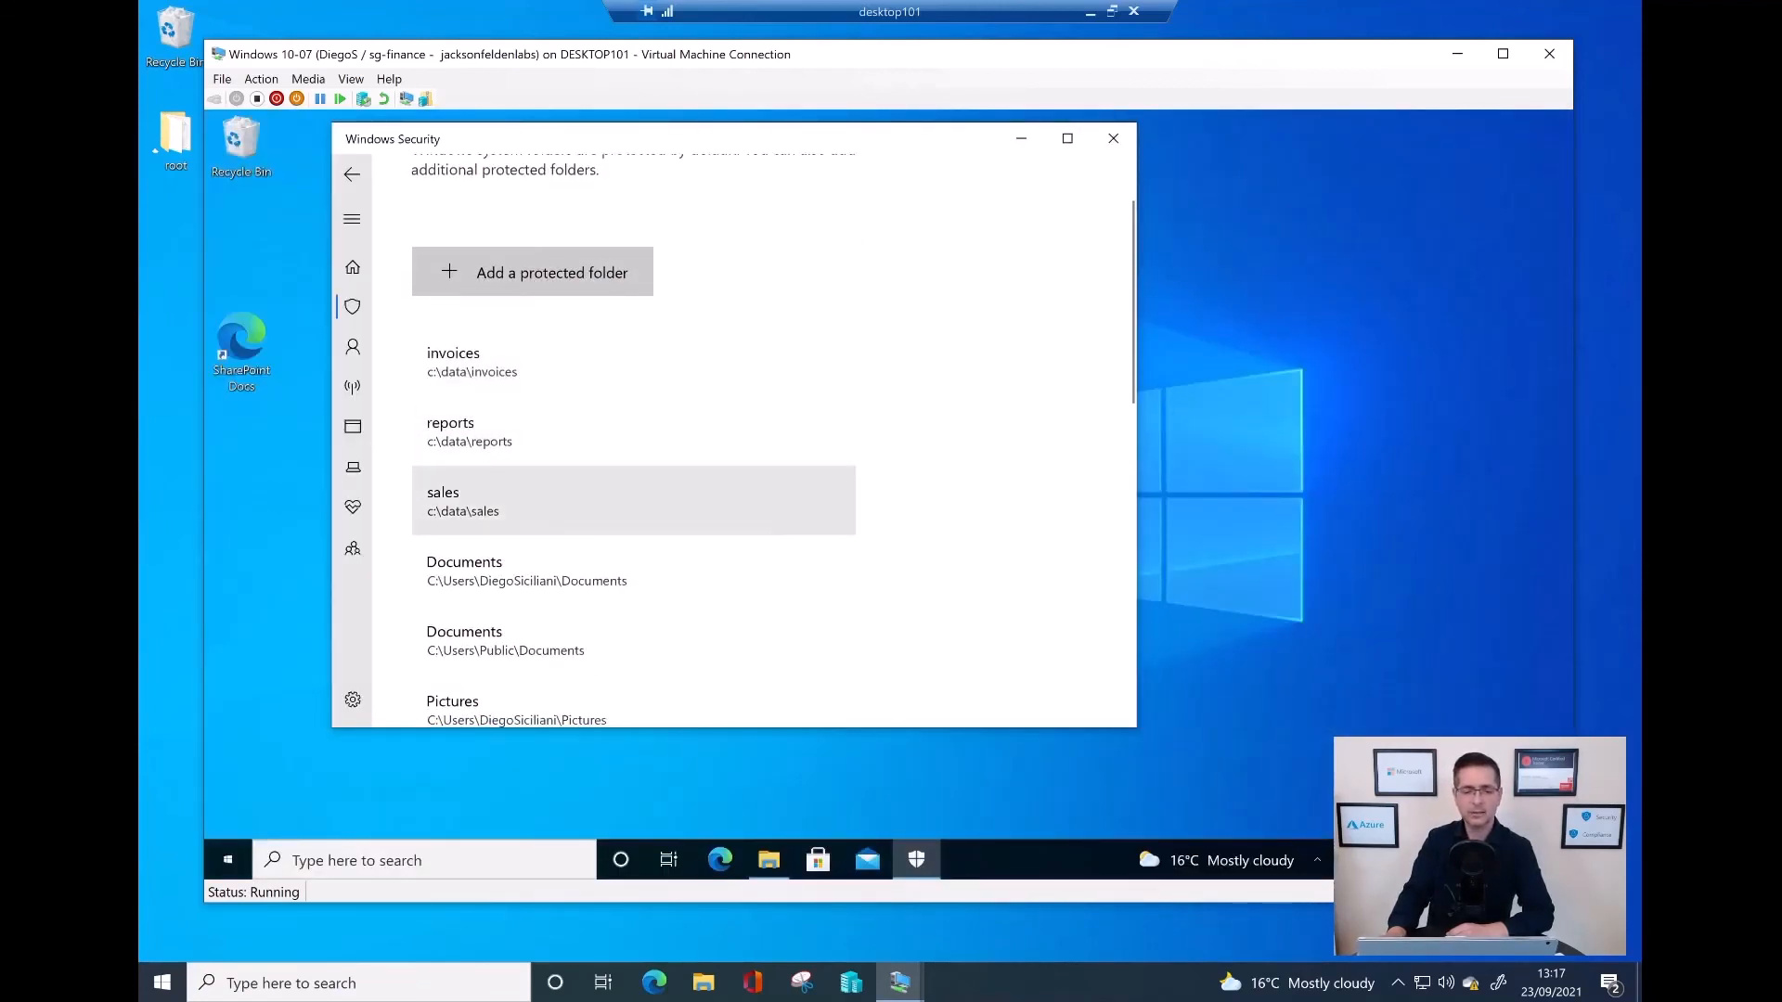